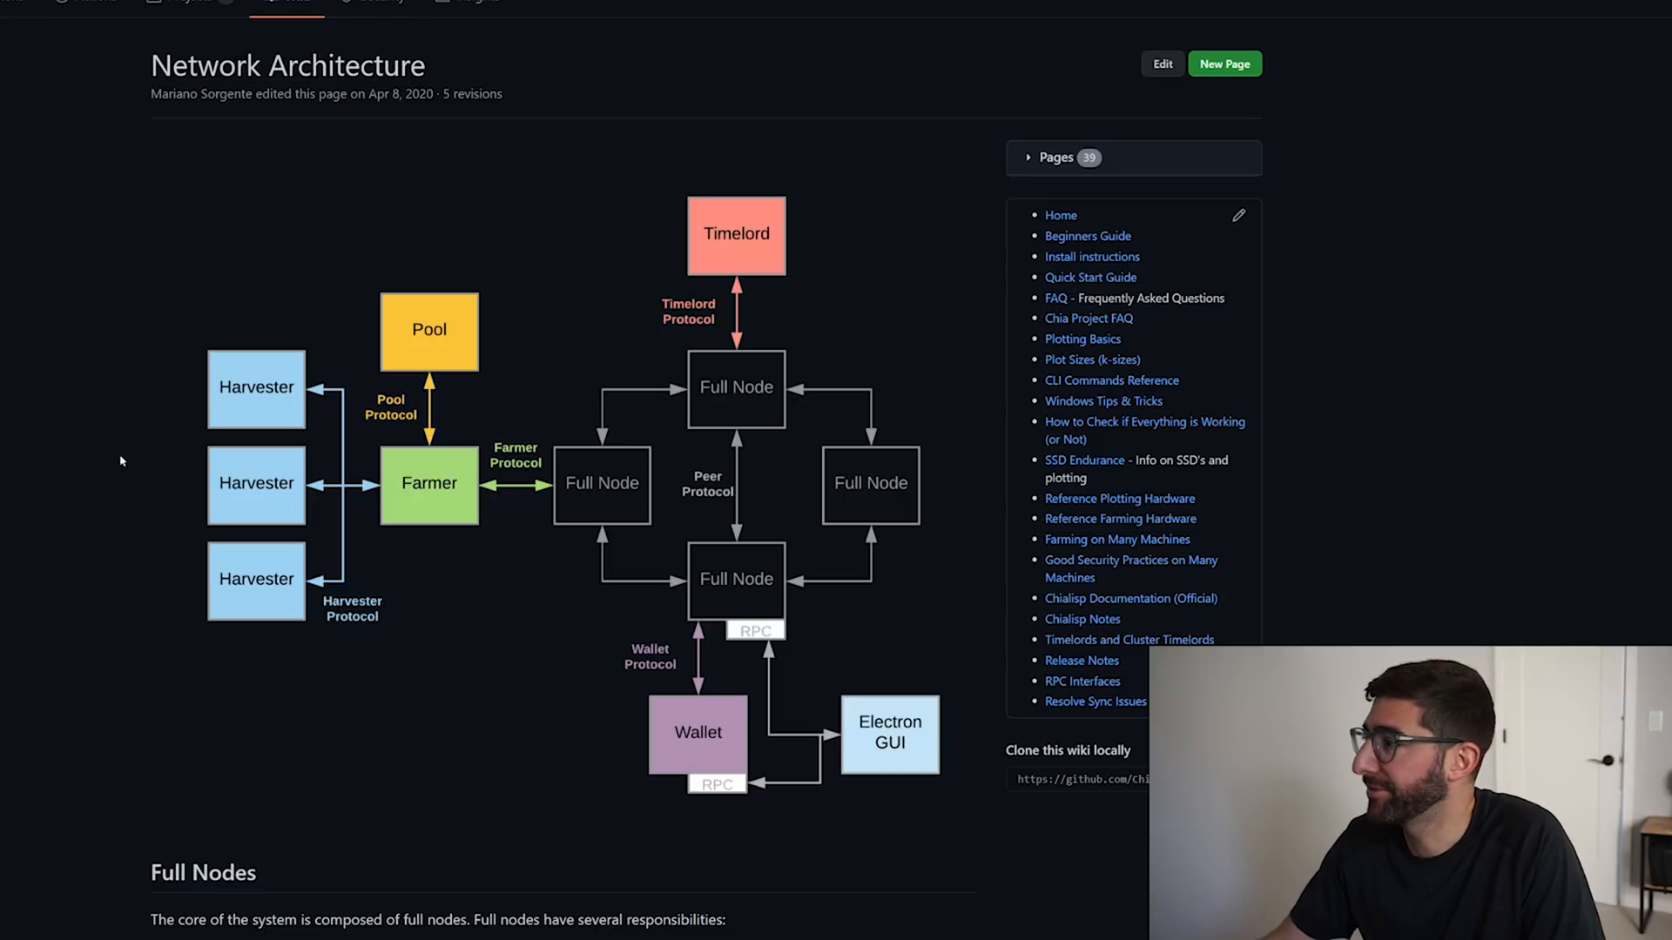
mouse_move(408, 499)
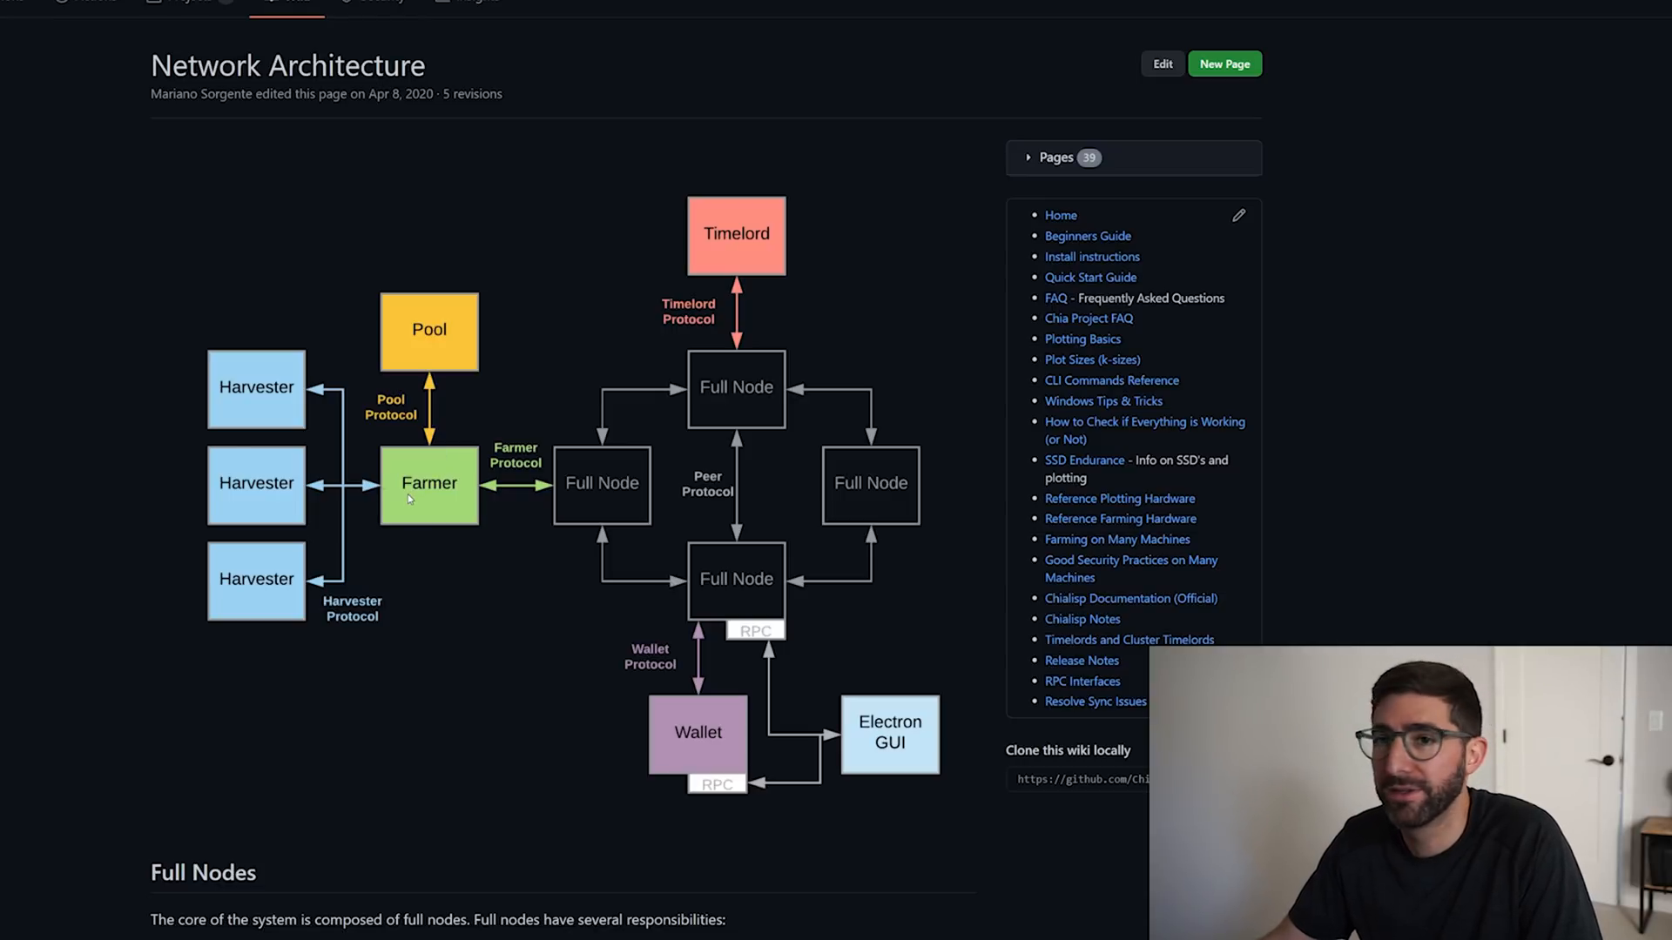
mouse_move(407, 498)
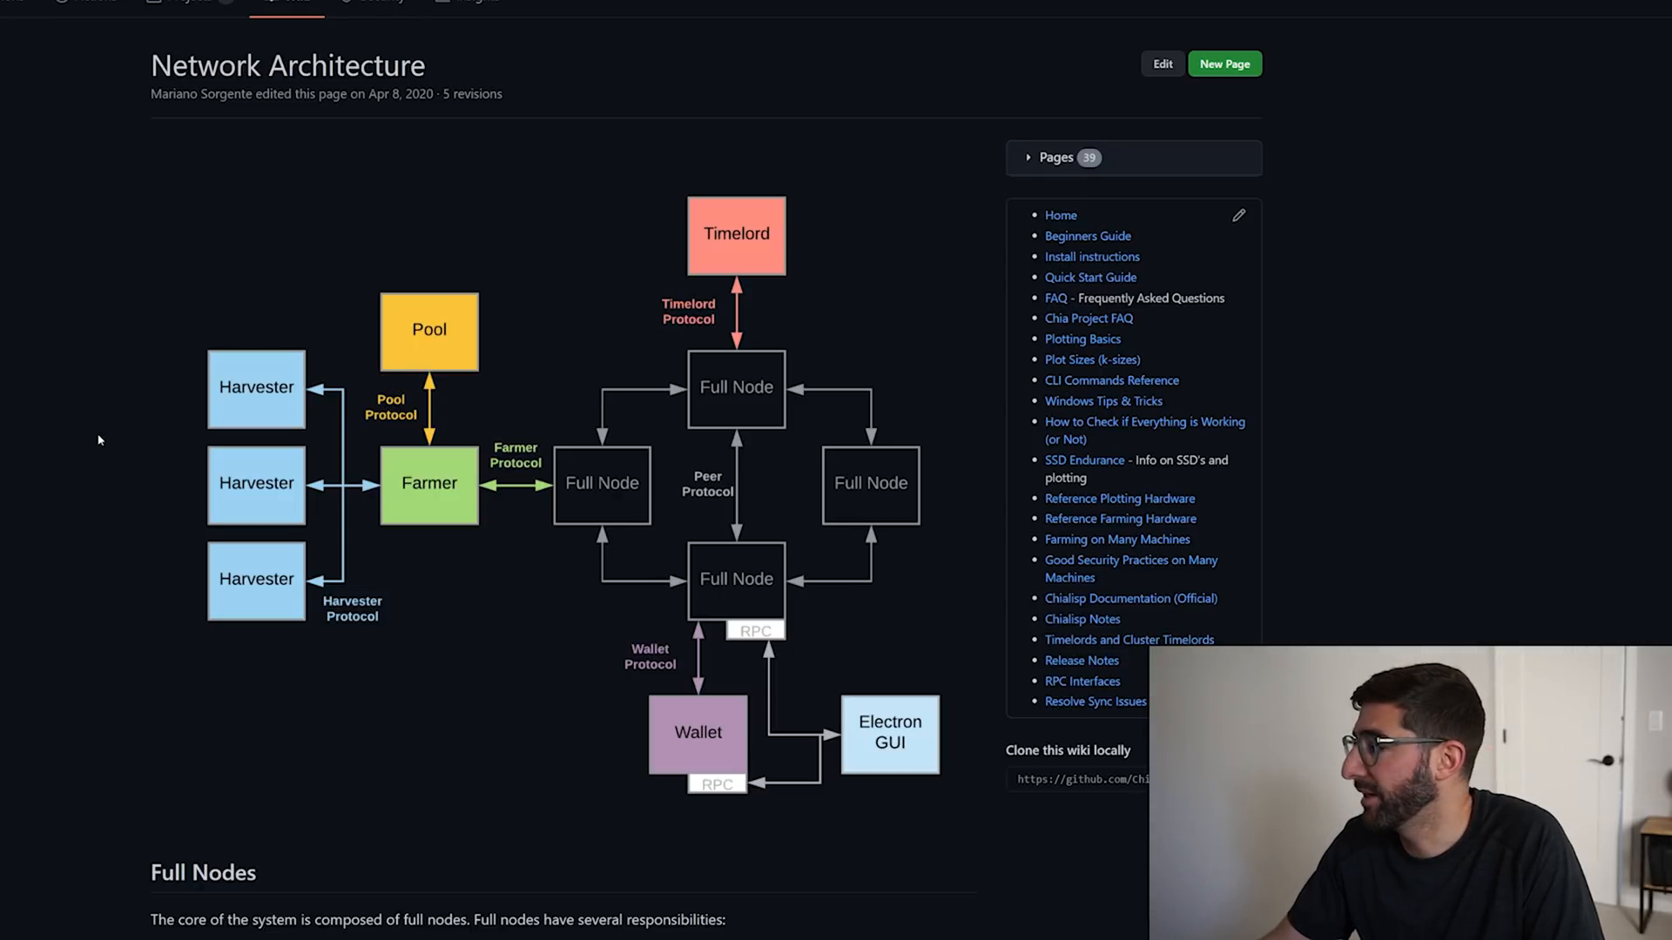
Step: Scroll down to the Full Nodes, Farmers and Harvesters sections of the Network Architecture page
scroll(down, 3)
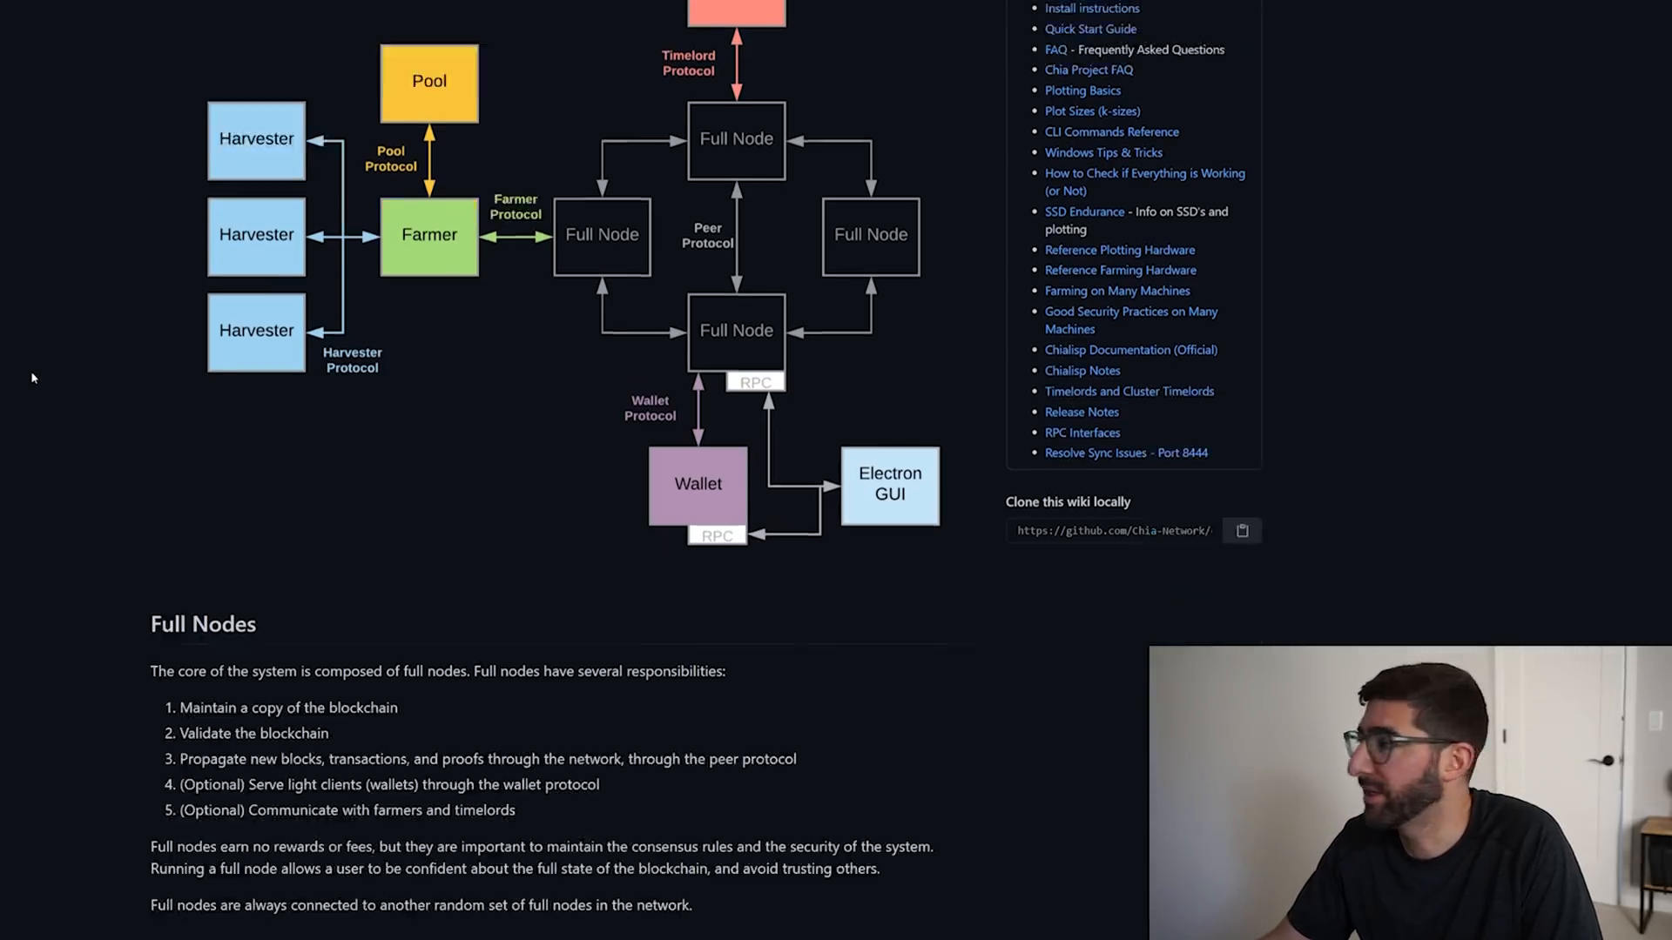
scroll(down, 3)
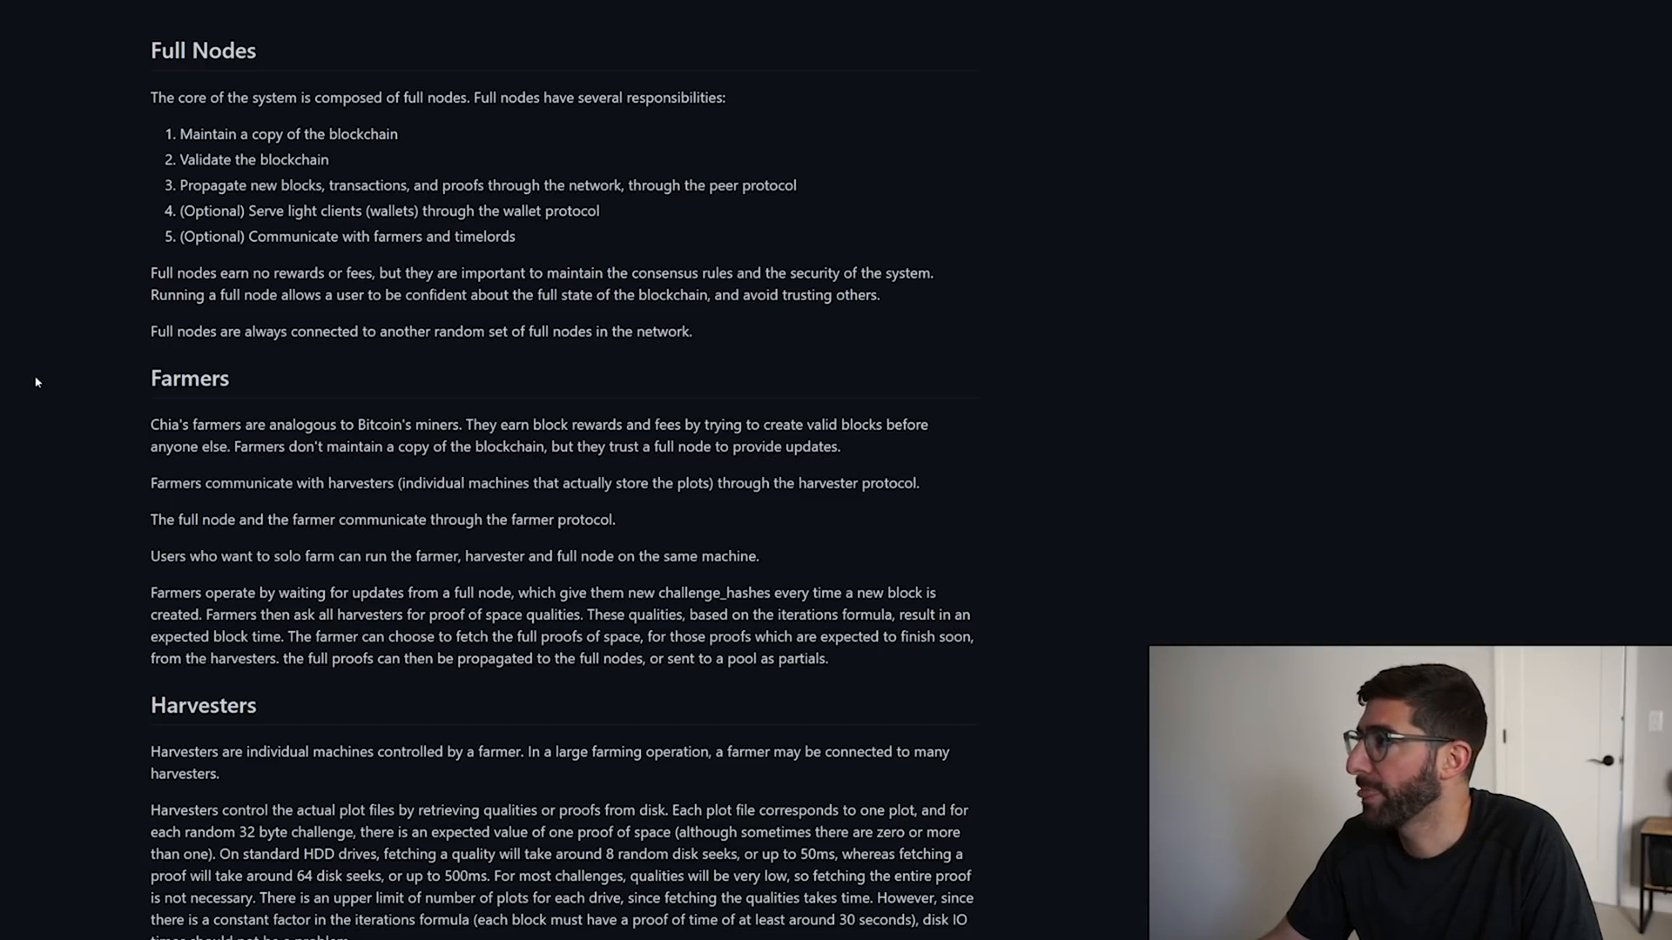
scroll(down, 3)
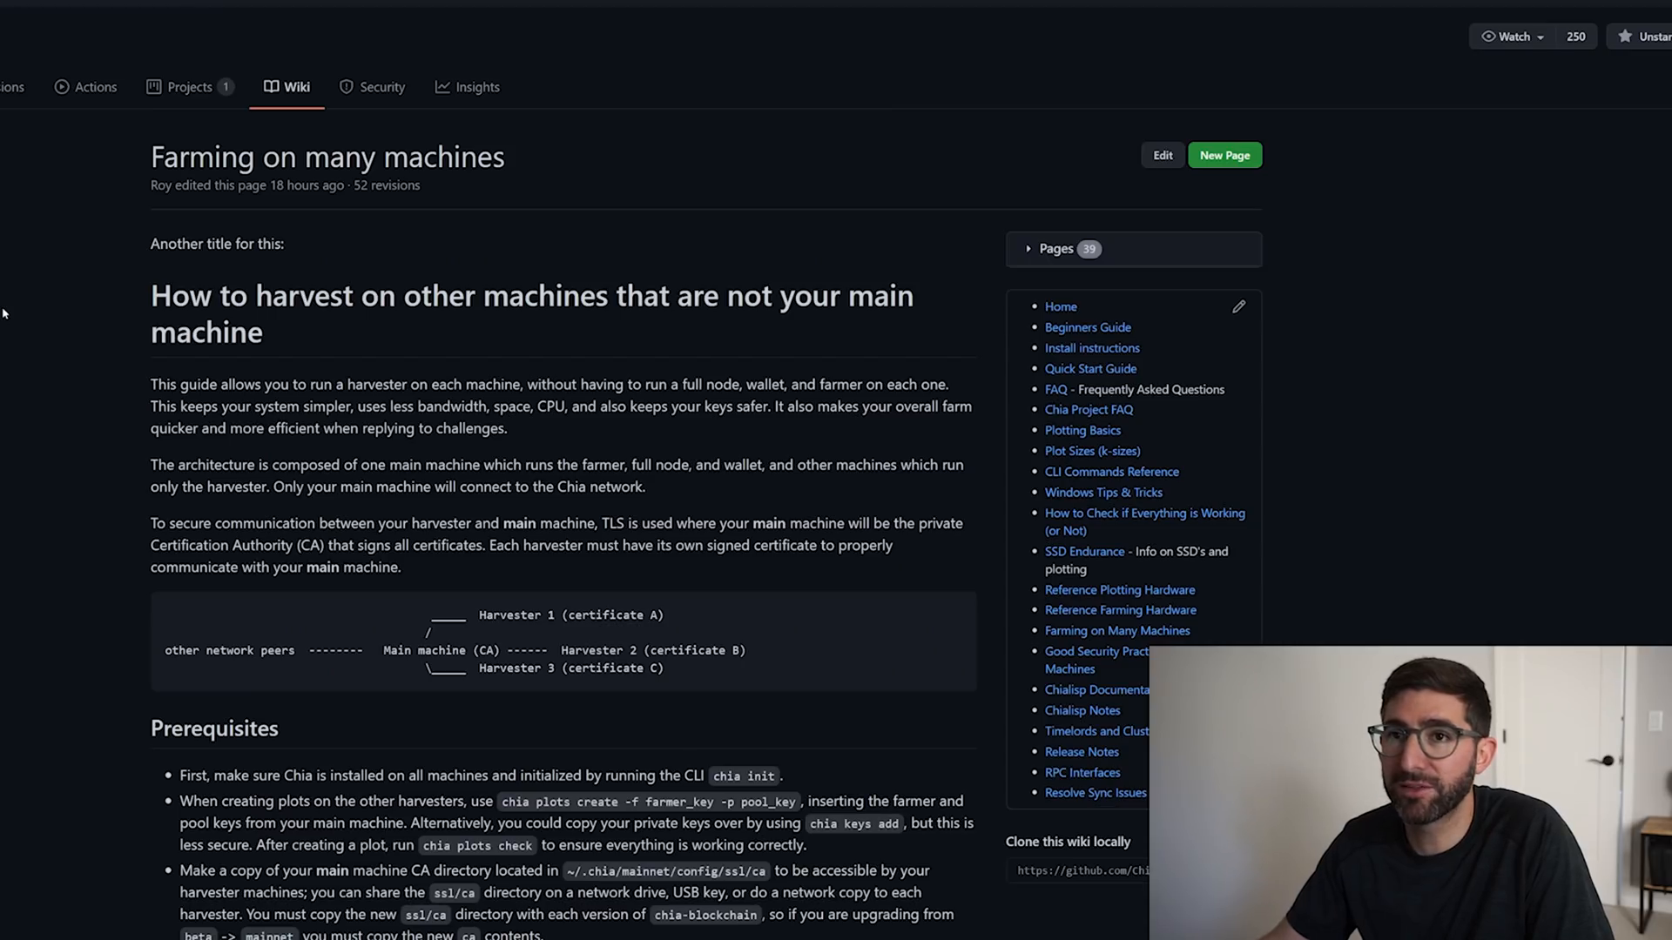
mouse_move(141, 336)
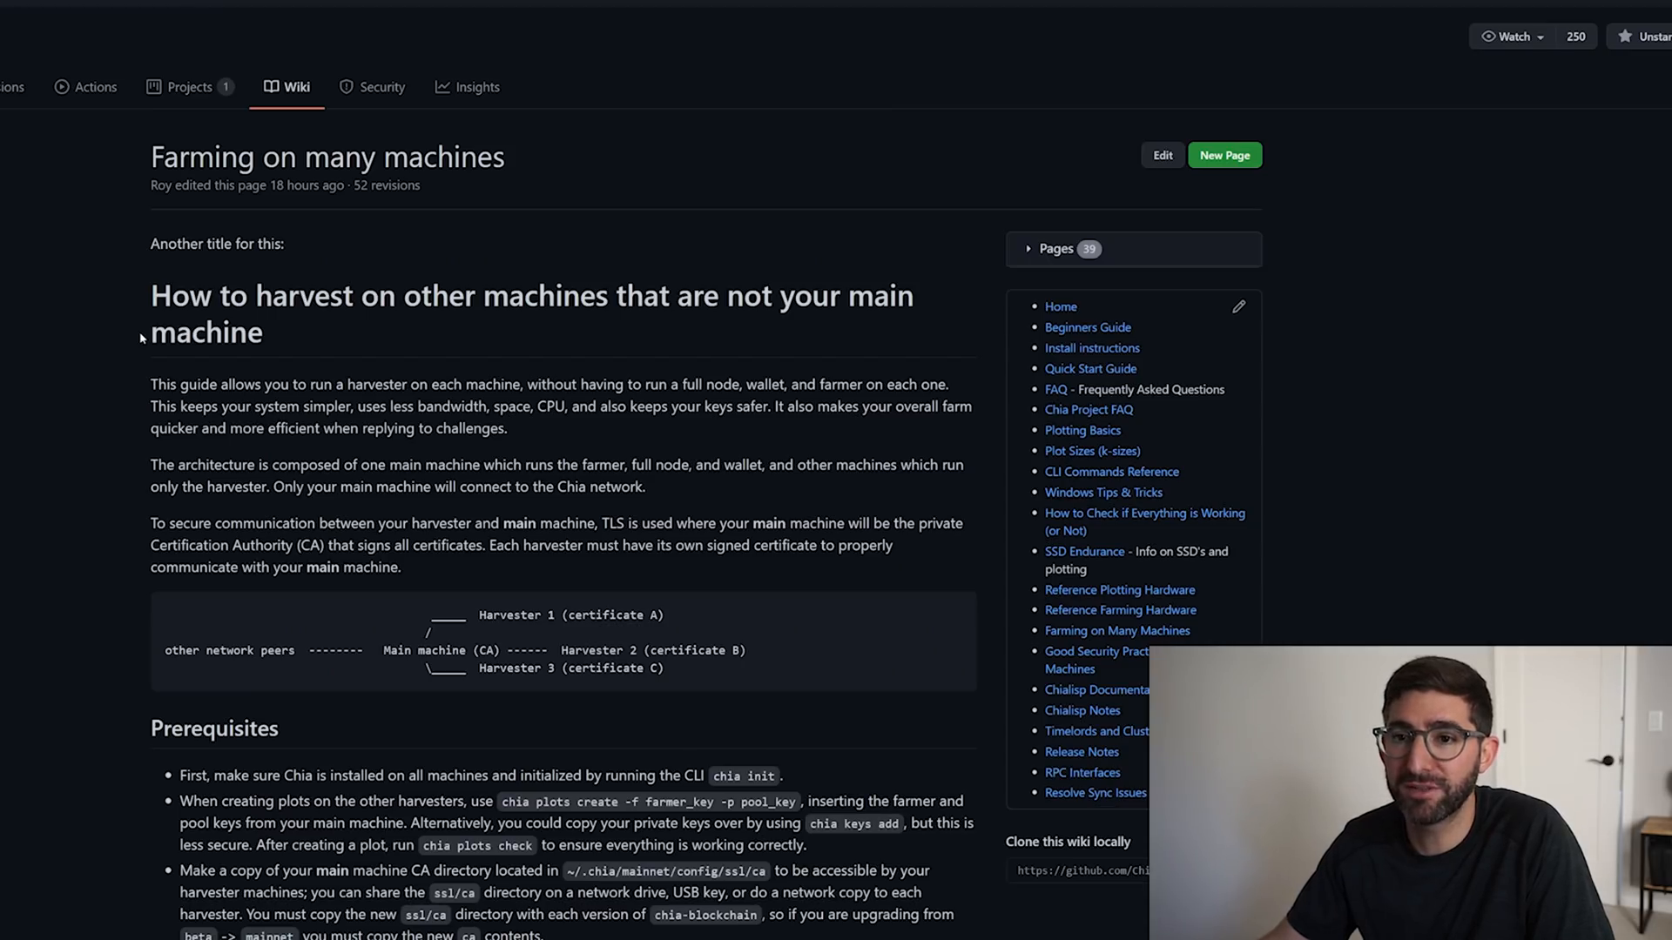
Step: Scroll the Farming on many machines guide down to its Prerequisites and Setup steps
scroll(down, 3)
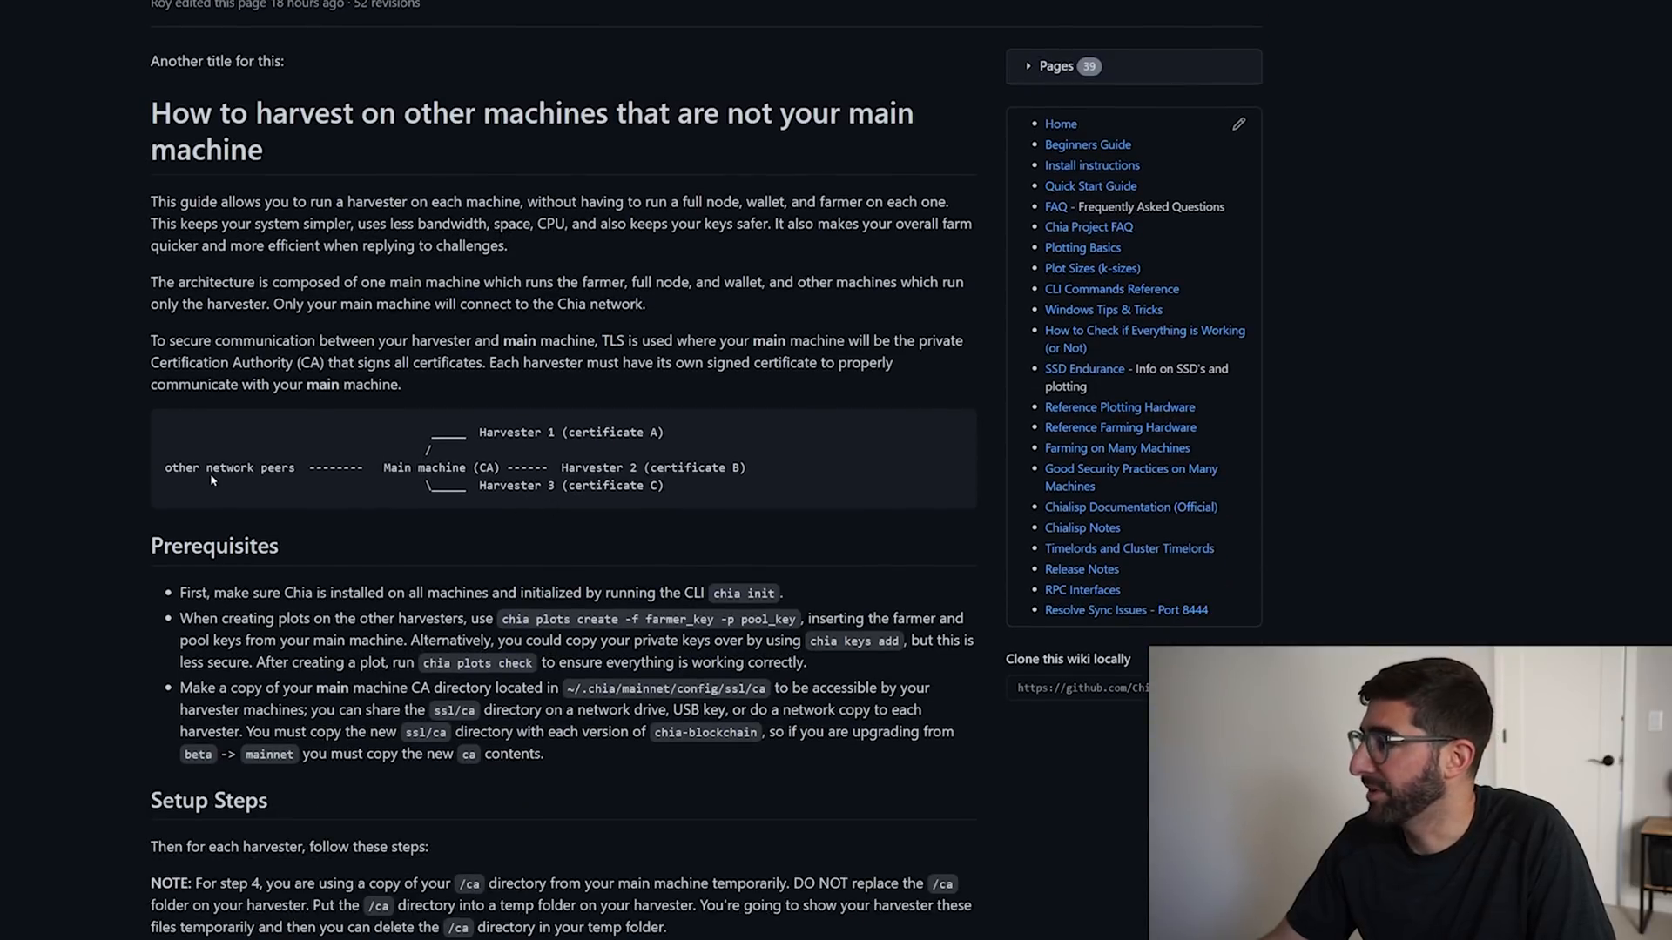
scroll(down, 3)
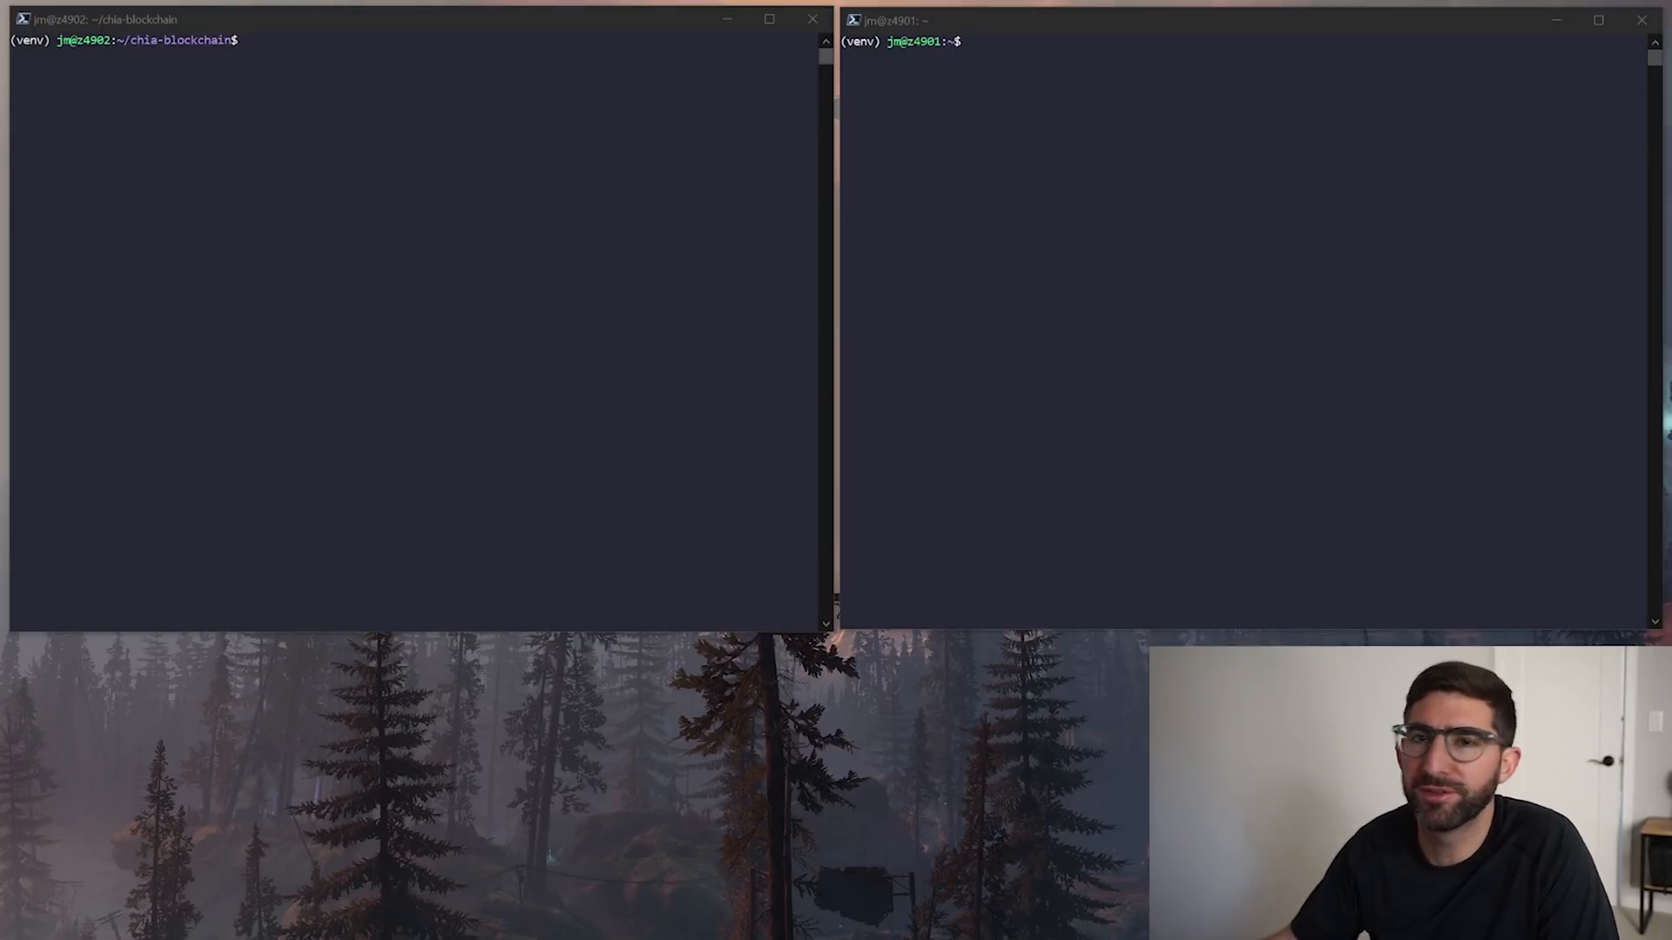
mouse_move(380, 210)
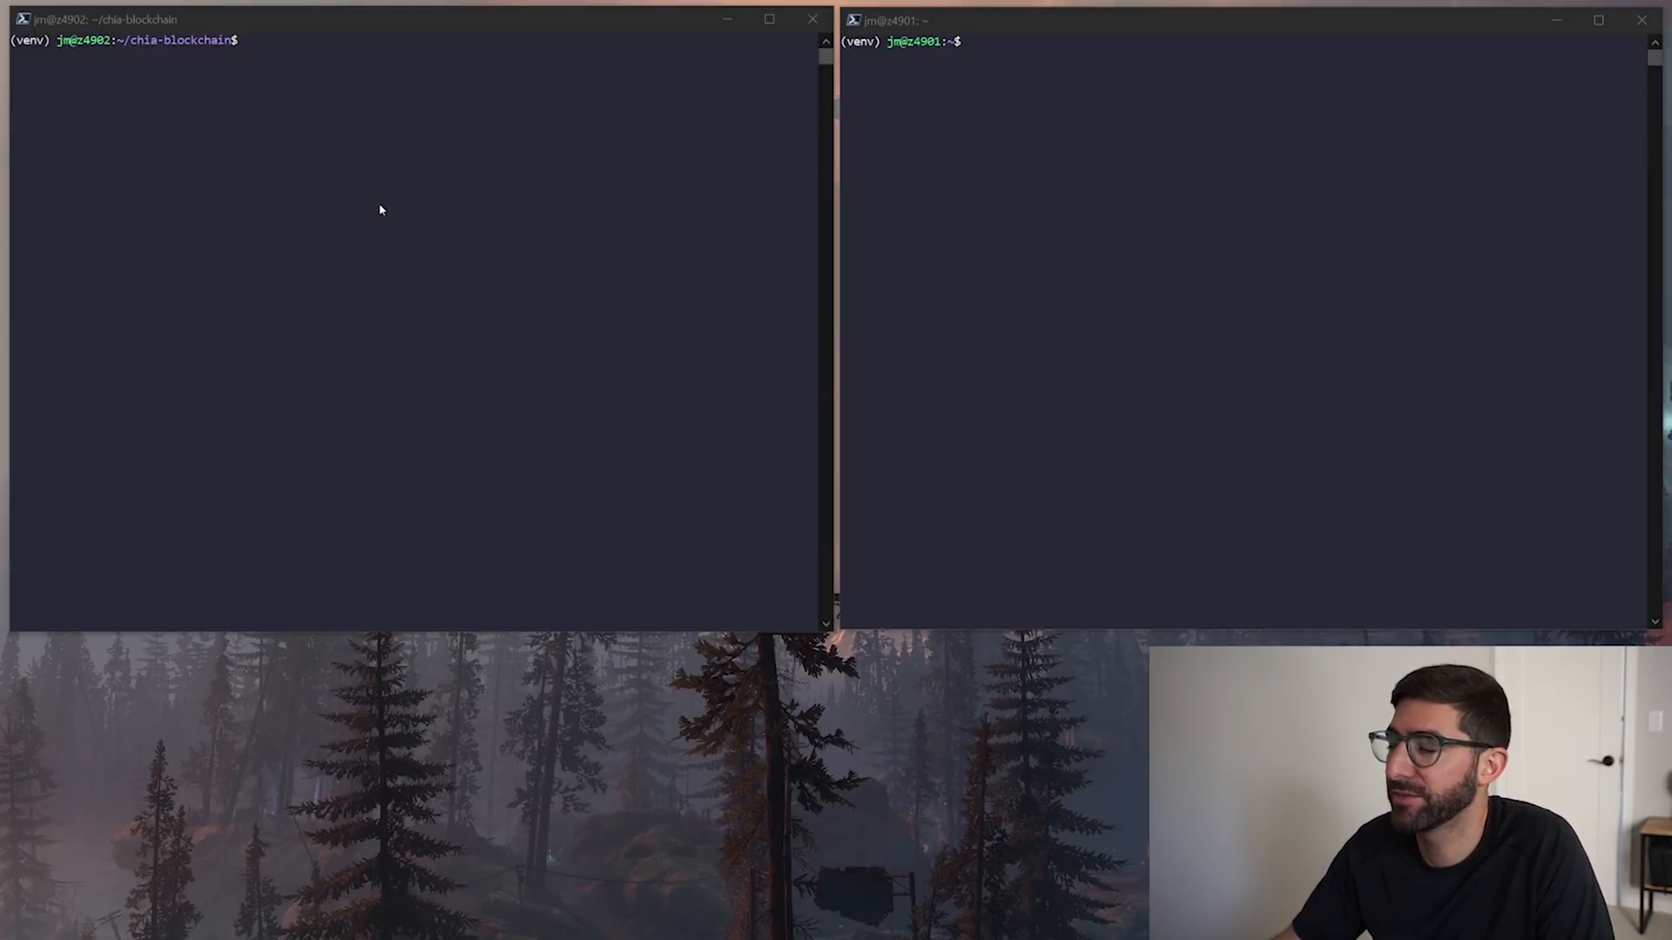
mouse_move(1256, 190)
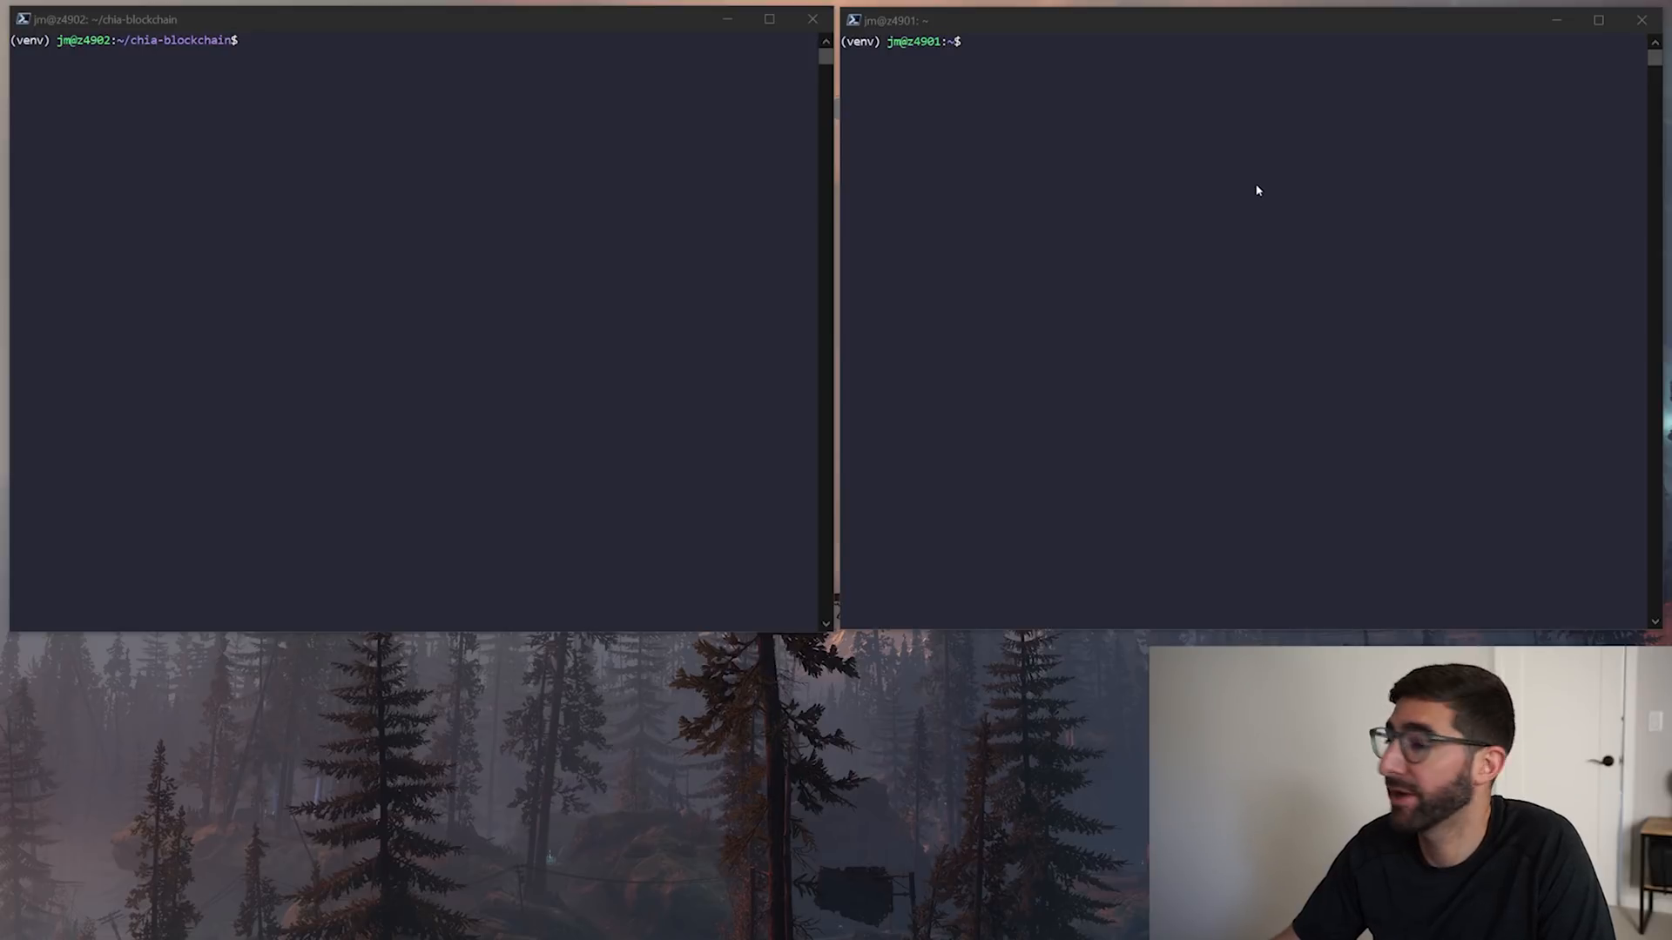
mouse_move(1259, 242)
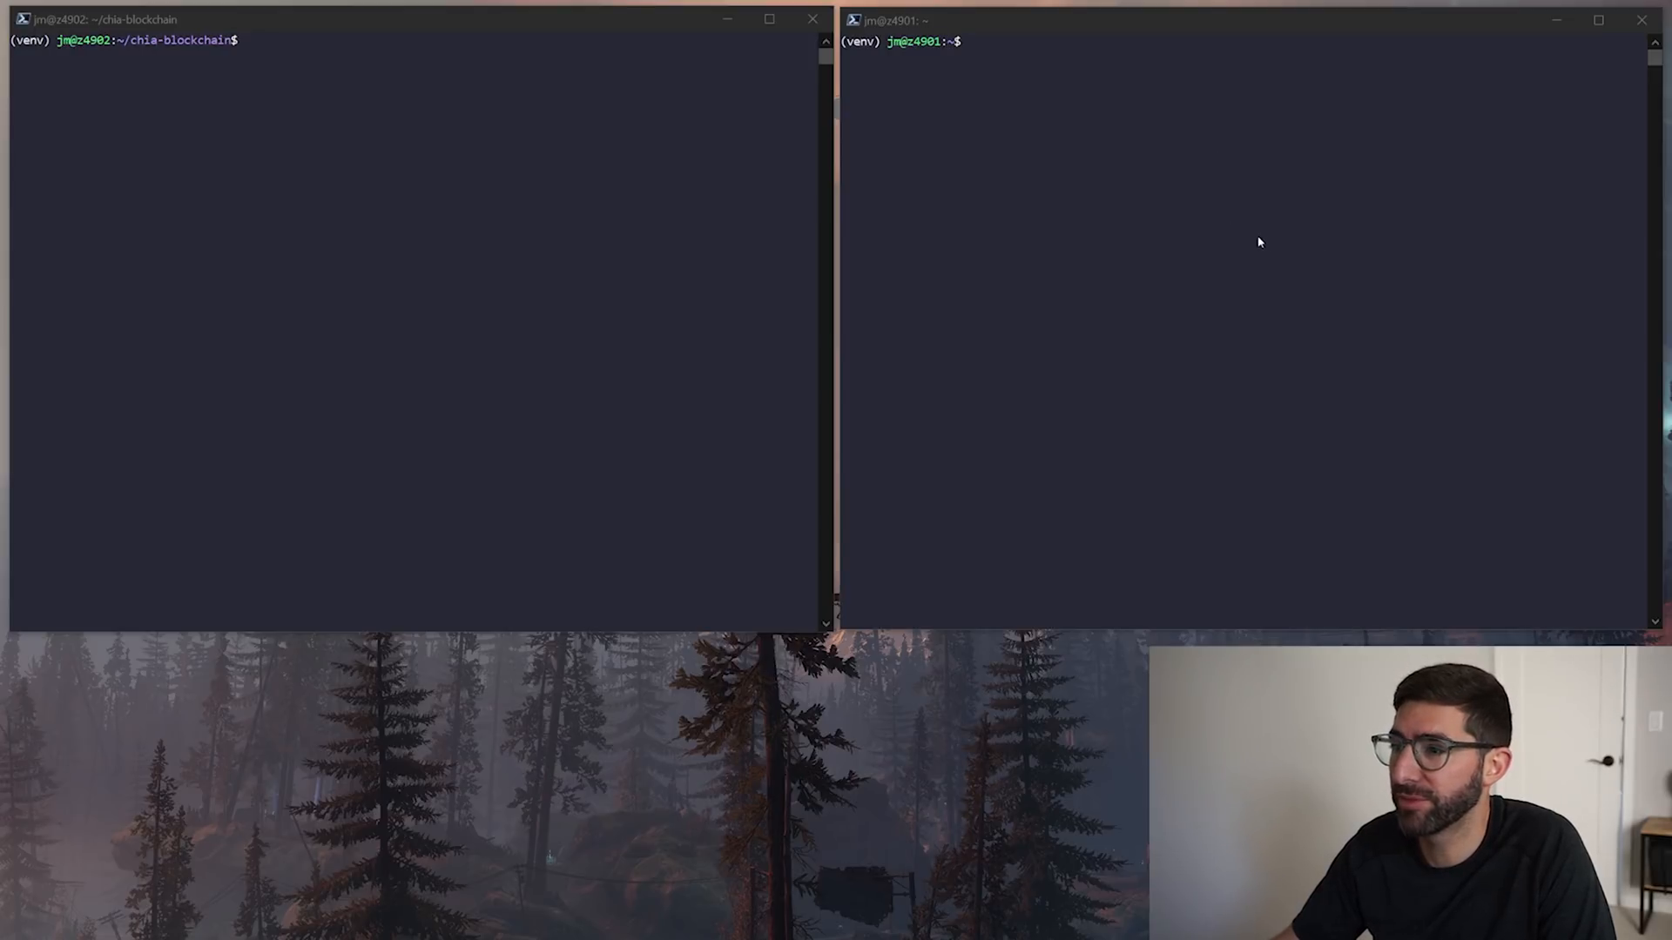
mouse_move(244, 202)
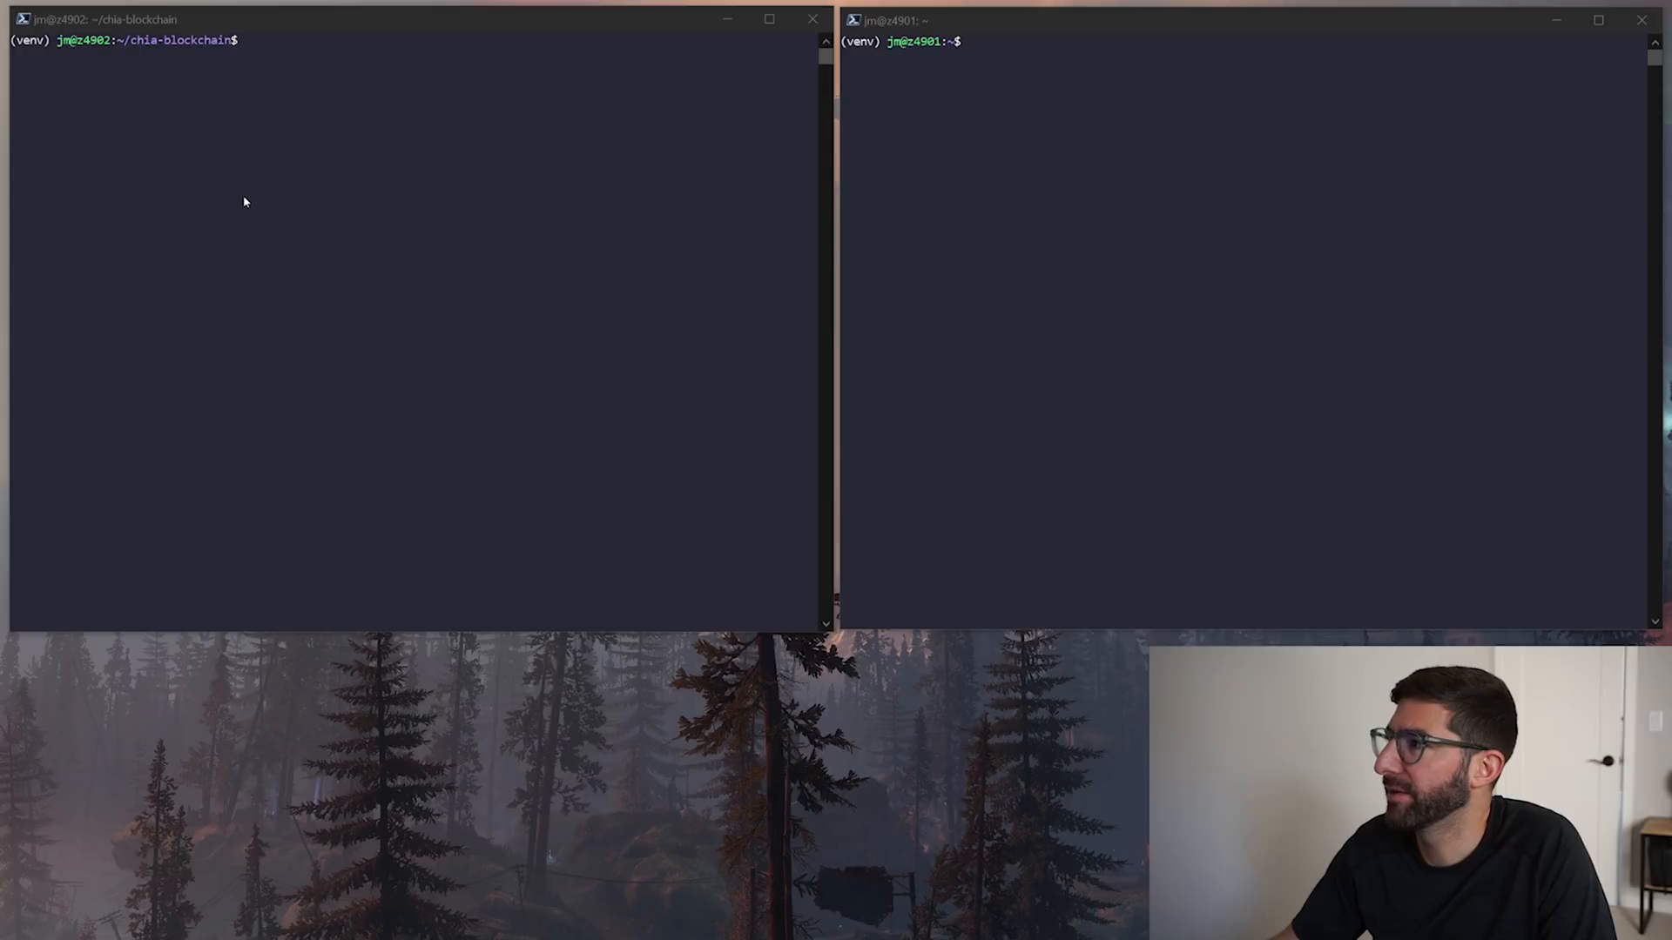
click(320, 176)
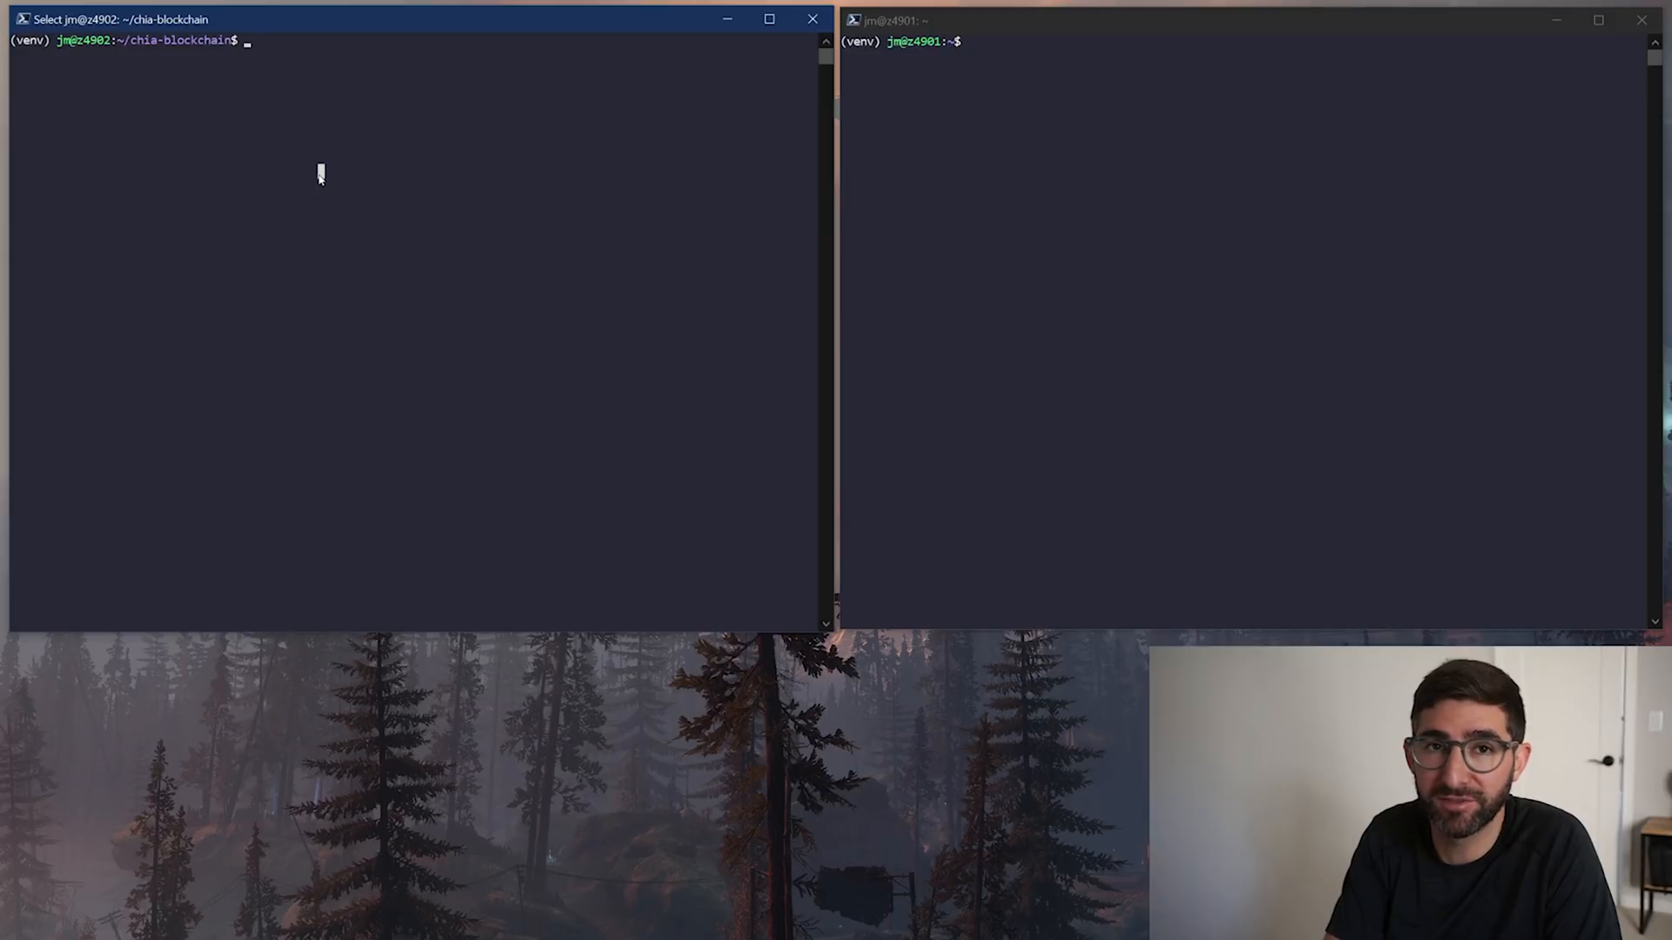
Step: Print ~/.chia/mainnet/config/config.yaml in the left session and scroll through its farmer and harvester settings
text(cat)
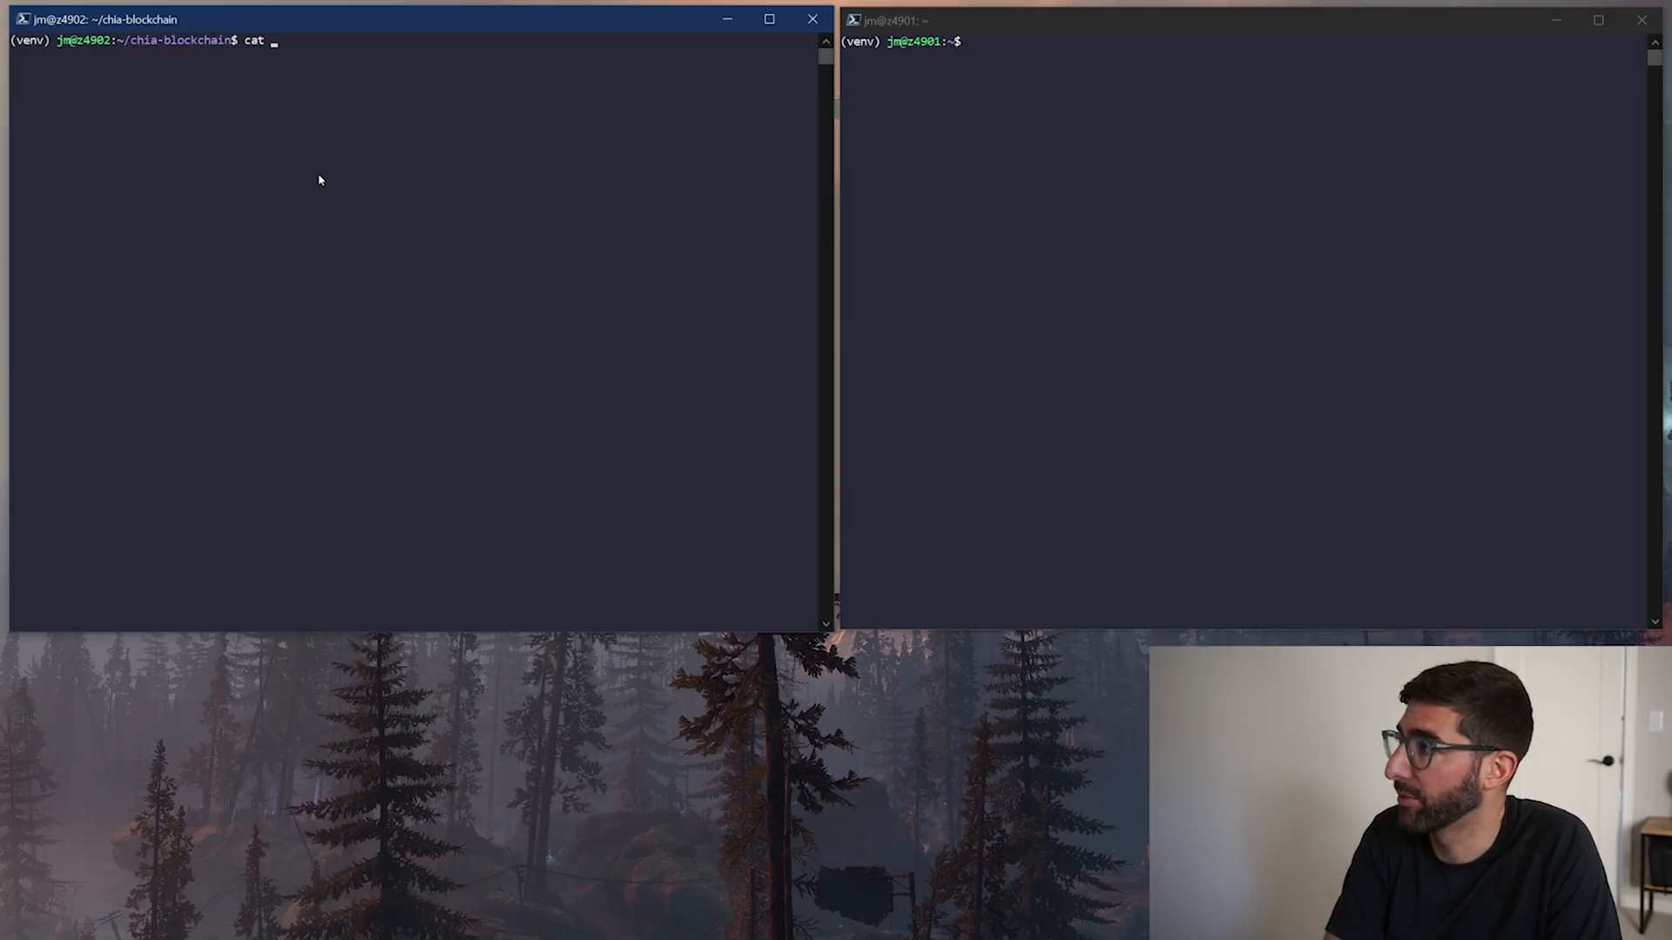
text(~/.c)
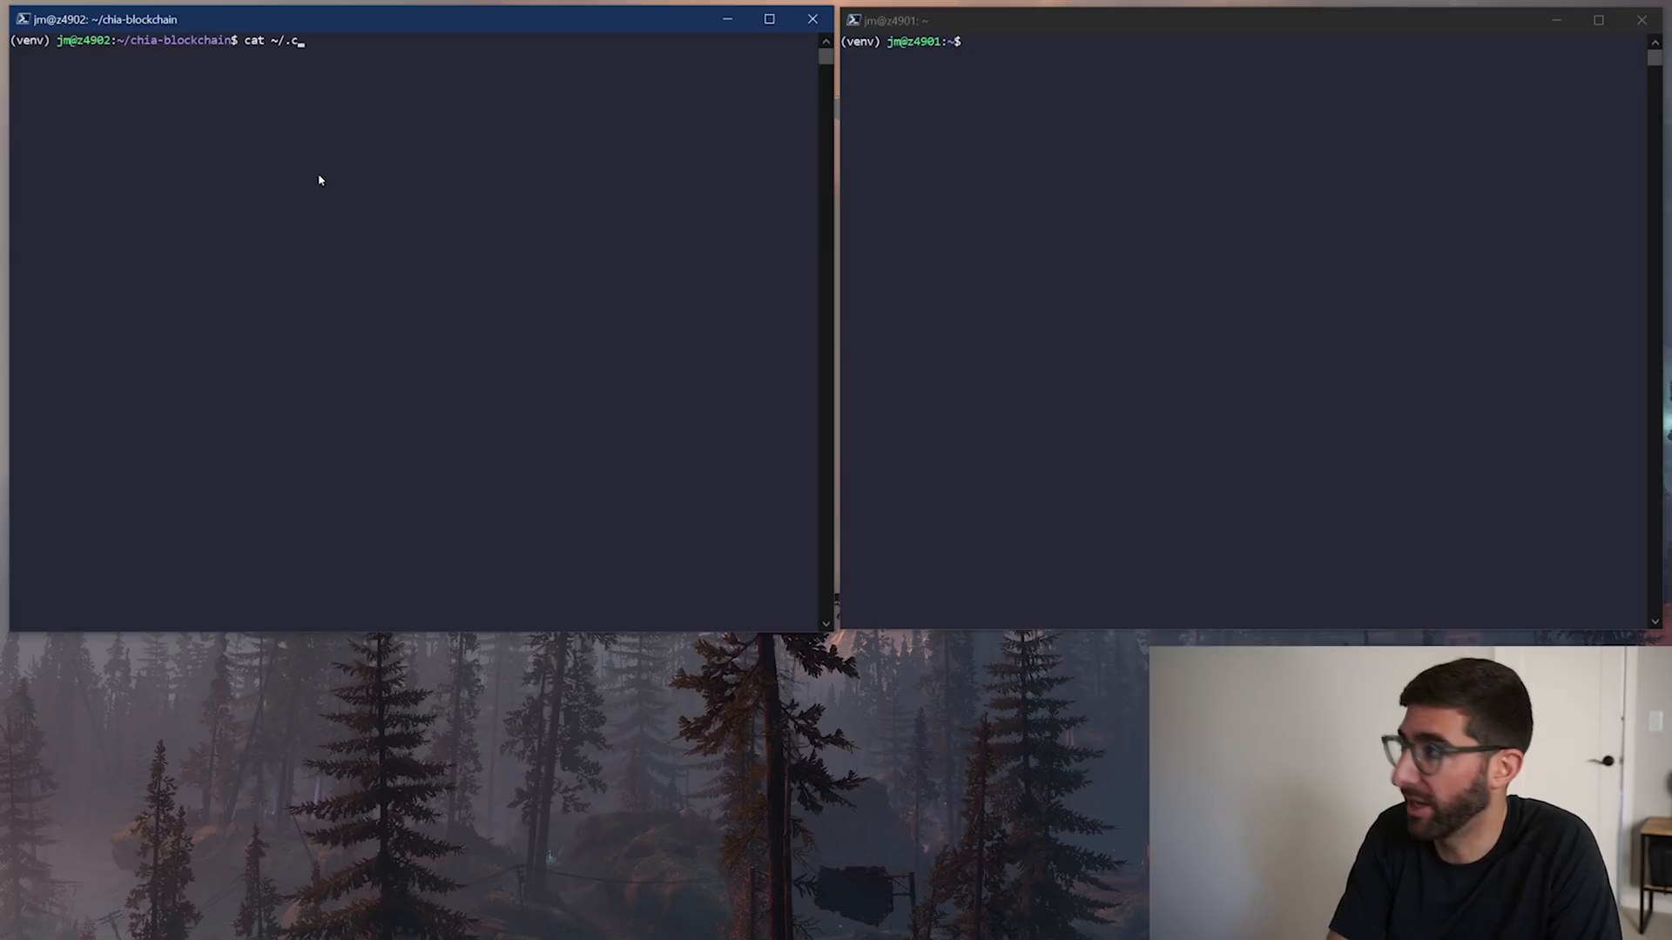
key(Tab)
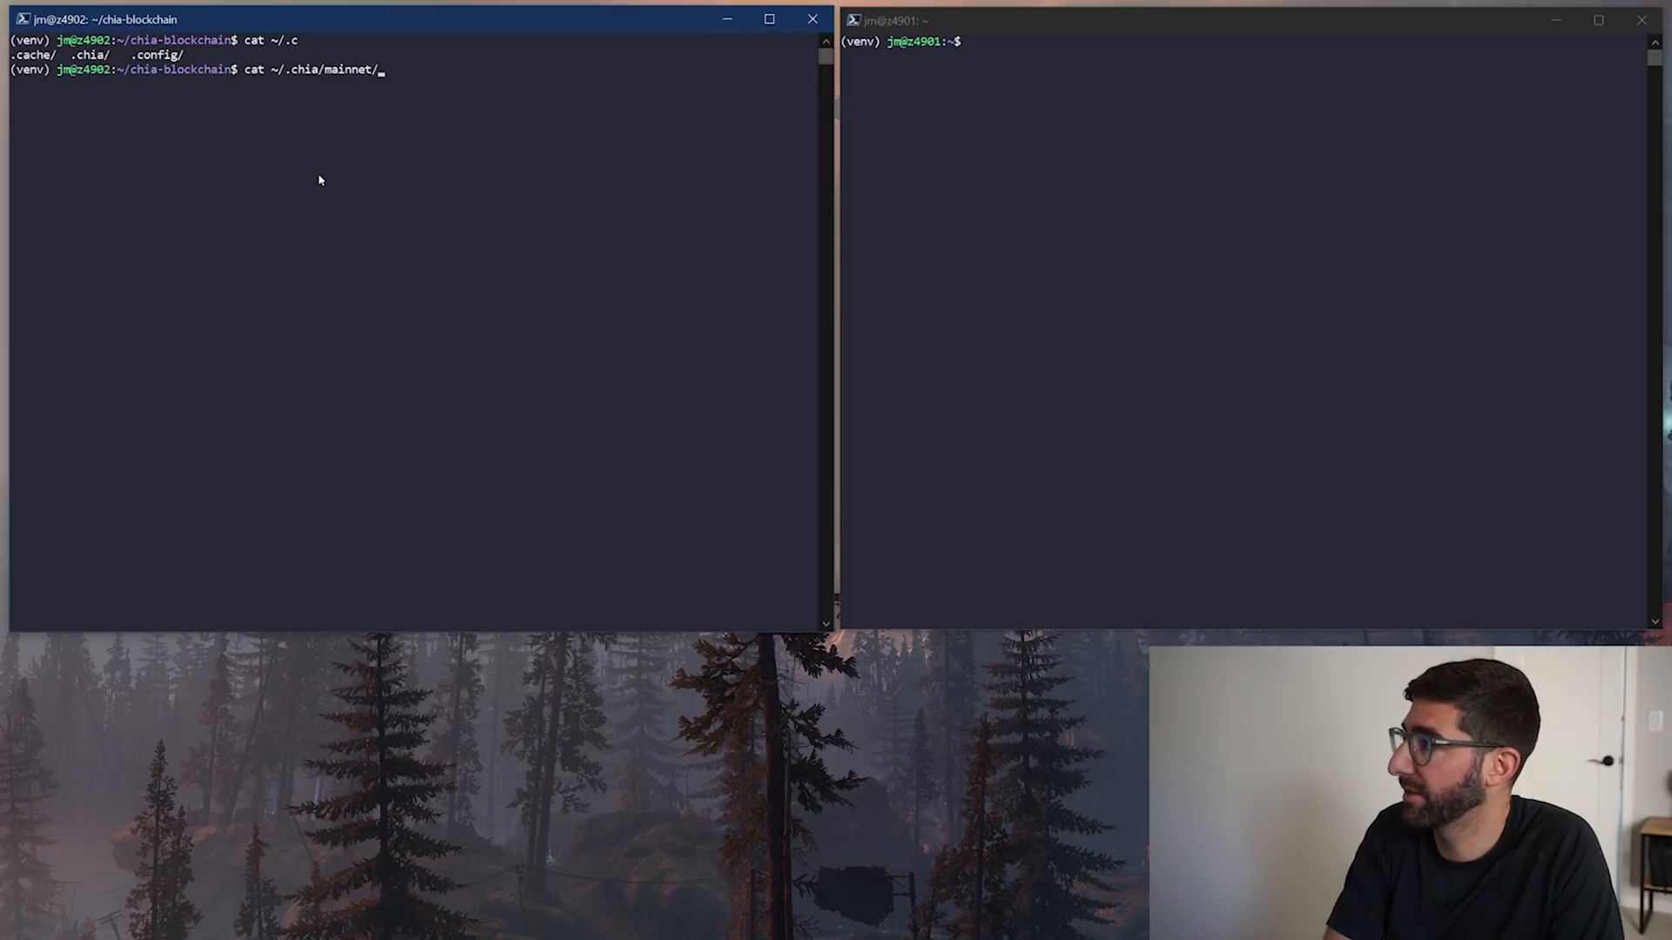
text(config/)
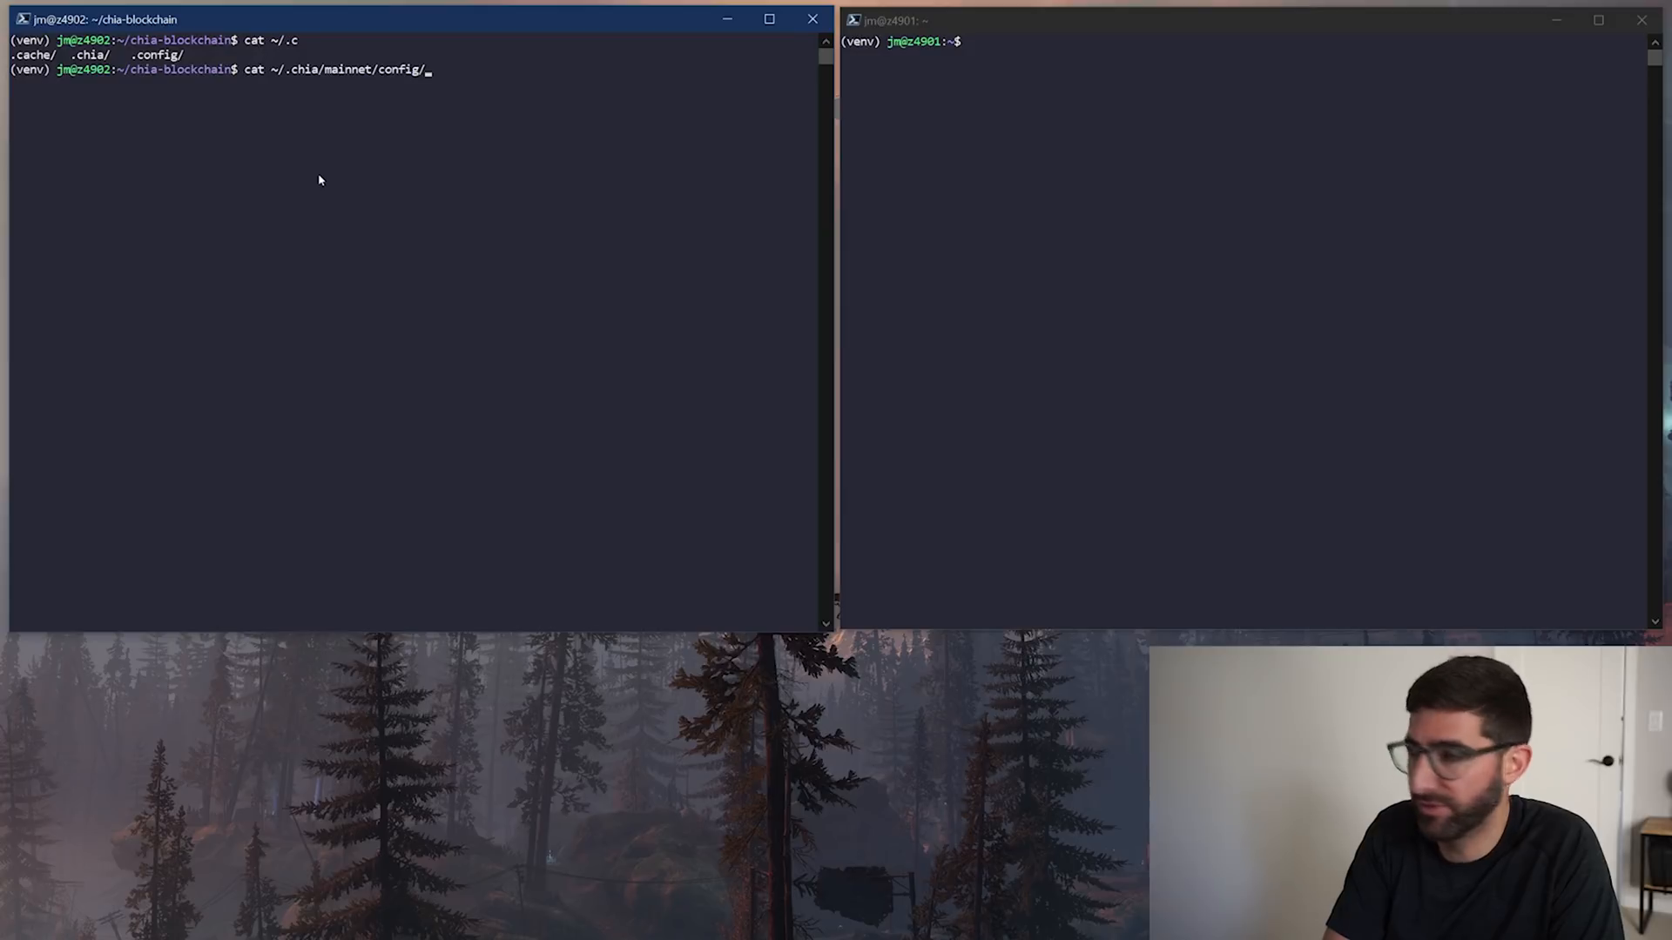
key(Return)
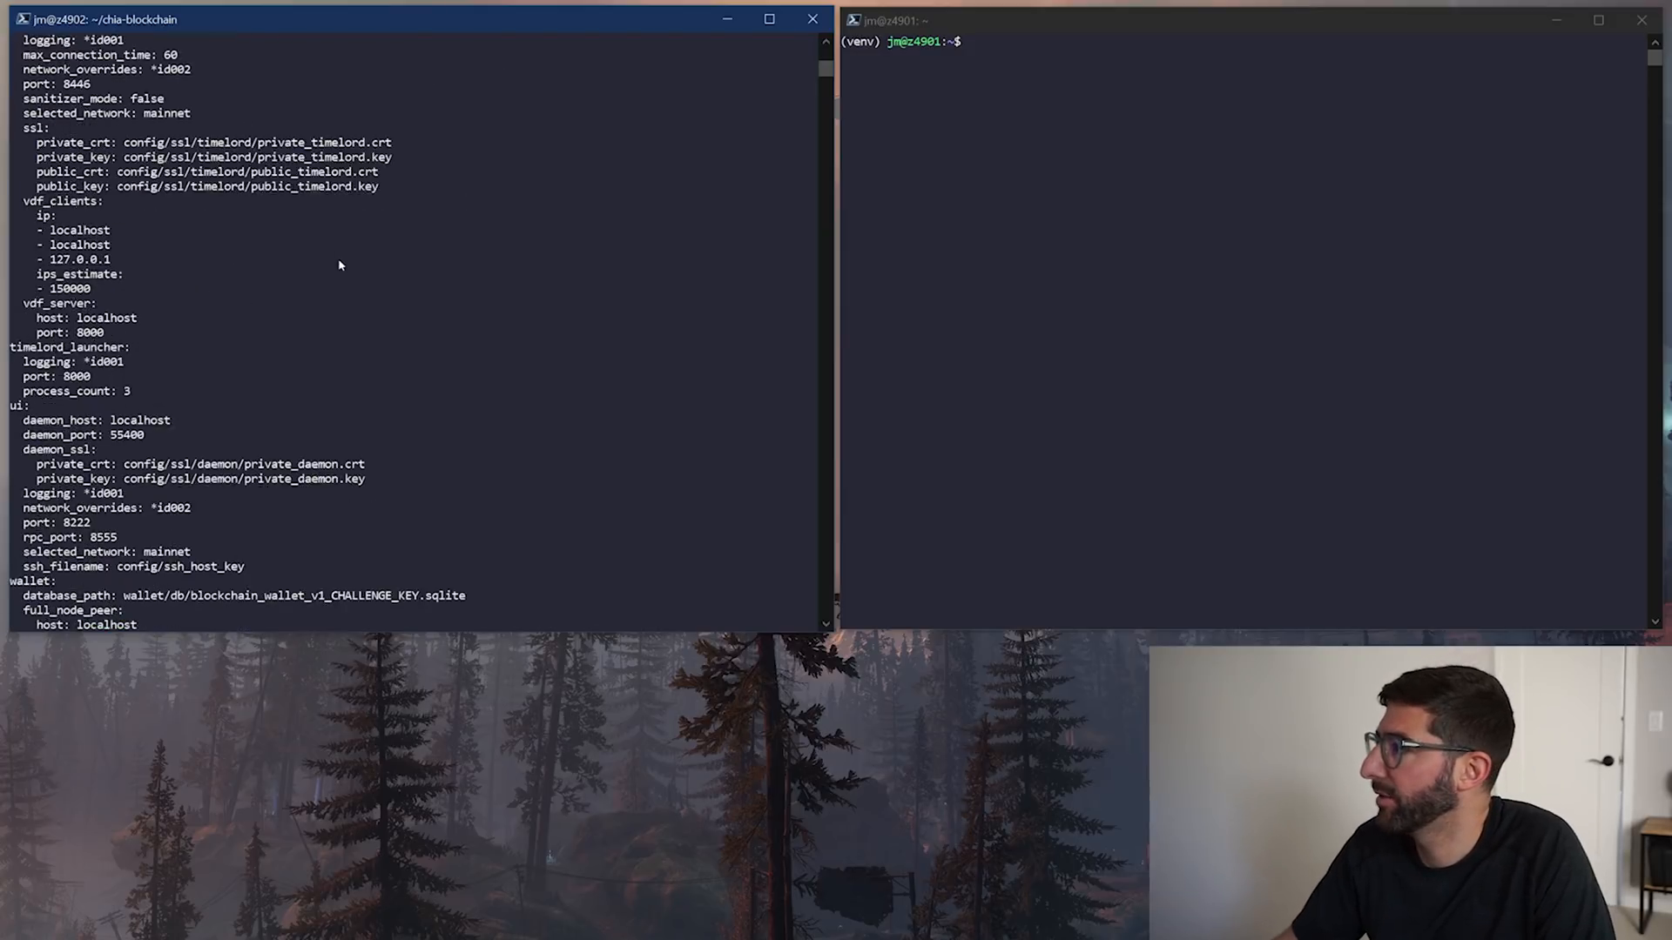
scroll(up, 3)
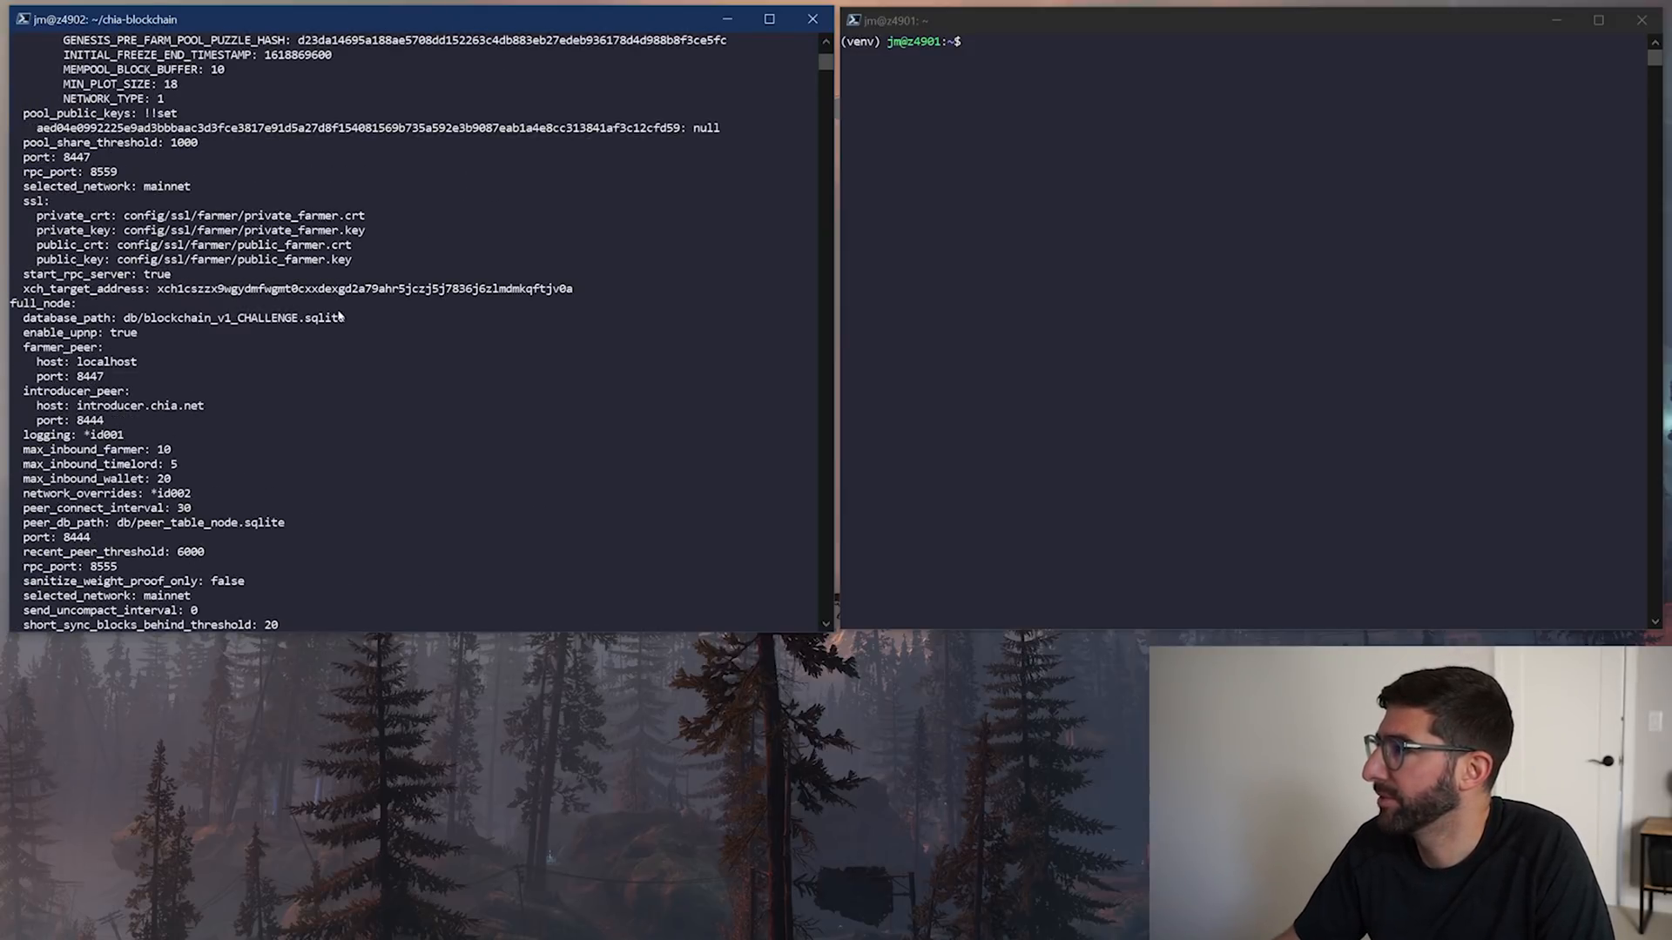
scroll(up, 3)
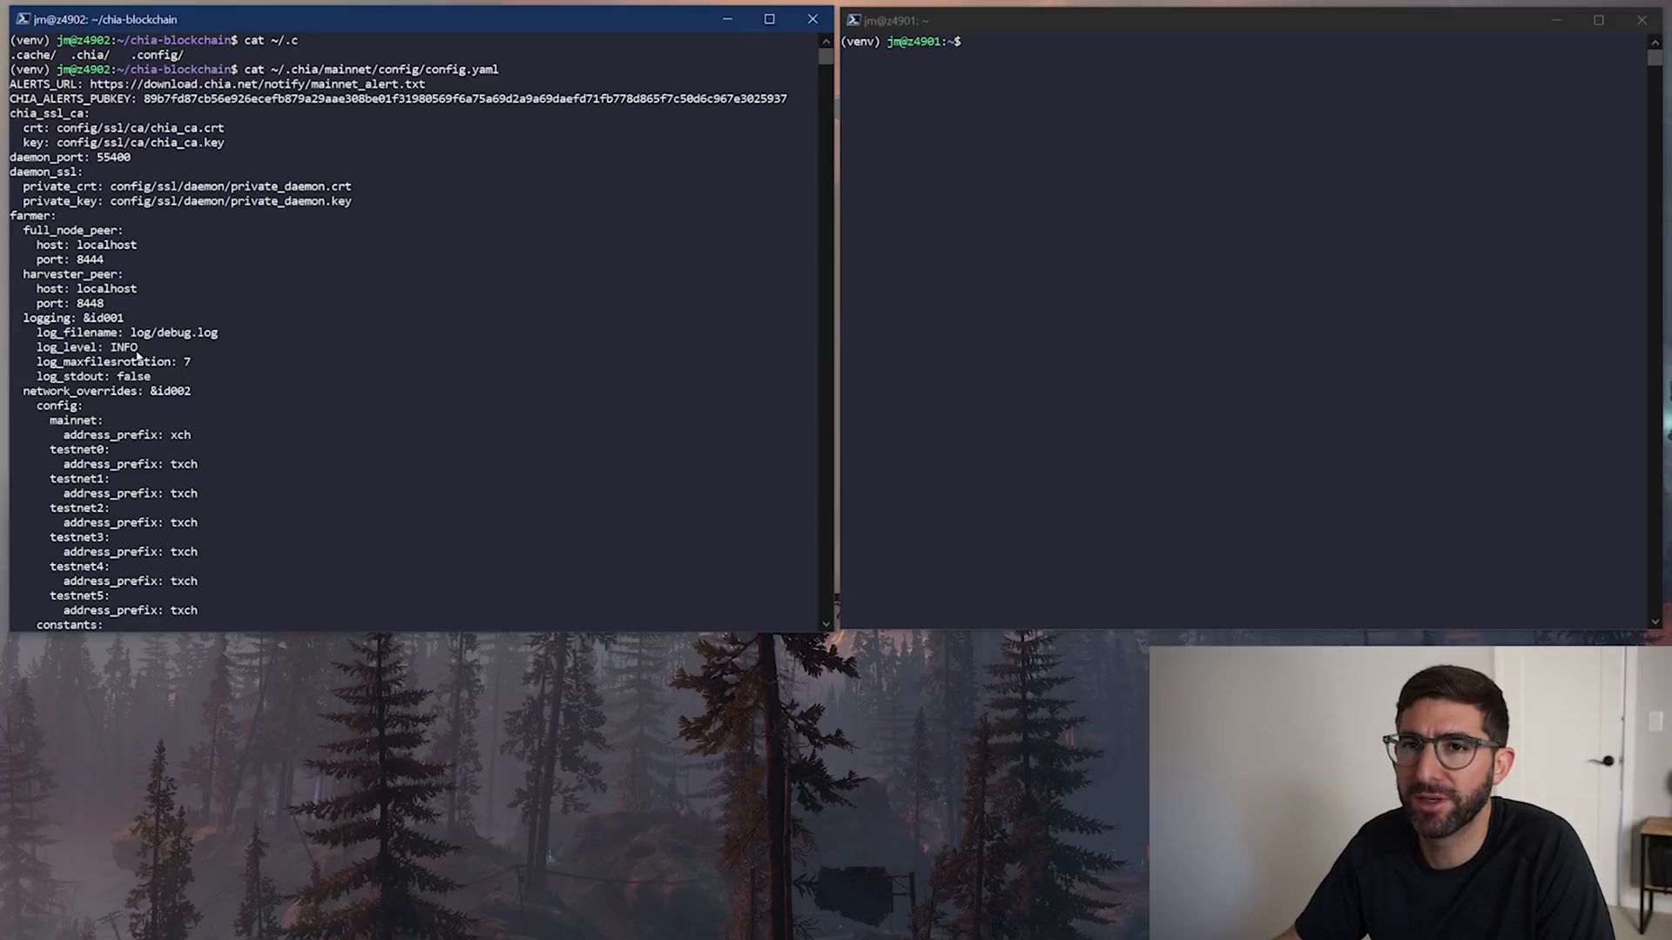
scroll(down, 3)
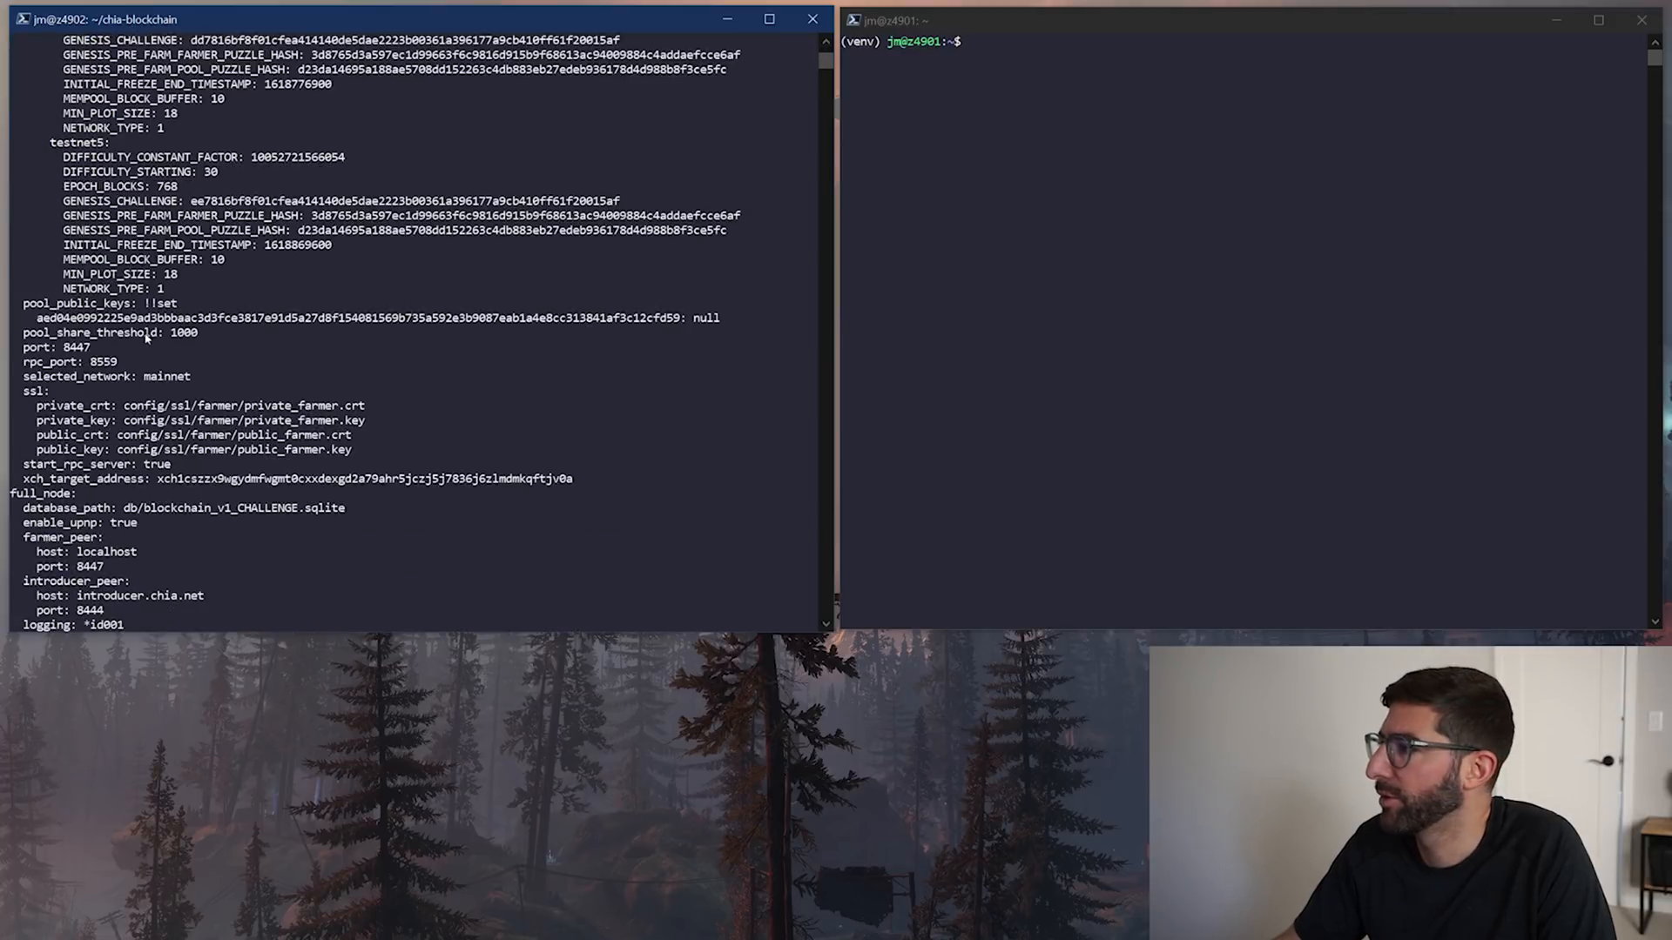
scroll(down, 3)
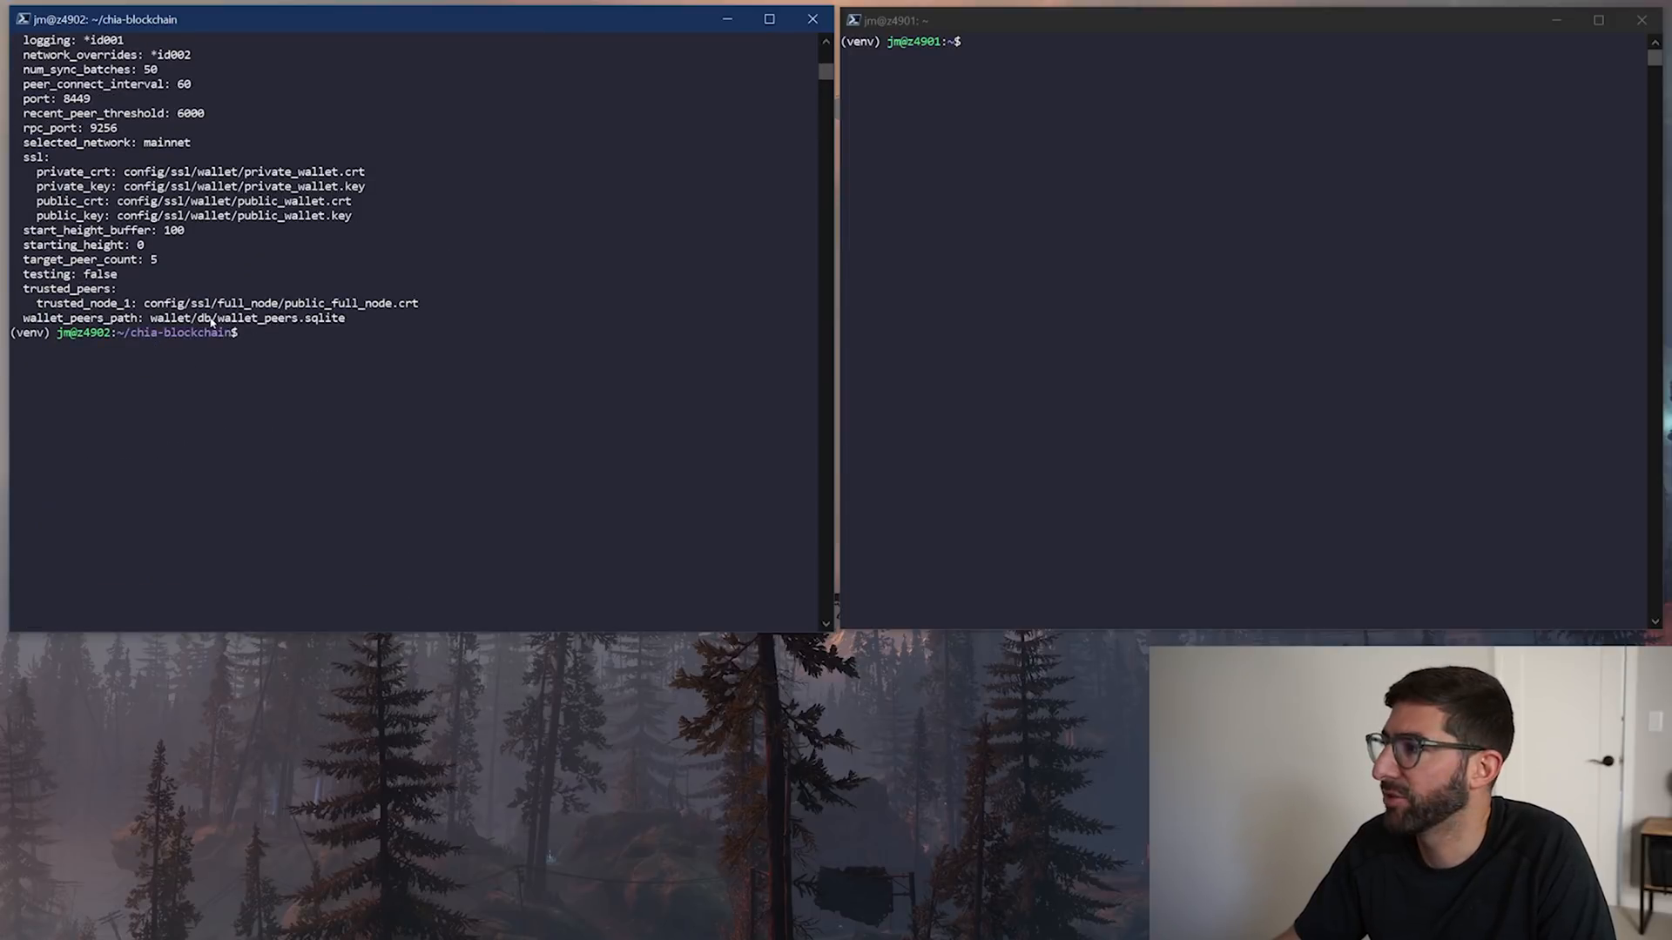
mouse_move(299, 350)
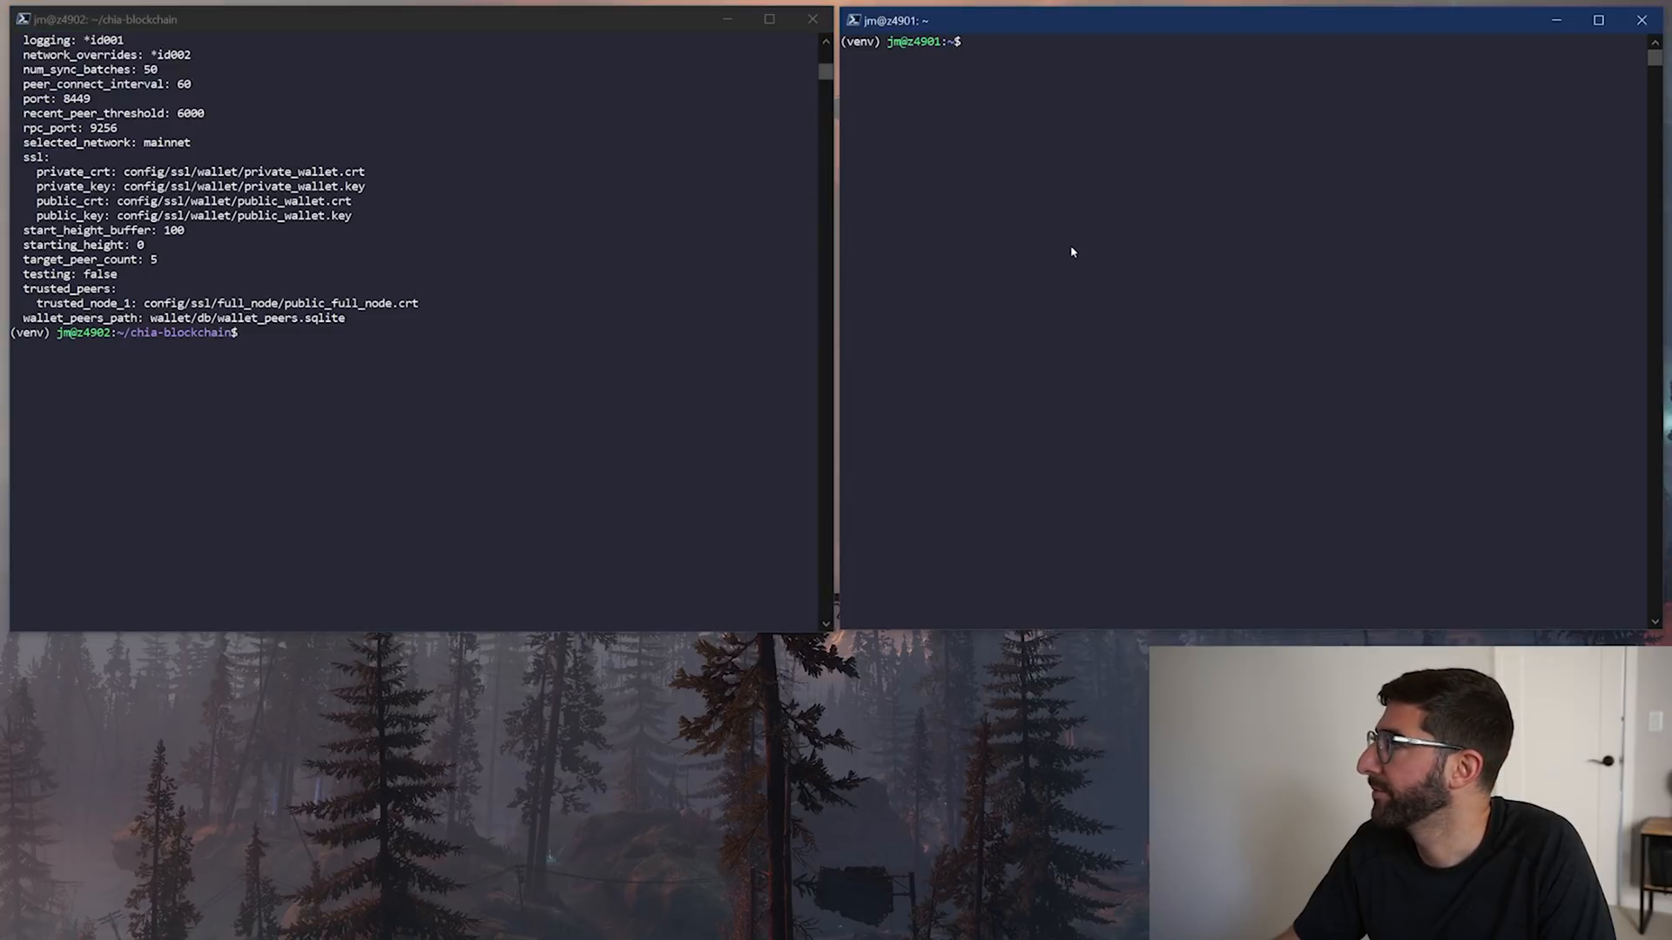
mouse_move(1170, 256)
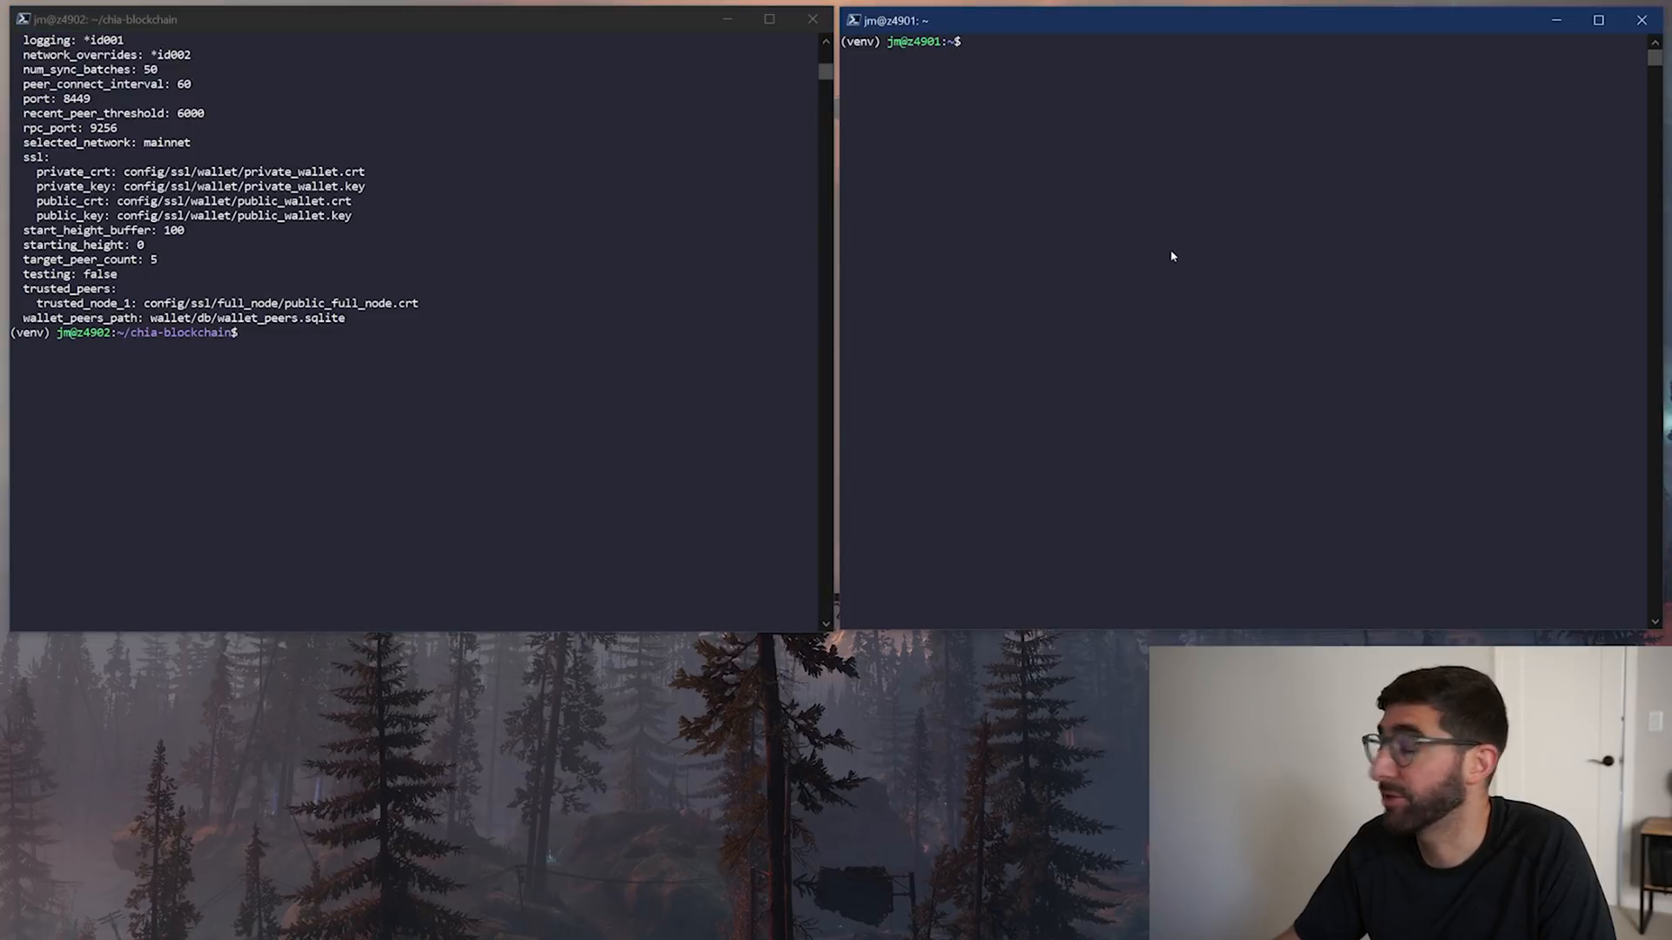
Step: Run chia keys show in the right harvester session, reporting no saved private keys
click(1170, 251)
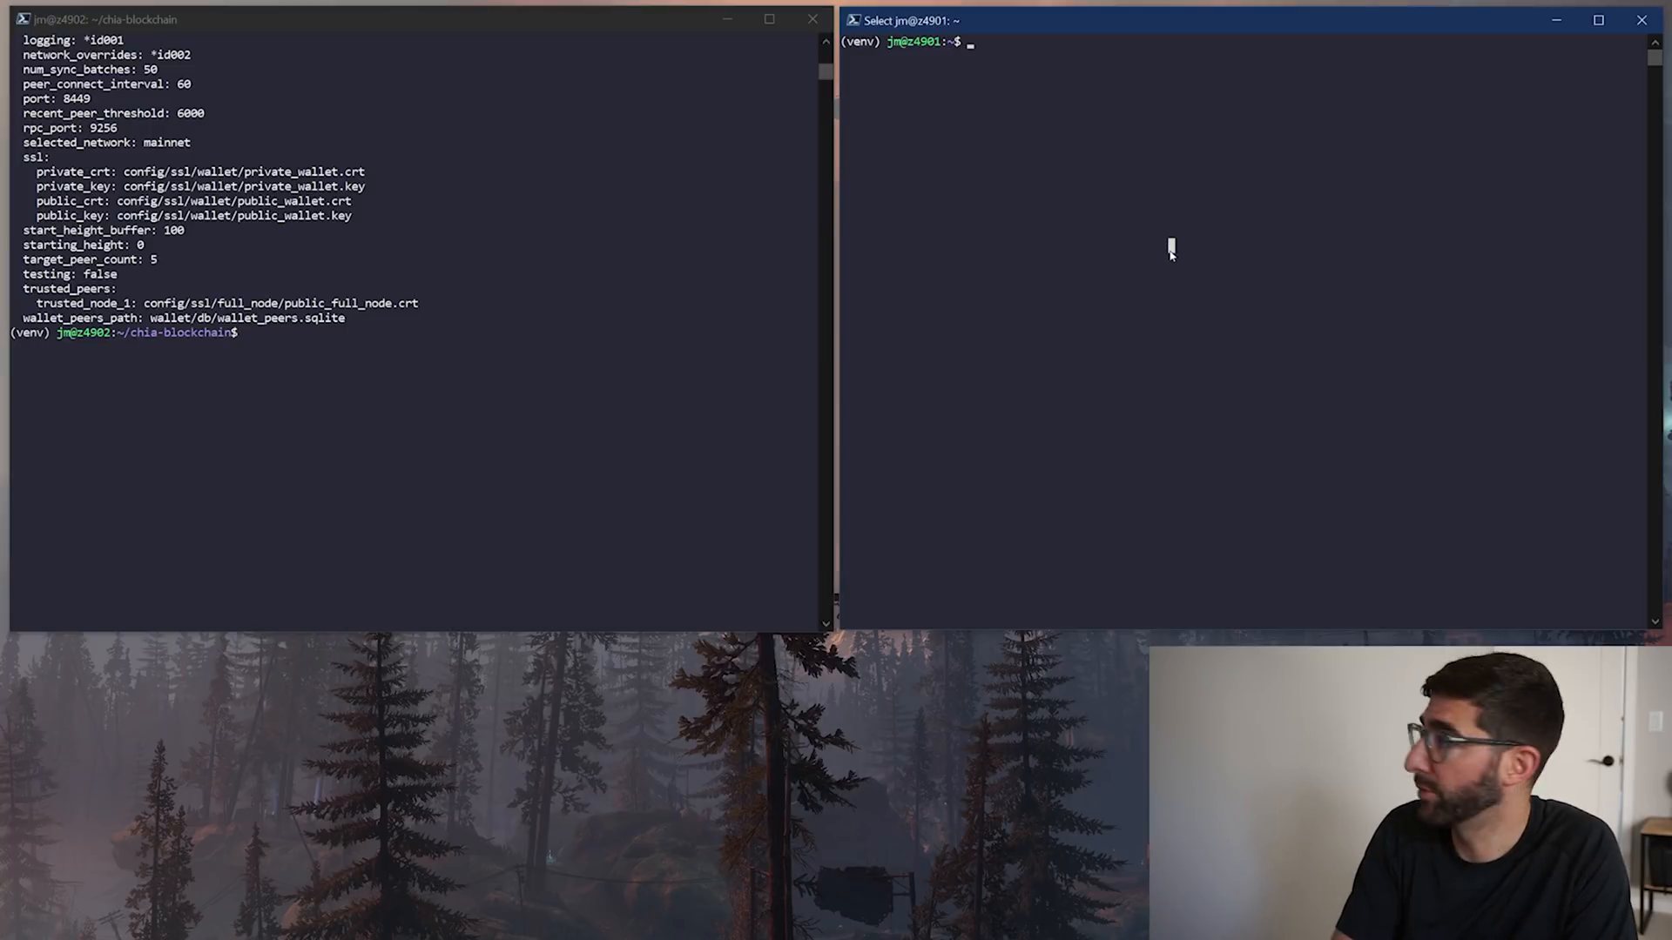
text(chia keys s)
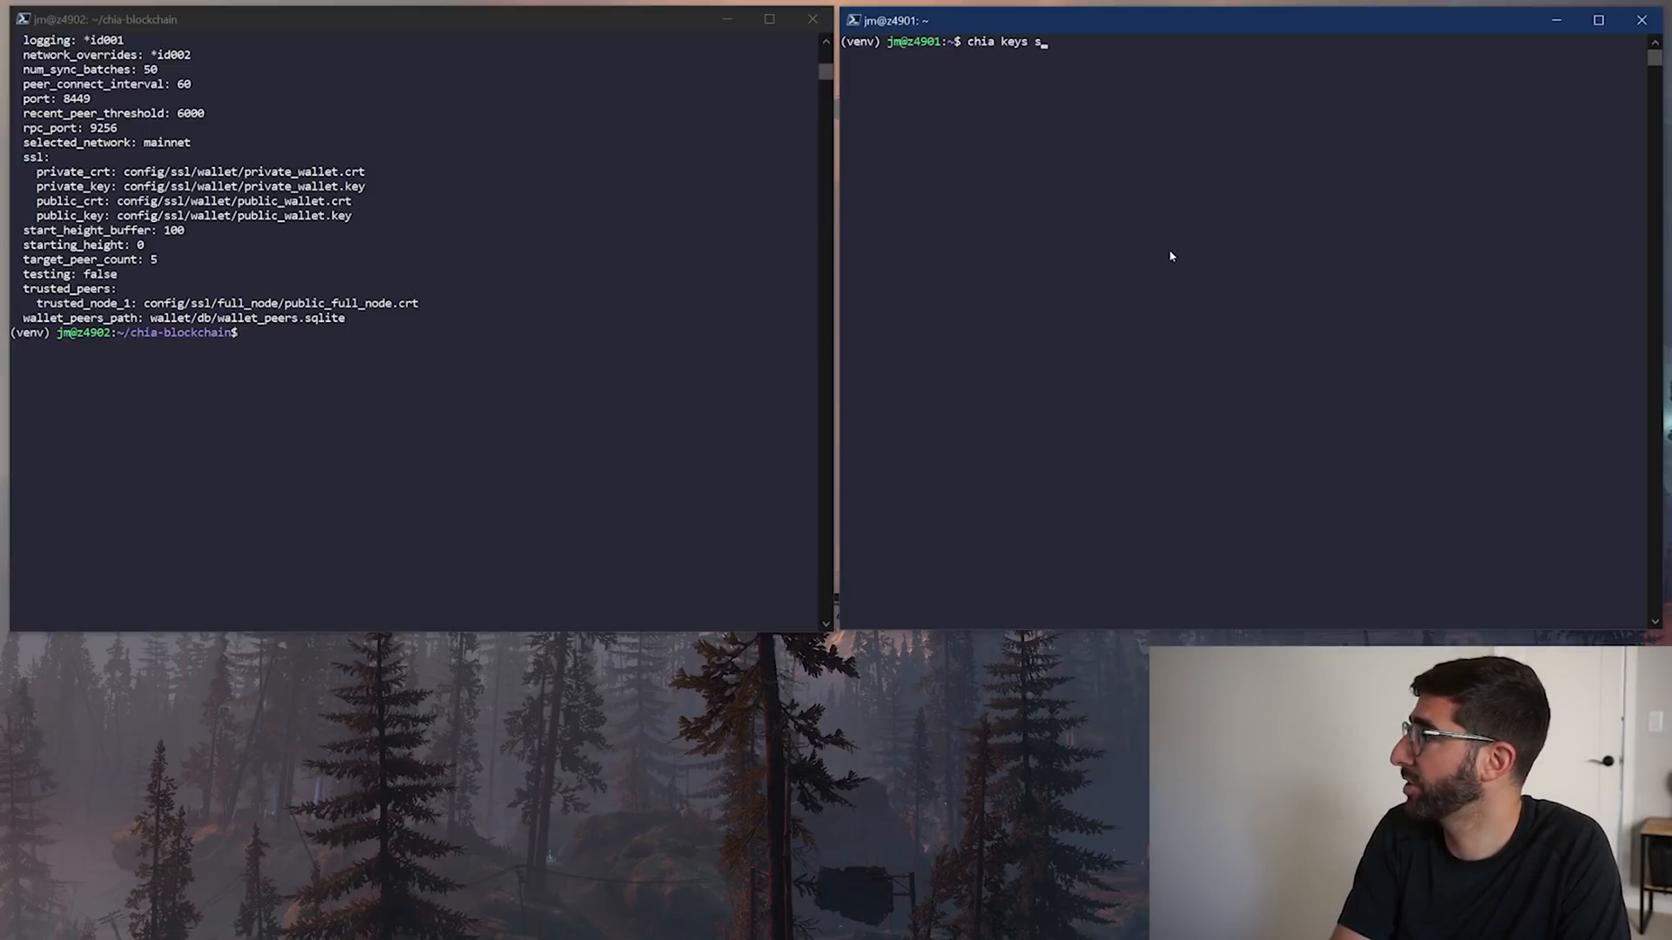
key(Return)
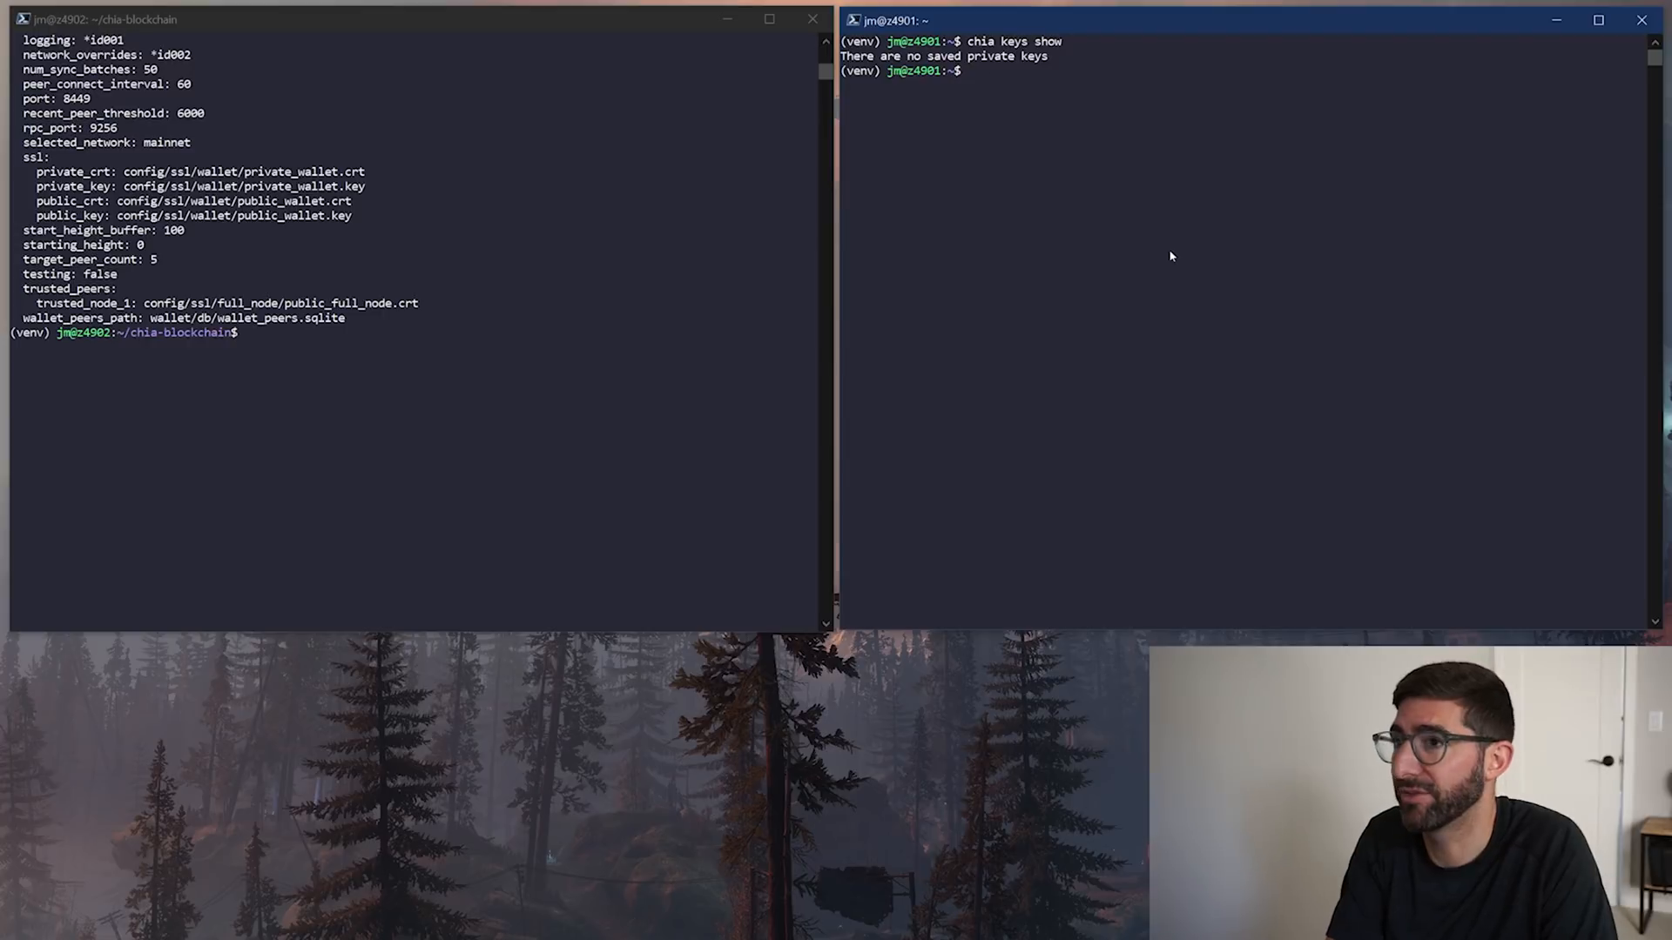
mouse_move(674, 305)
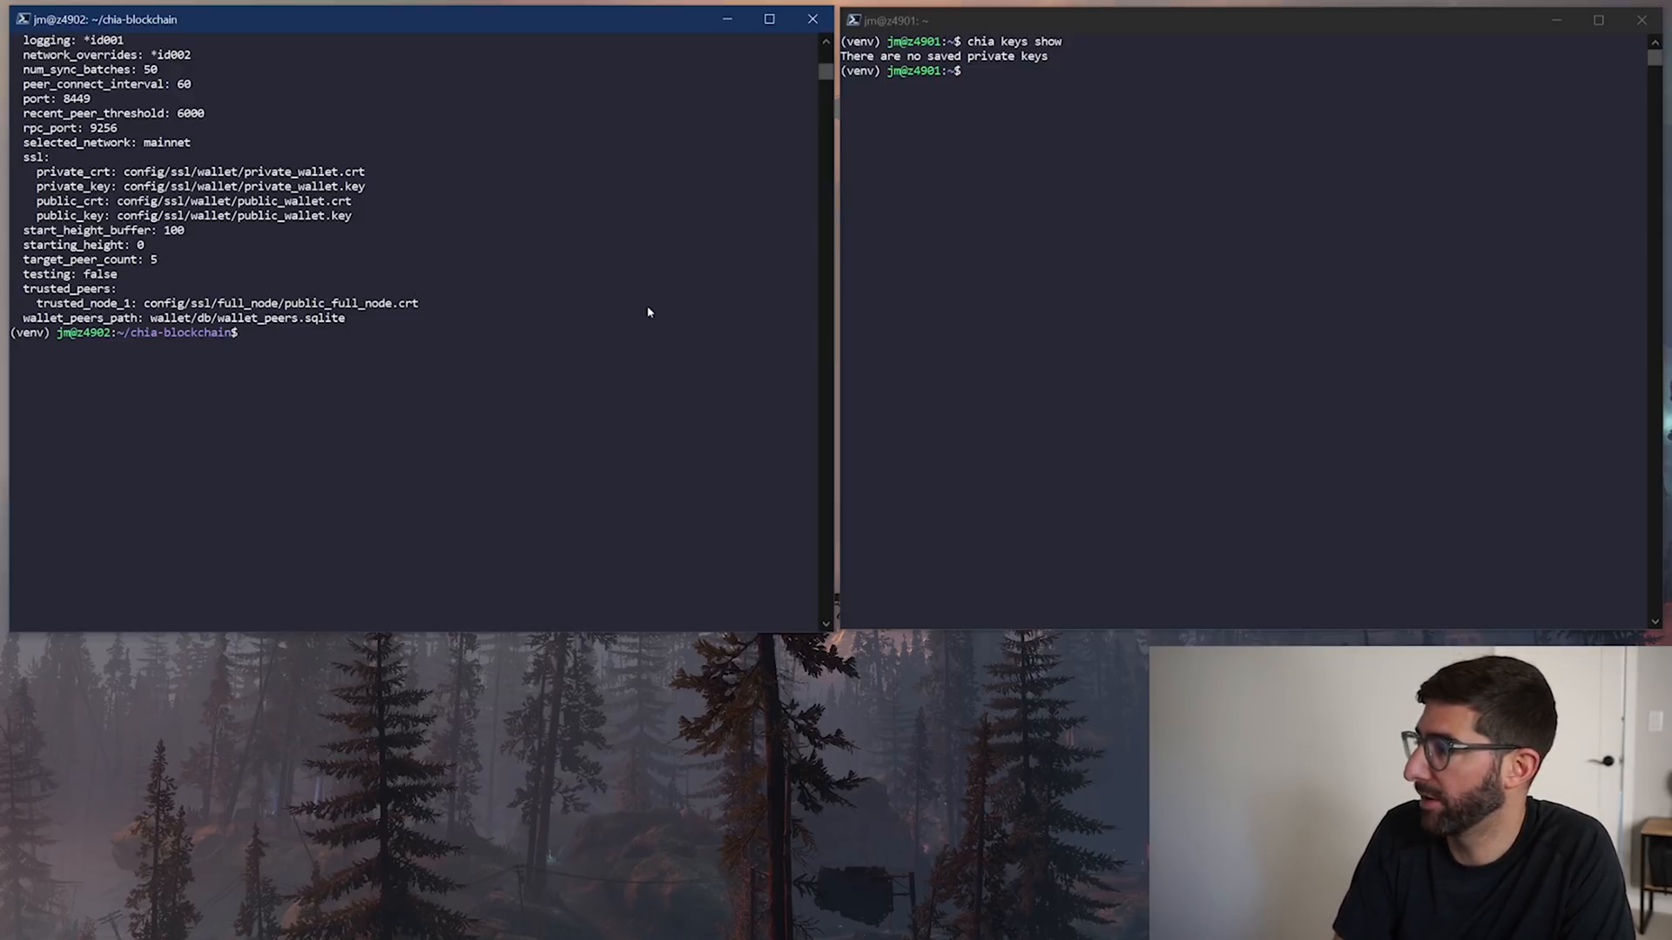
text(rsync)
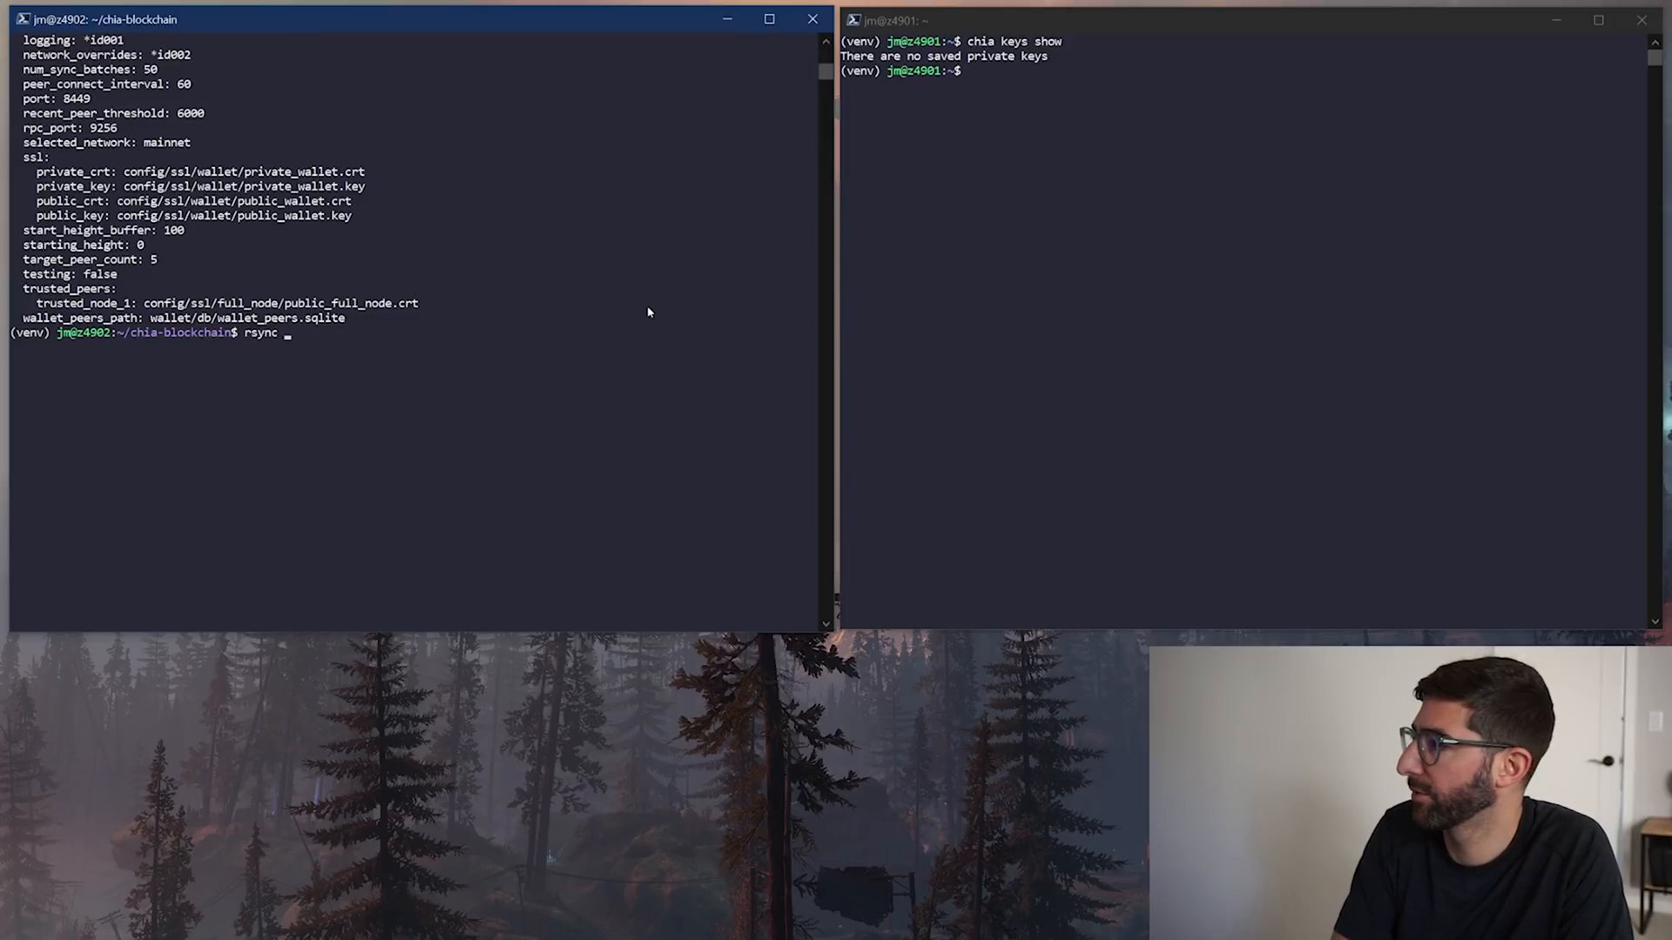
text(scp)
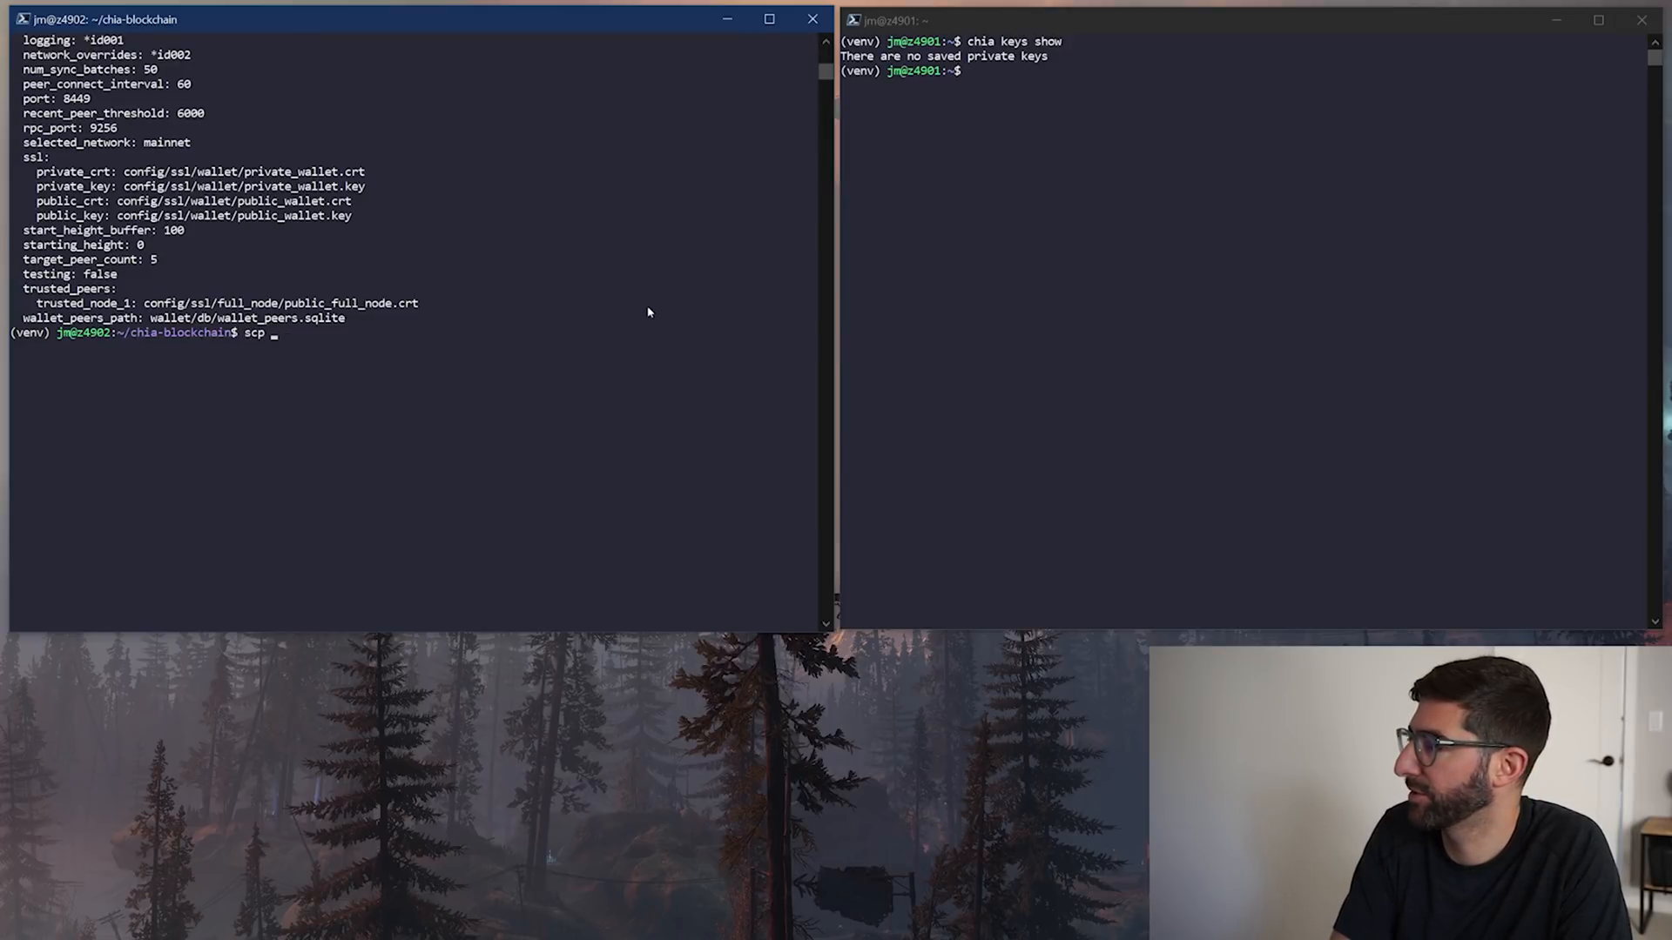
text(-r)
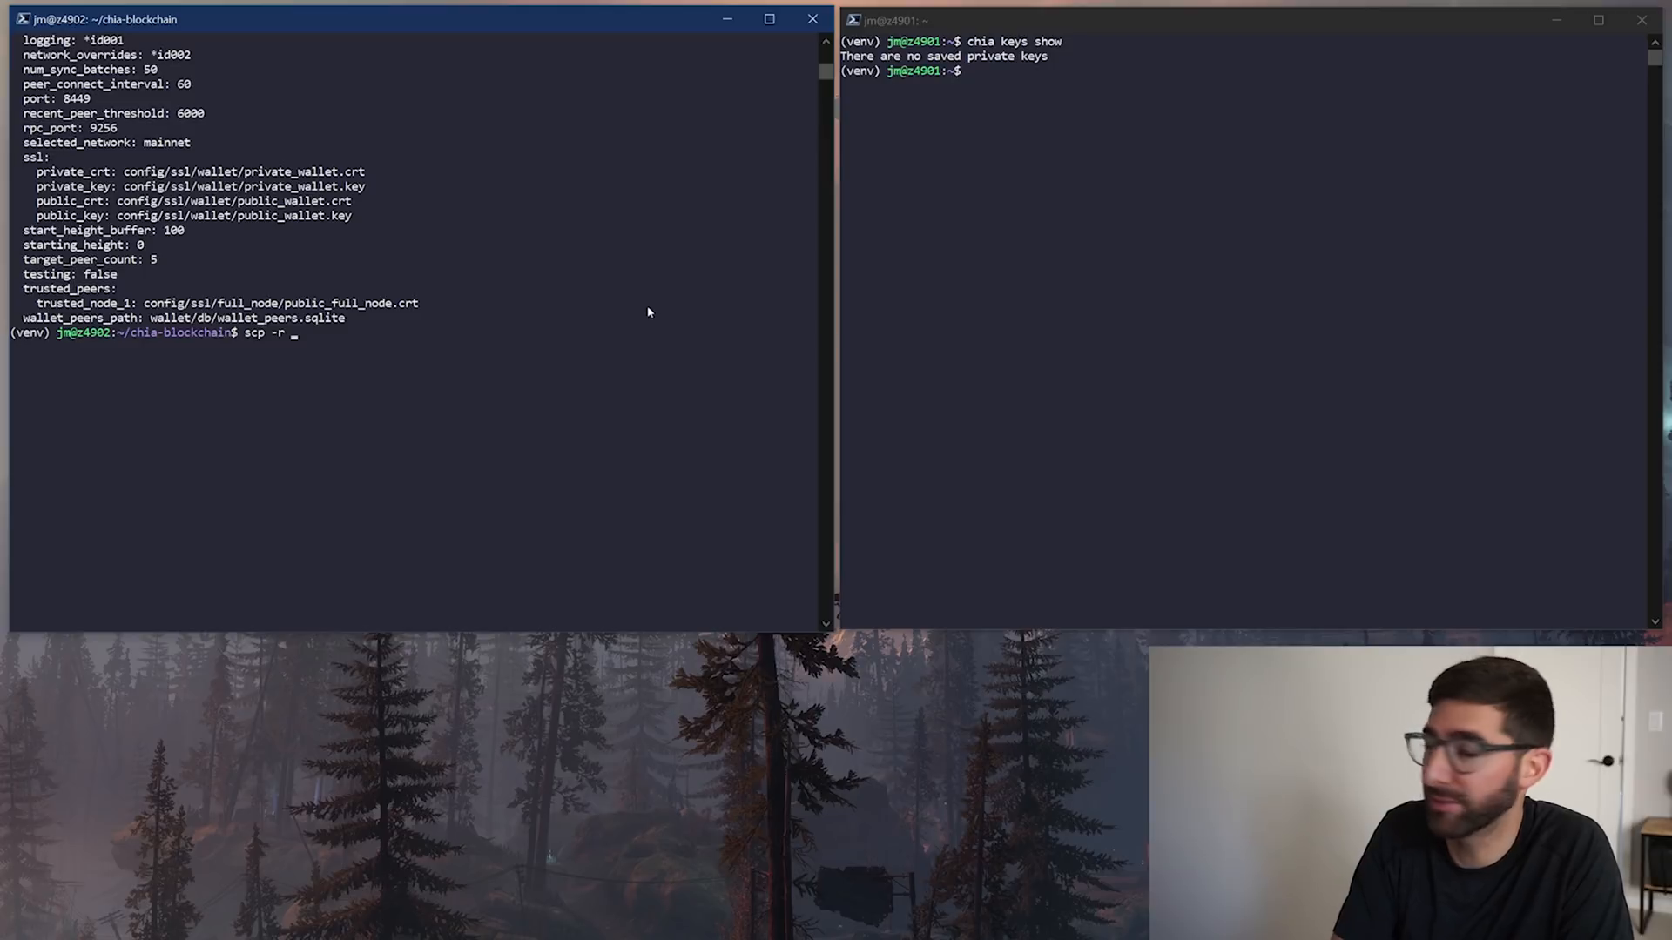
text(/)
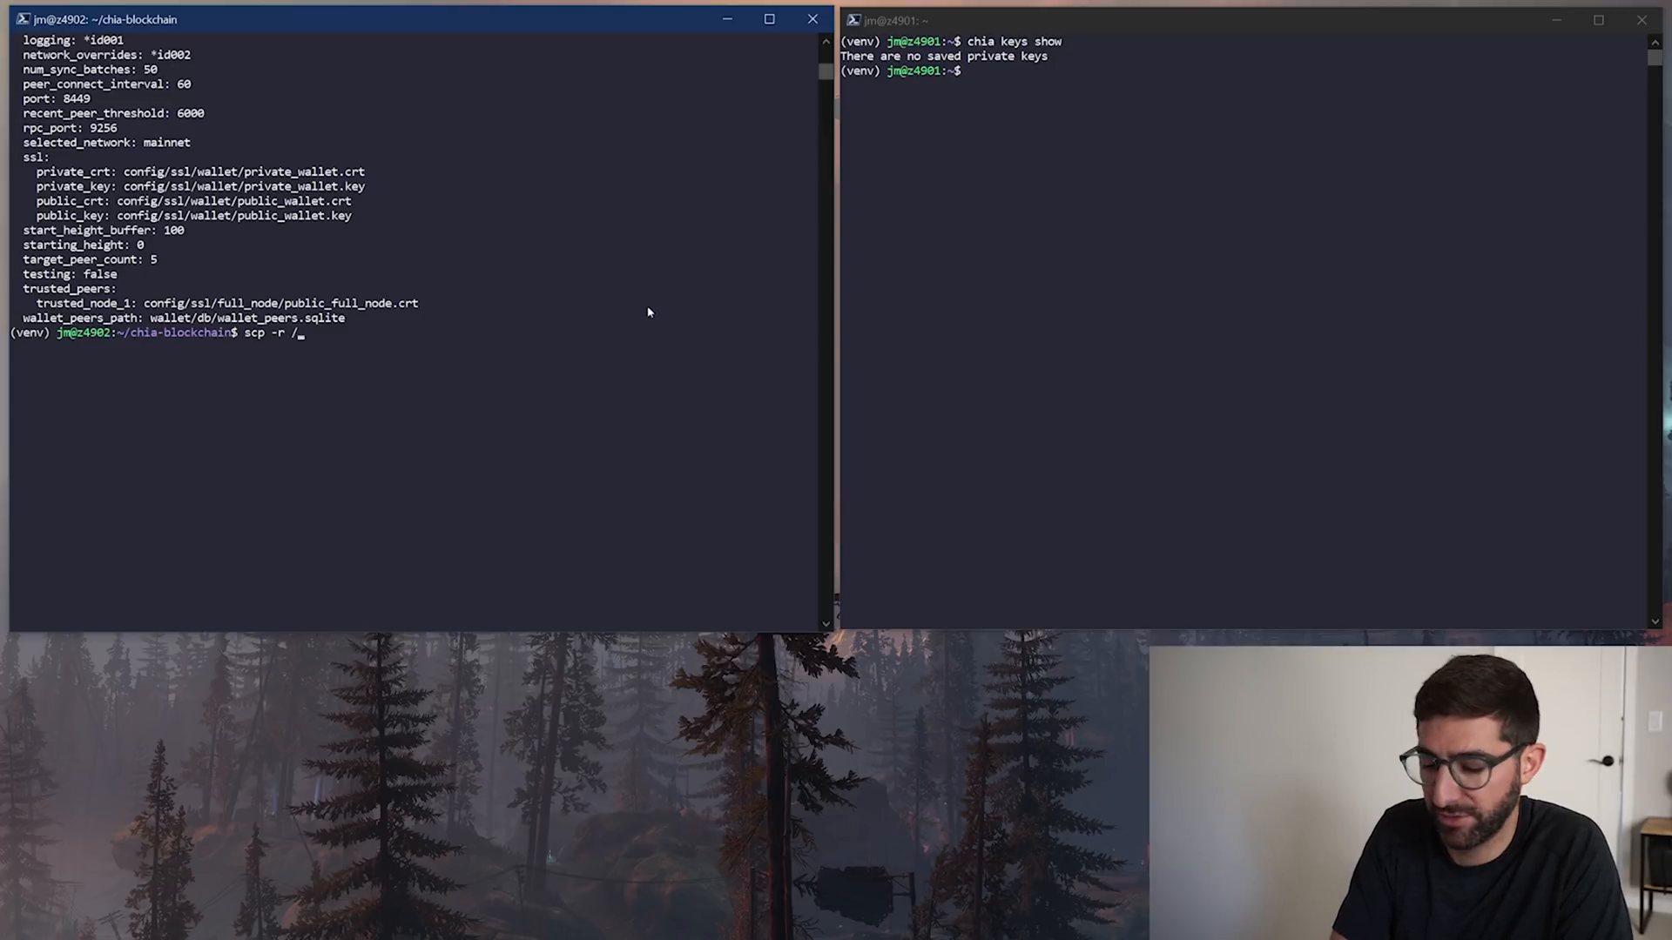
text(~/.c)
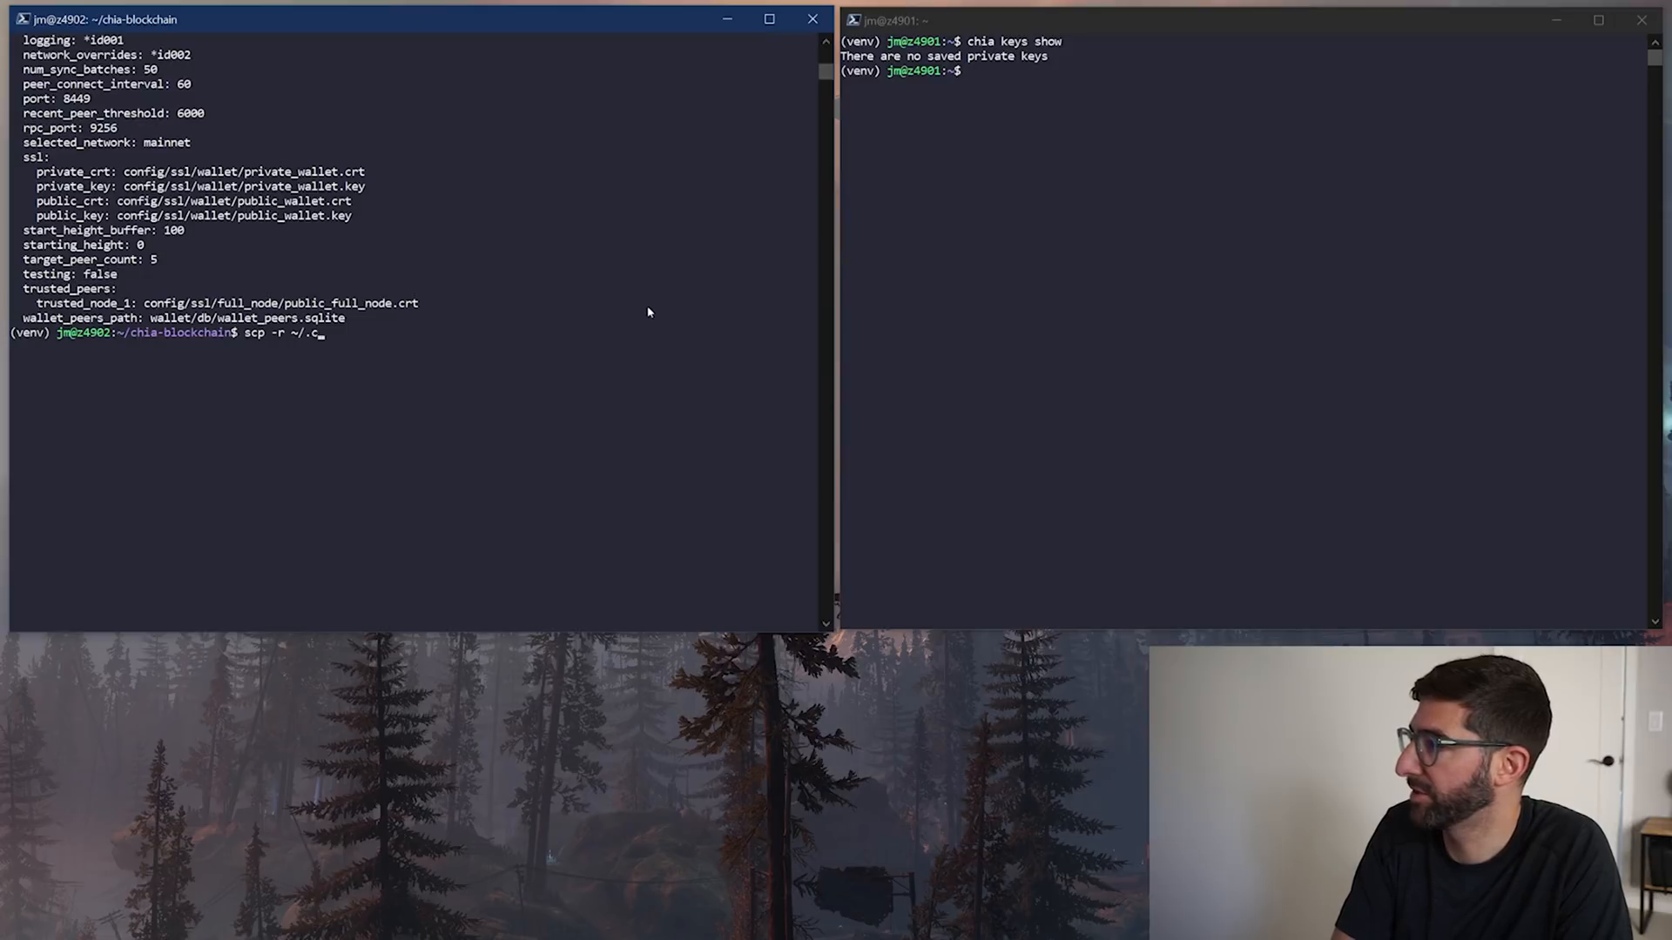
text(home/jm/.chia/)
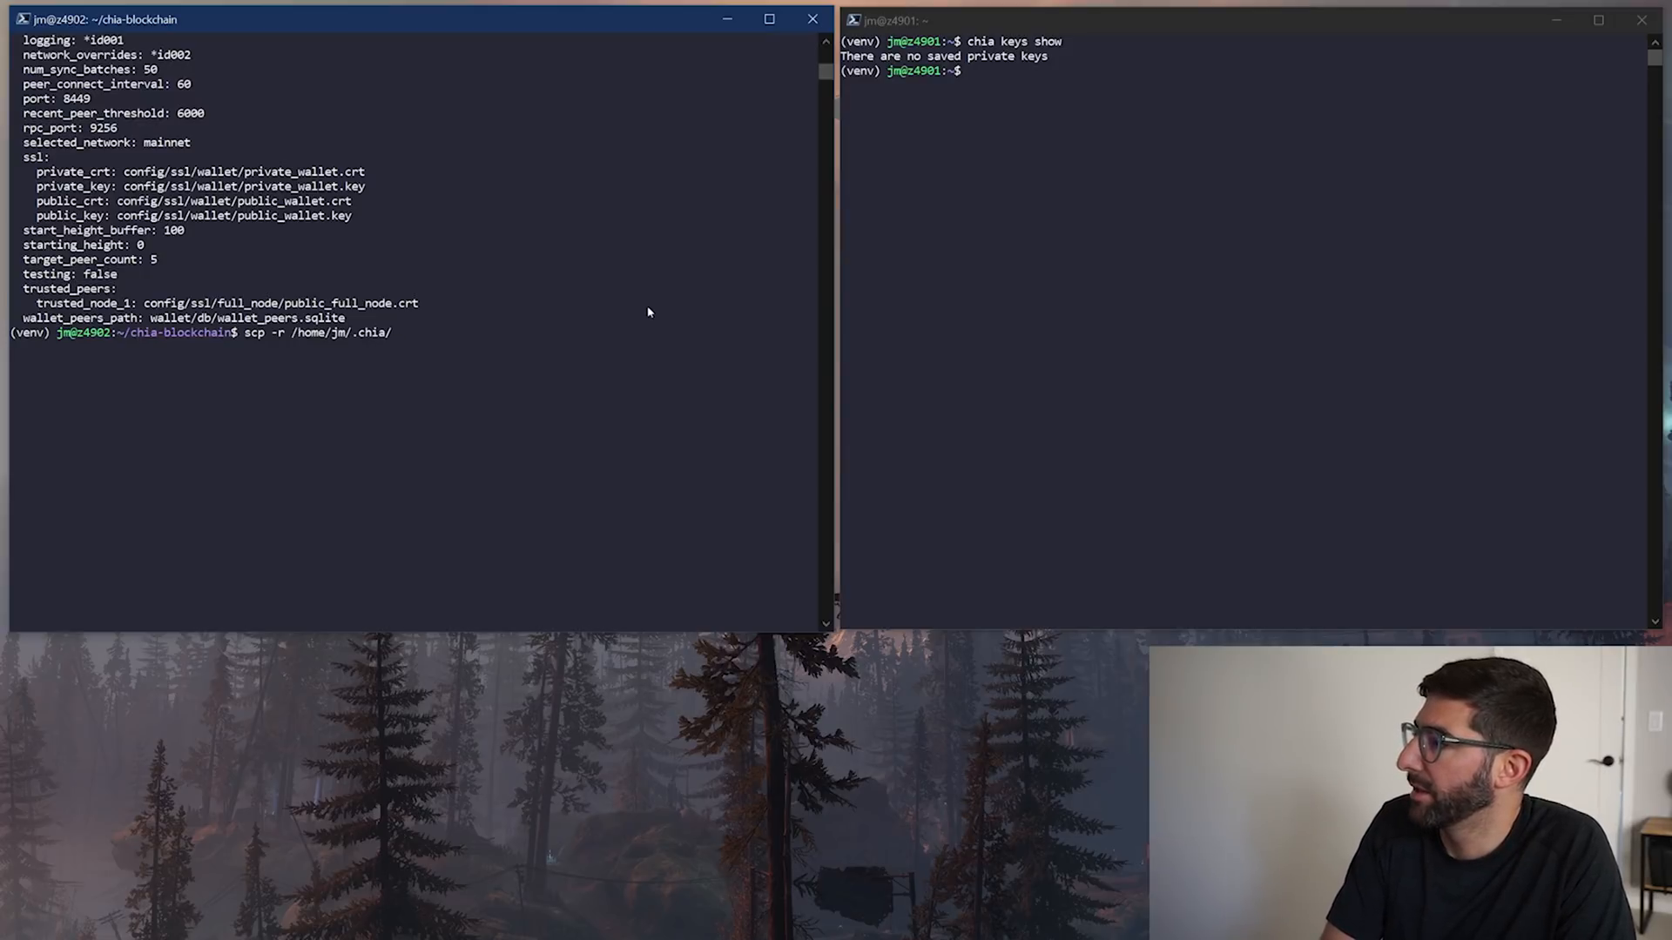
text(m)
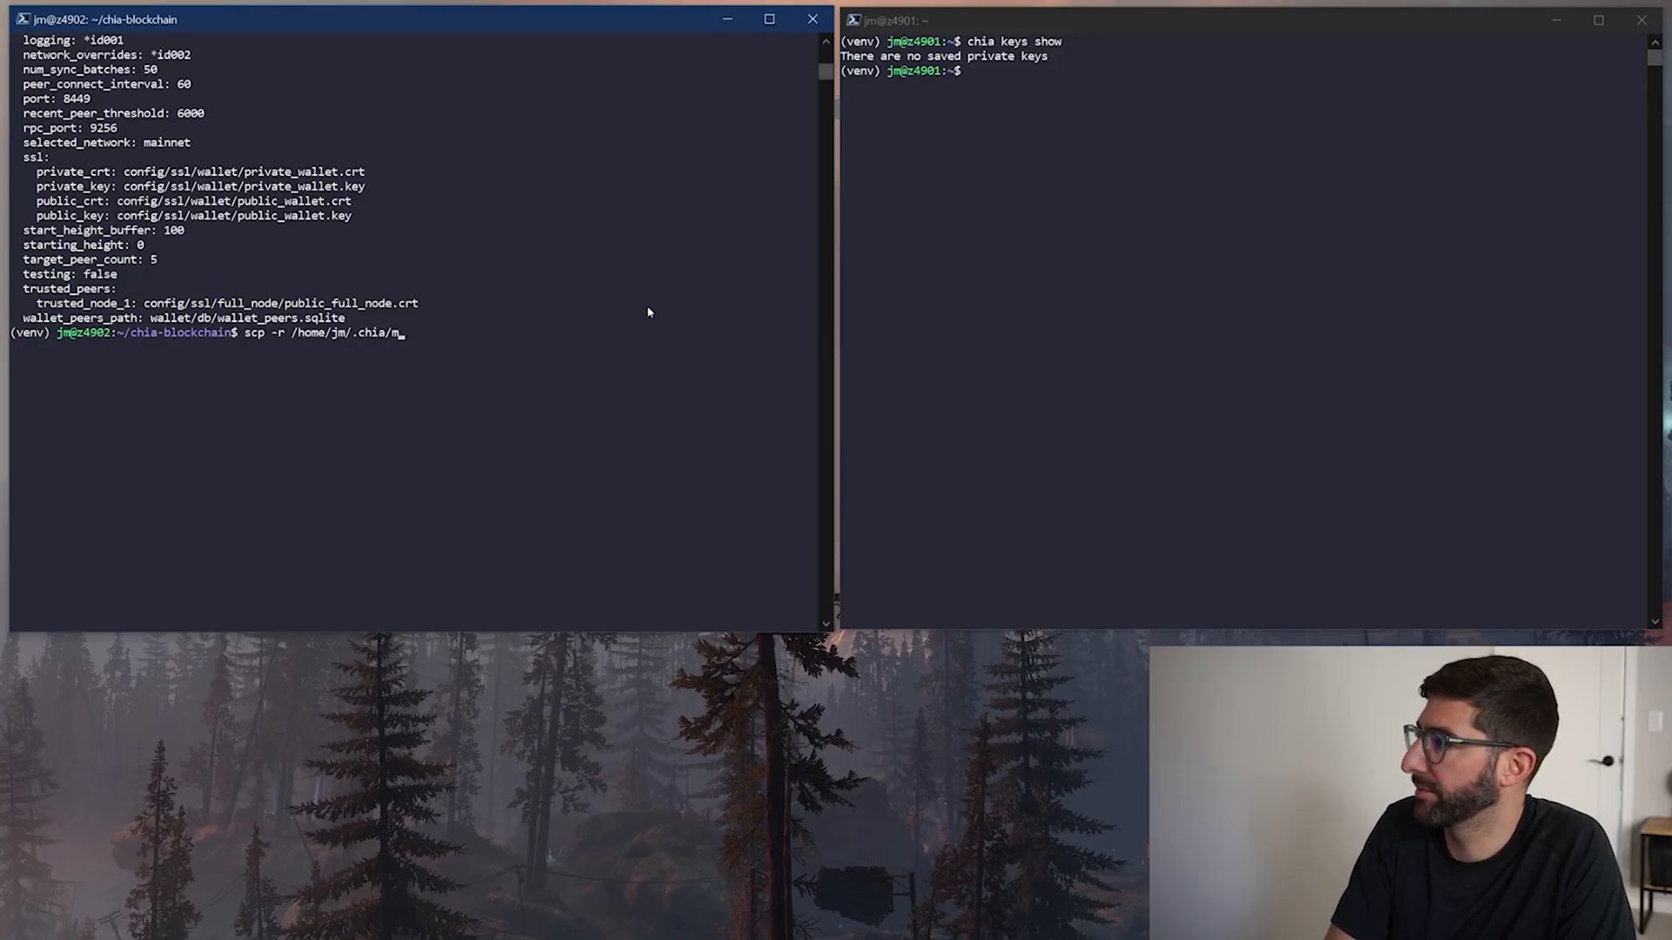
text(mainnet/config/)
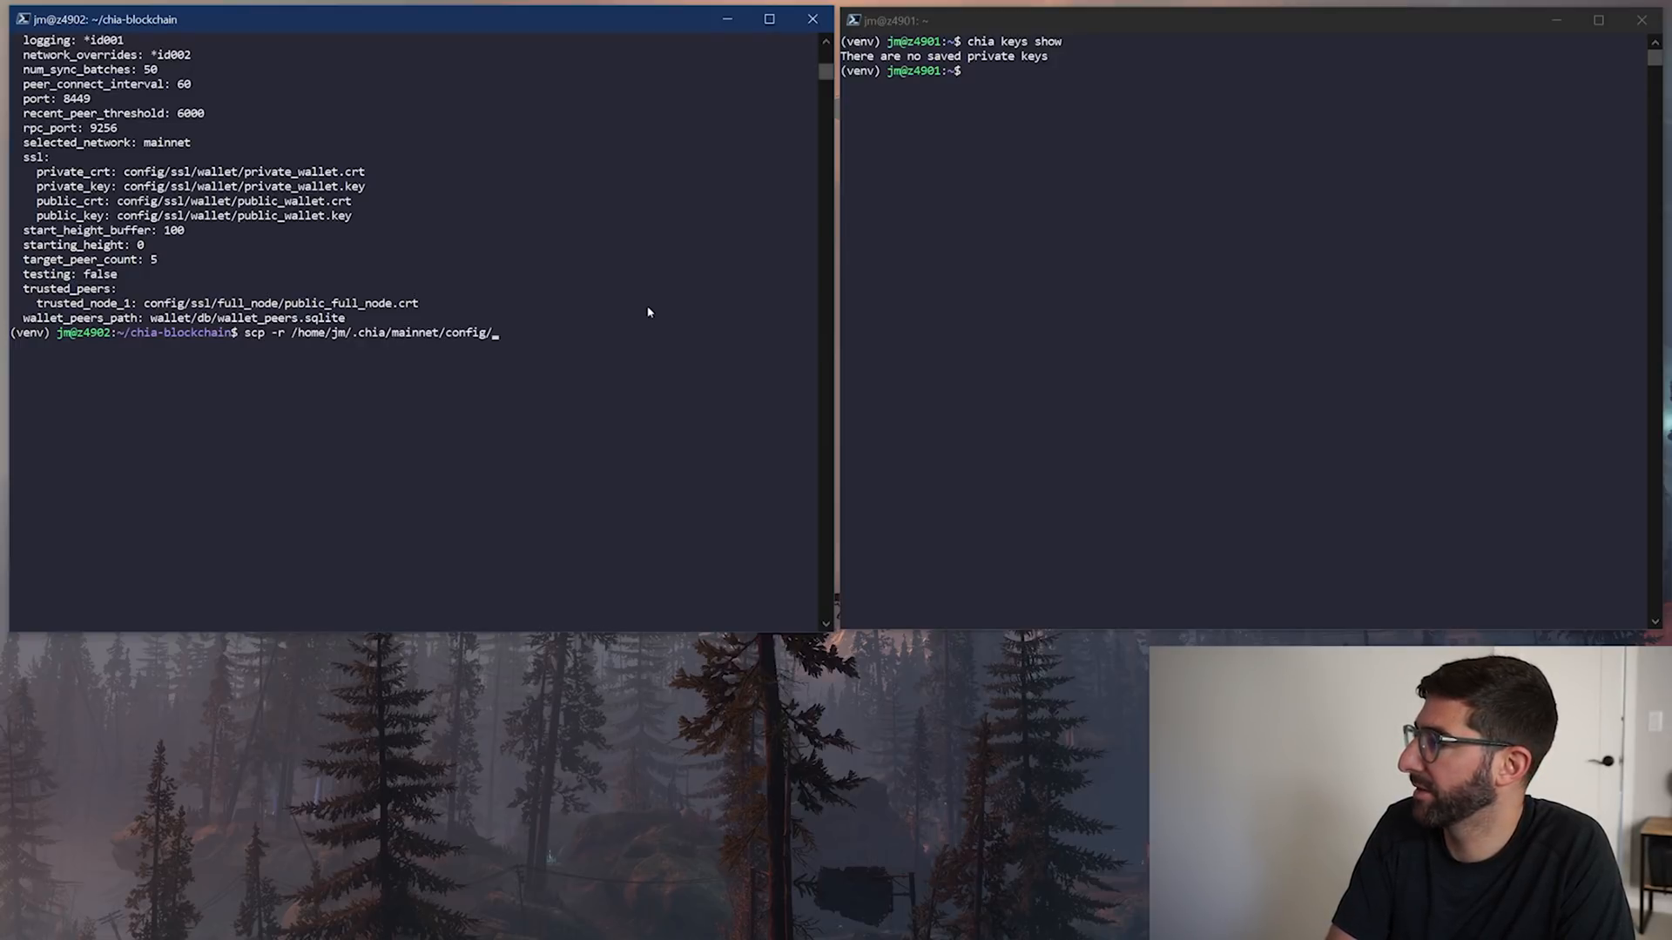
text(ssl/ca)
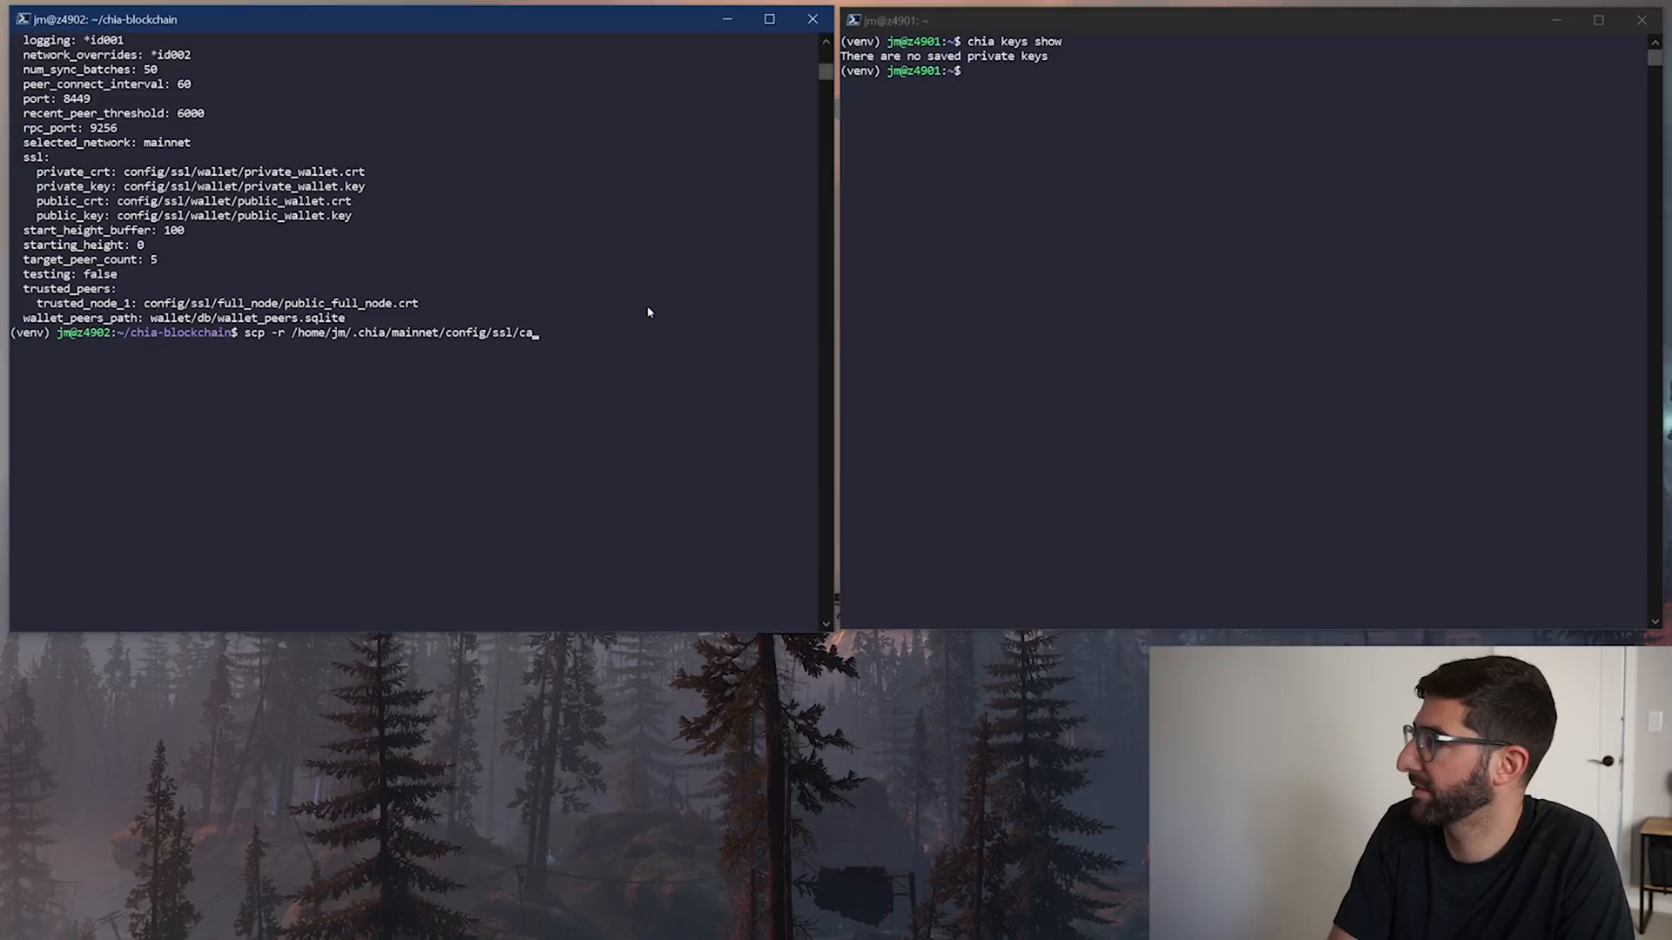
text(/m)
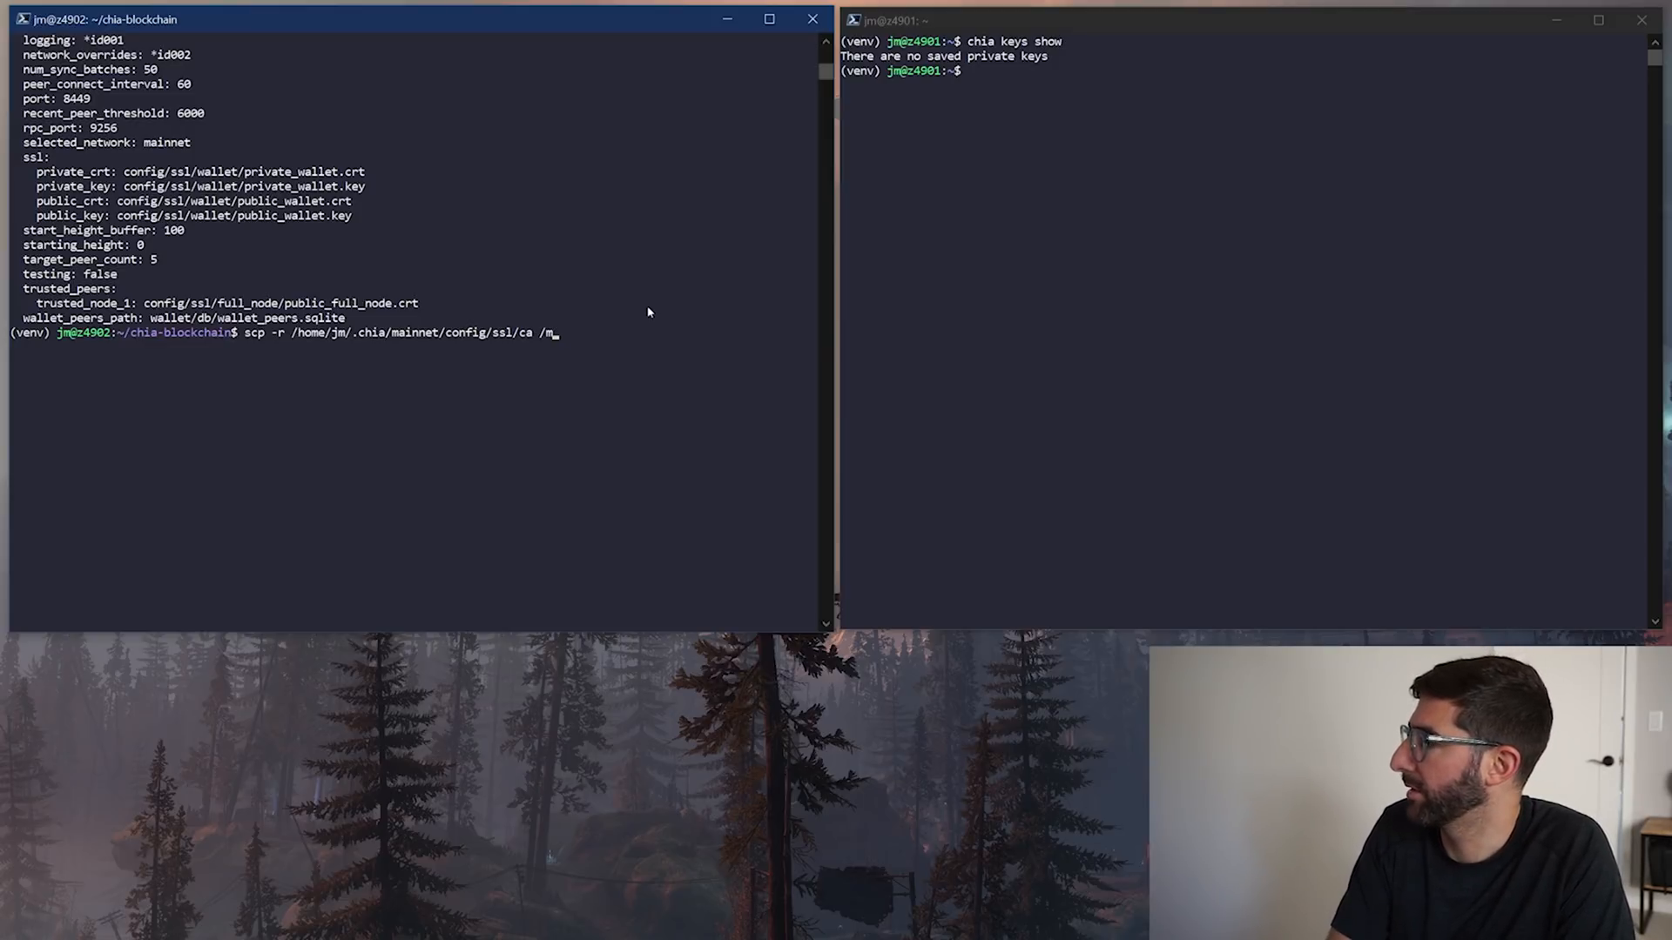
text(jm@192.168.0.20)
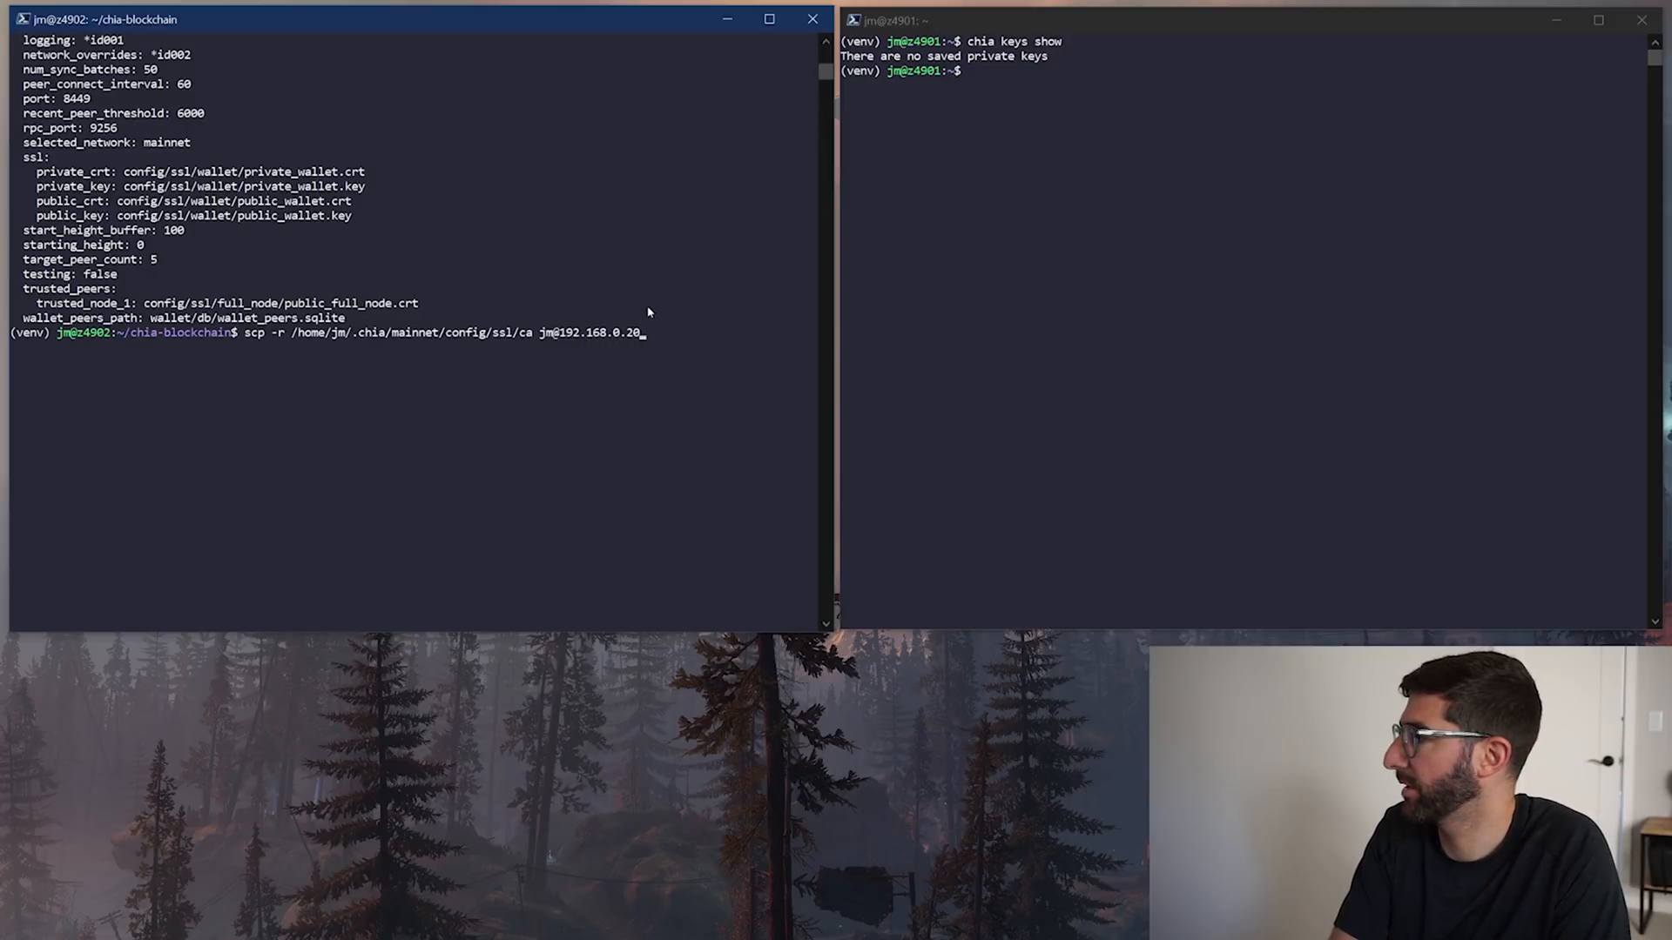
text(2:/)
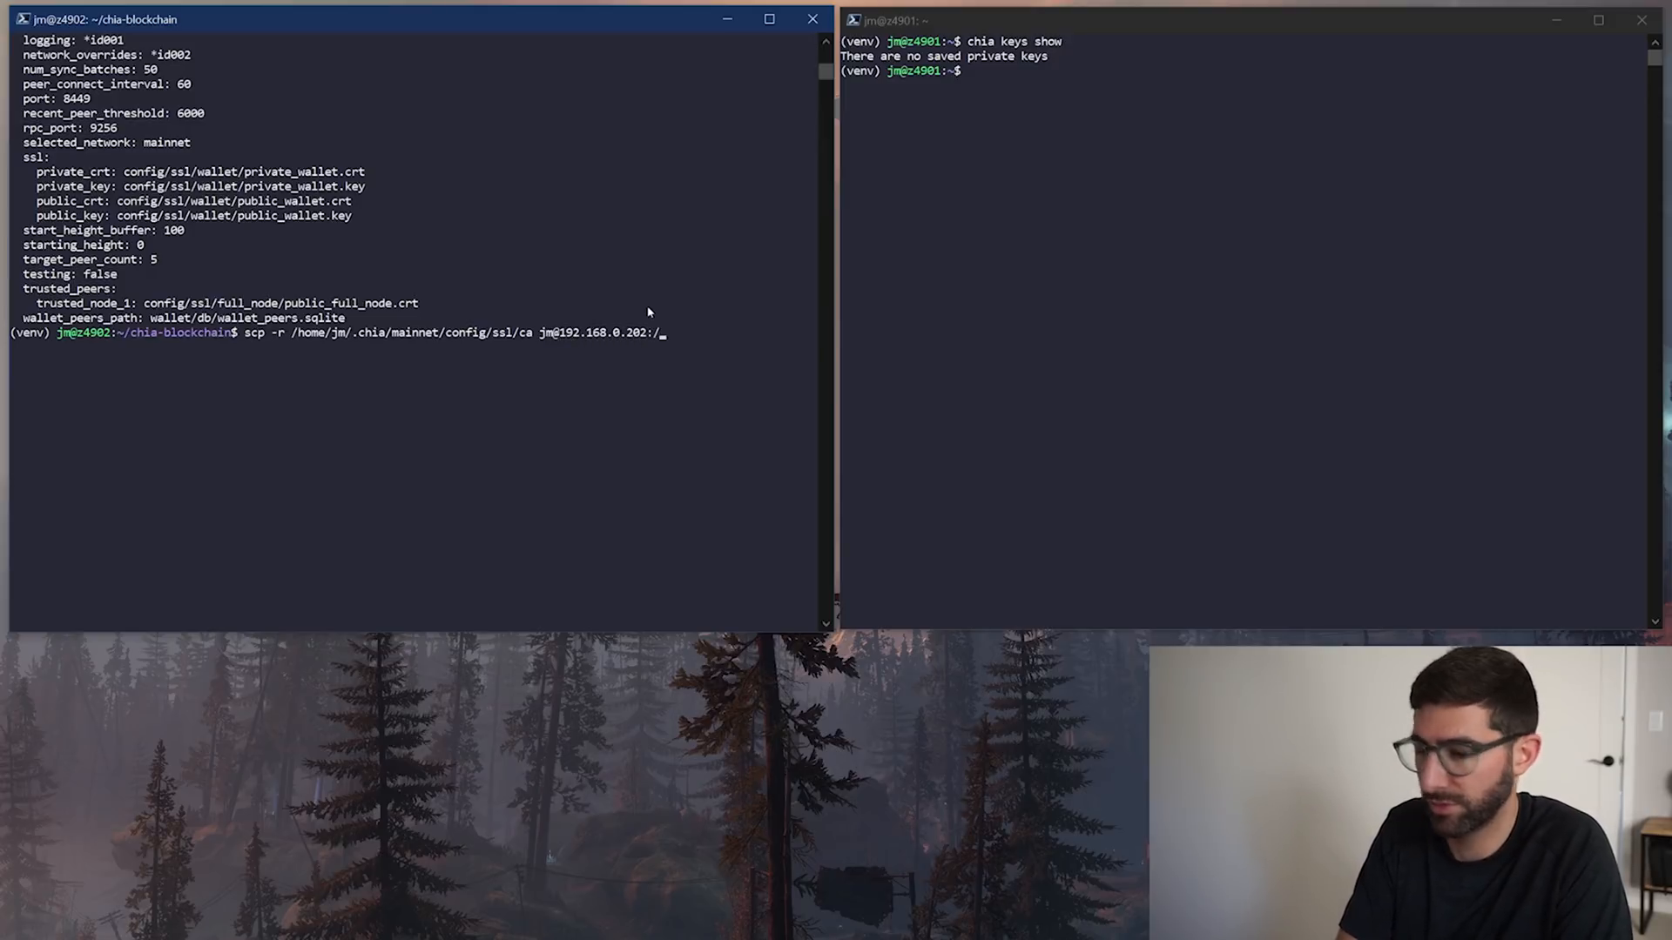
text(h)
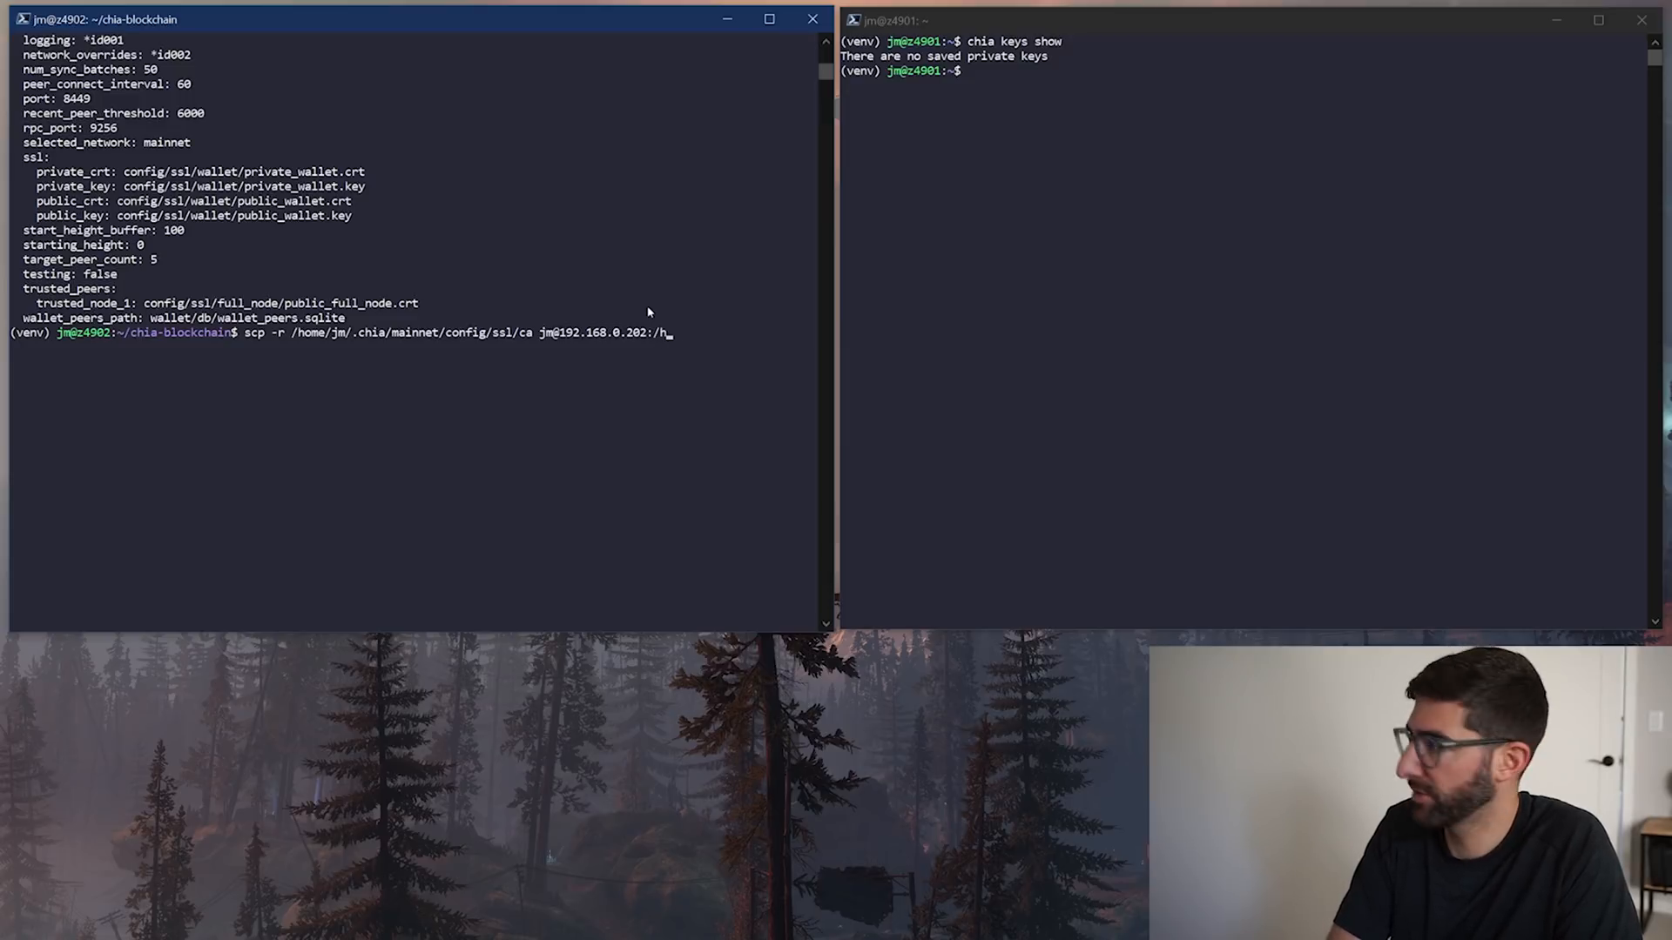
key(Return)
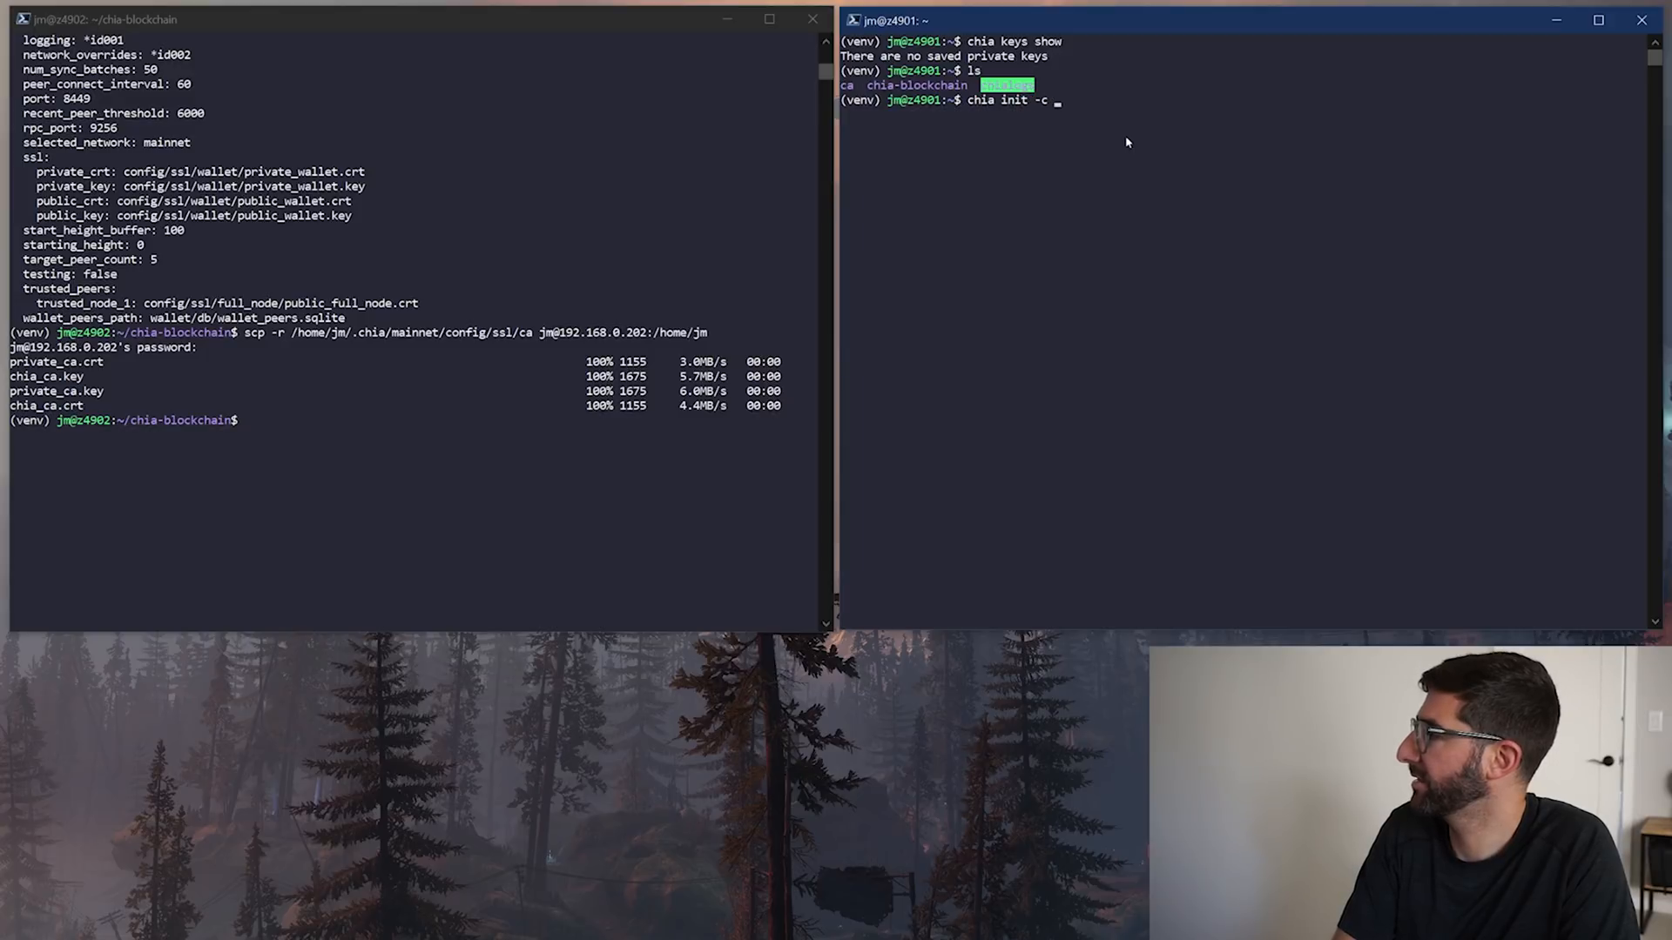
Step: Run chia init -c ca on the harvester to adopt the farmer's CA and regenerate TLS certificates
key(Return)
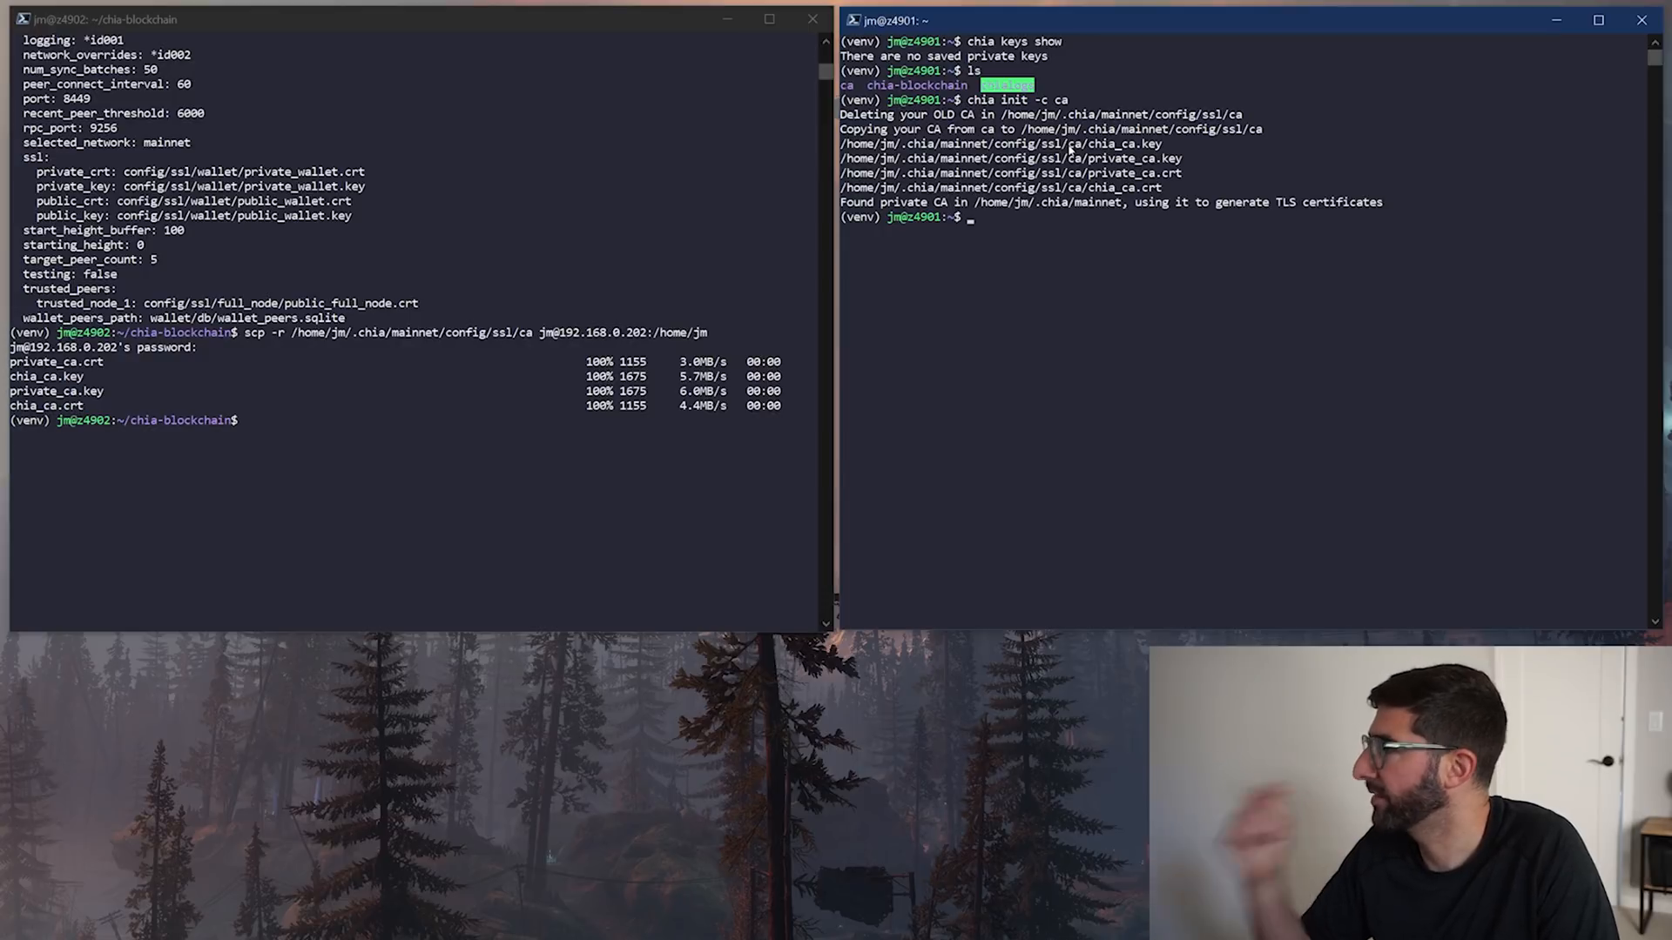
mouse_move(1250, 155)
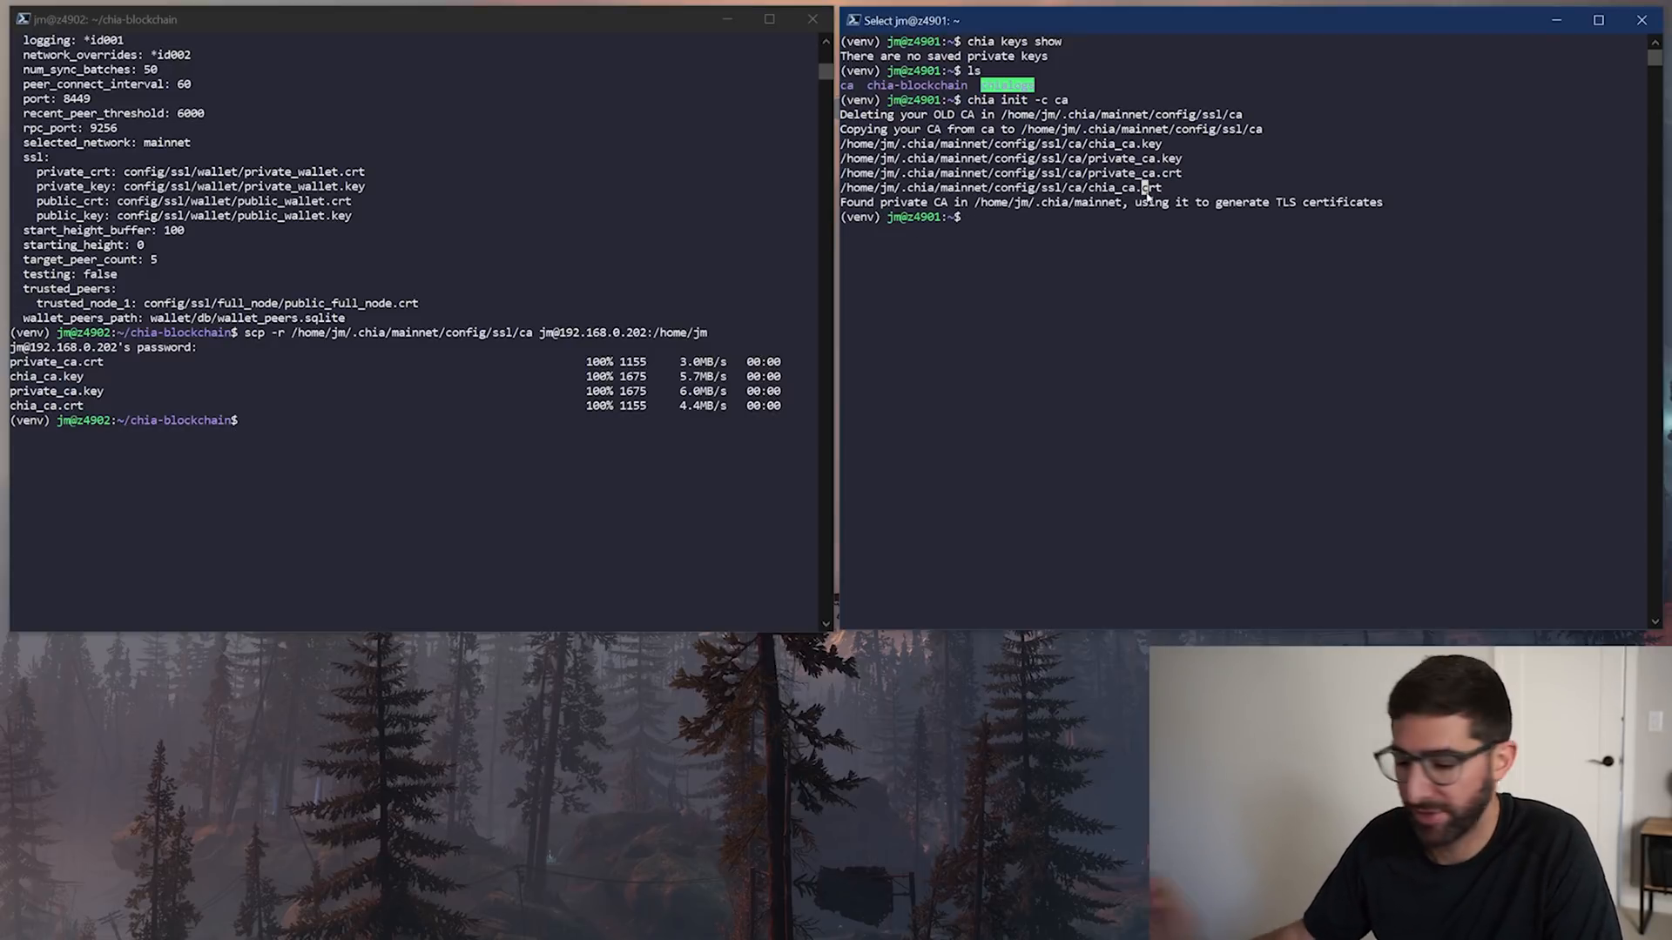
Step: Open the harvester's ~/.chia/mainnet/config/config.yaml in nano with sudo
text(sudo nano ~)
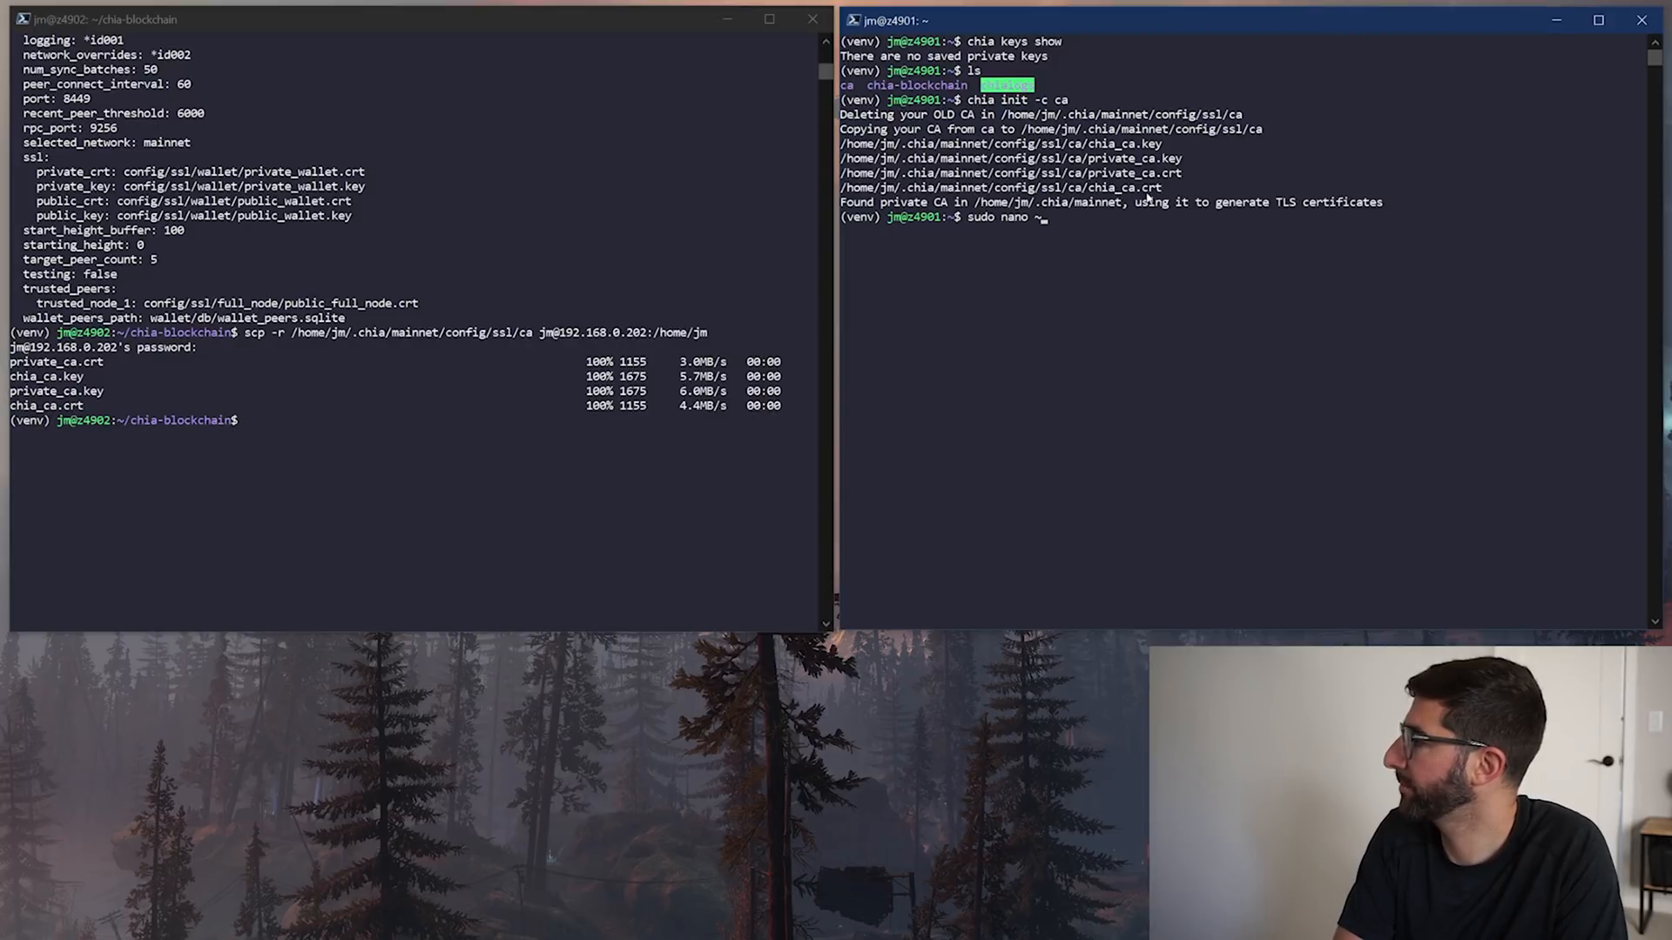
text(./c)
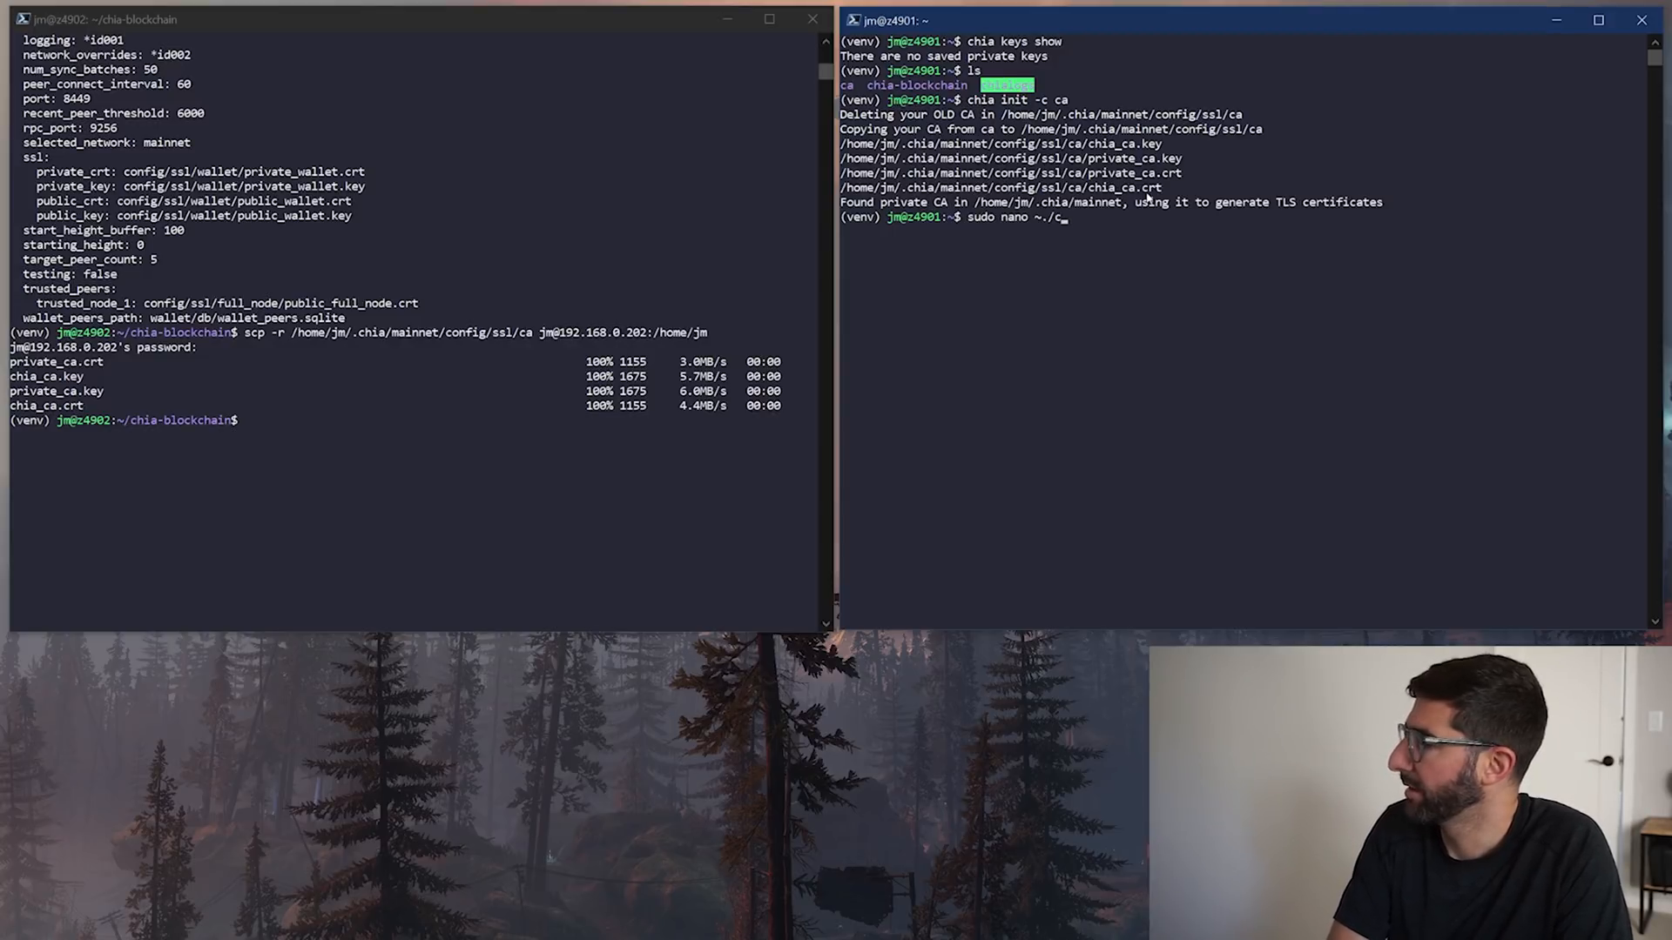
text(chia)
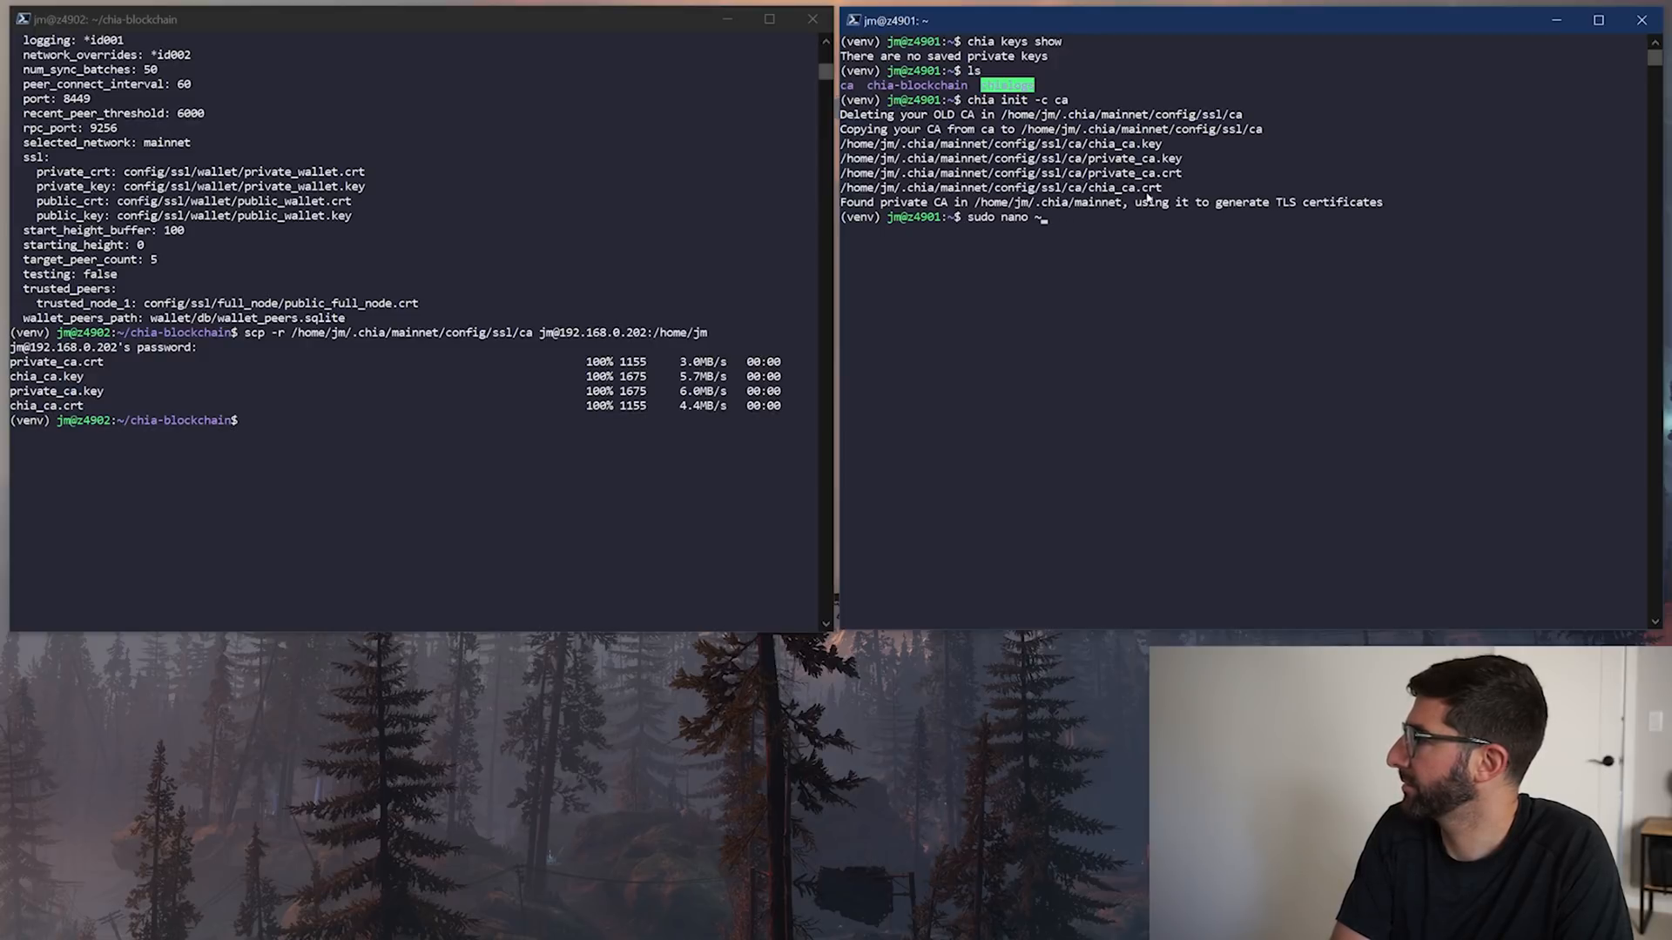
text(/.chia/m)
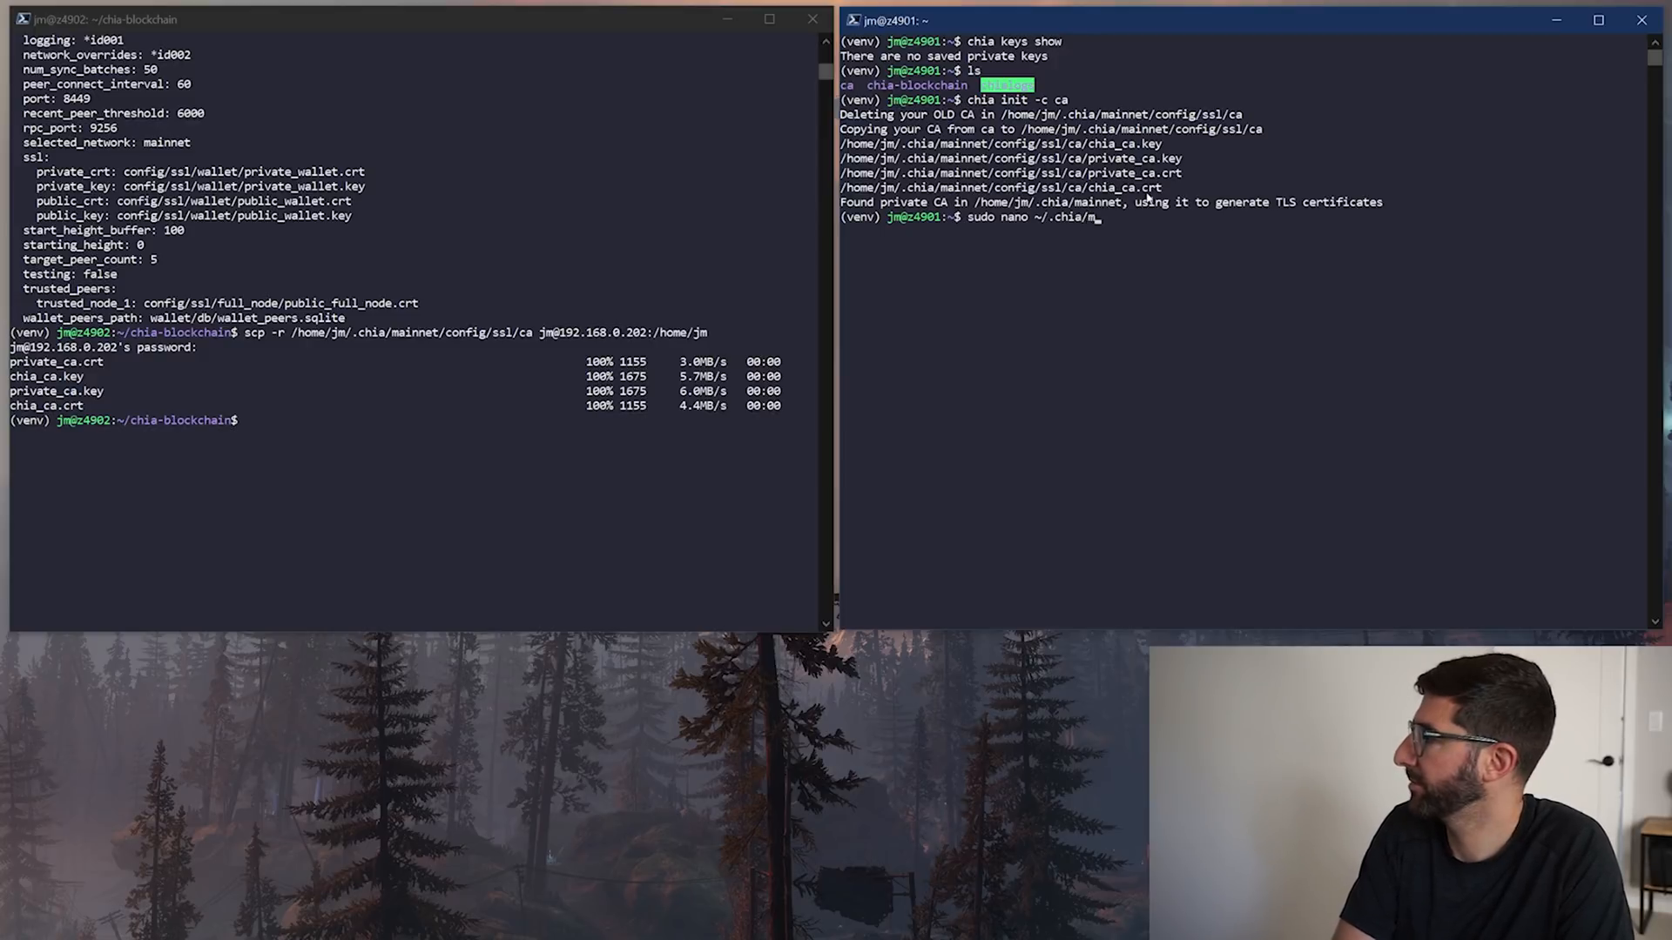
text(ainnet/config/config.yaml)
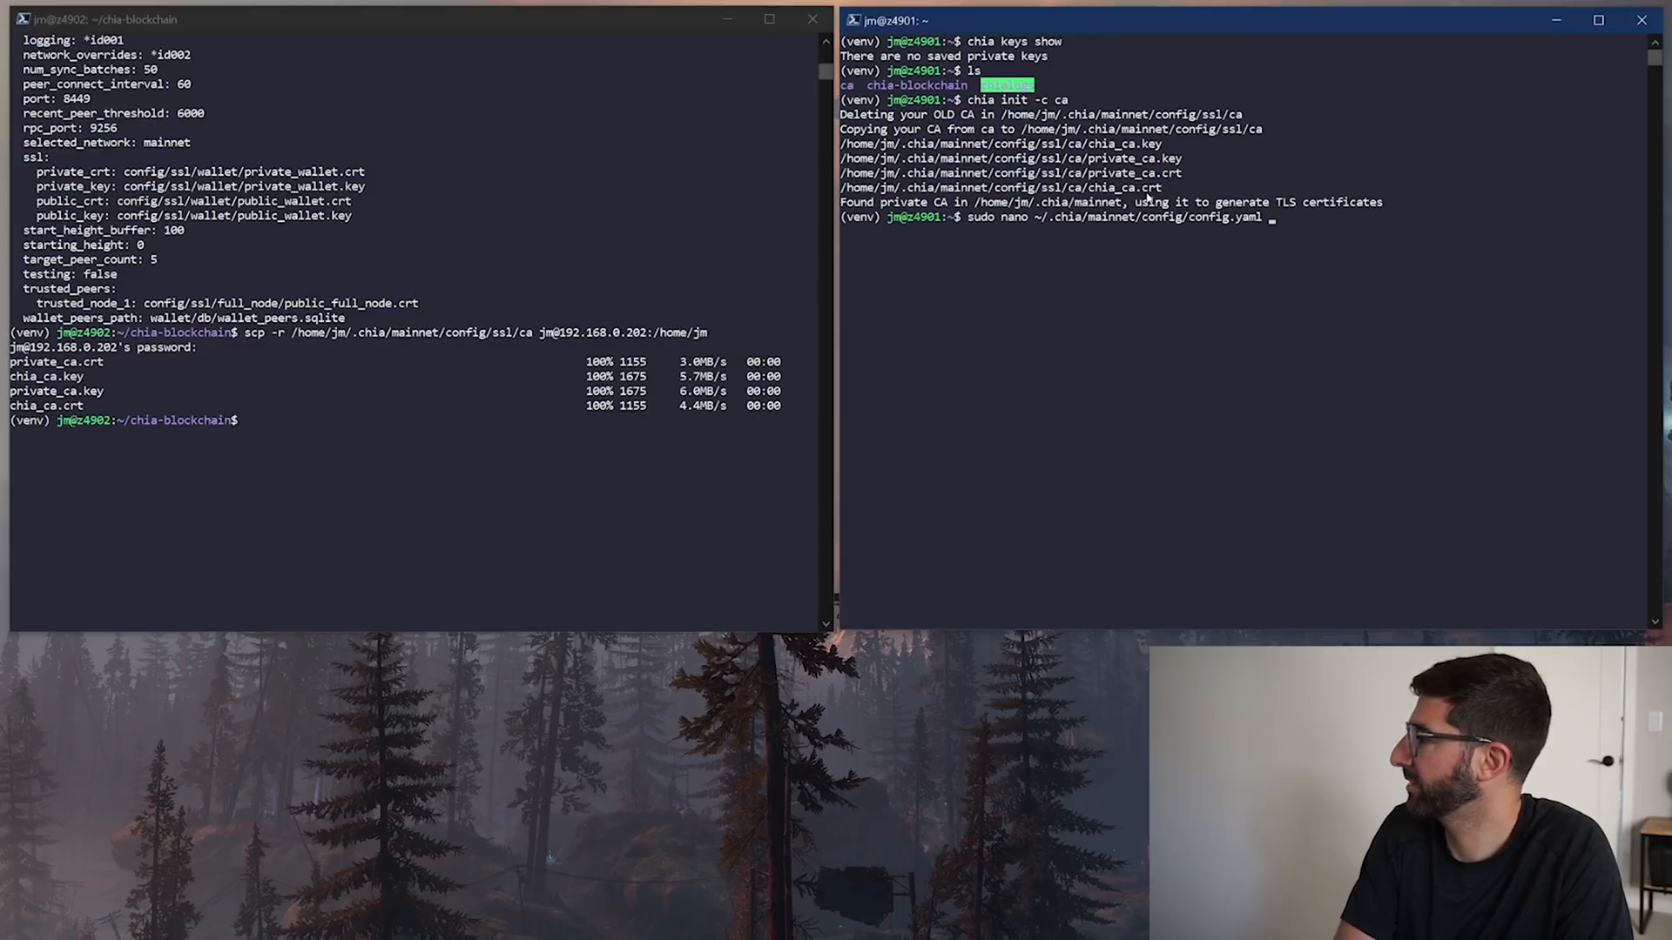
key(Return)
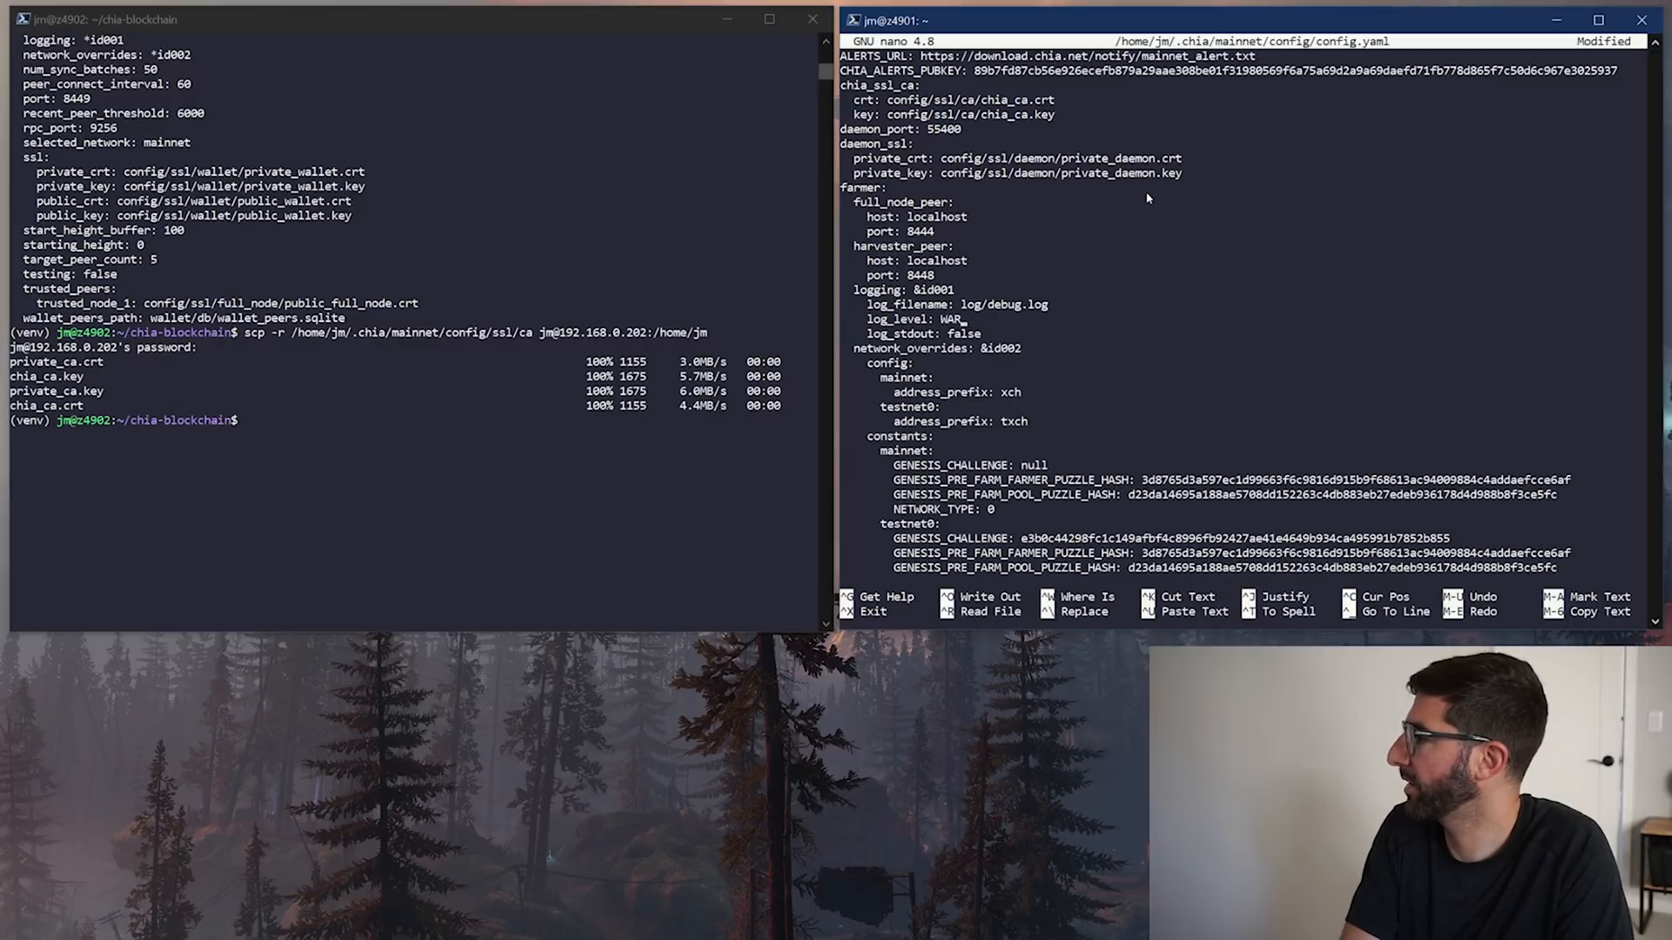
Step: Set the harvester's farmer_peer host to 192.168.0.203 in nano and save the config
text(INFO)
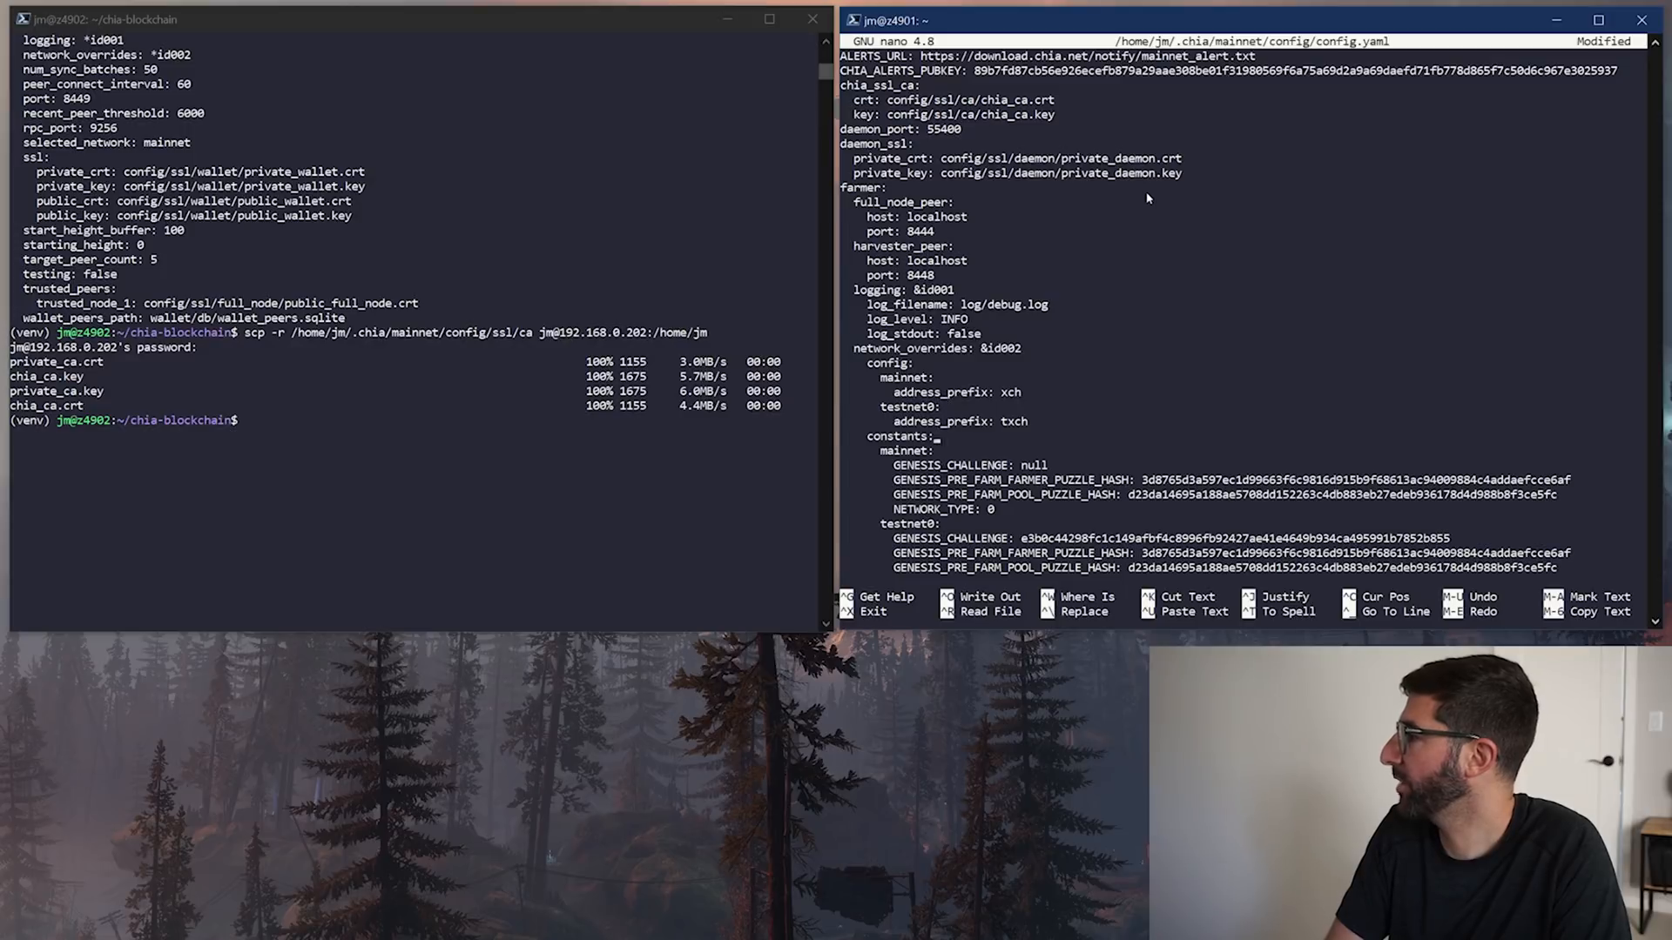
scroll(down, 3)
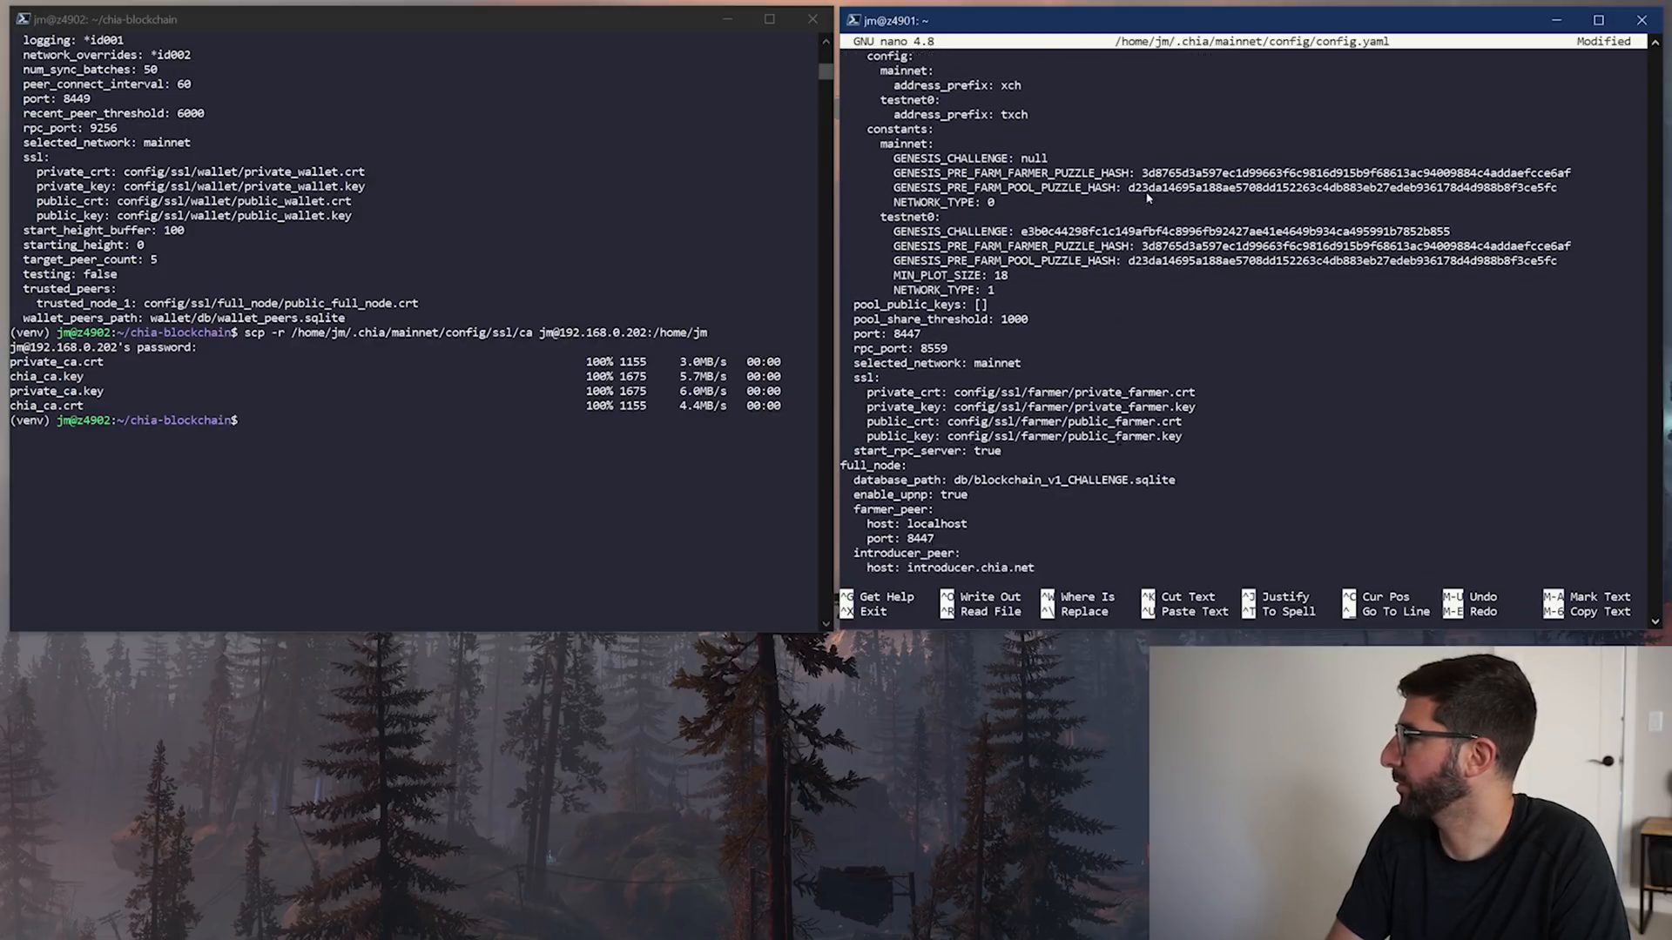
scroll(down, 3)
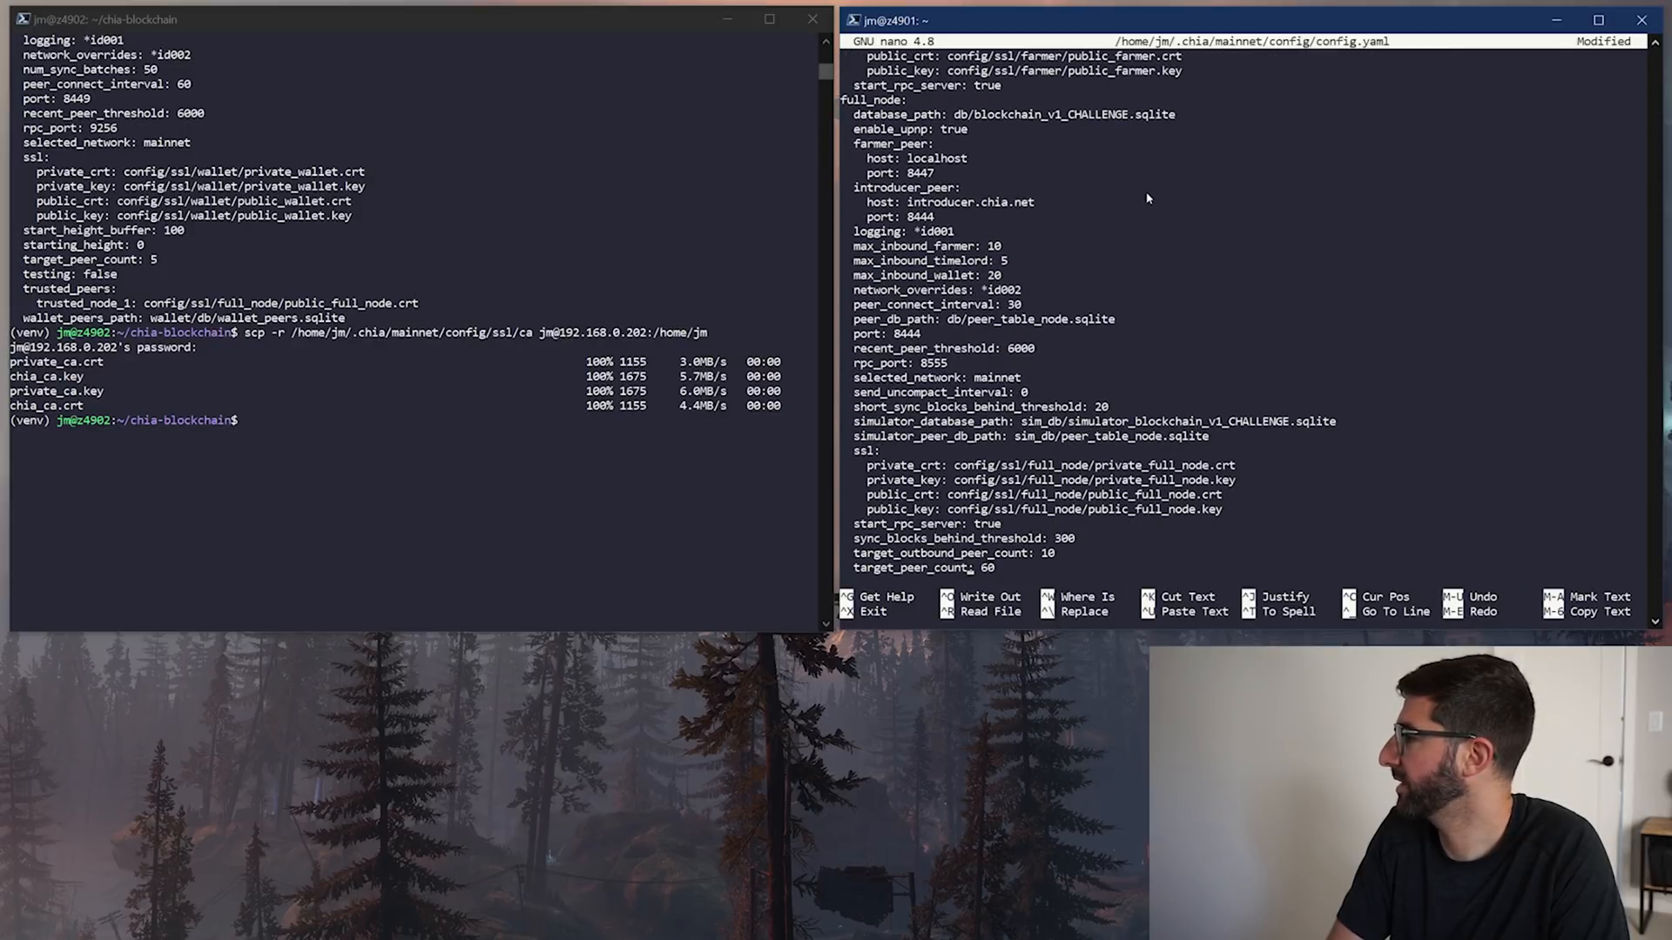
scroll(down, 3)
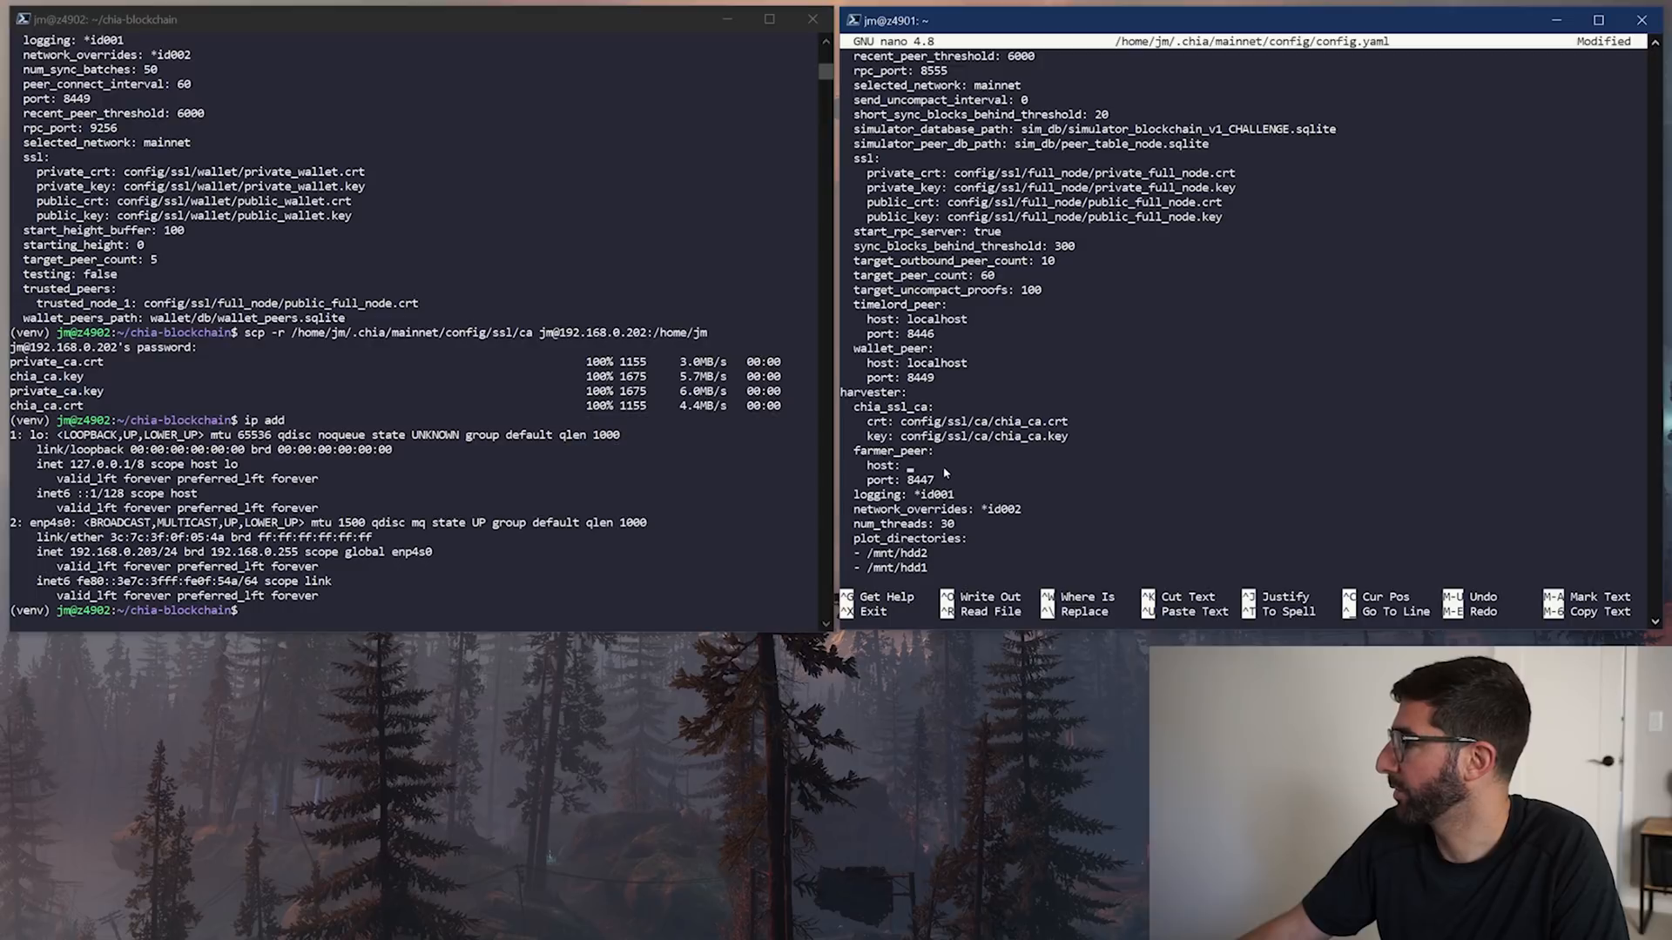
text(192.168.0.203)
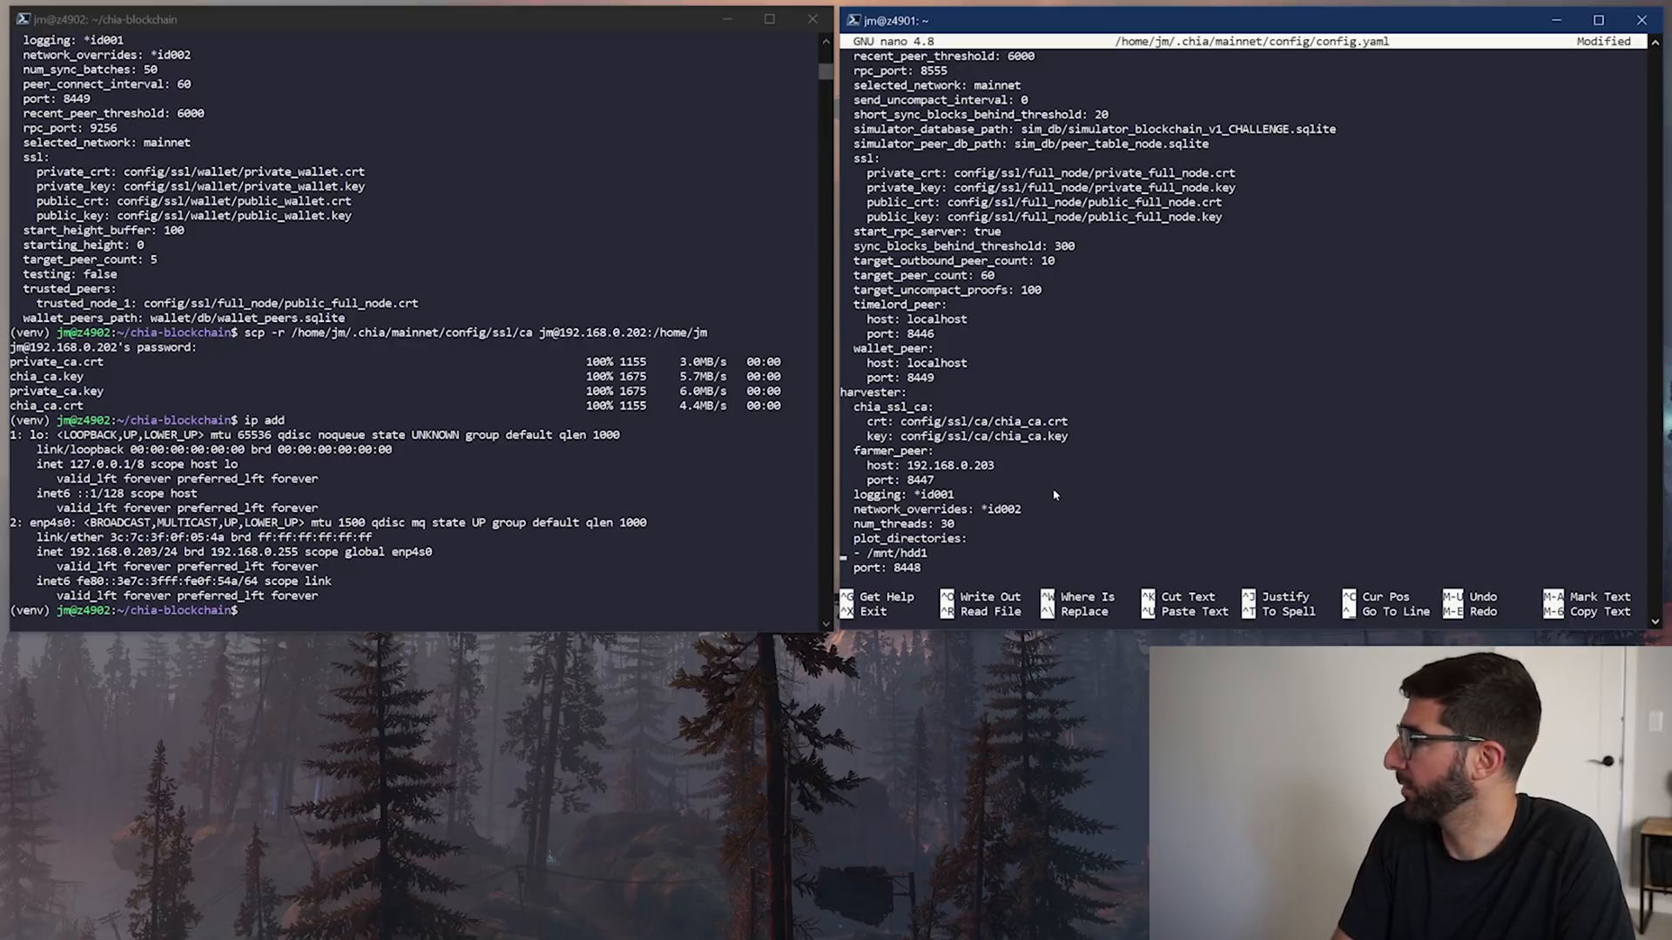
key(ctrl+o)
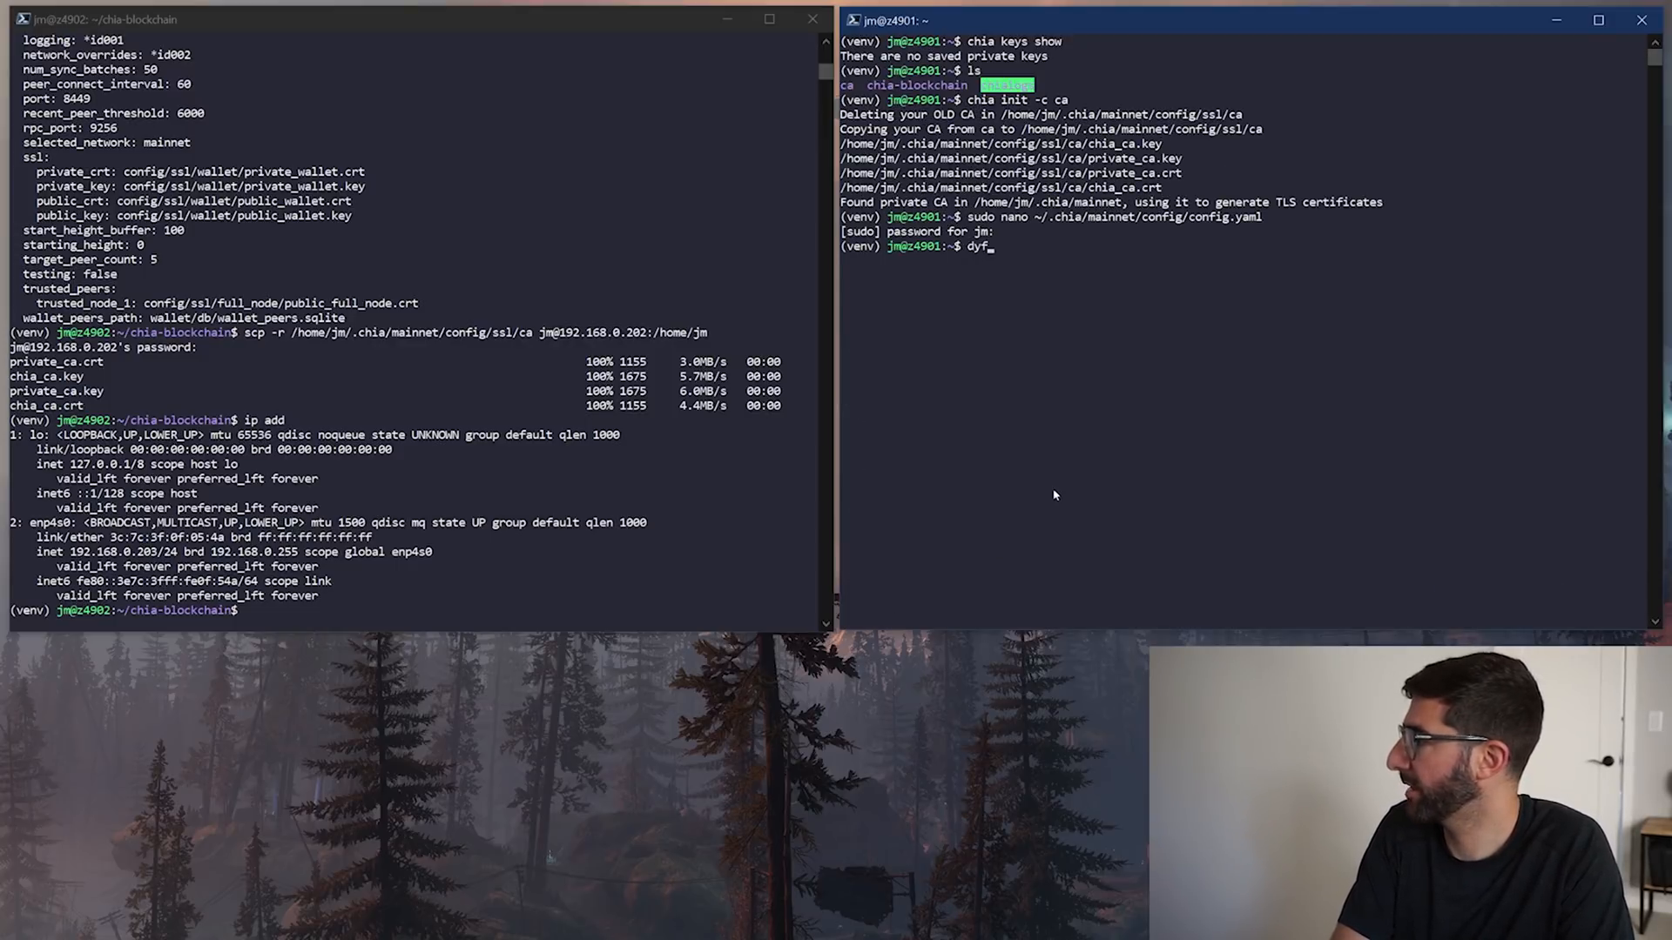
Step: Run duf, list /mnt/hdd1/ and run chia plots check, finding 3 valid k32 plots
key(Return)
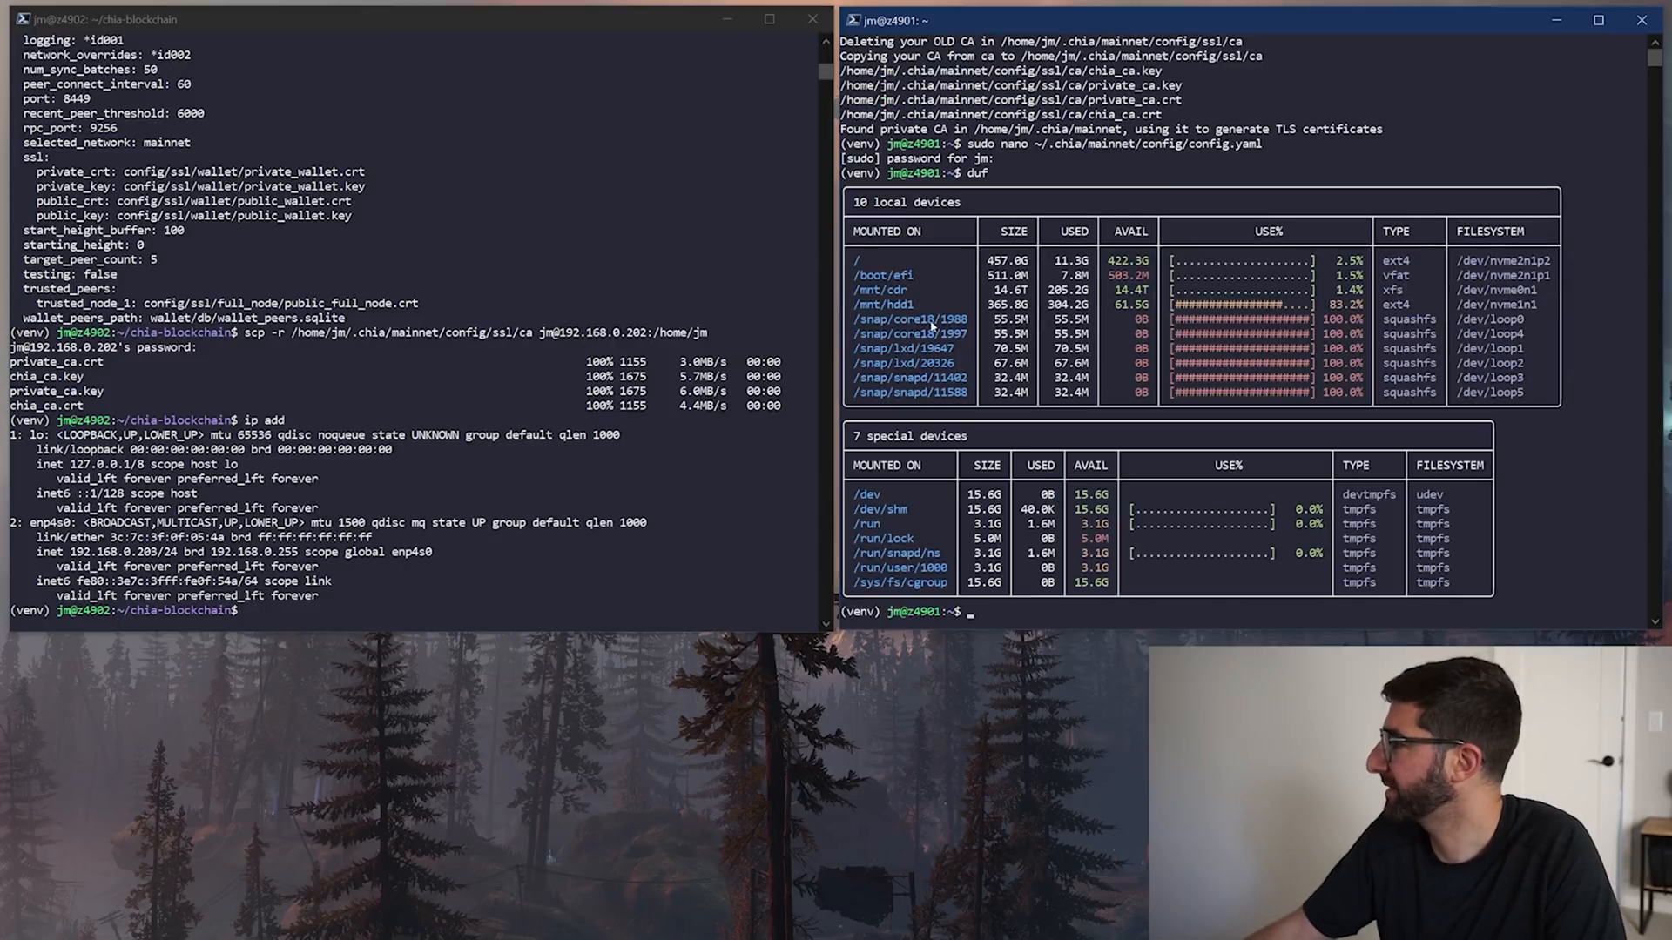
text(ls /m)
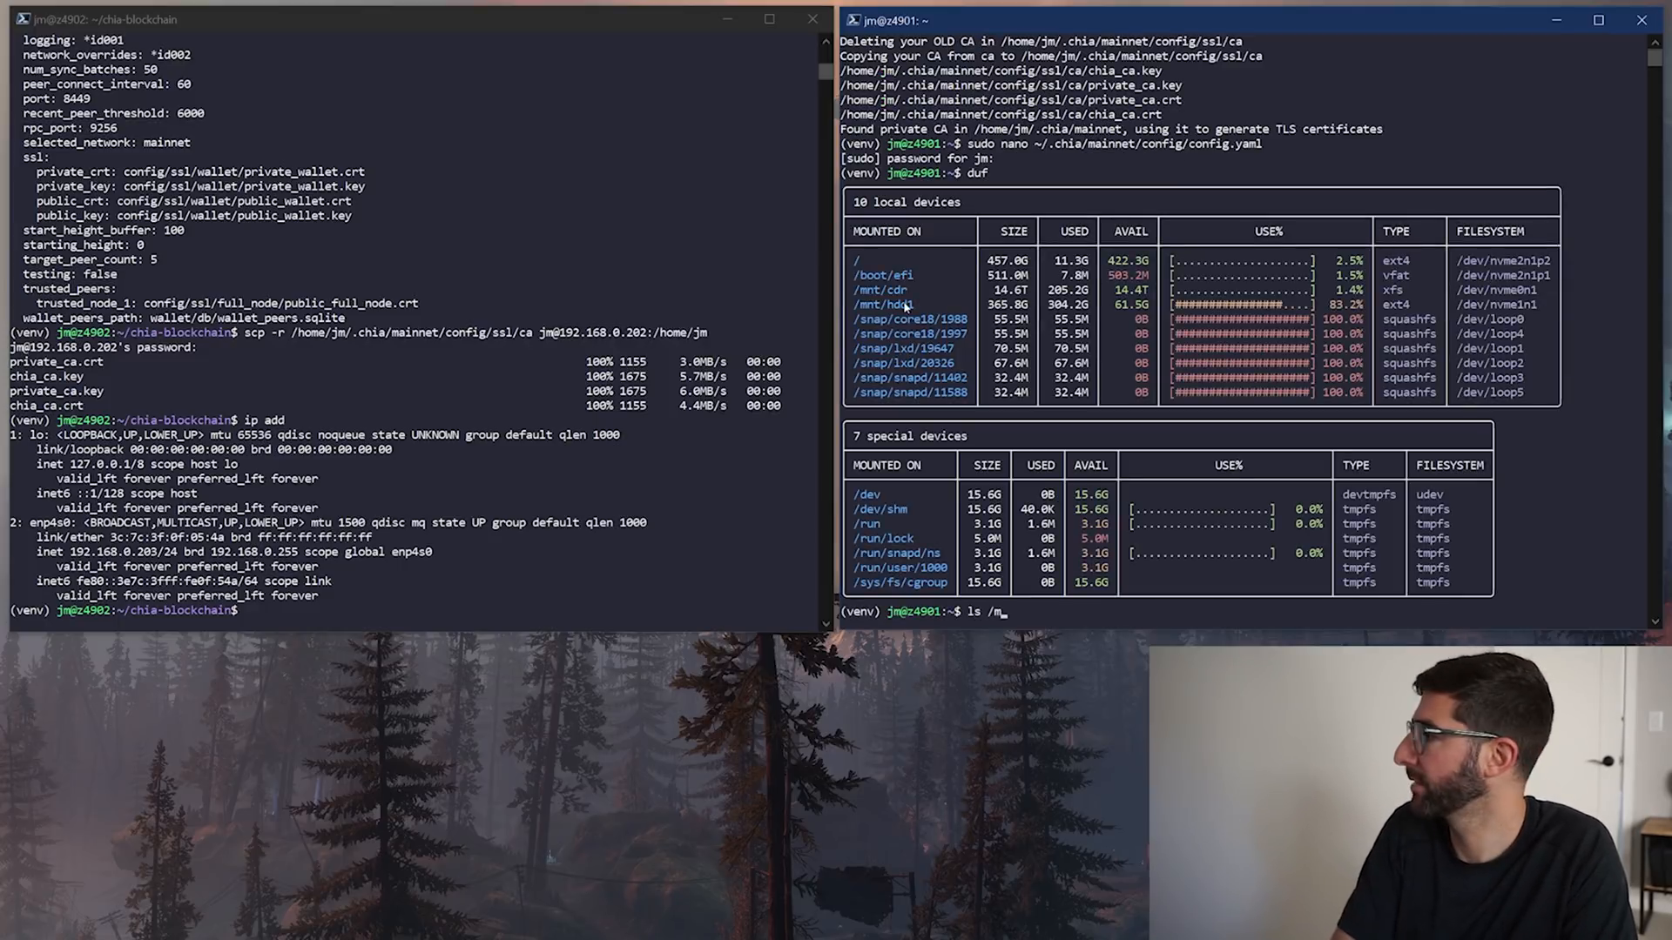
key(Return)
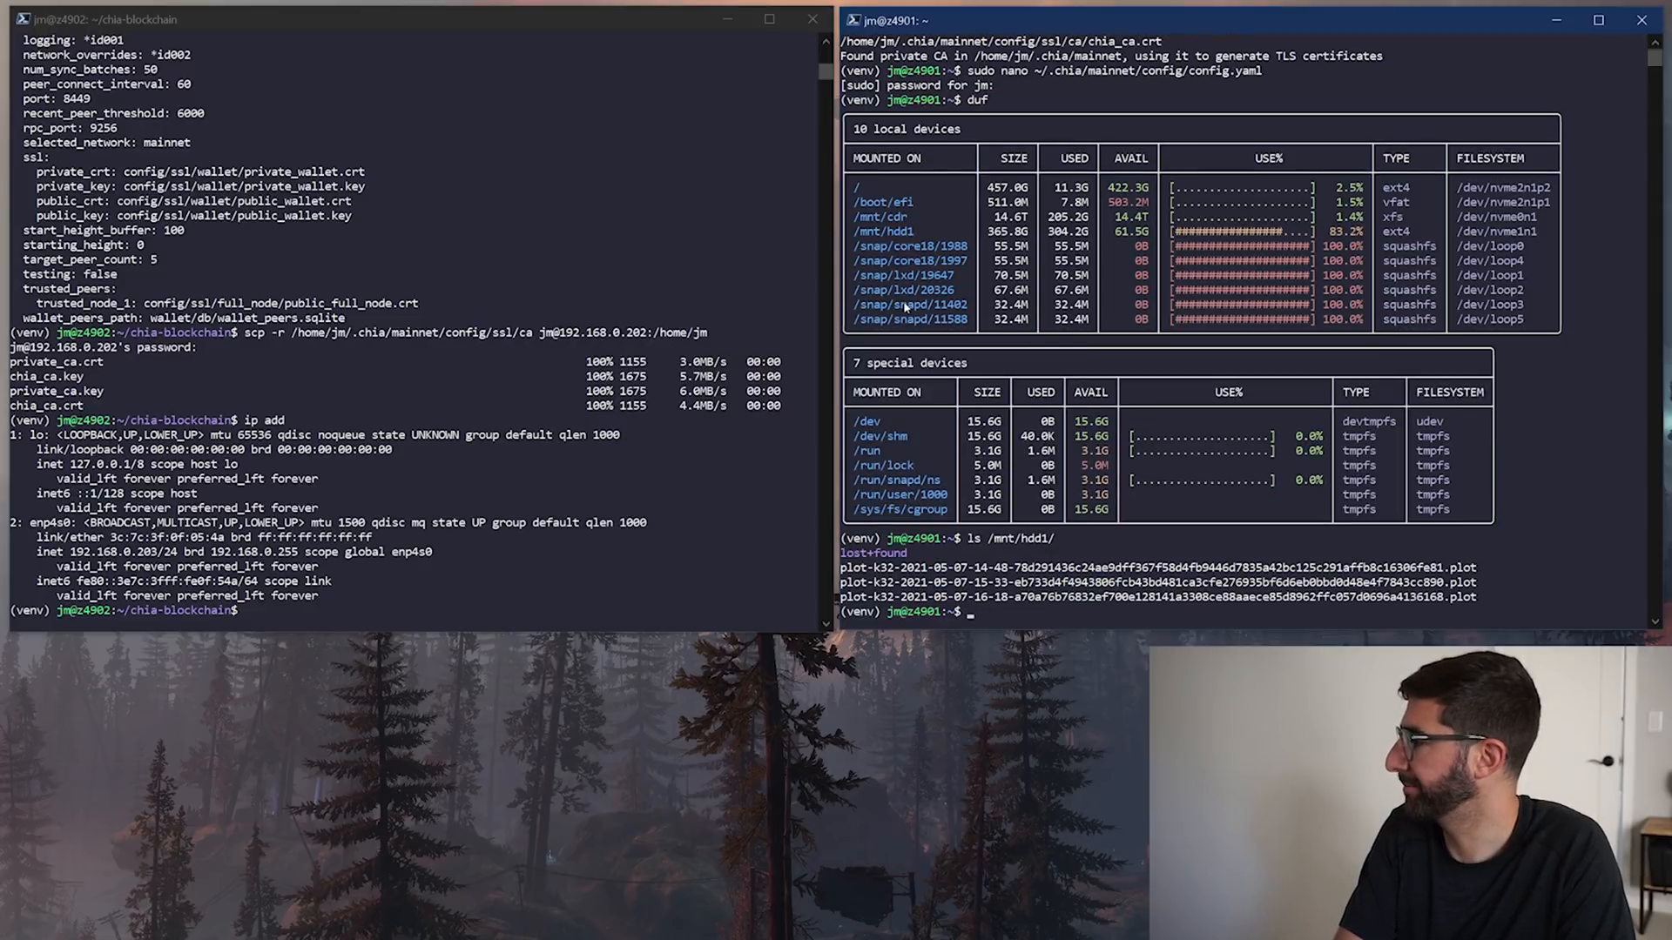
text(chia plots check)
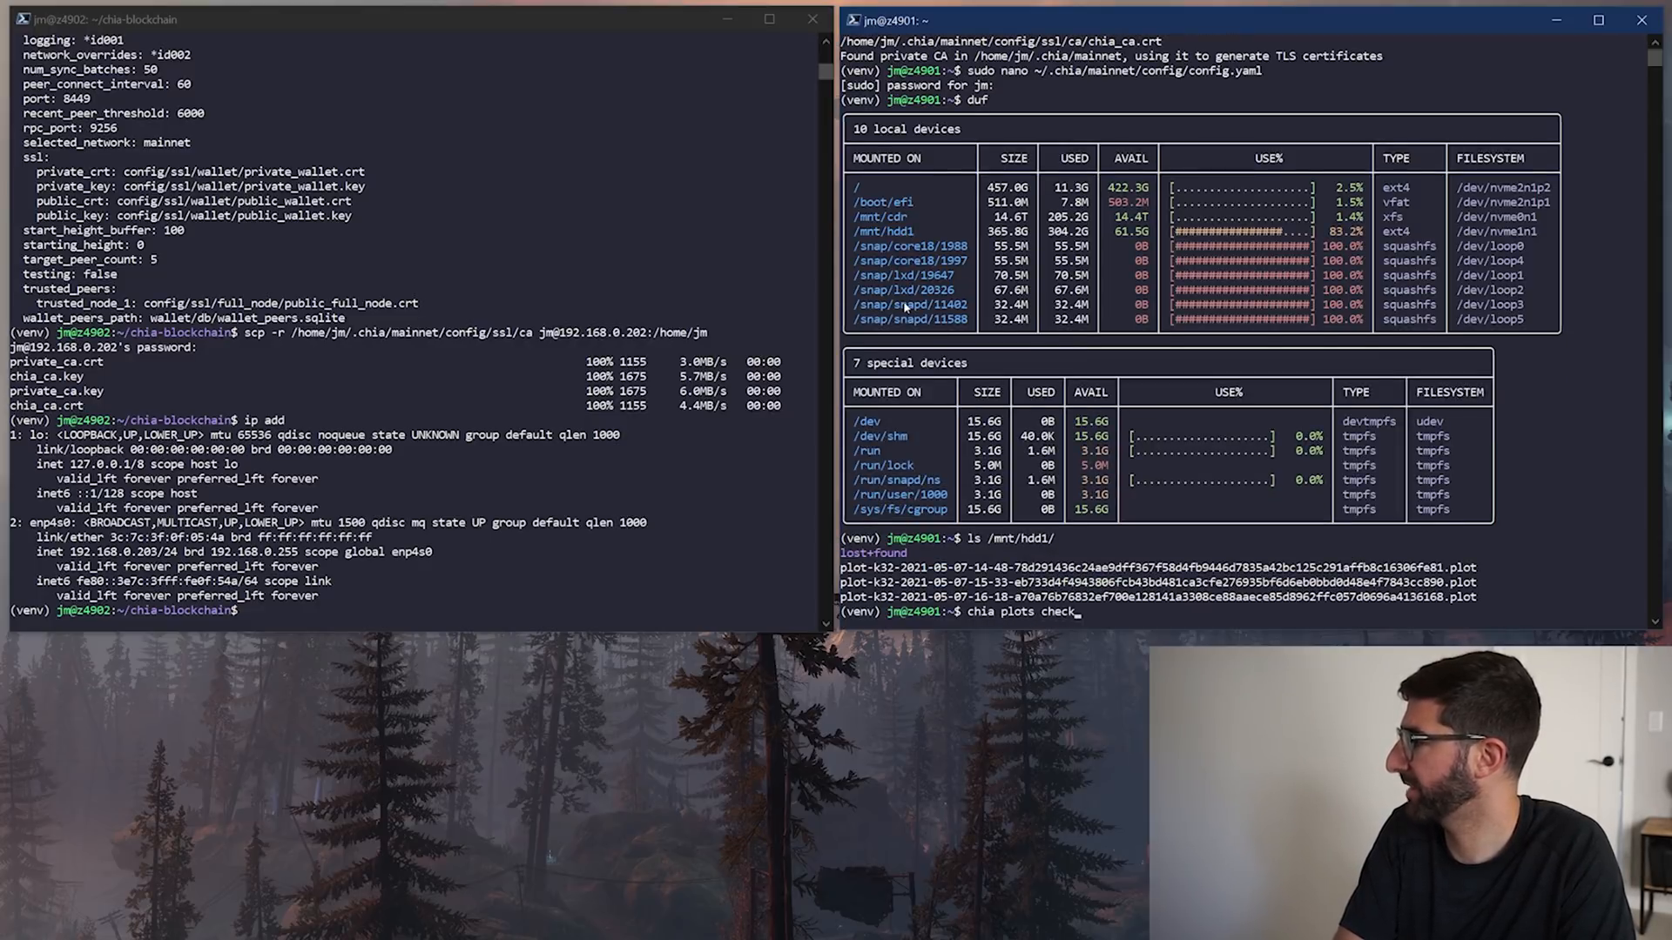
key(Return)
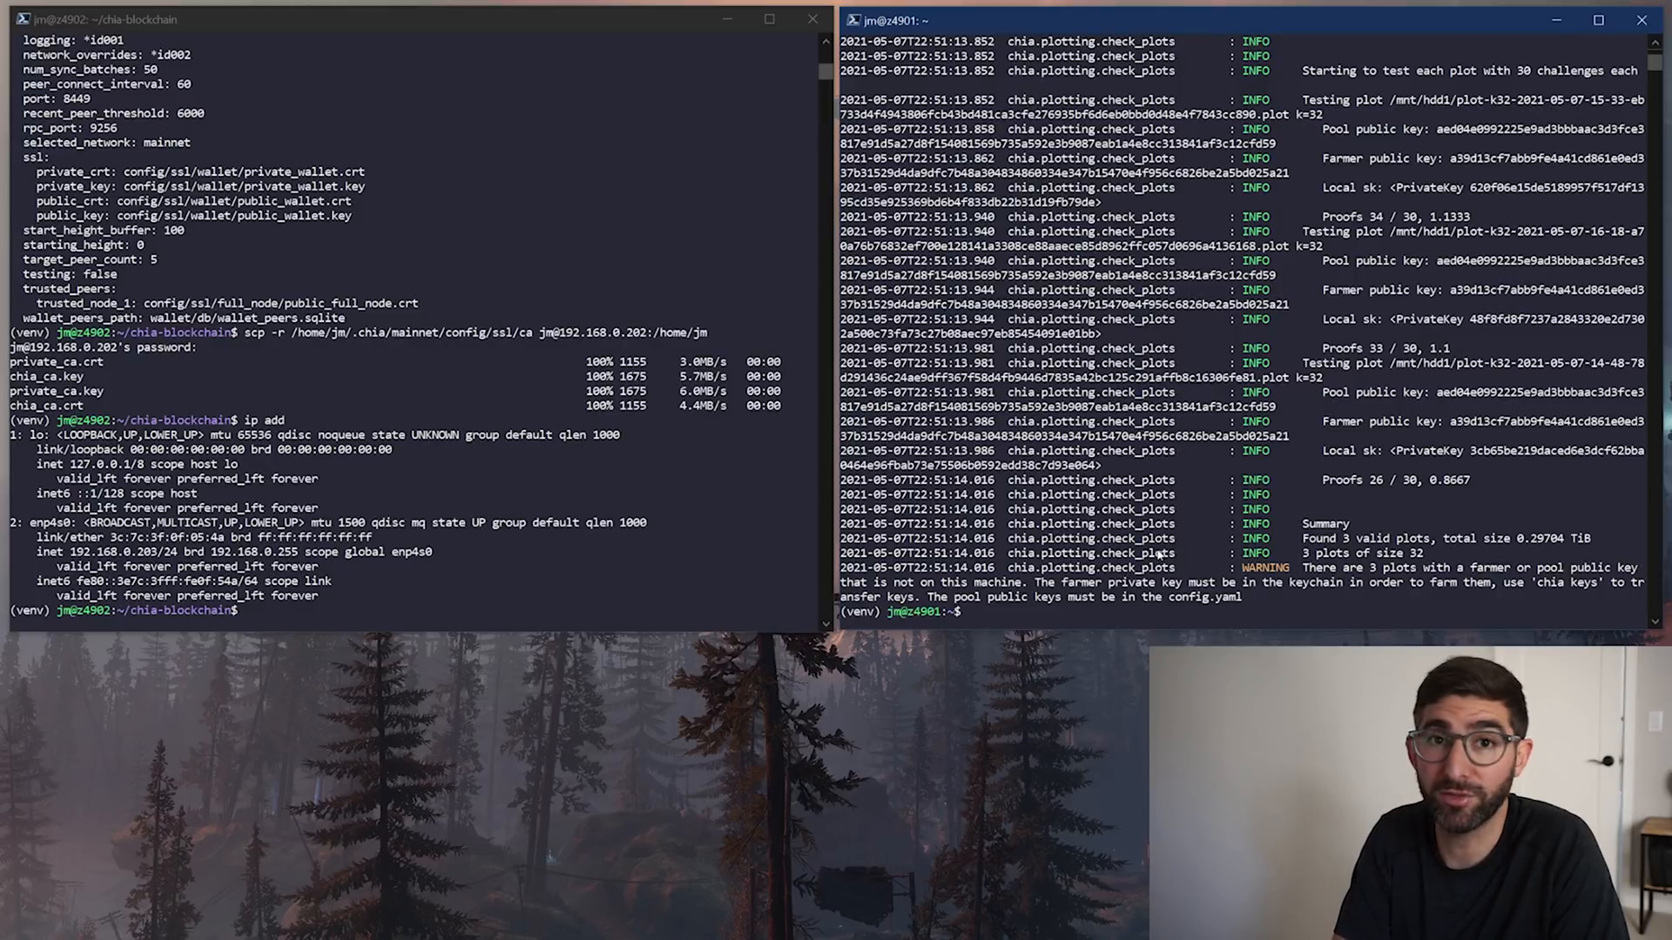
Step: Run chia start harvester, then chia stop all -d after the daemon fails, and launch htop
text(chia start)
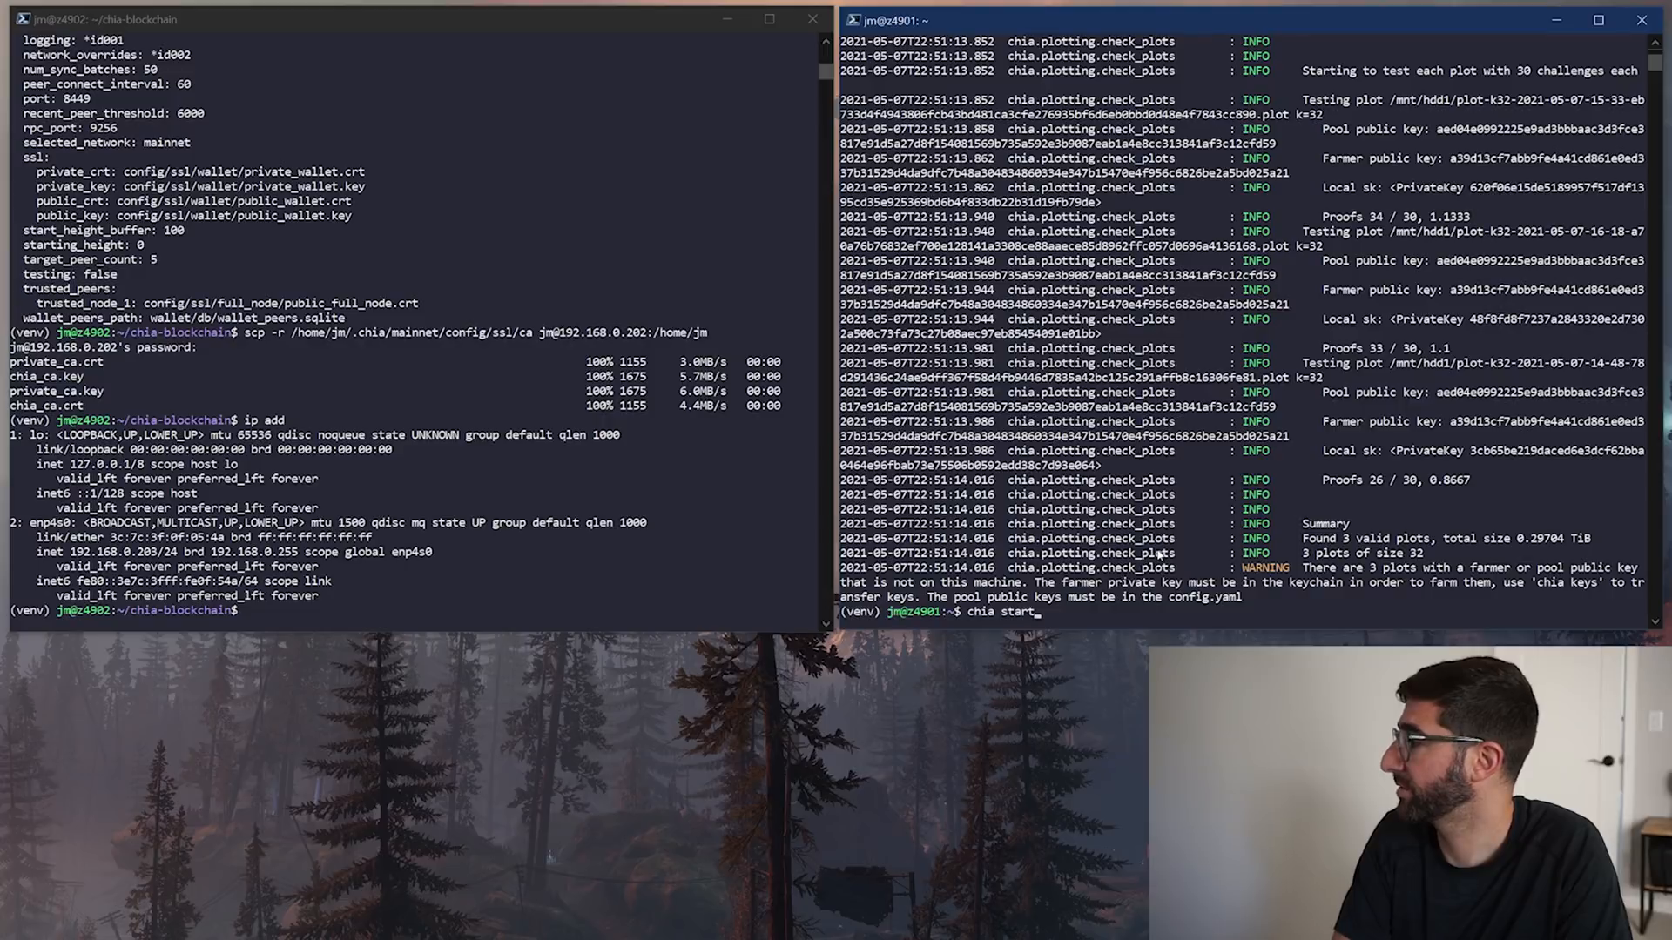
text(harvester)
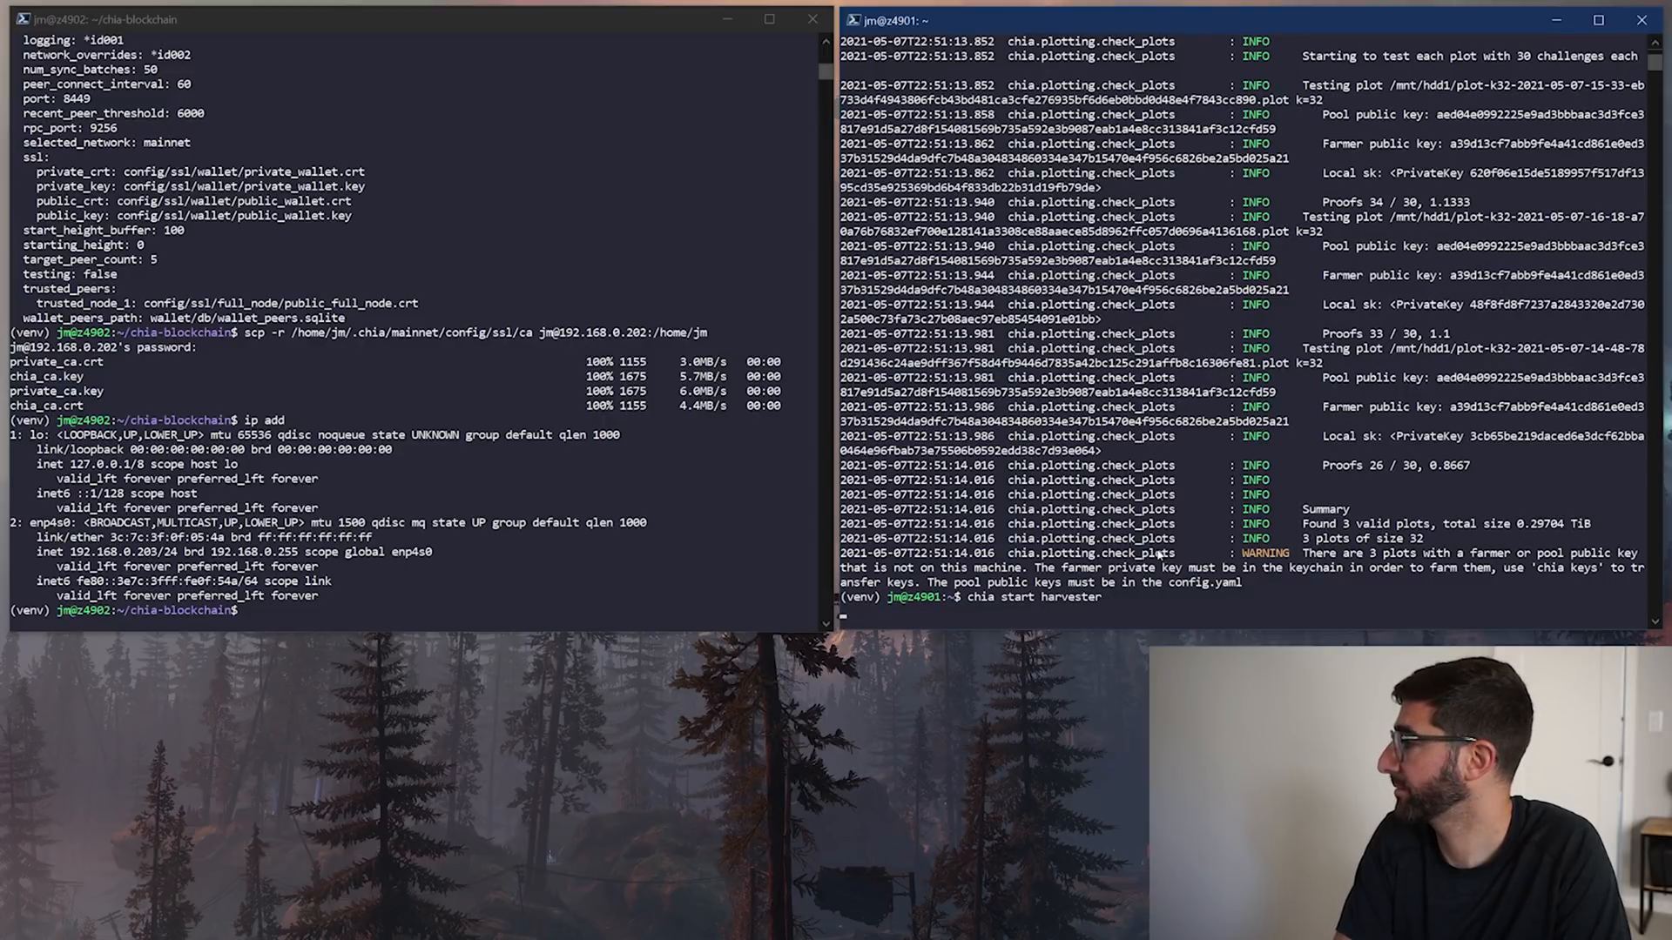
key(Return)
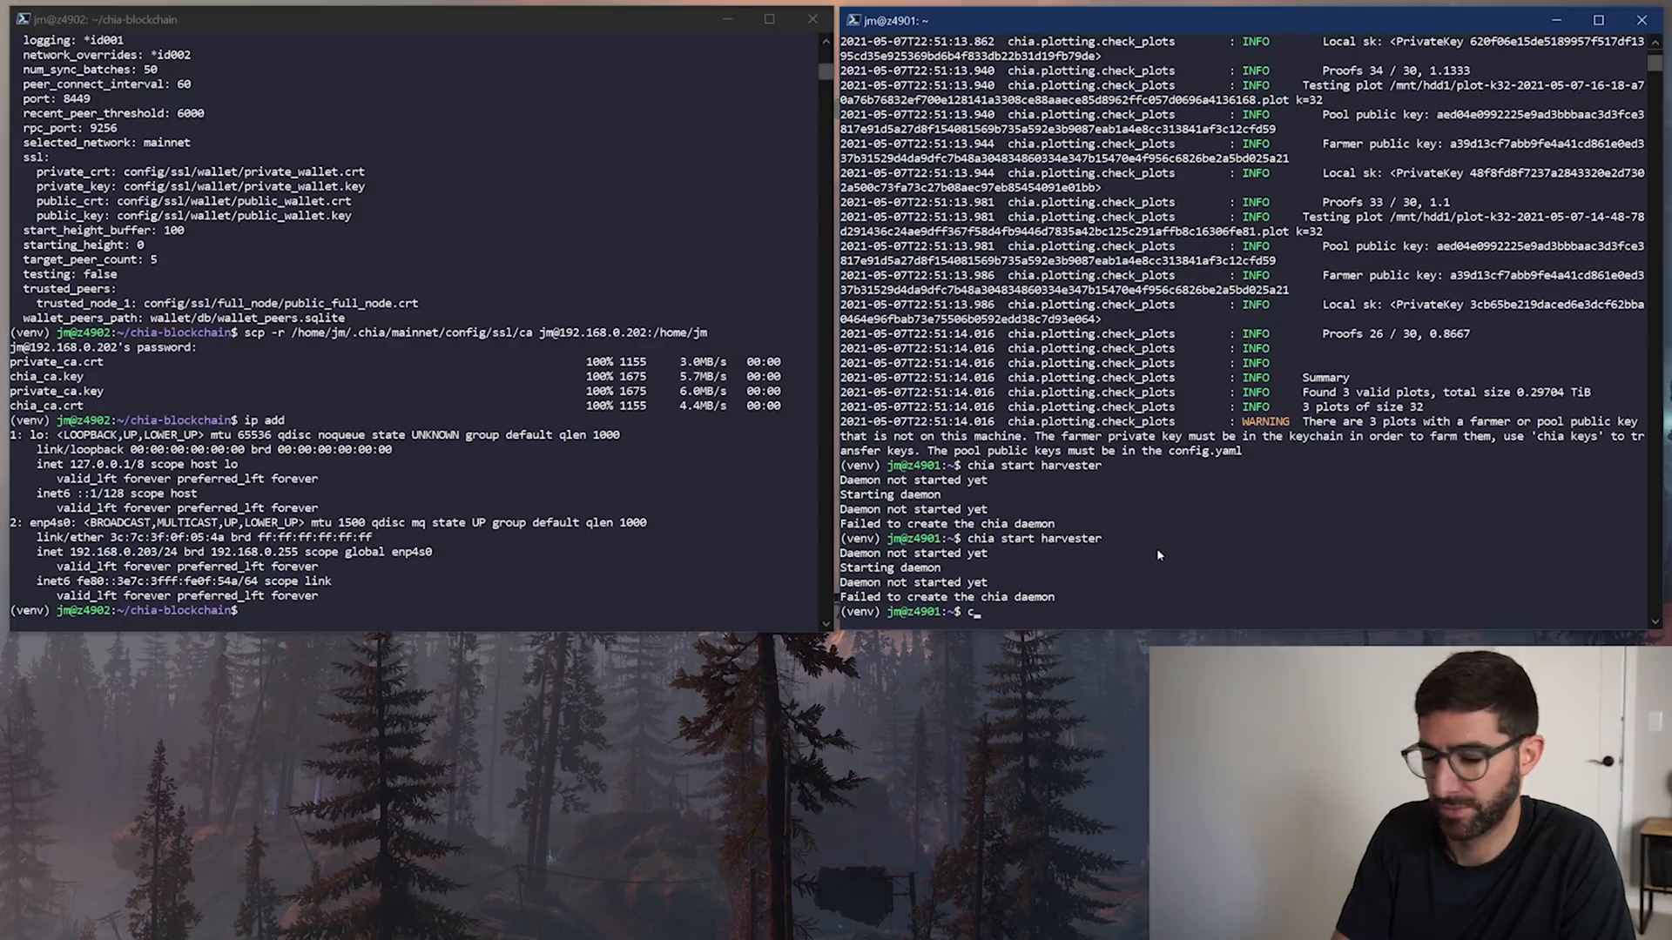
text(chia stop all -d)
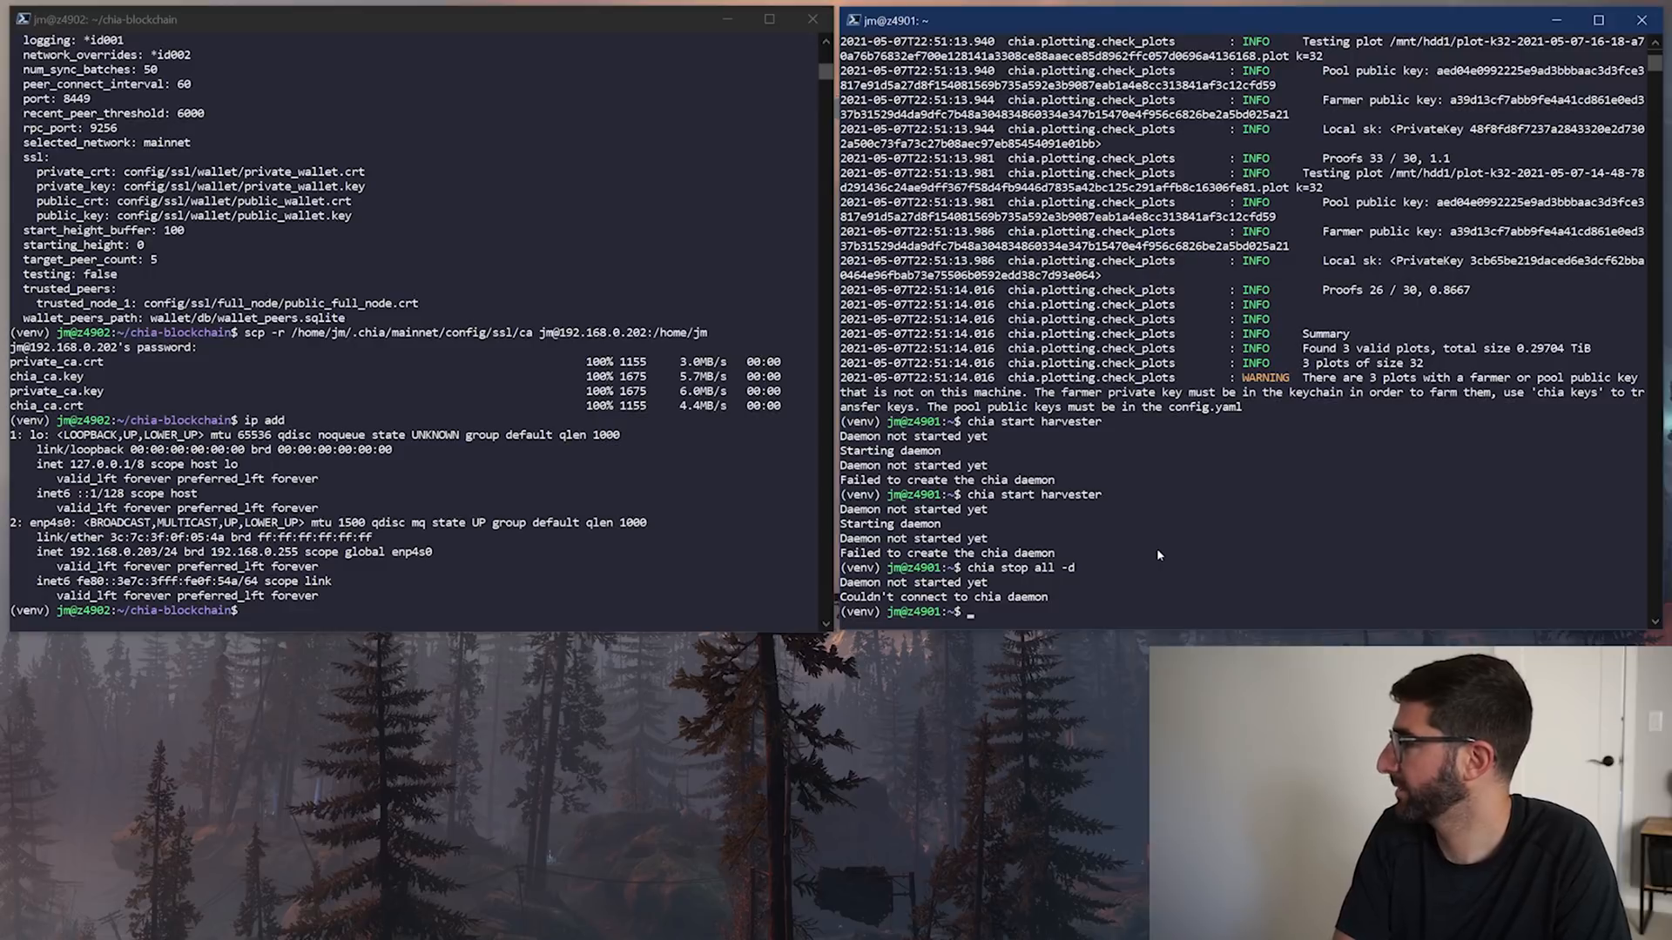
text(h)
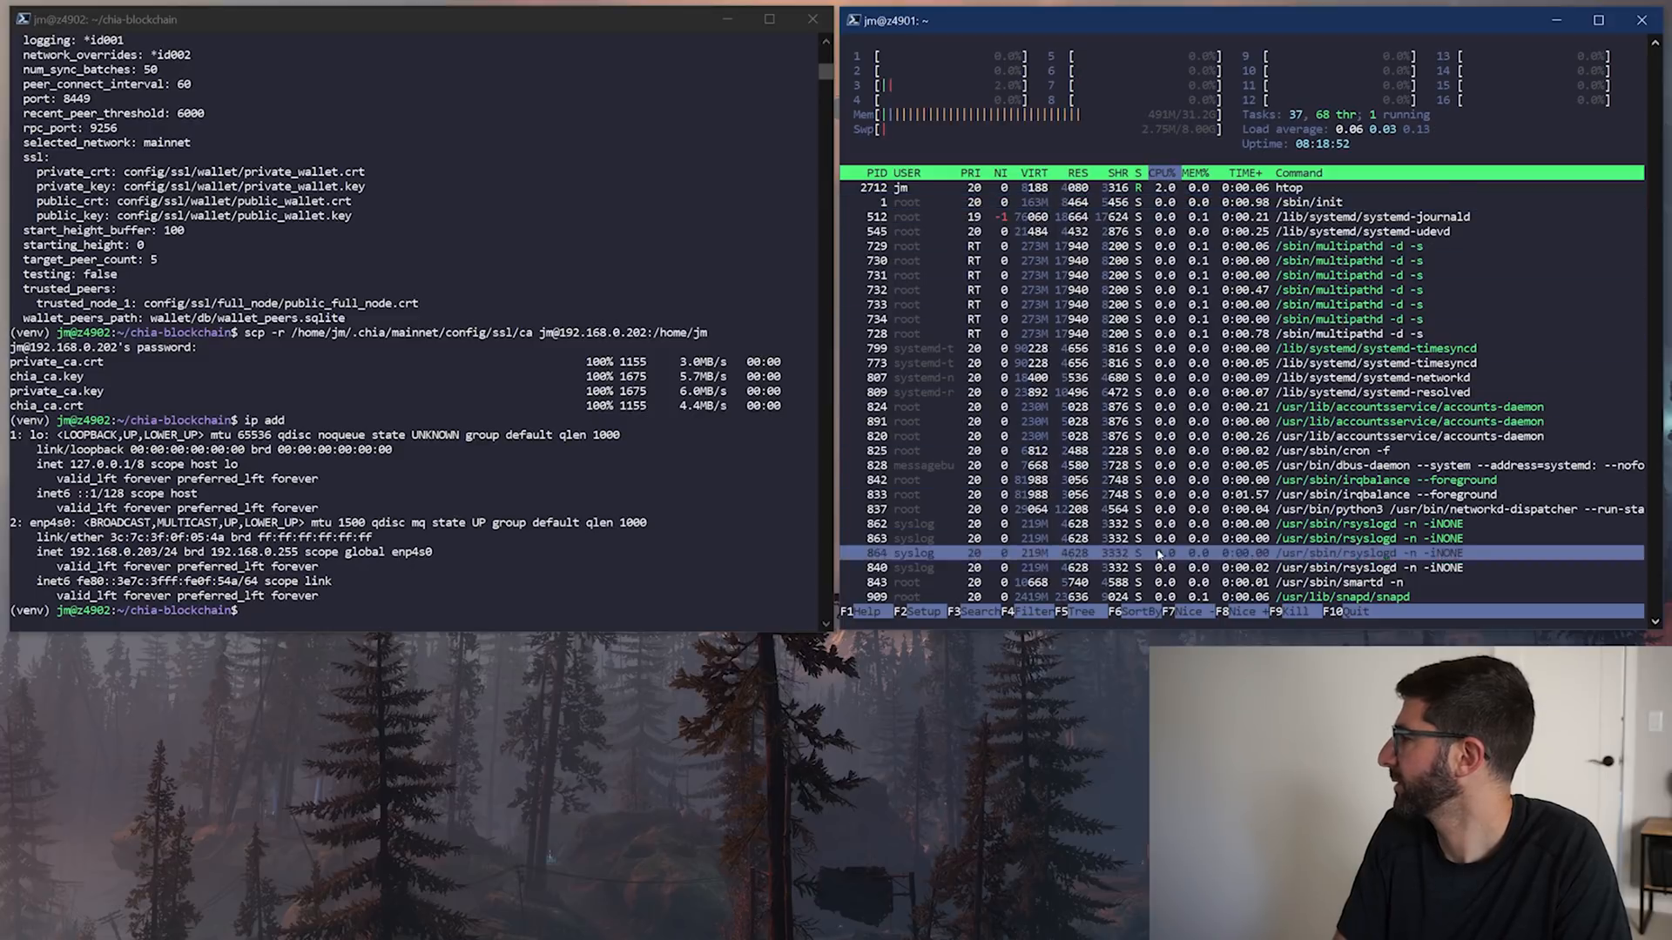
scroll(down, 3)
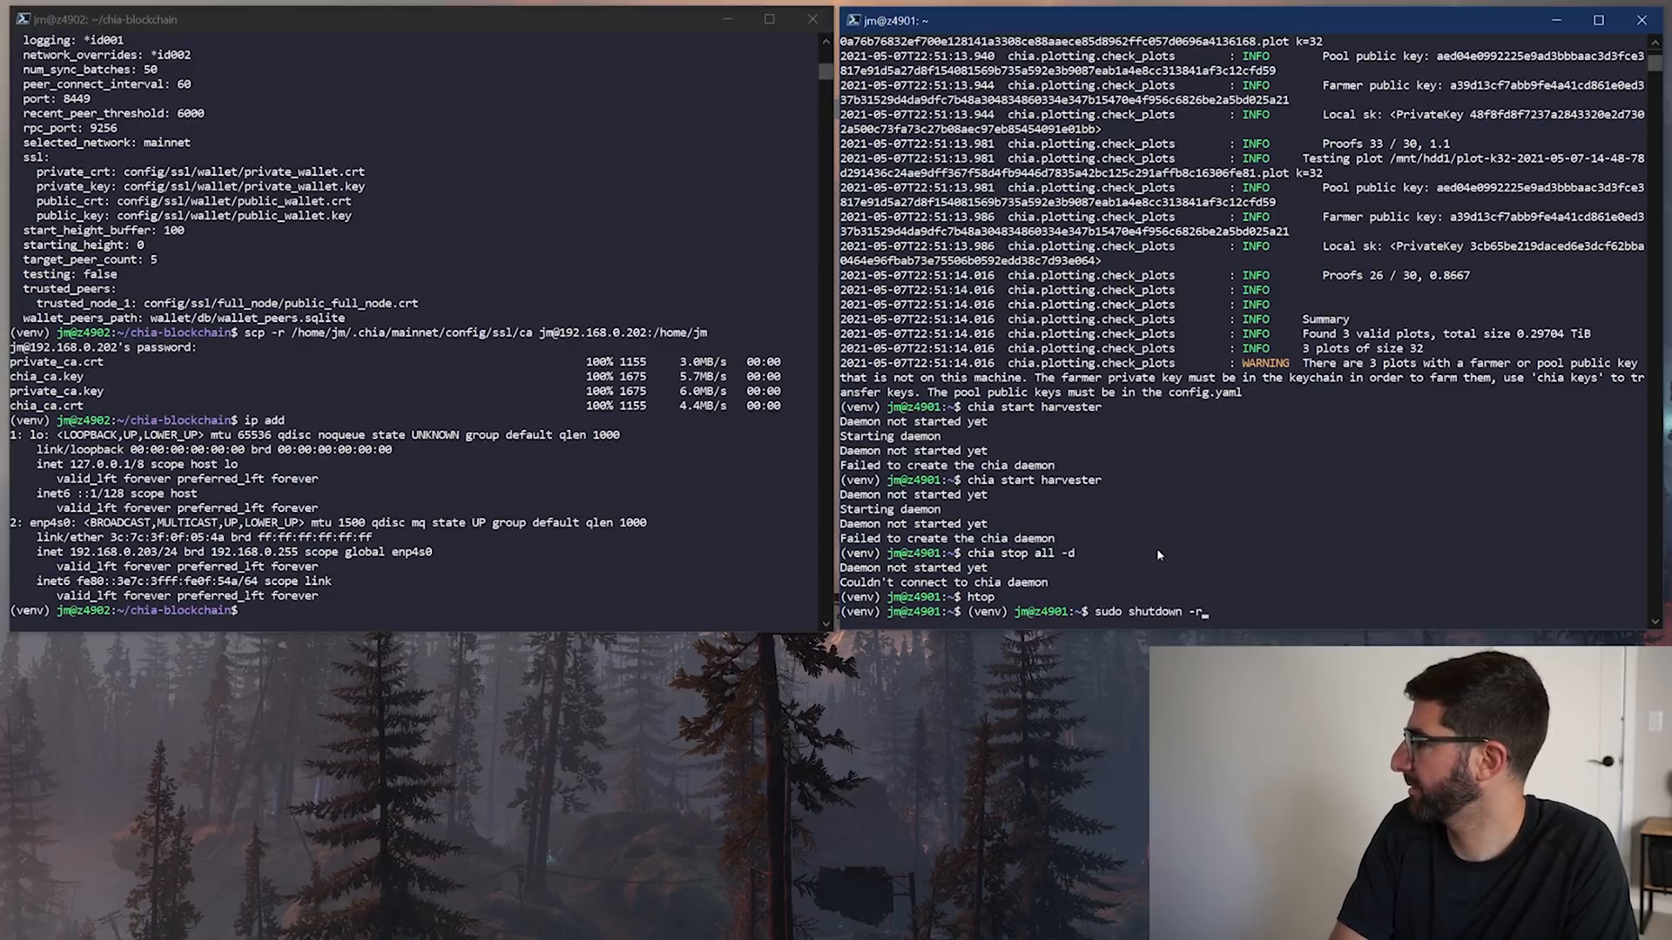
key(Return)
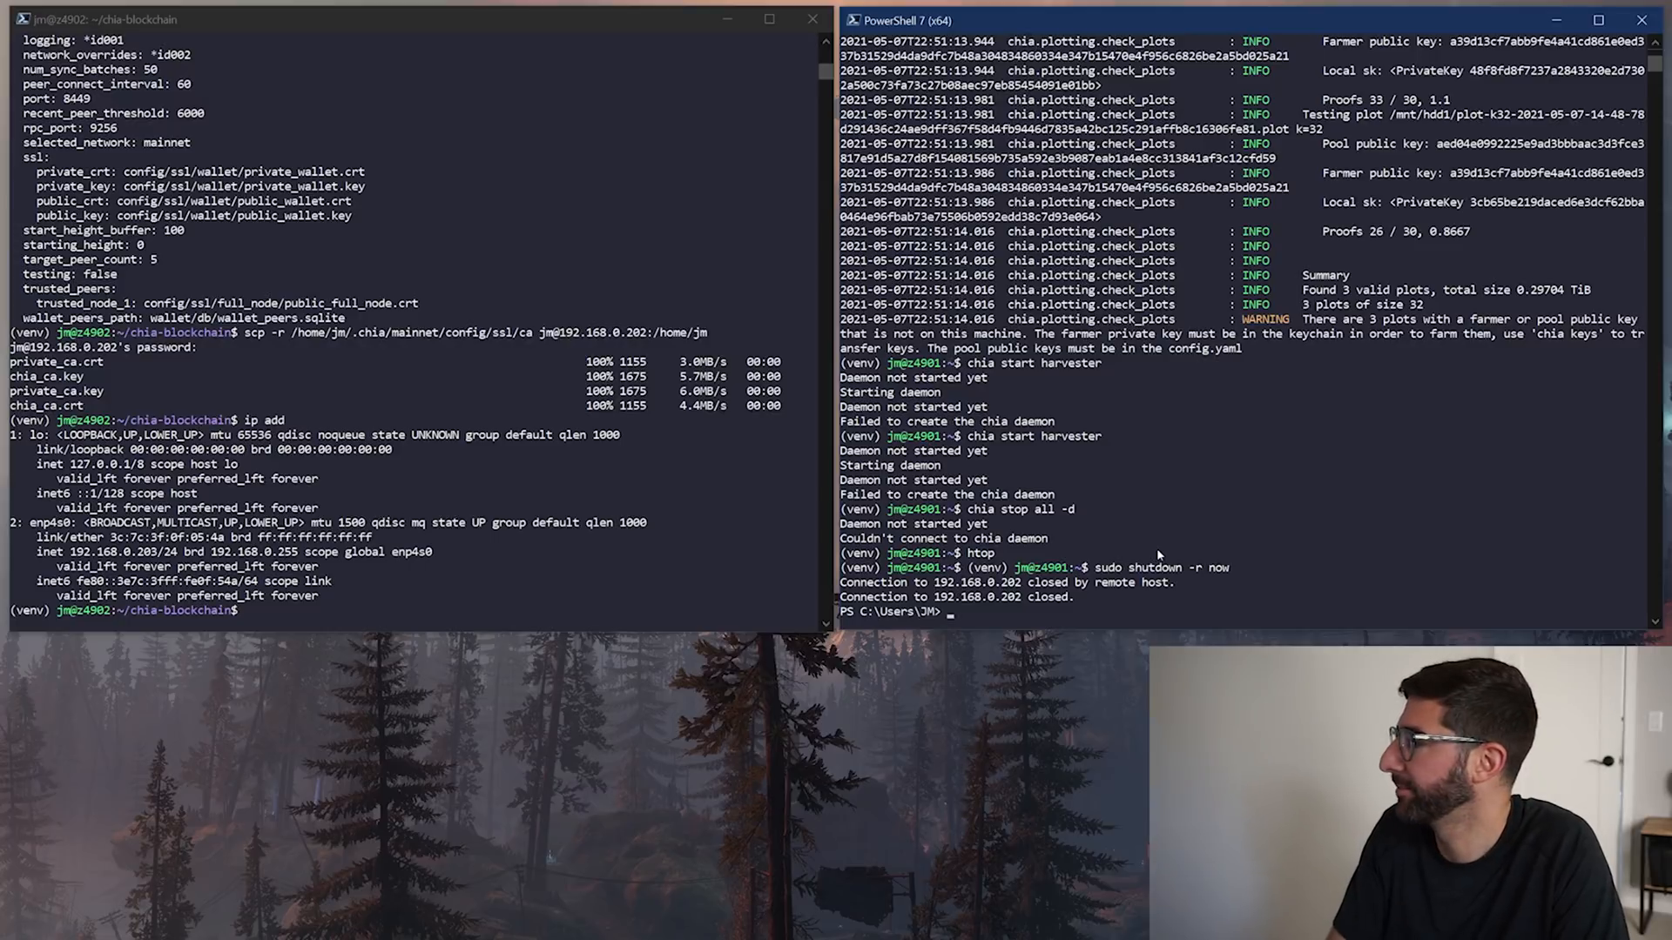
text(ssh jm@192.168.0.202)
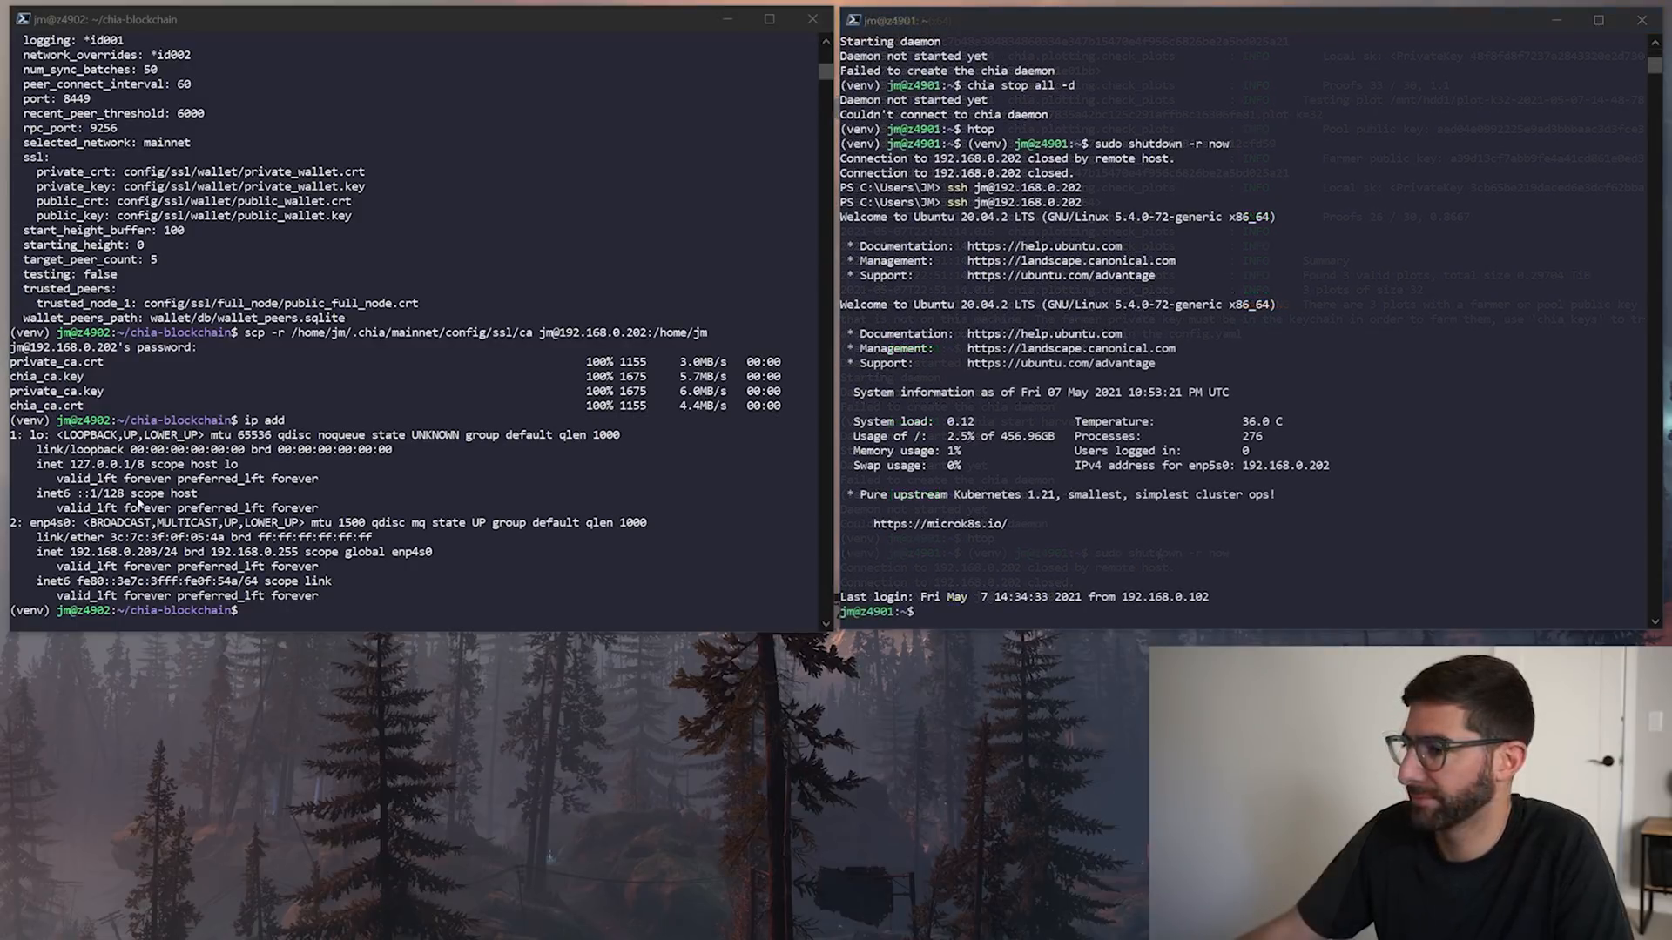
text(c)
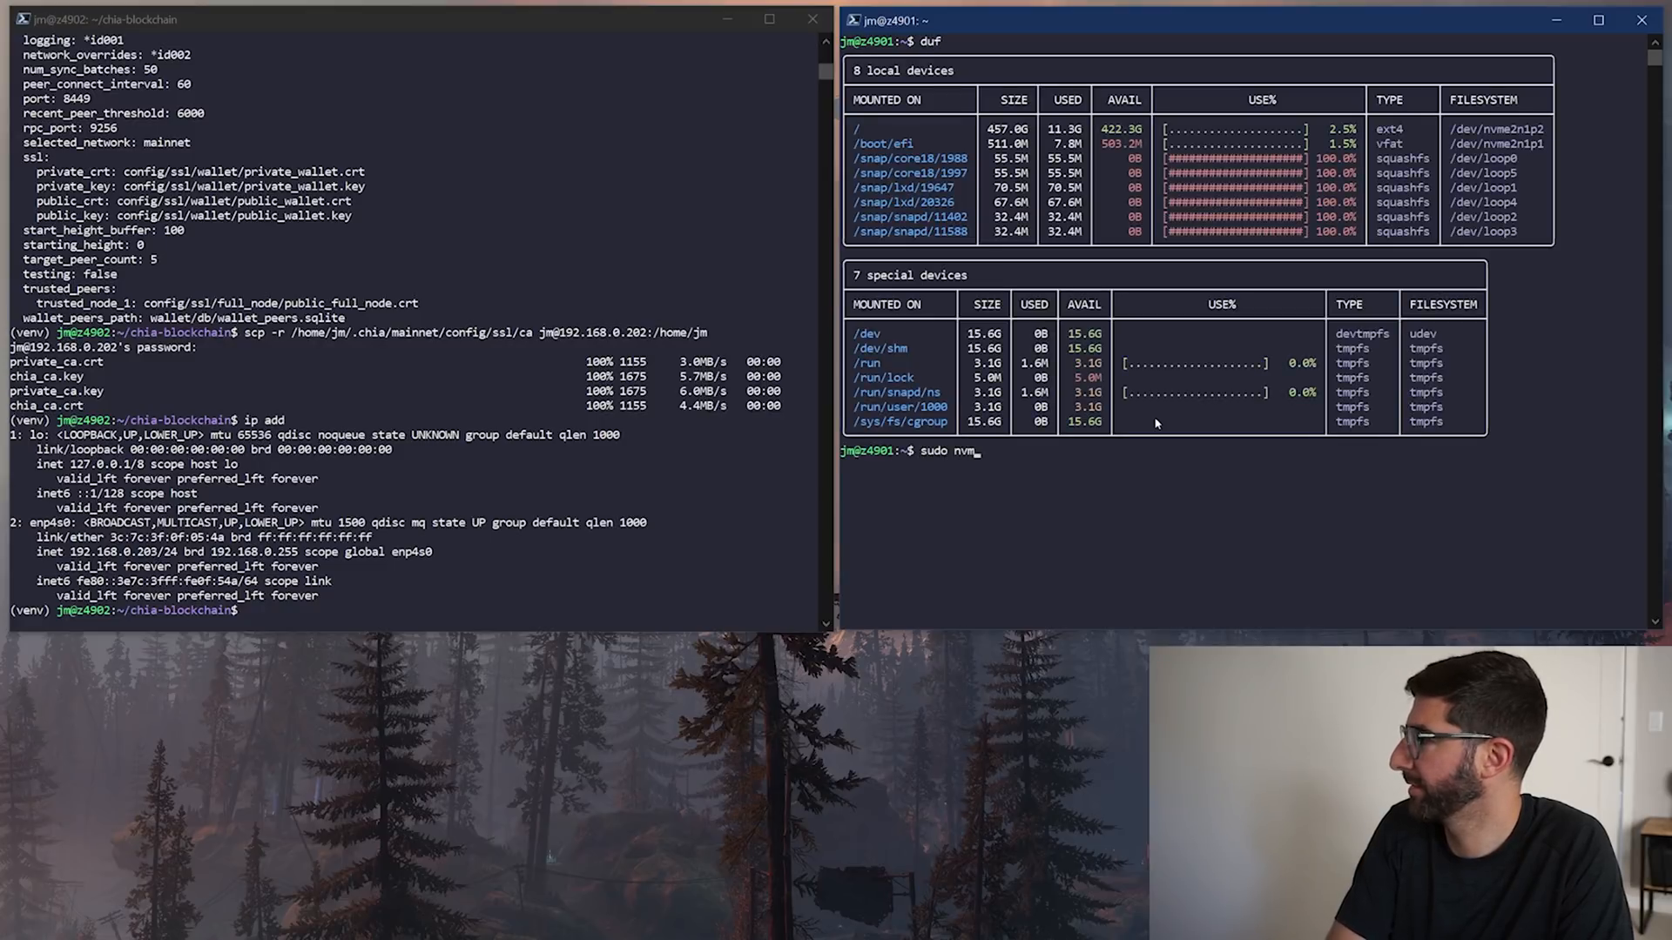
Step: List the NVMe drives and mount /dev/nvme1n1 at /mnt/hdd1, confirming with duf
key(Return)
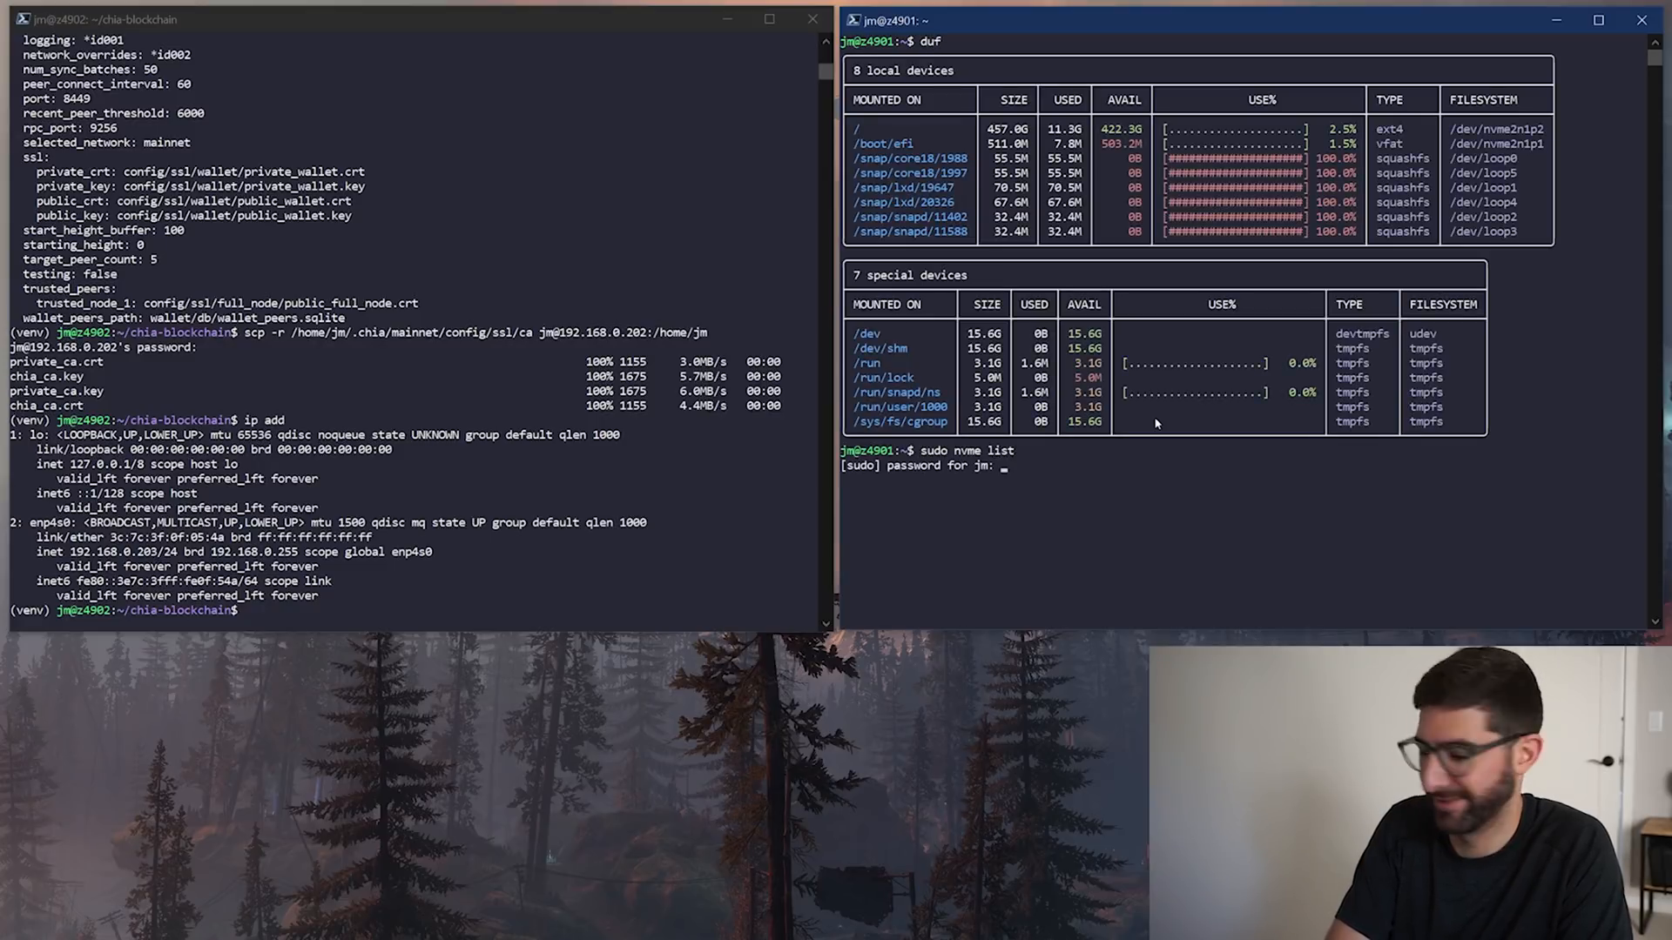
key(Return)
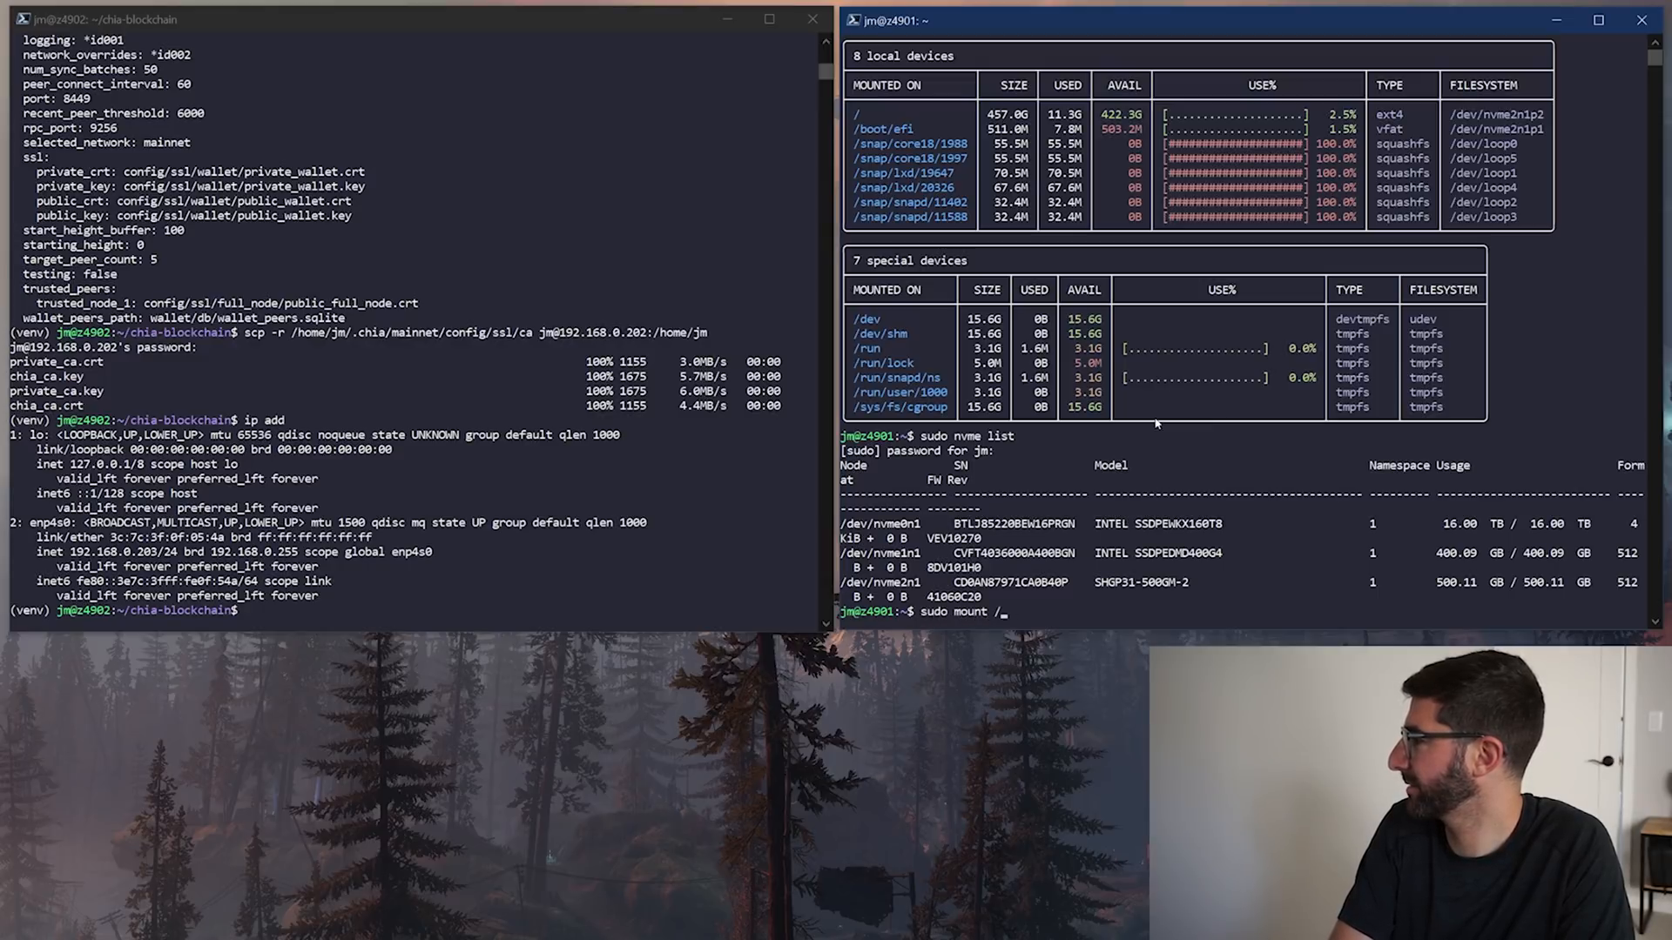
text(dev/vn)
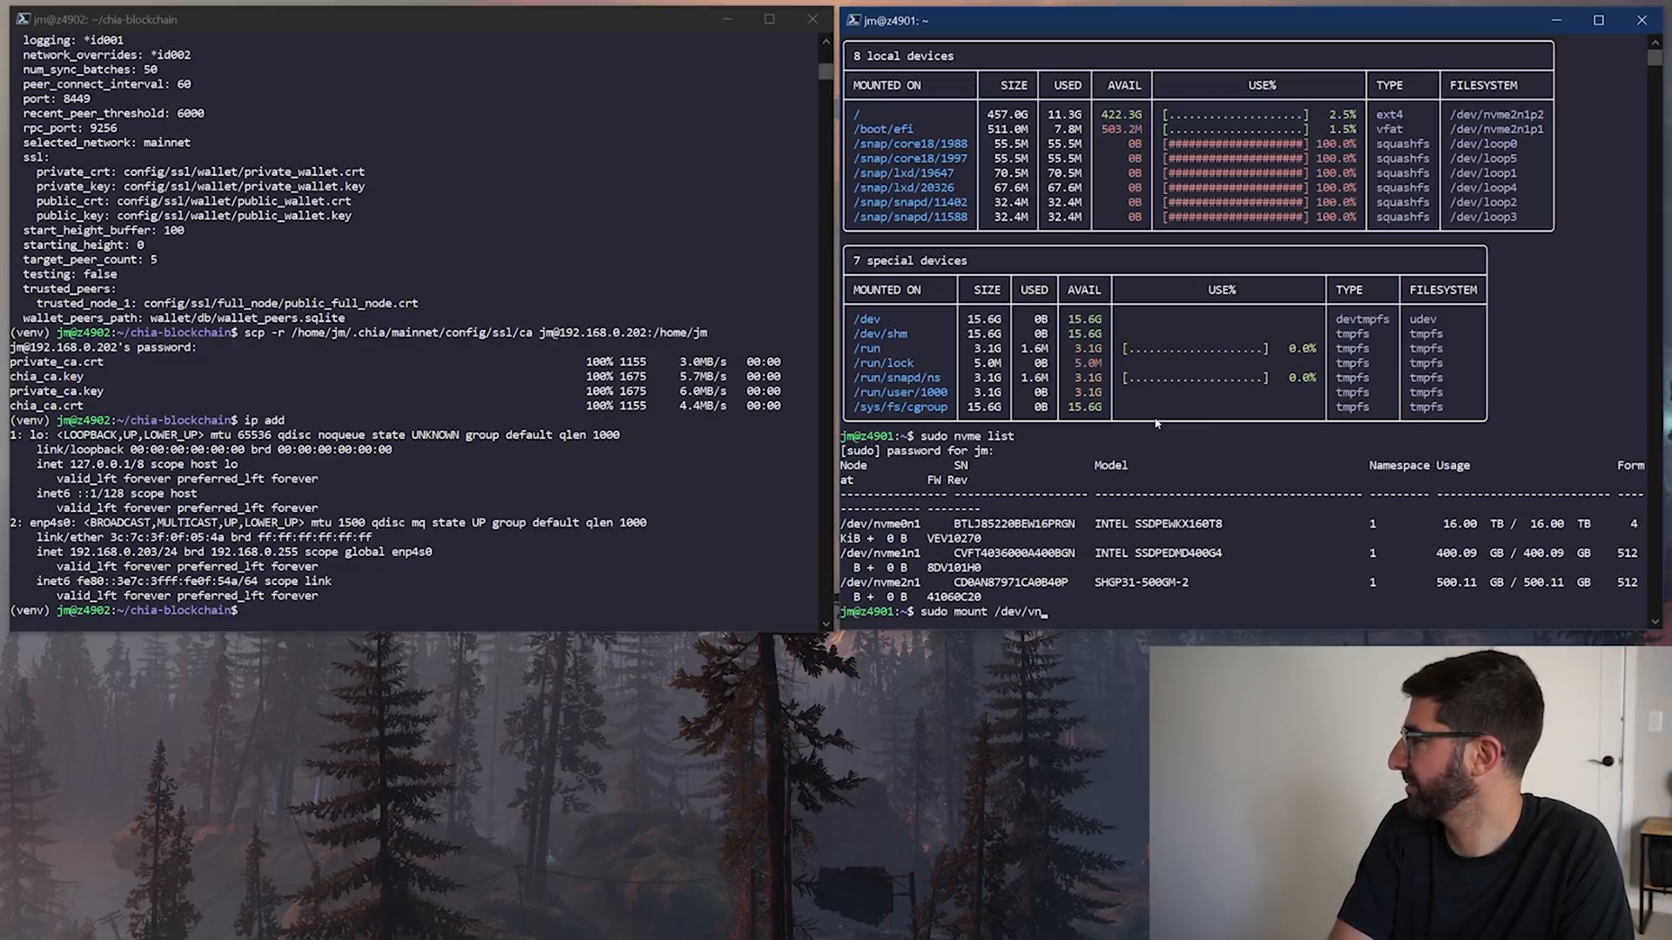
text(en)
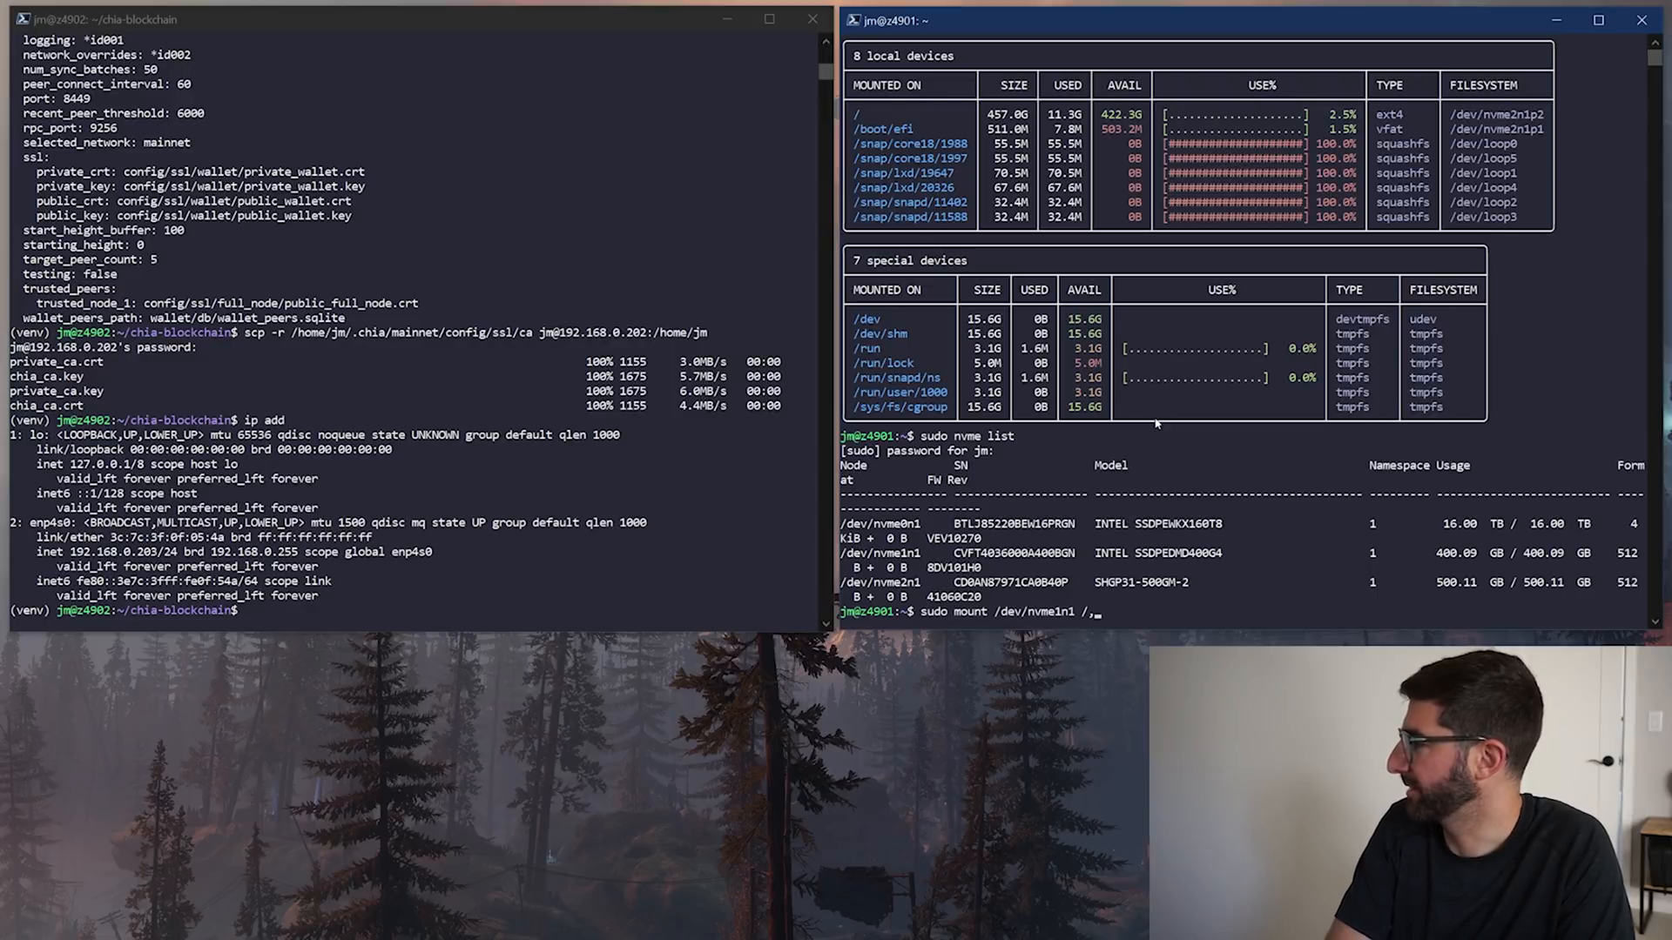
text(mnt/hd)
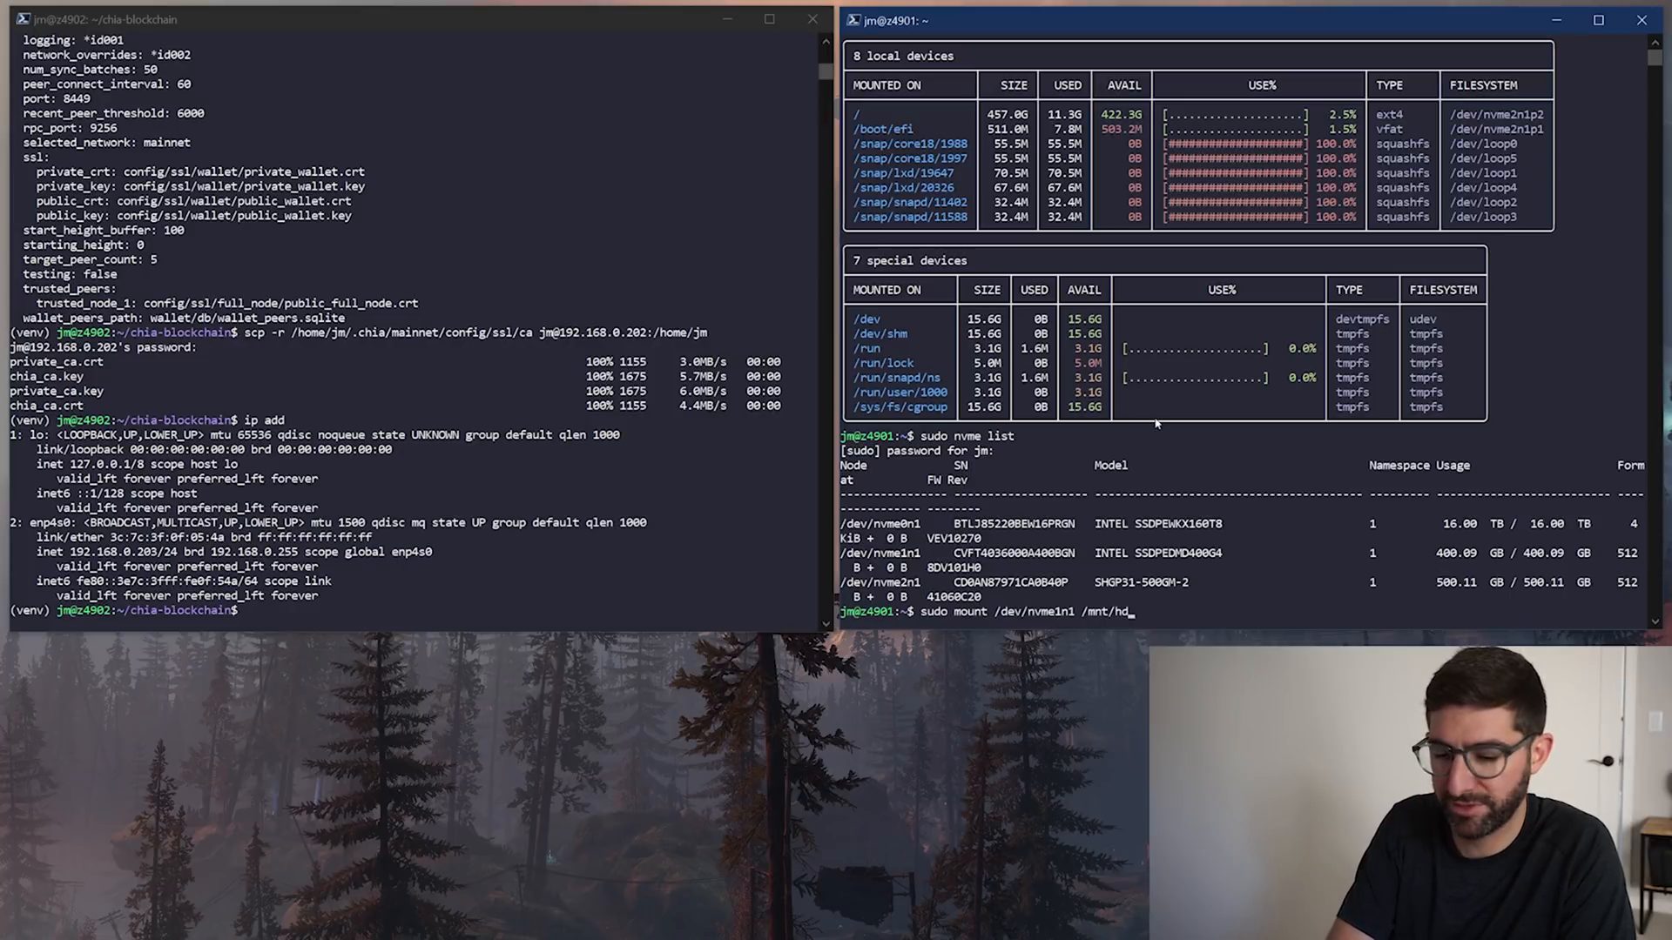
key(Return)
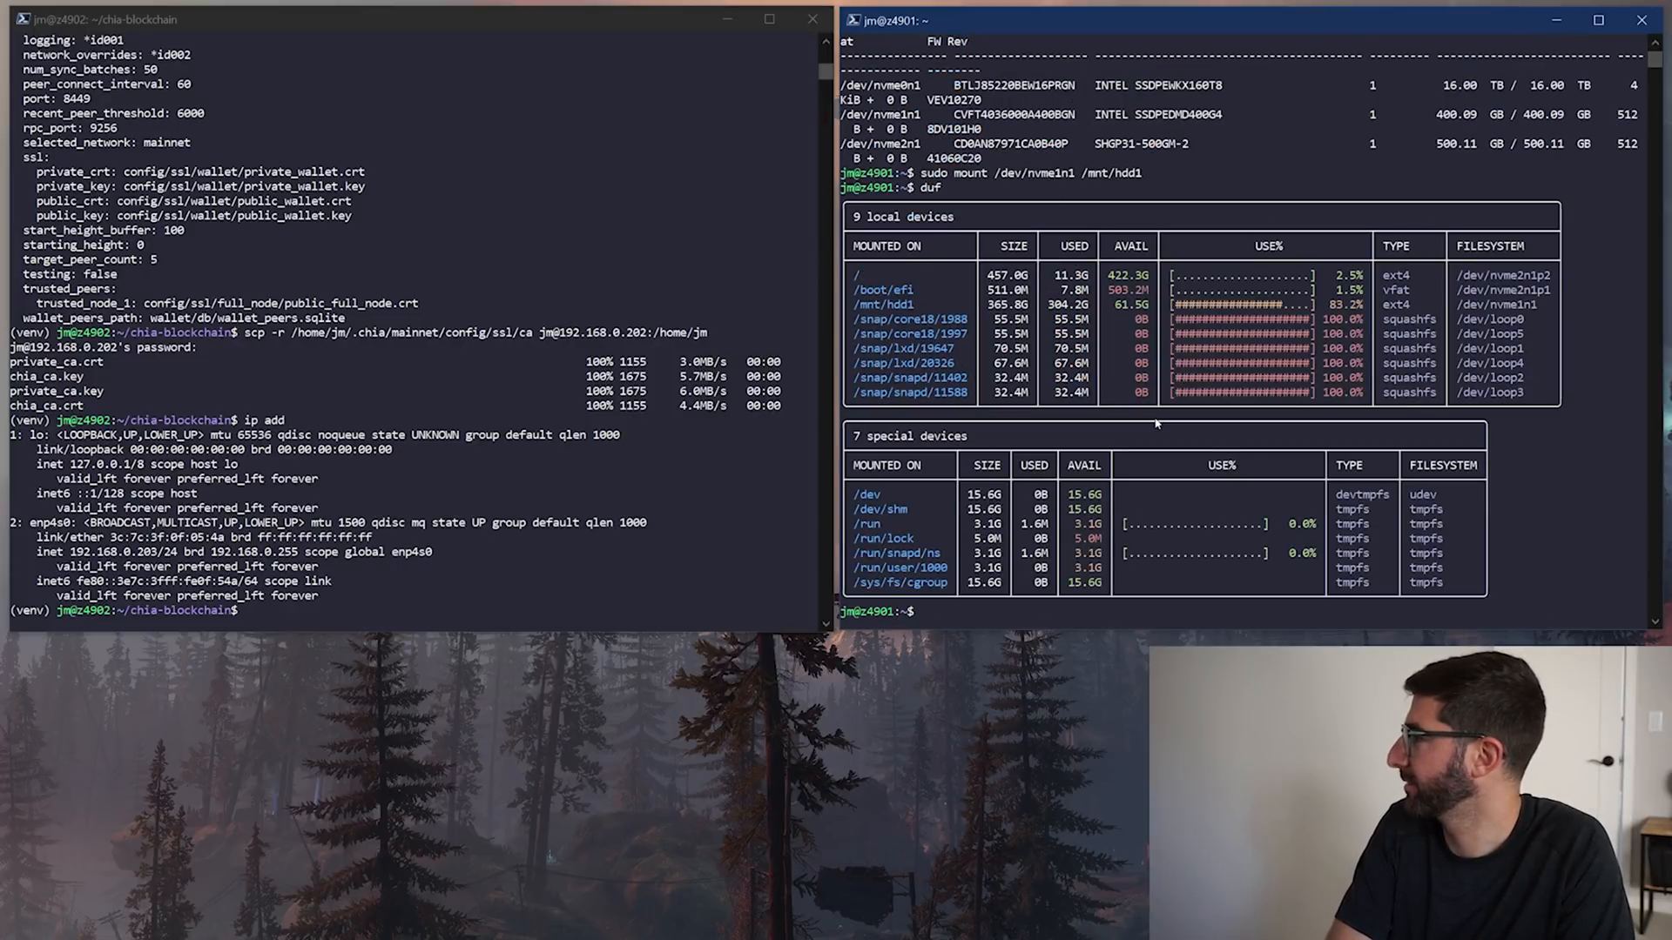
Step: Enter chia-blockchain, activate its environment and run chia start harvester successfully
text(cd)
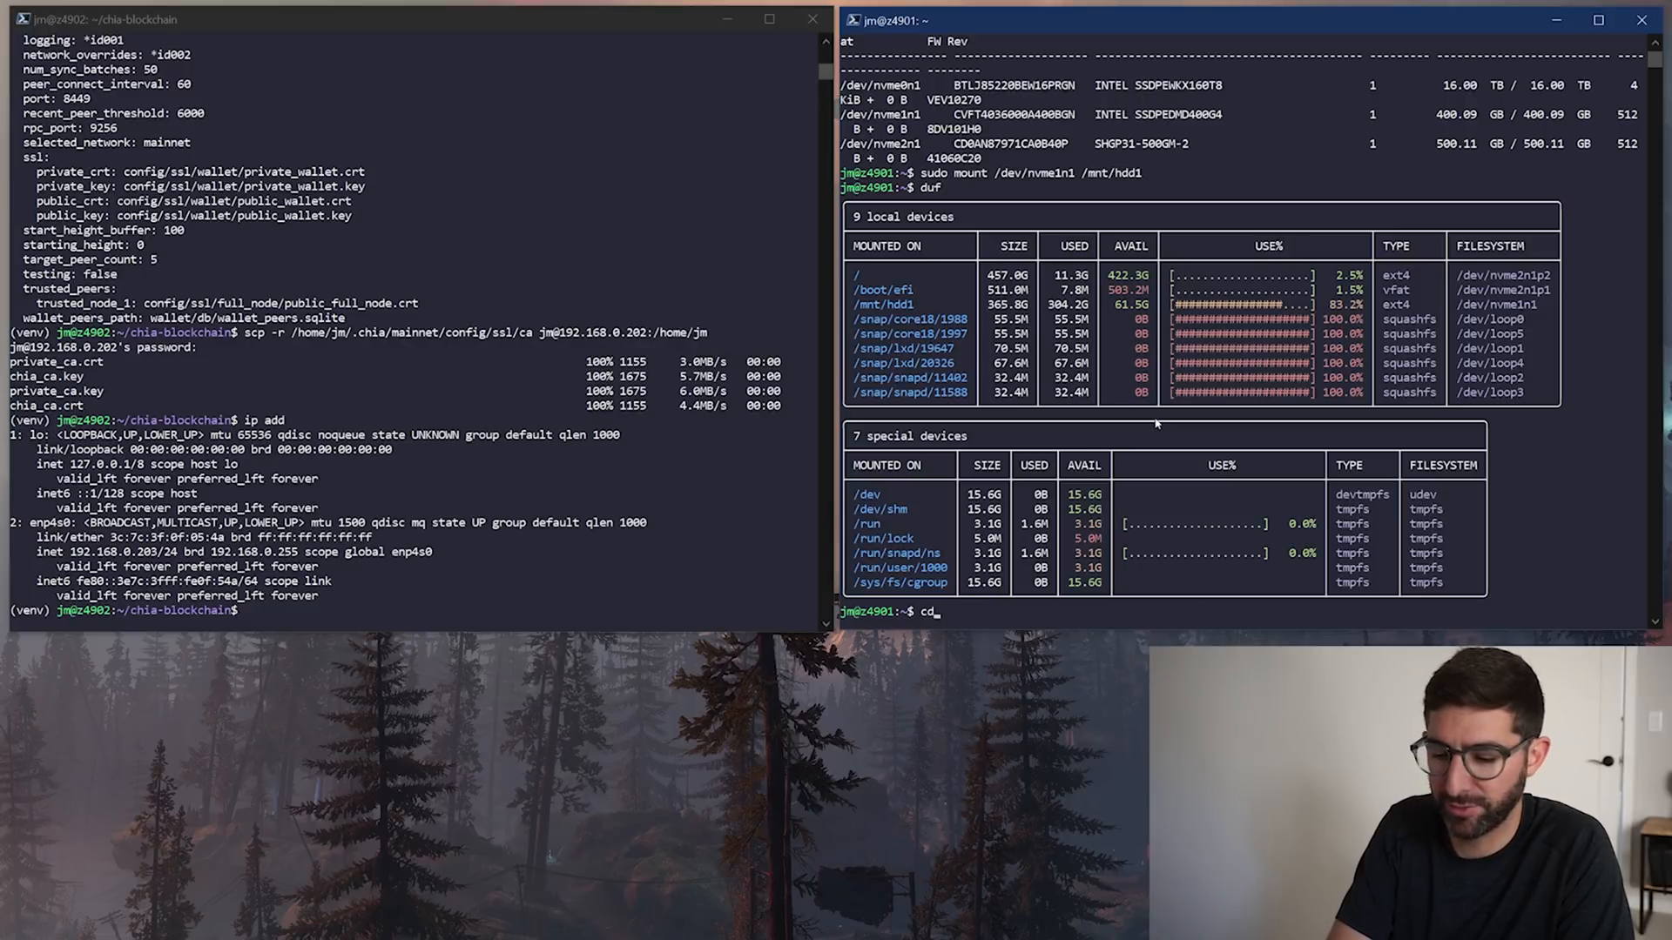
key(Return)
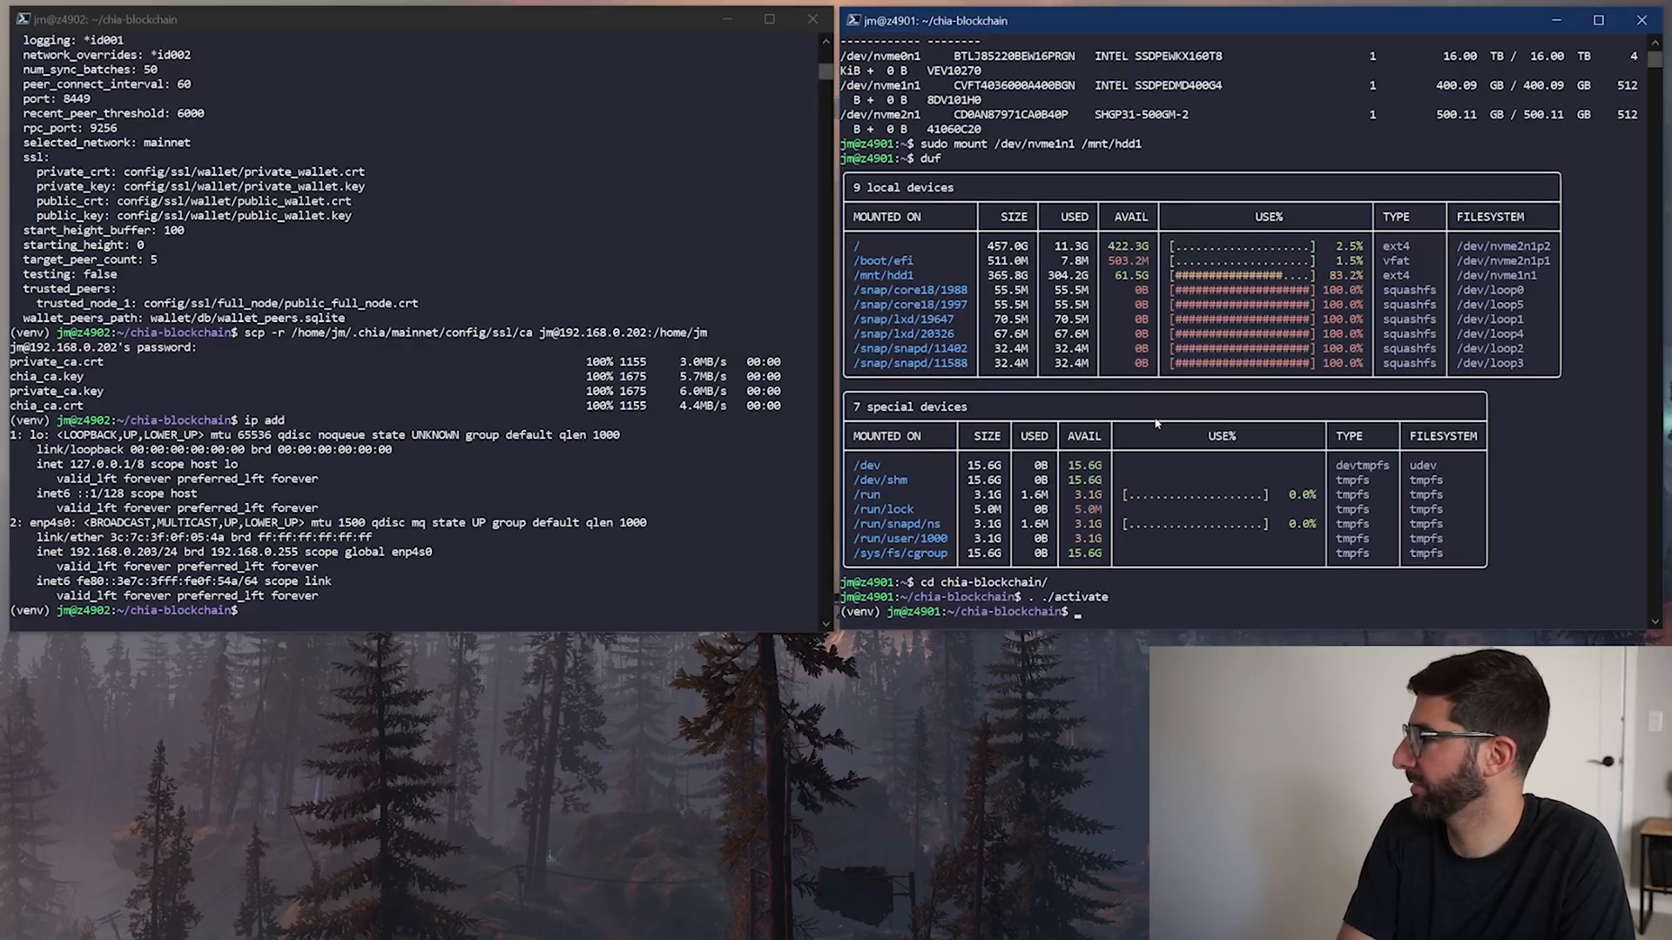
text(chia start harve)
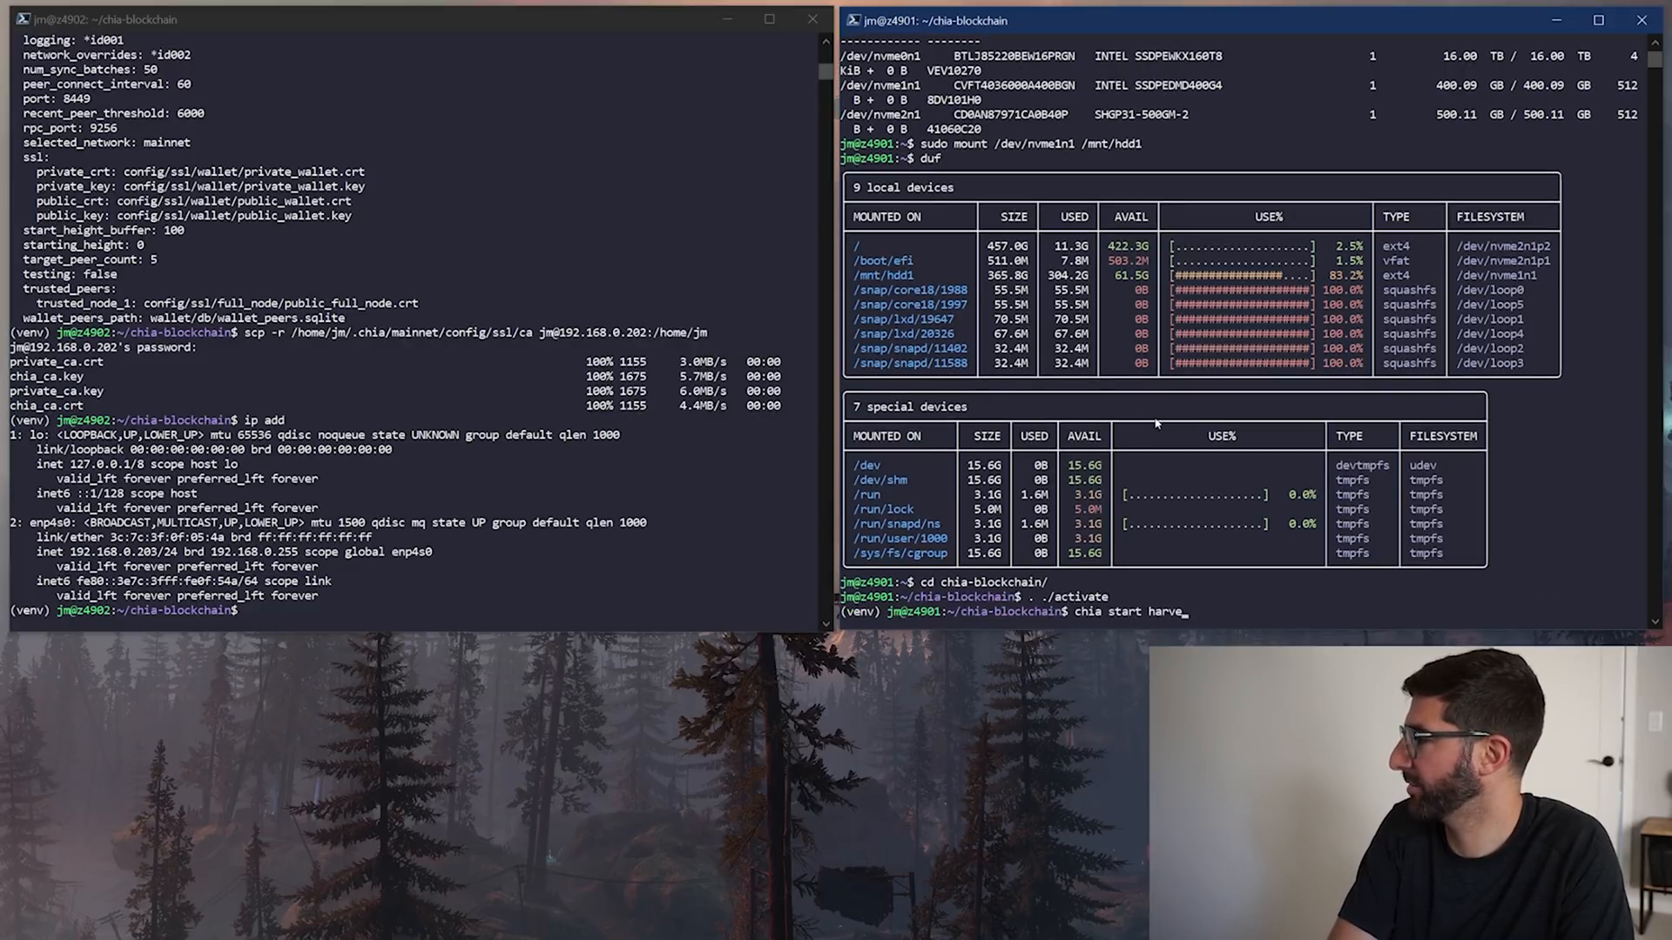
key(Return)
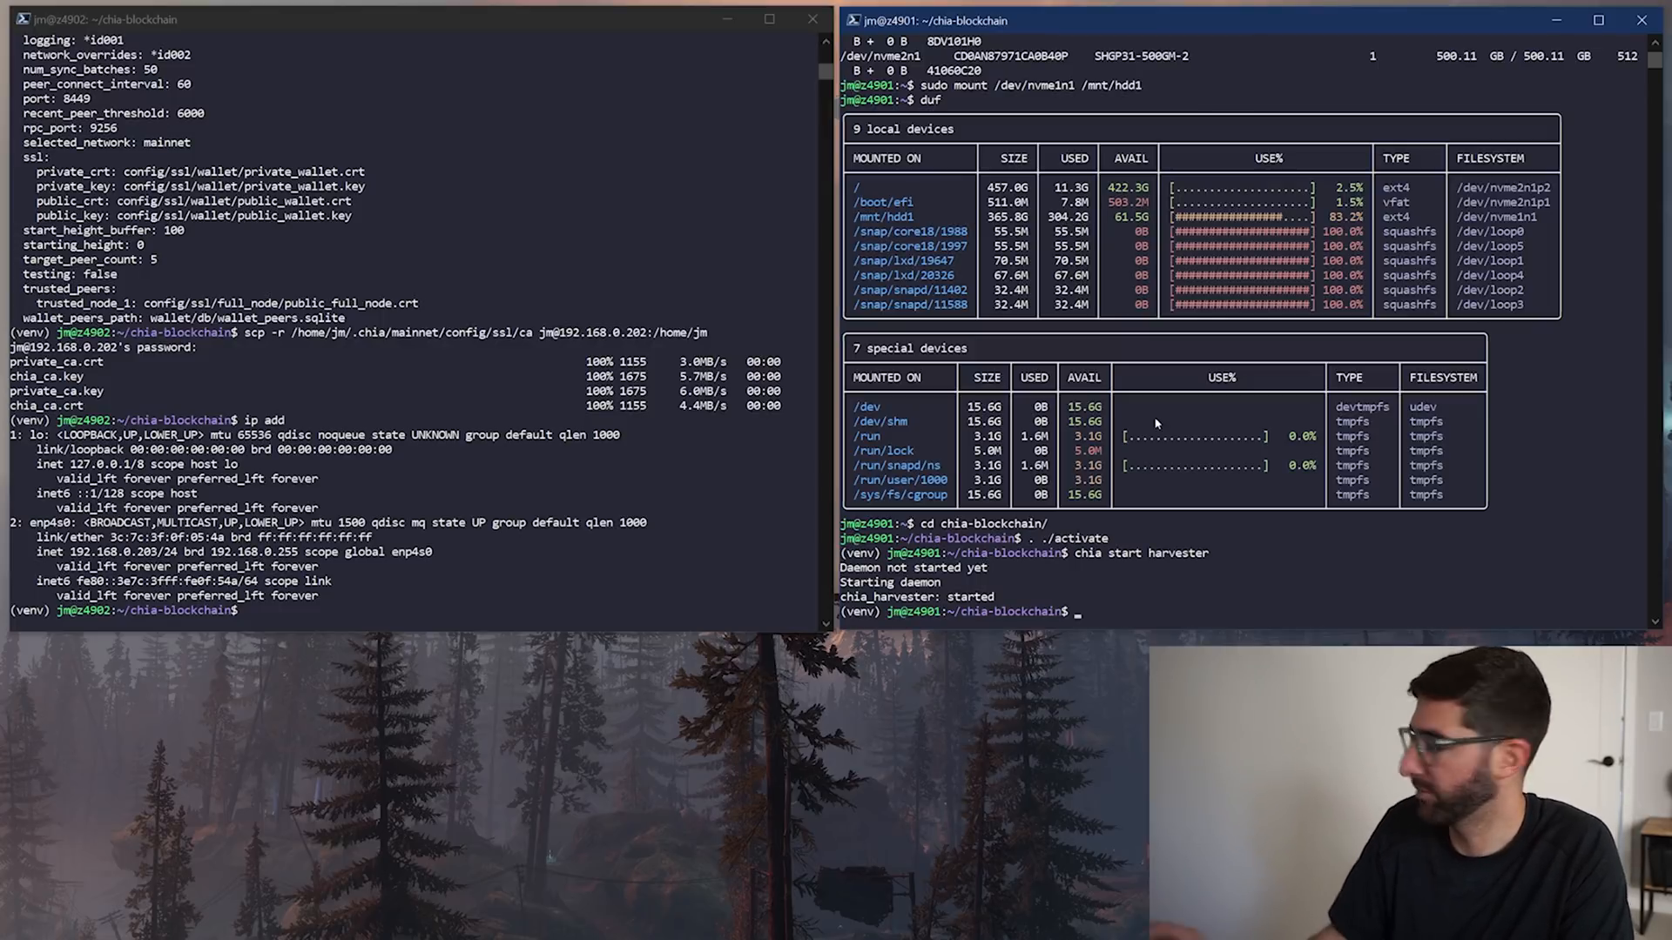
Step: Display the harvester's ~/.chia/mainnet/log/debug.log showing the farmer connection and 3 plots
text(cat)
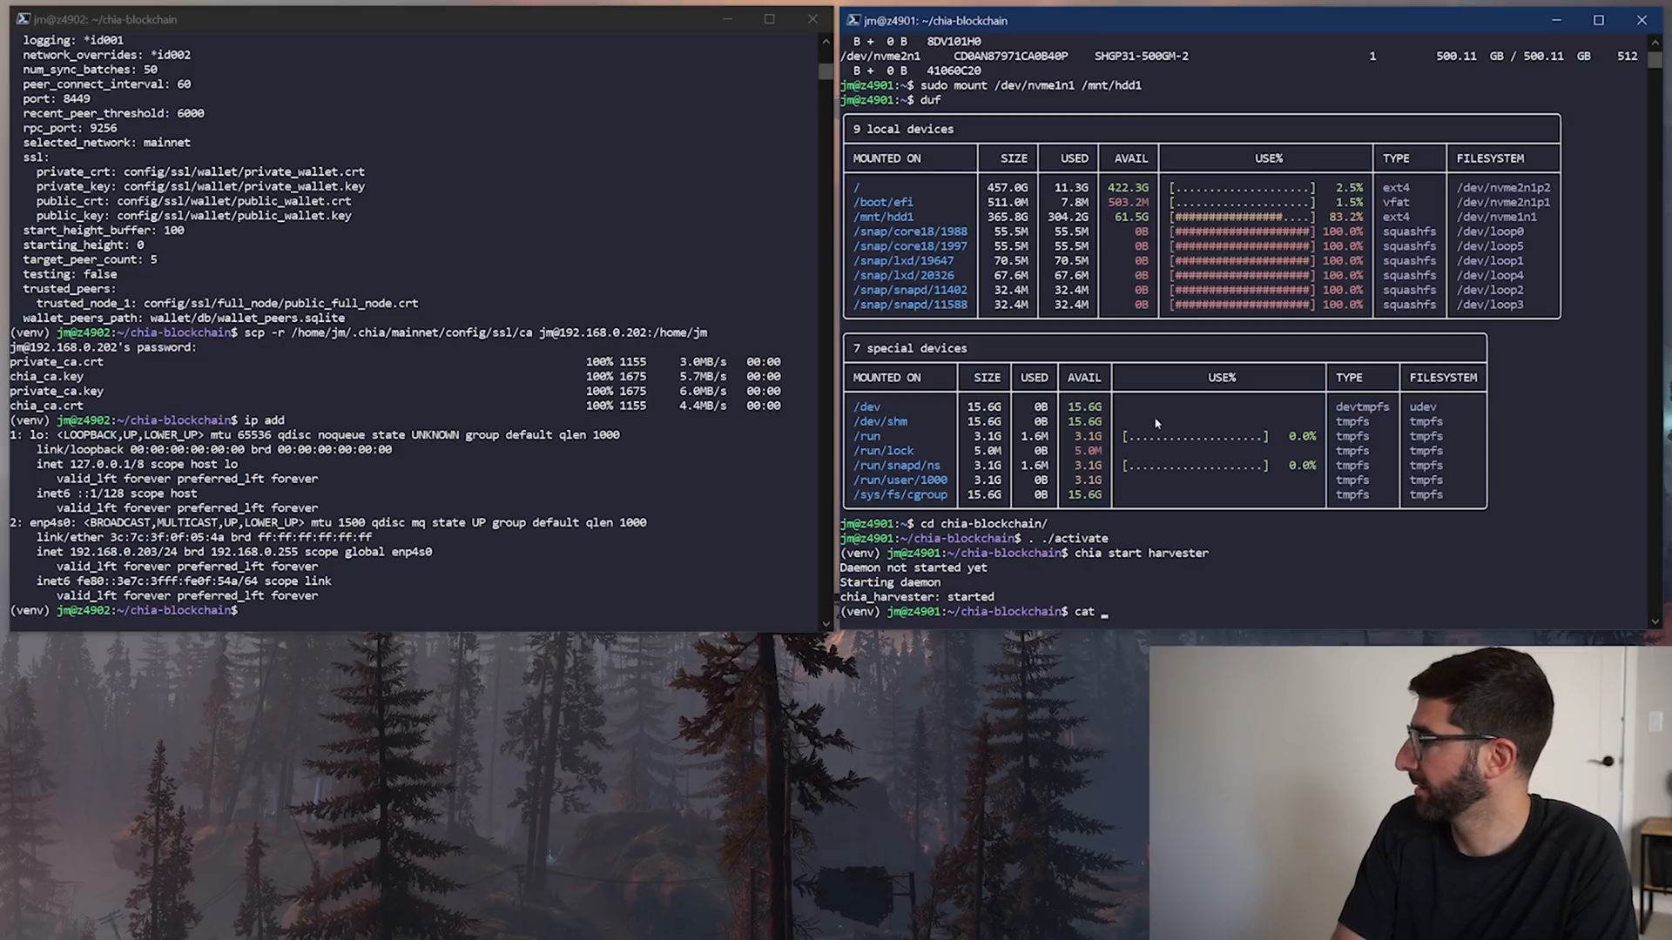
text(~/.)
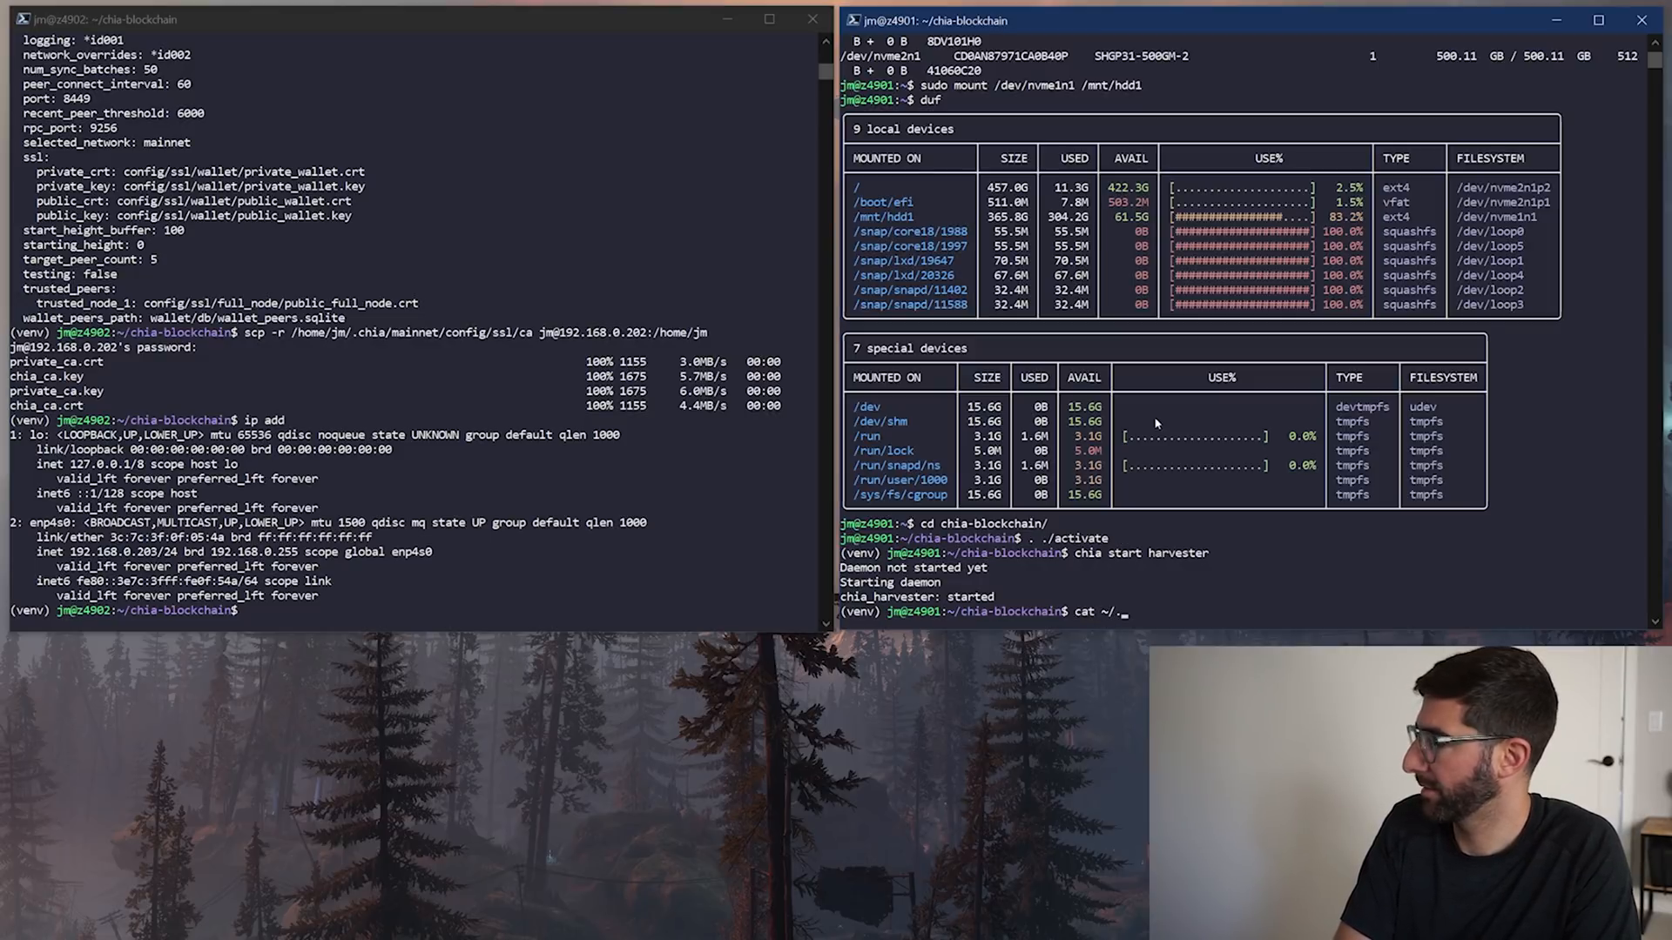
text(chia/n)
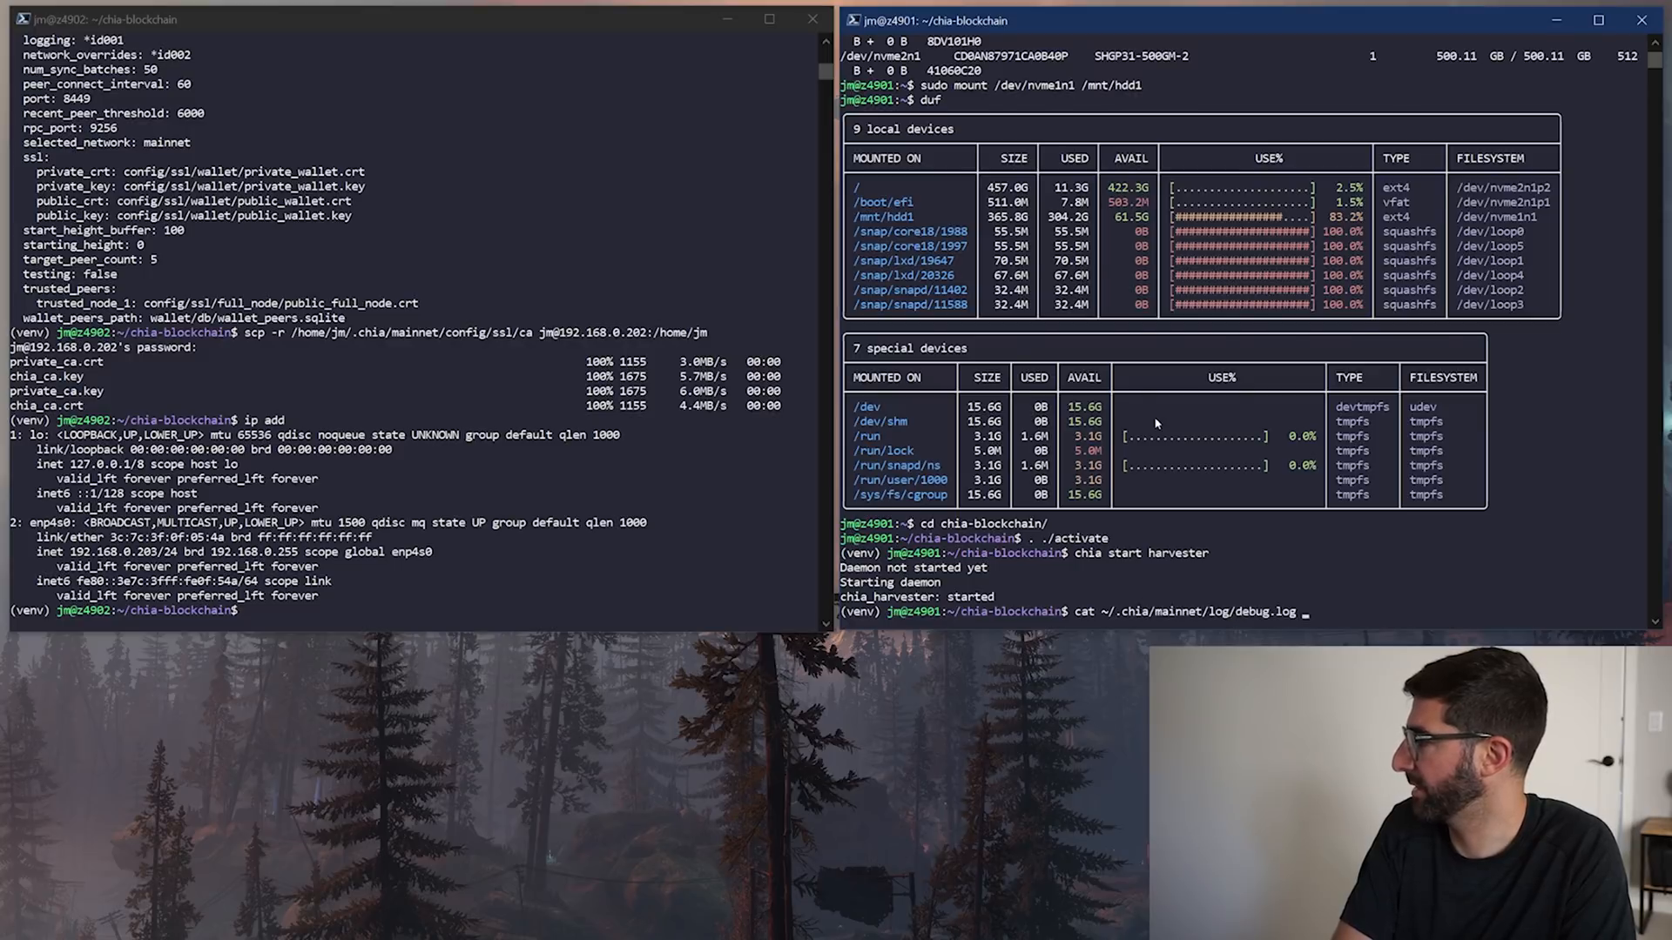
key(Return)
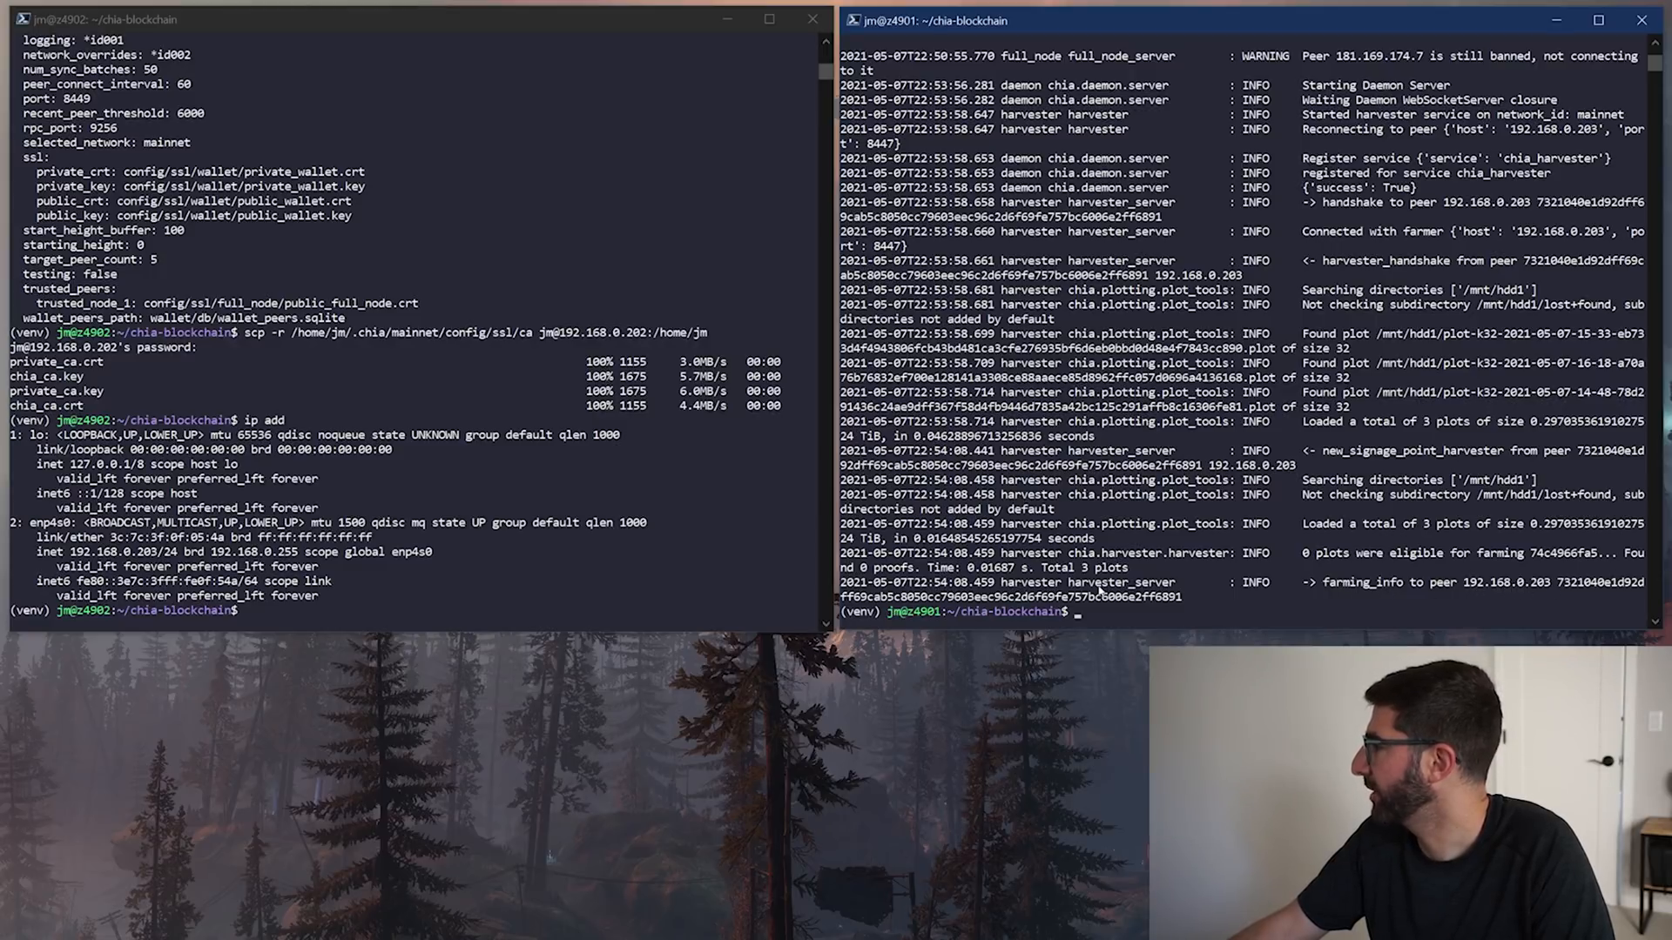
mouse_move(673, 537)
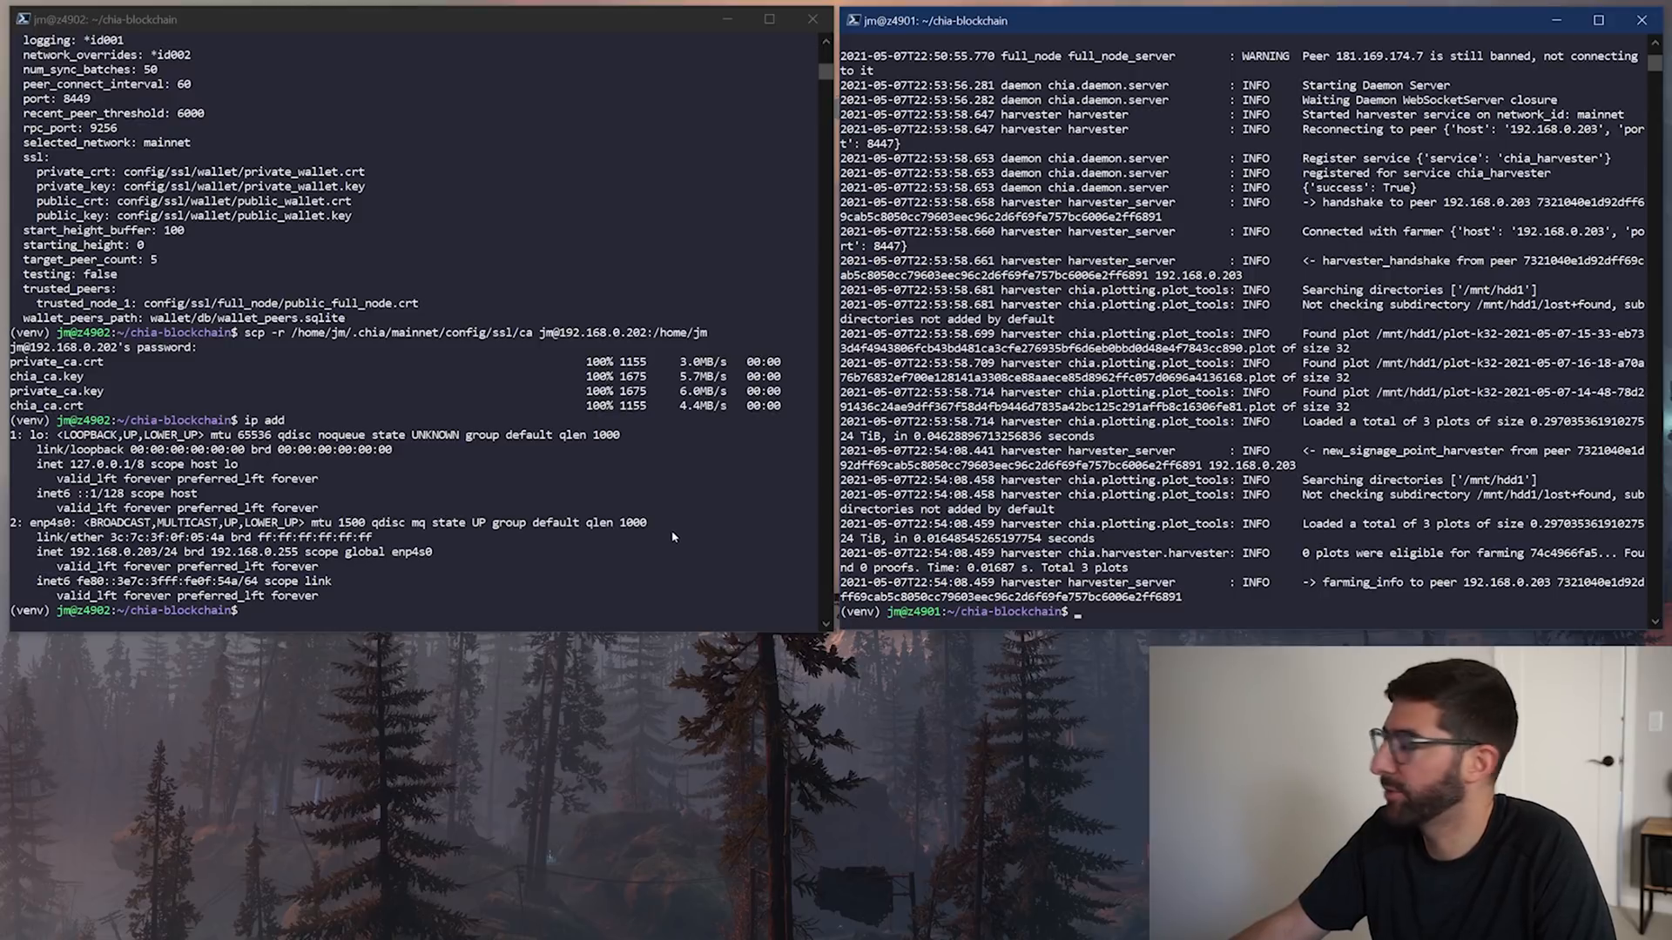
mouse_move(1541, 529)
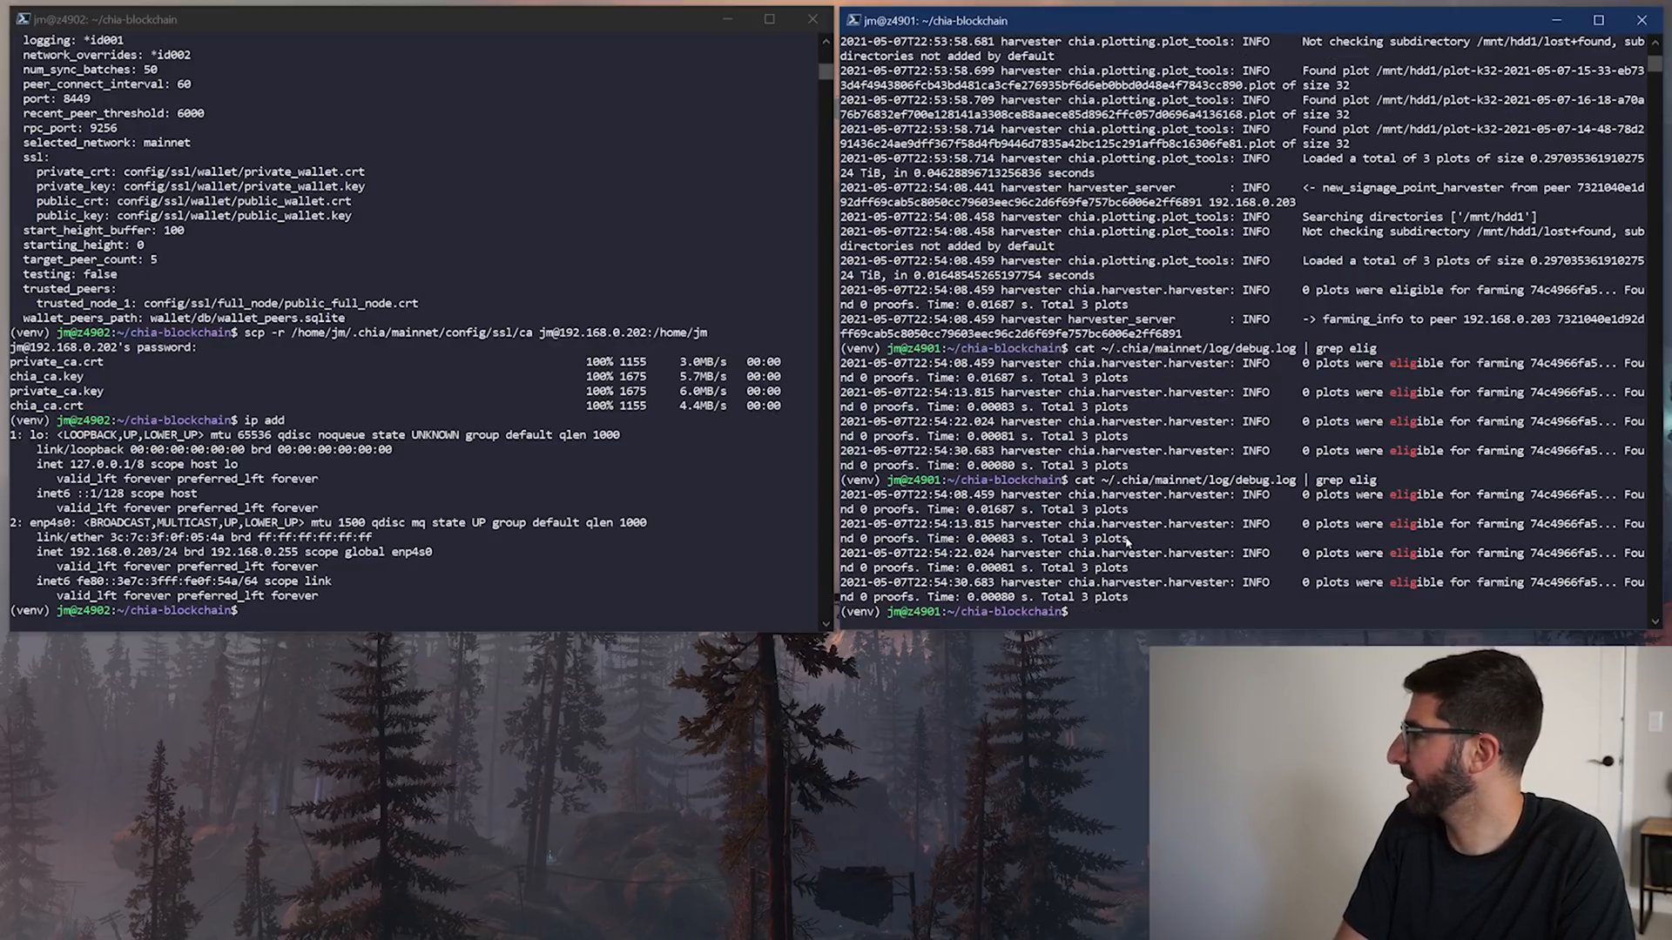
Step: Filter the debug log with grep elig to show eligibility checks reporting Total 3 plots
text(cat ~/.chia/mainnet/log/debug.log | grep elig)
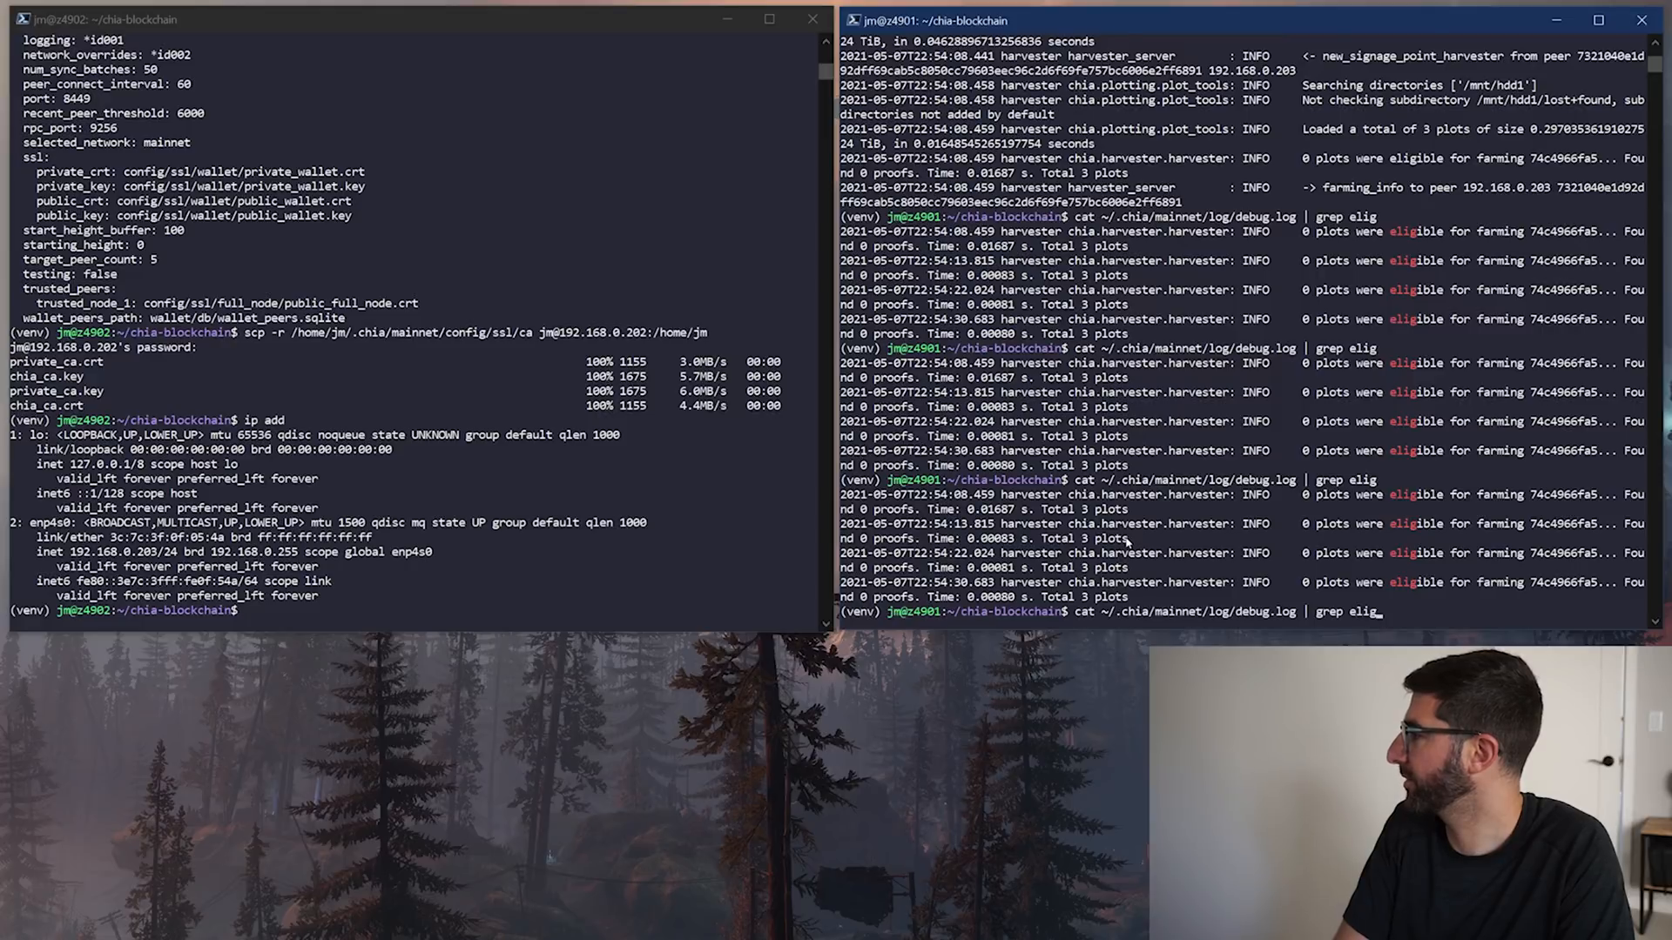
key(Return)
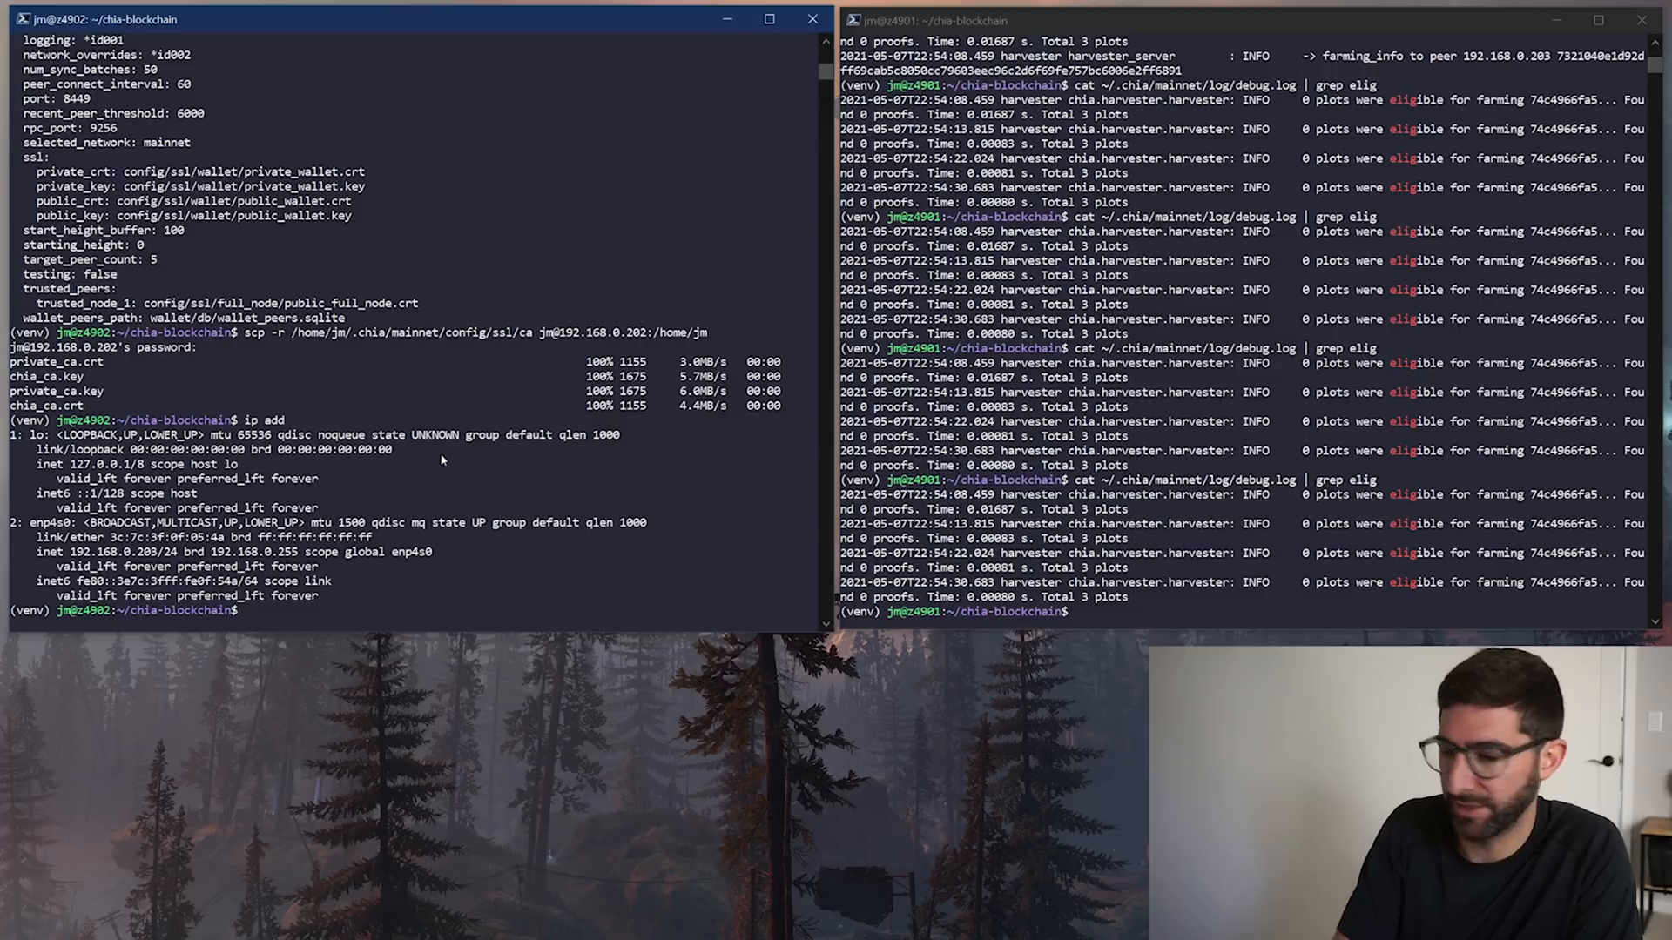
Step: Run chia farm summary on the farmer, now reporting Farming status: Farming
key(Return)
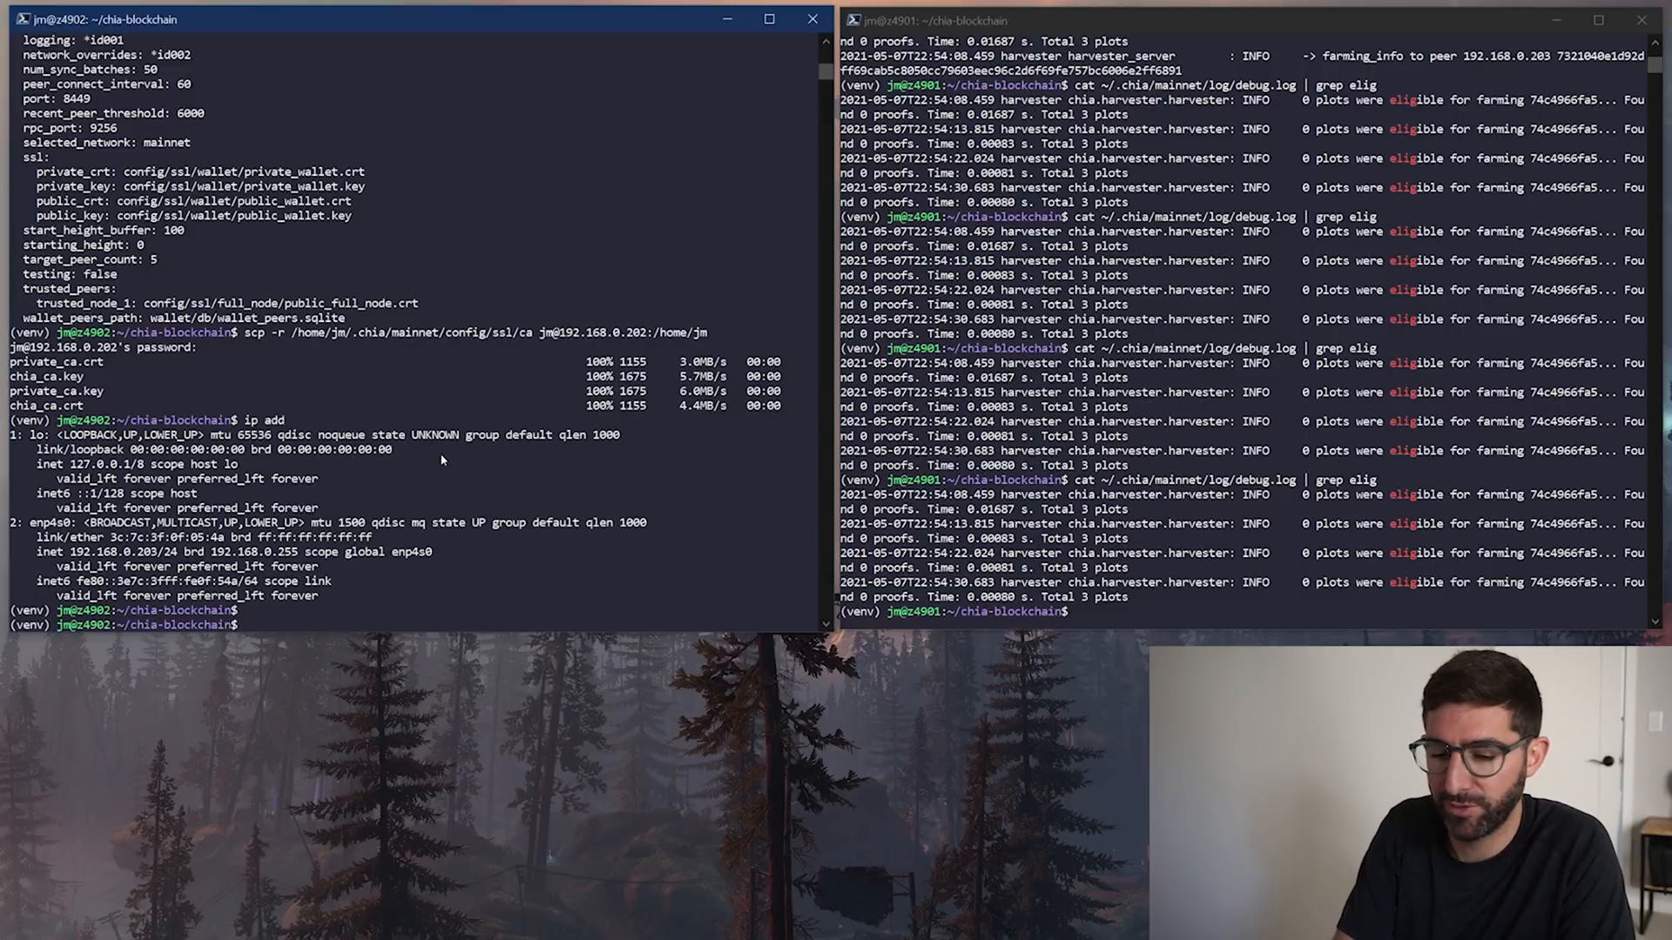
text(chia farm sum)
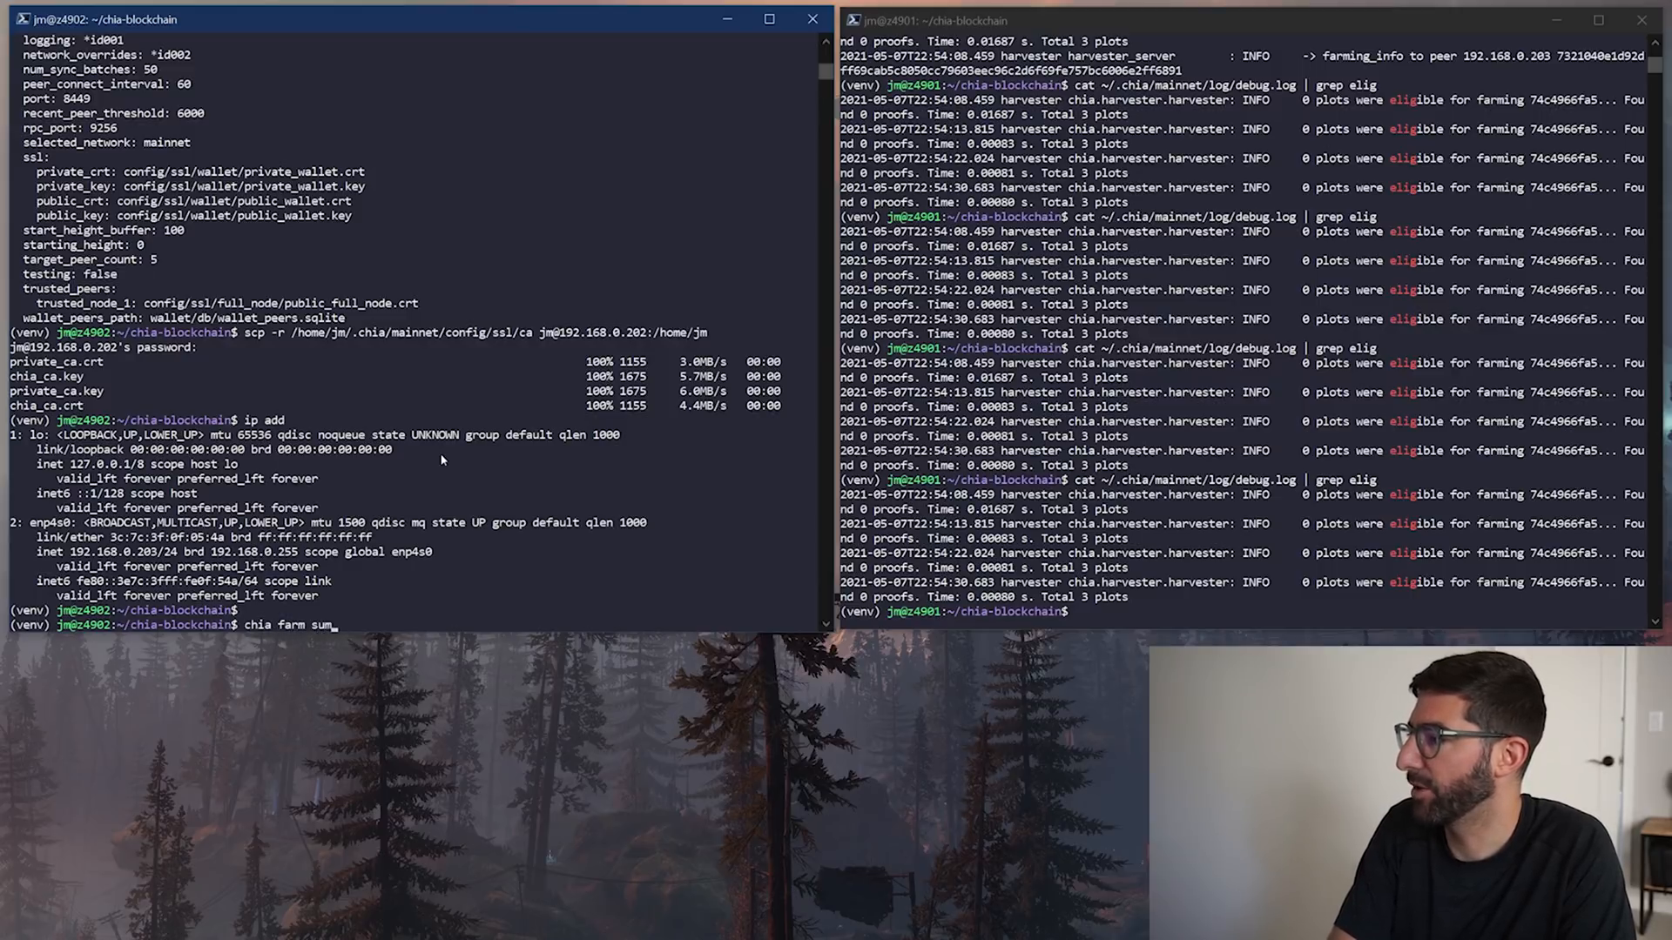
key(Return)
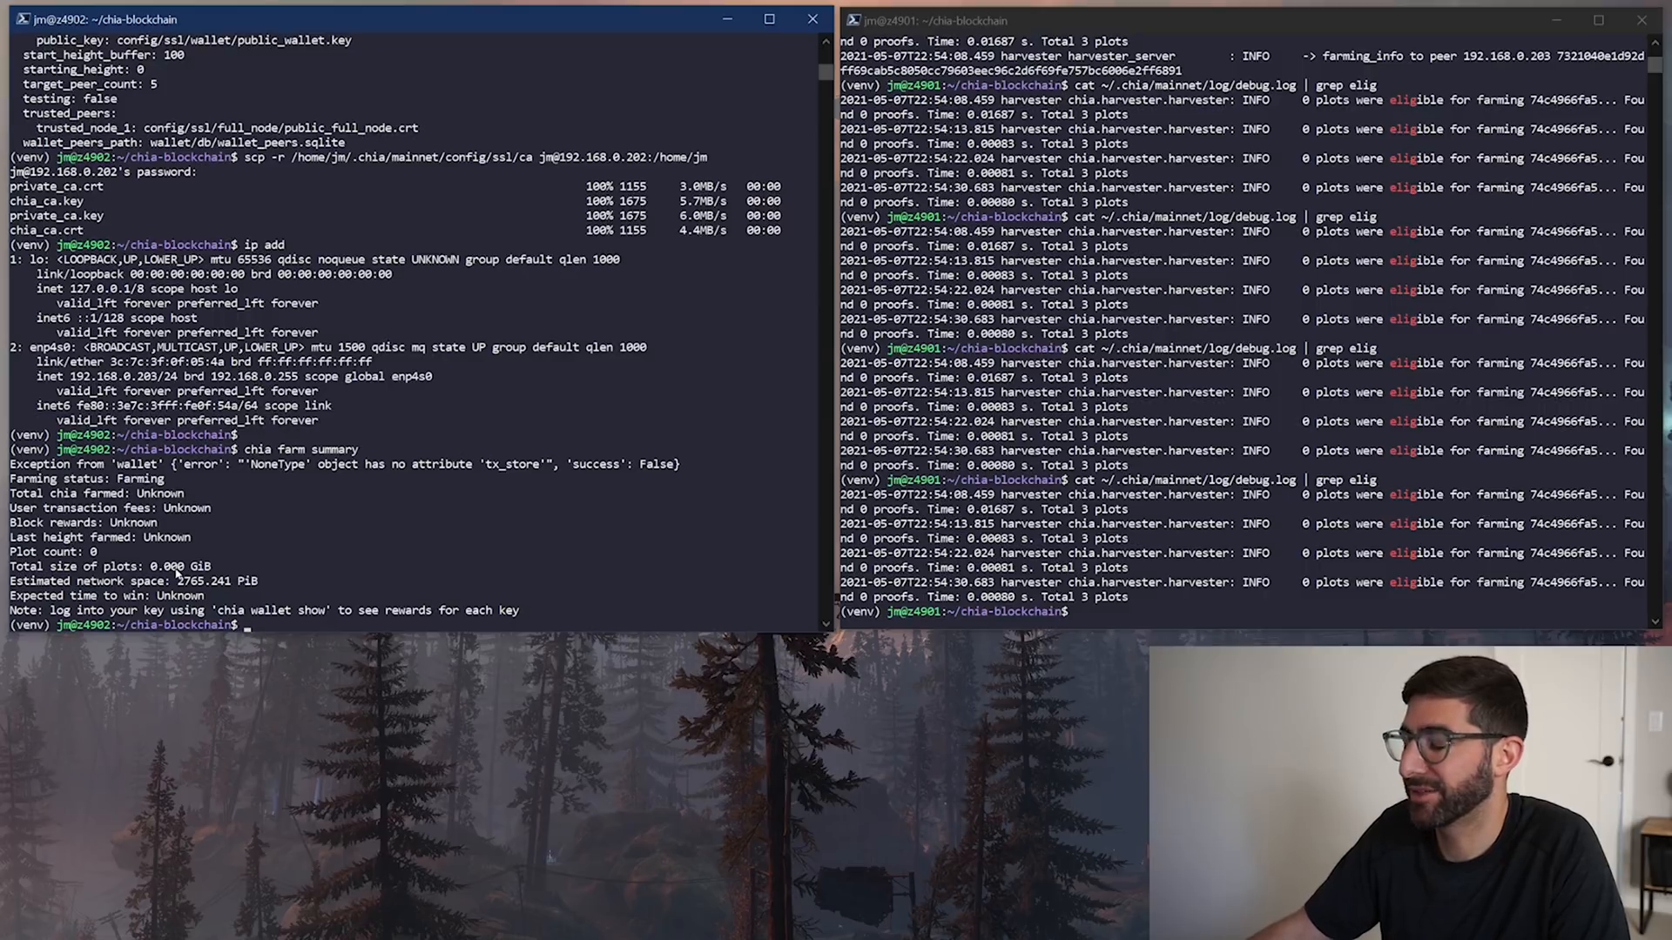
text(c)
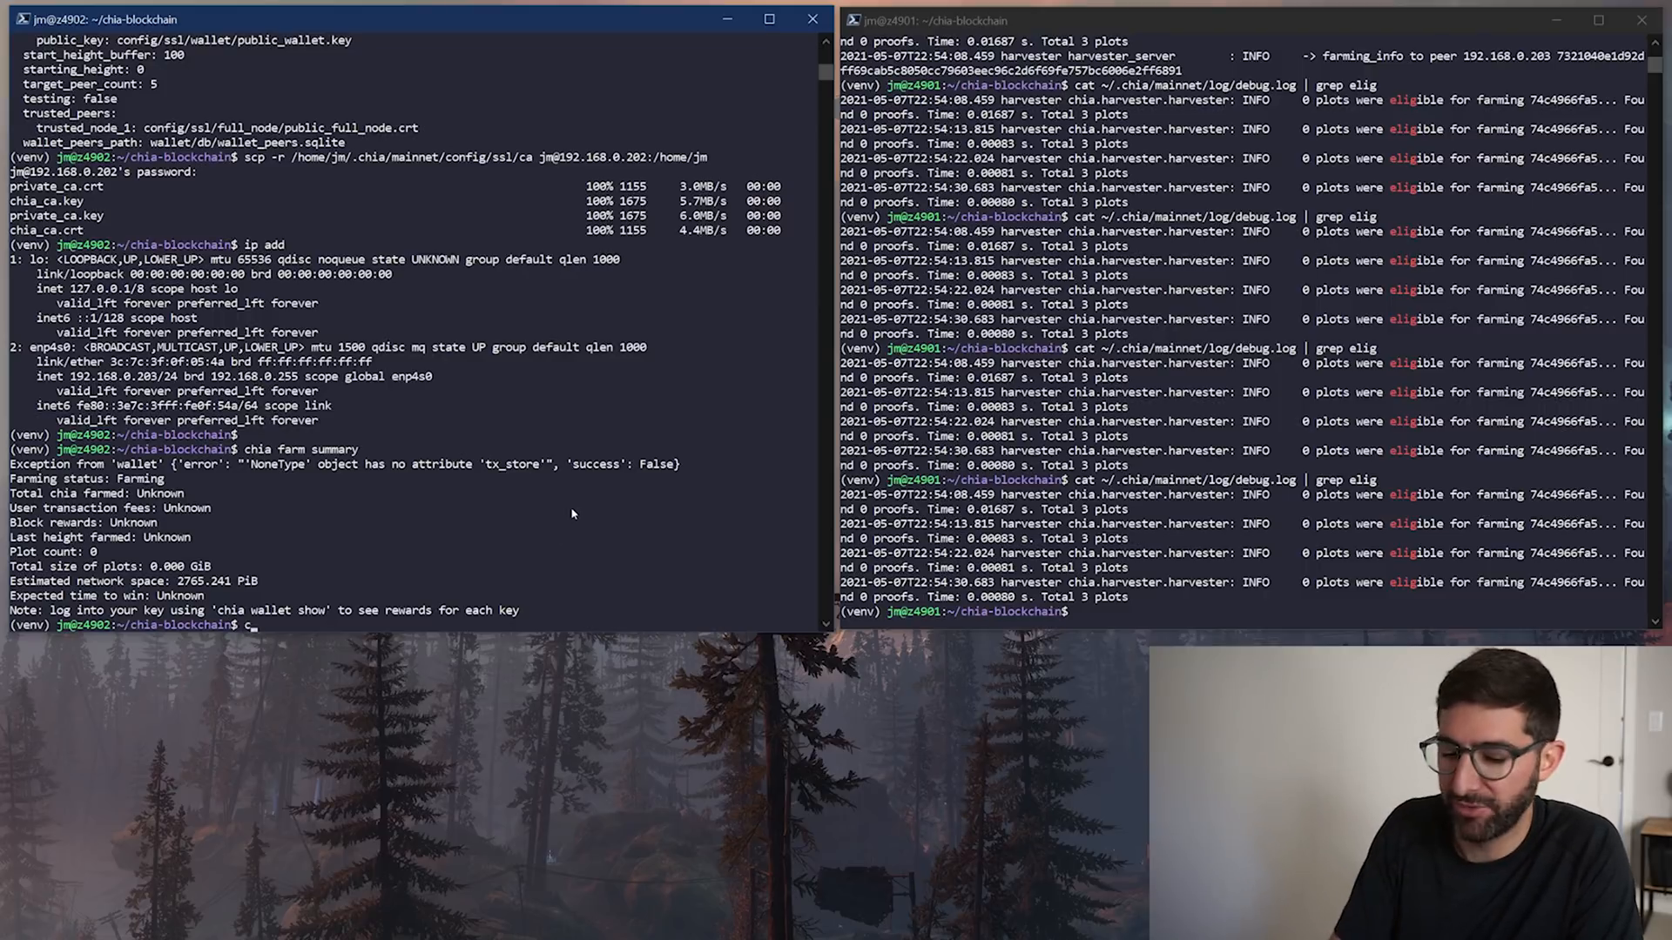
Step: Grep the farmer's debug.log for 192.168.0.202, showing handshakes and farming_info from the harvester
text(at ~/)
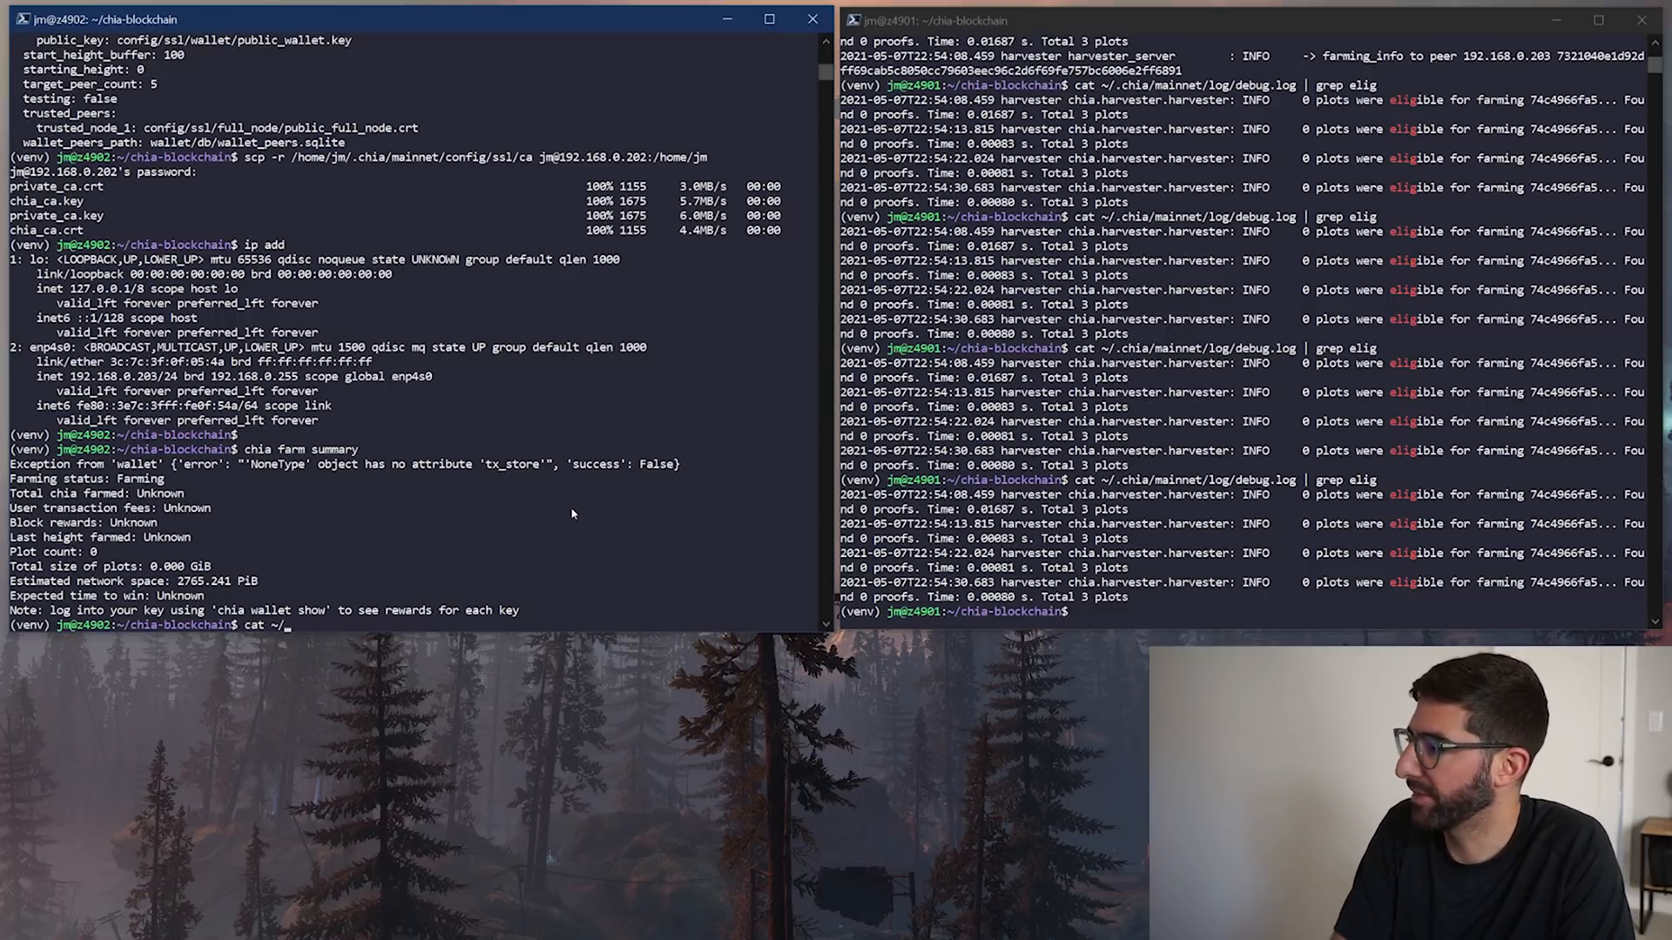
text(.chia/mainnet/)
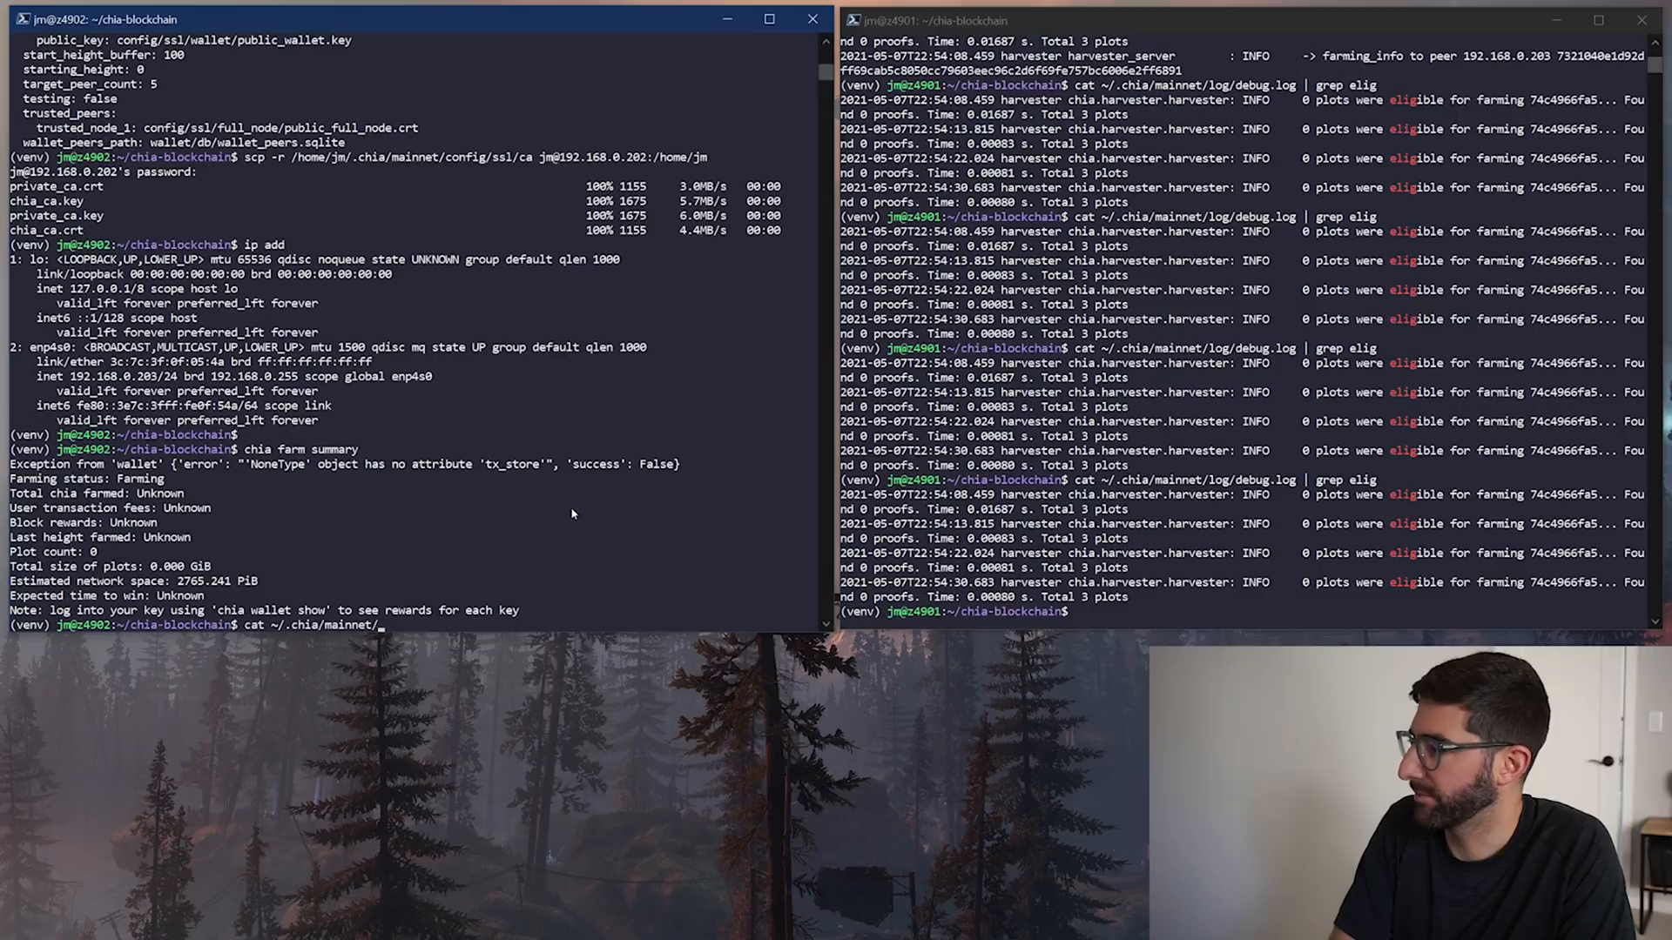
text(log/debug.log | f)
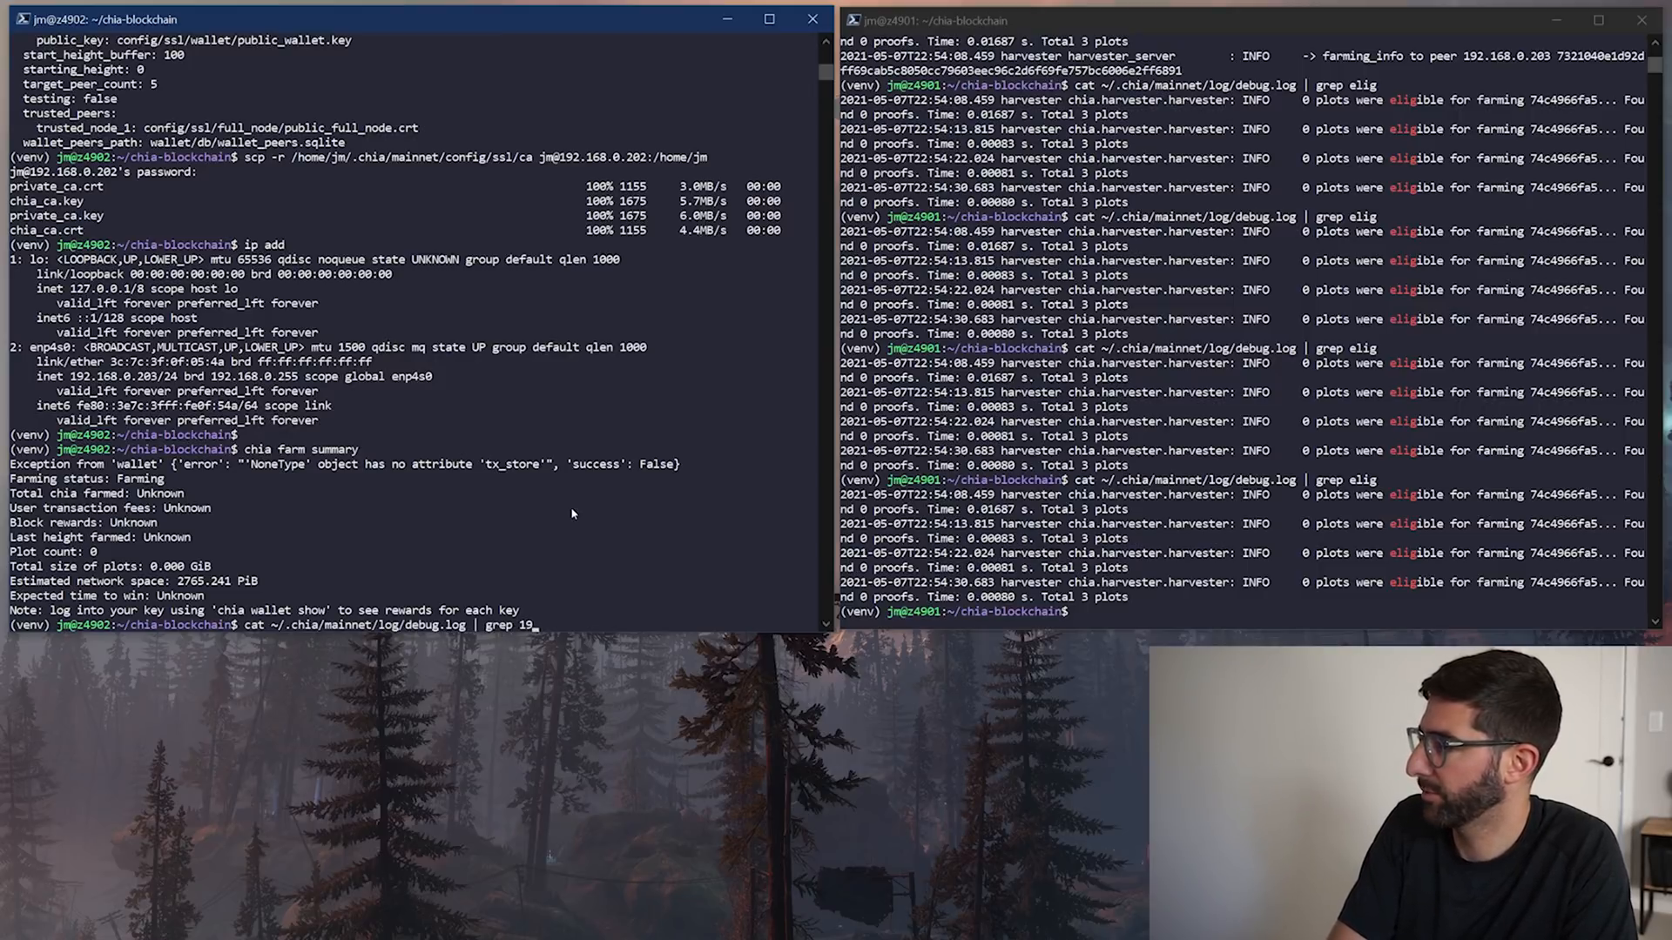
key(Return)
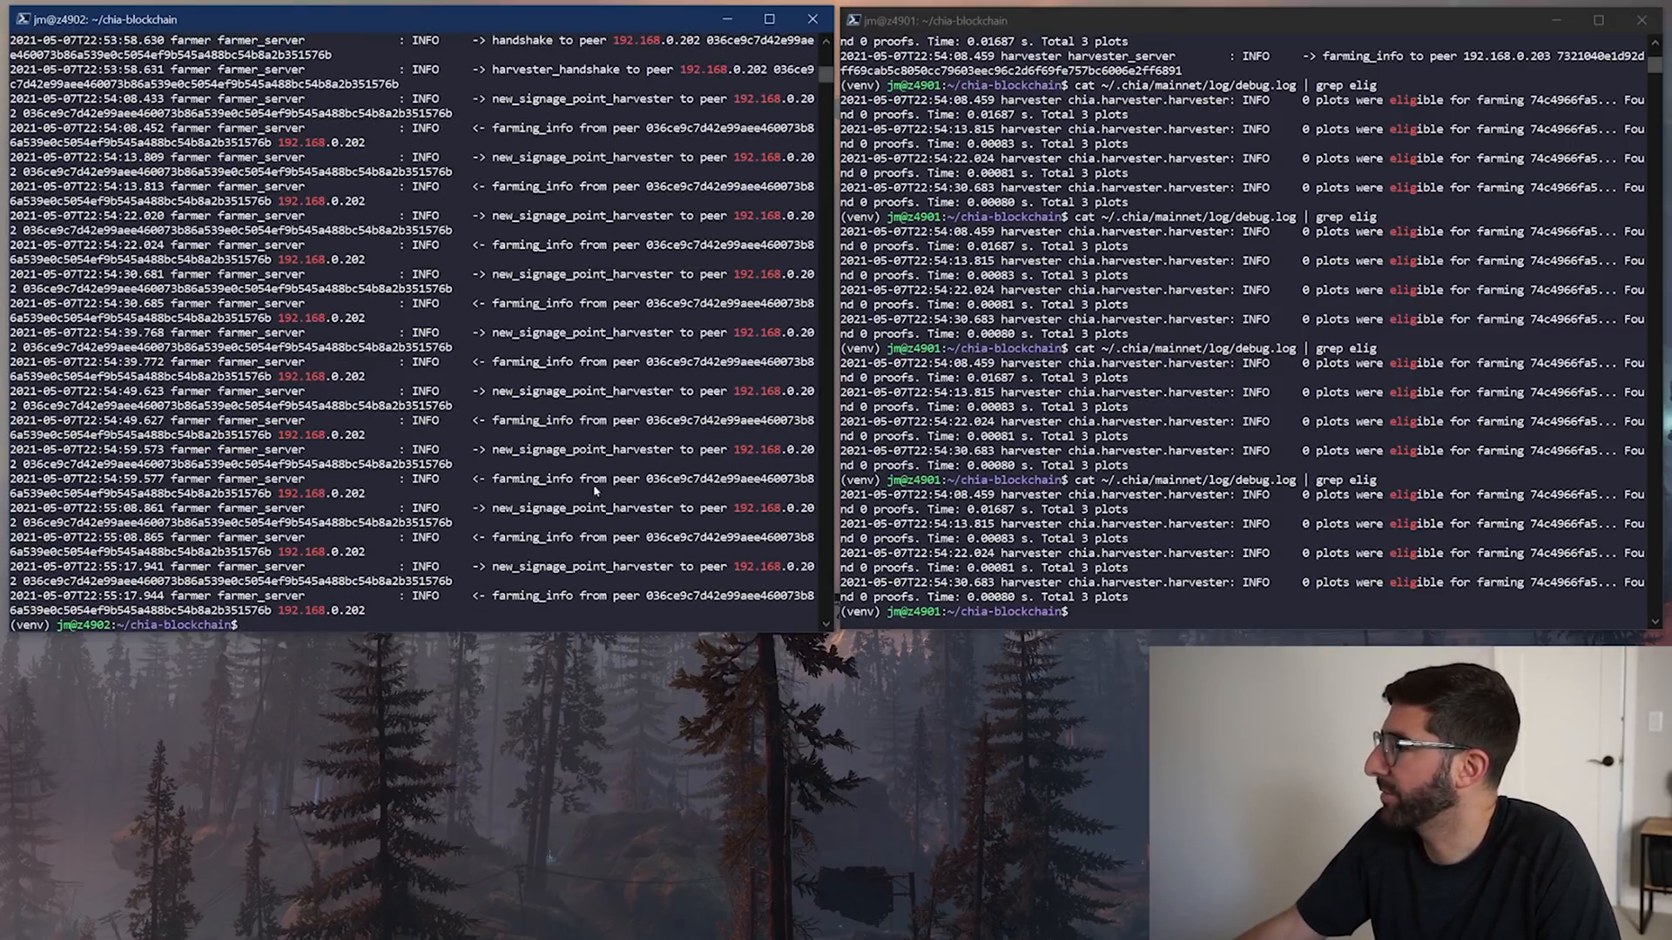
mouse_move(629, 464)
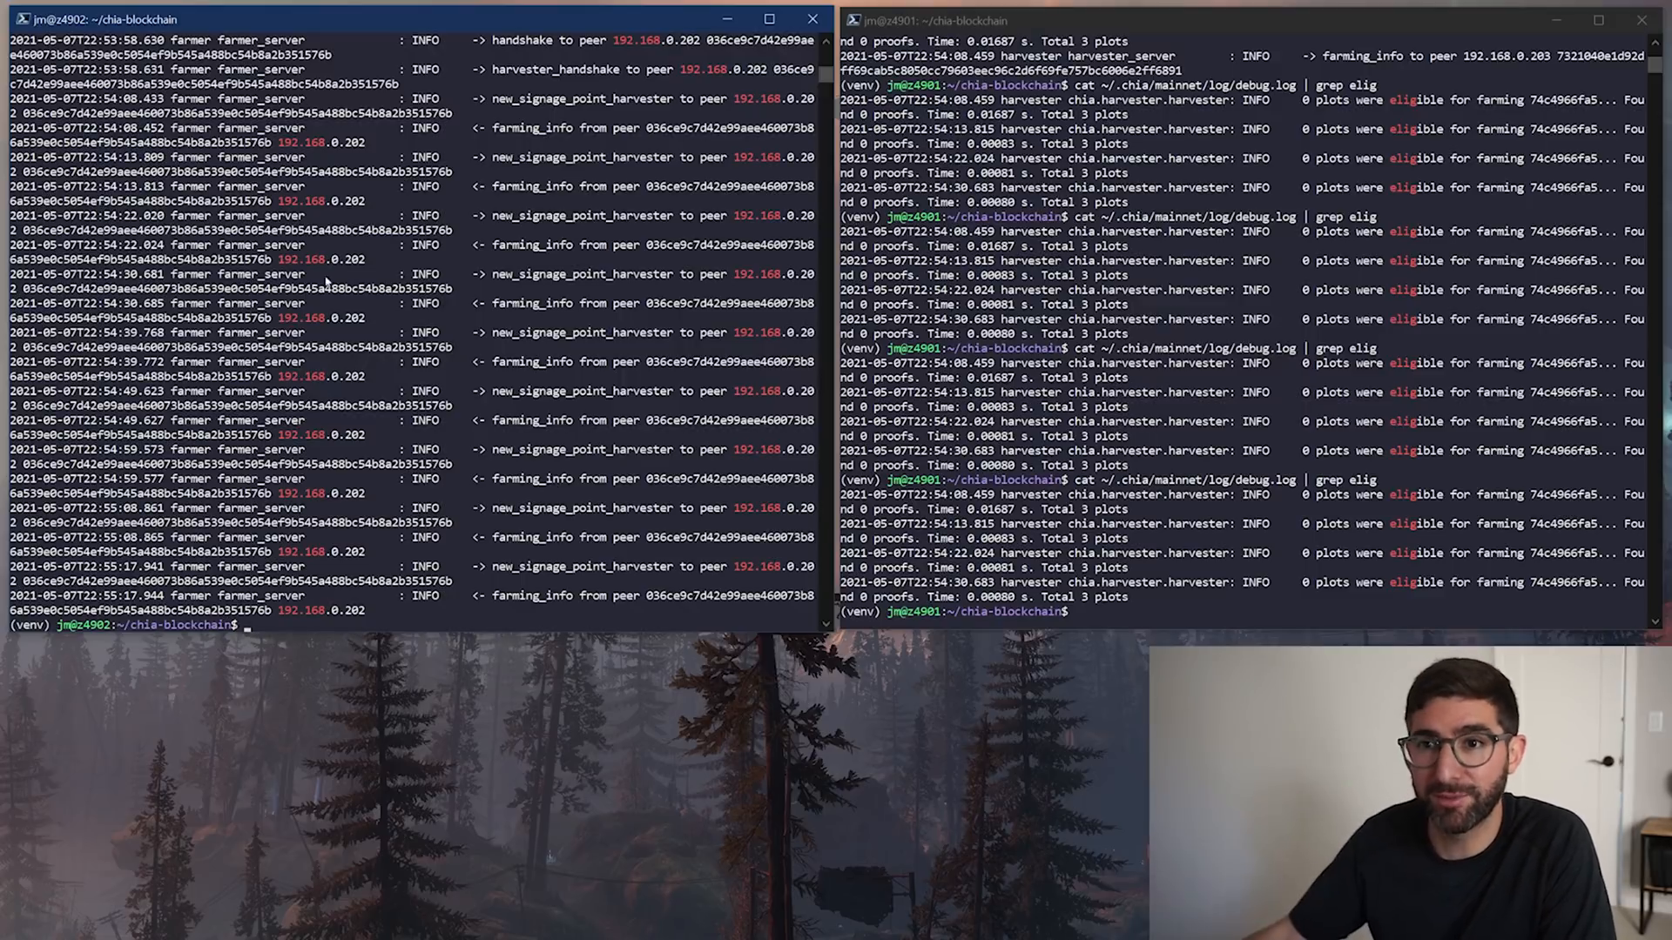
Step: Run chia show -s reporting Full Node Synced at height 247304, then chia show -c listing connections
text(chia)
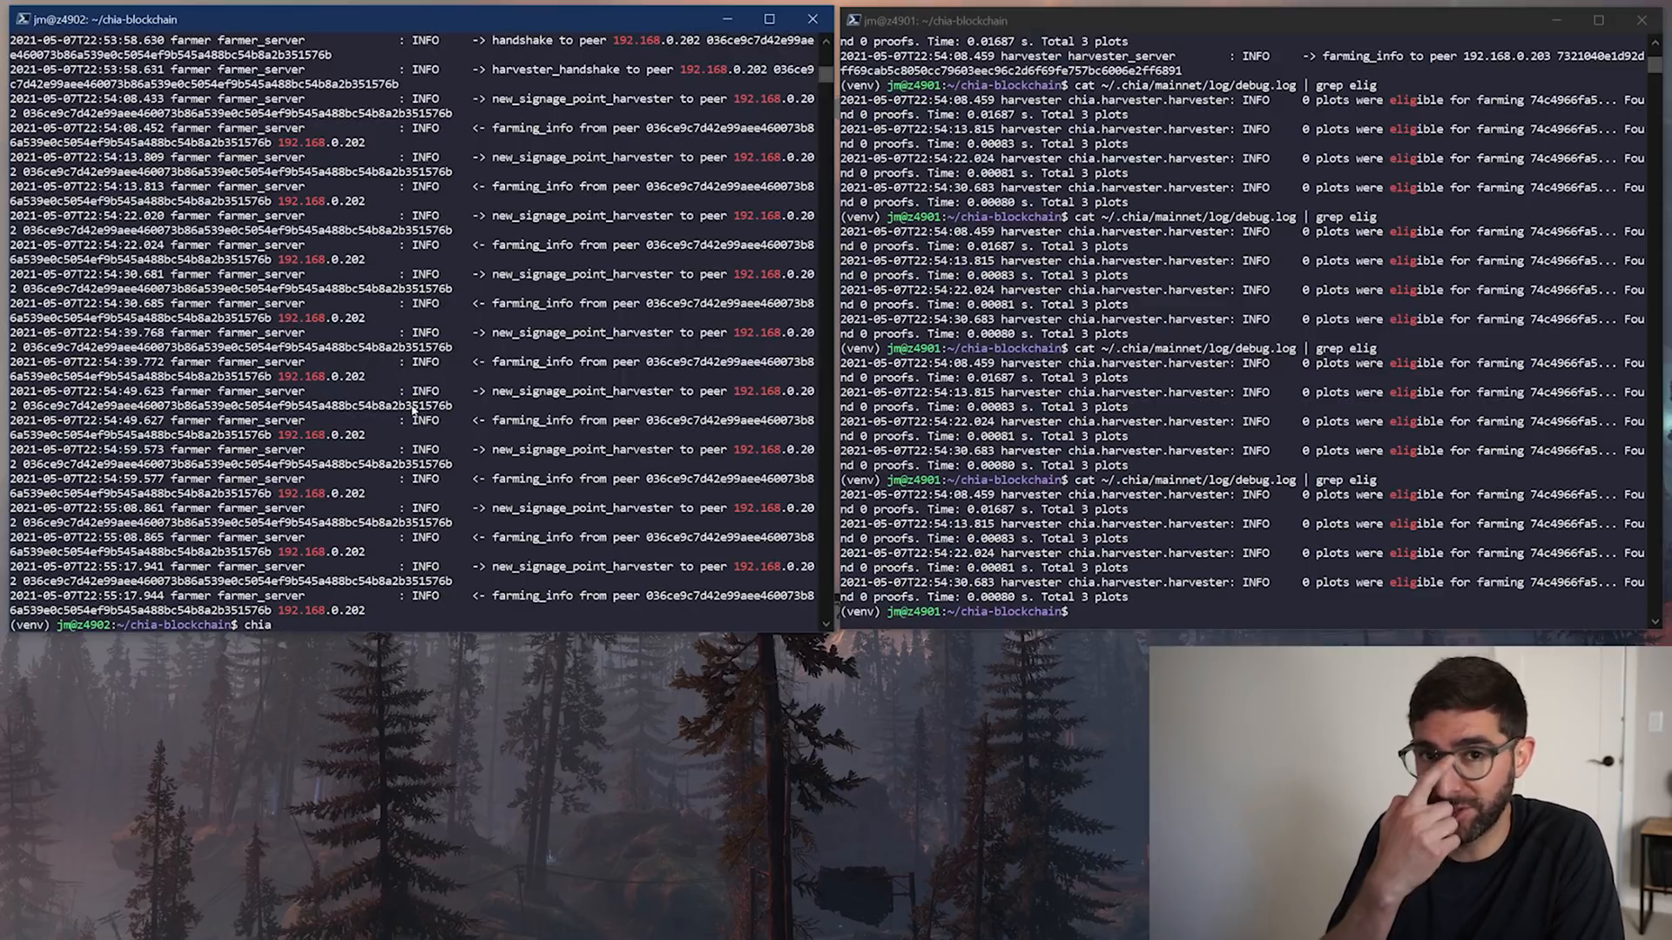
text(start)
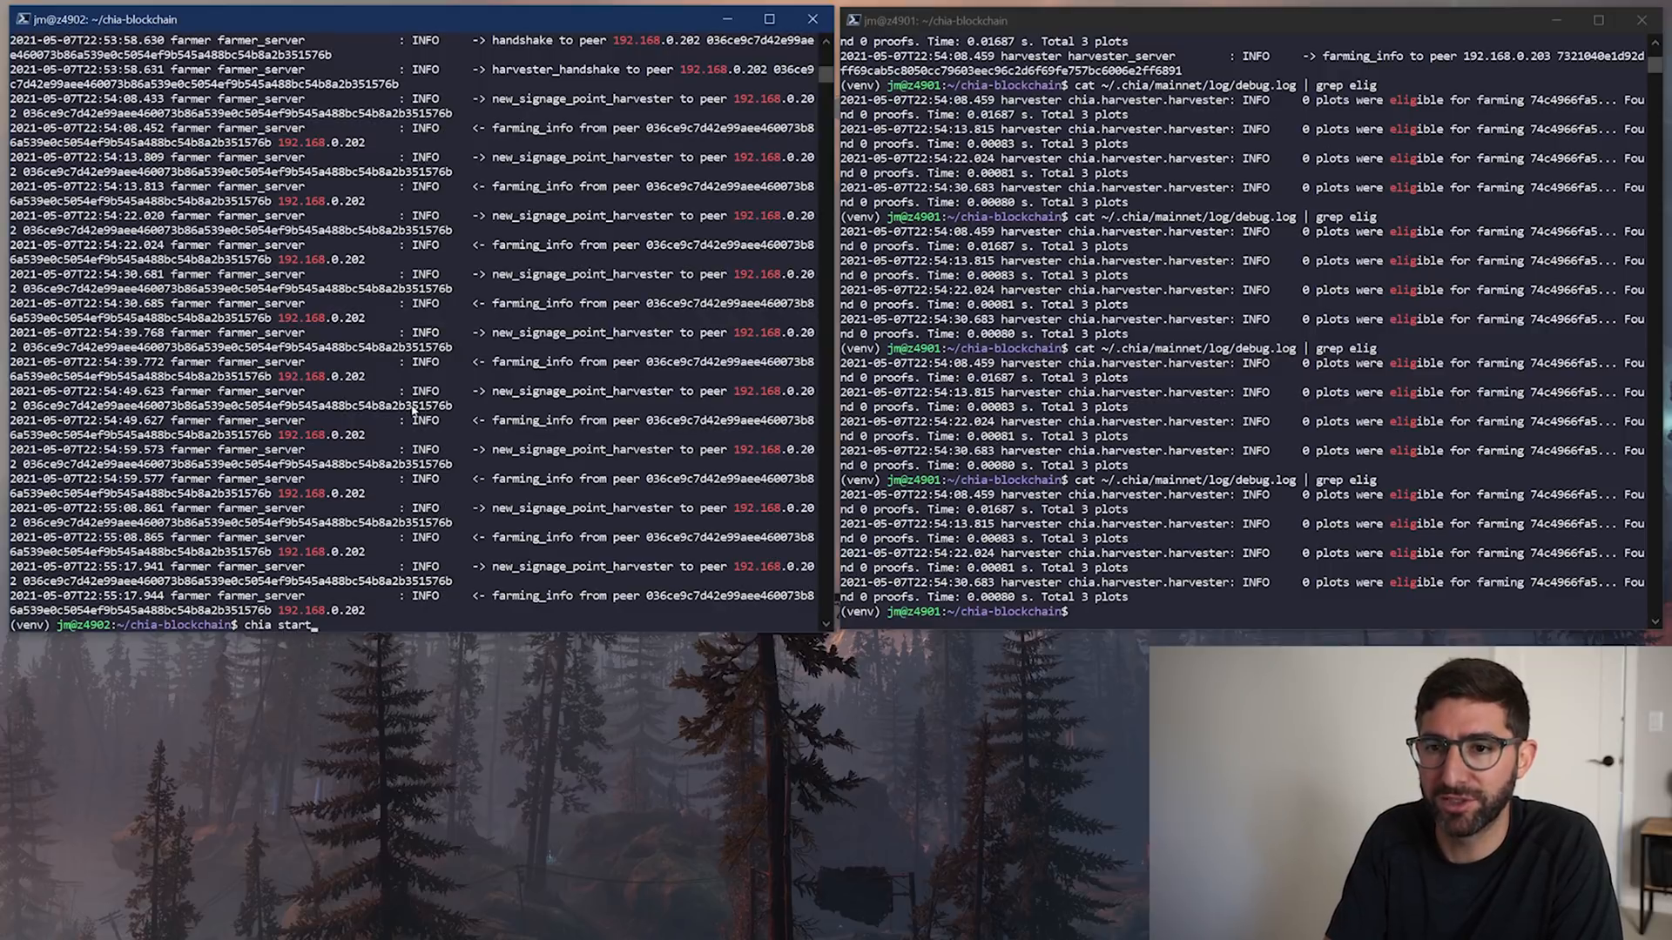
key(BackSpace)
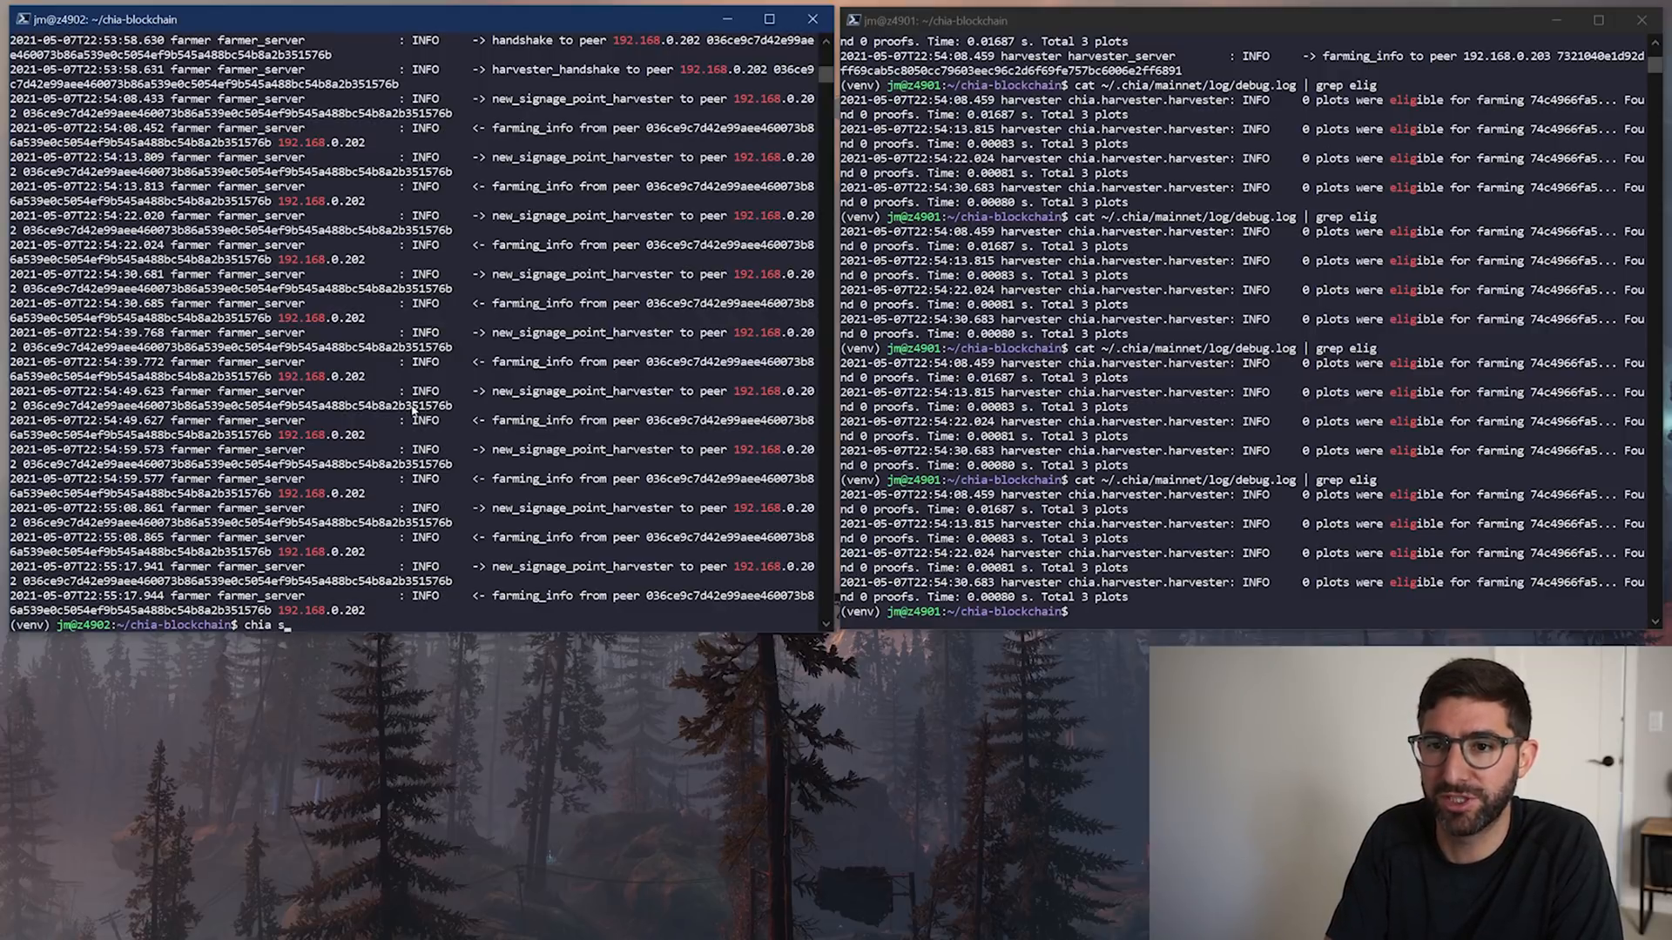
key(Return)
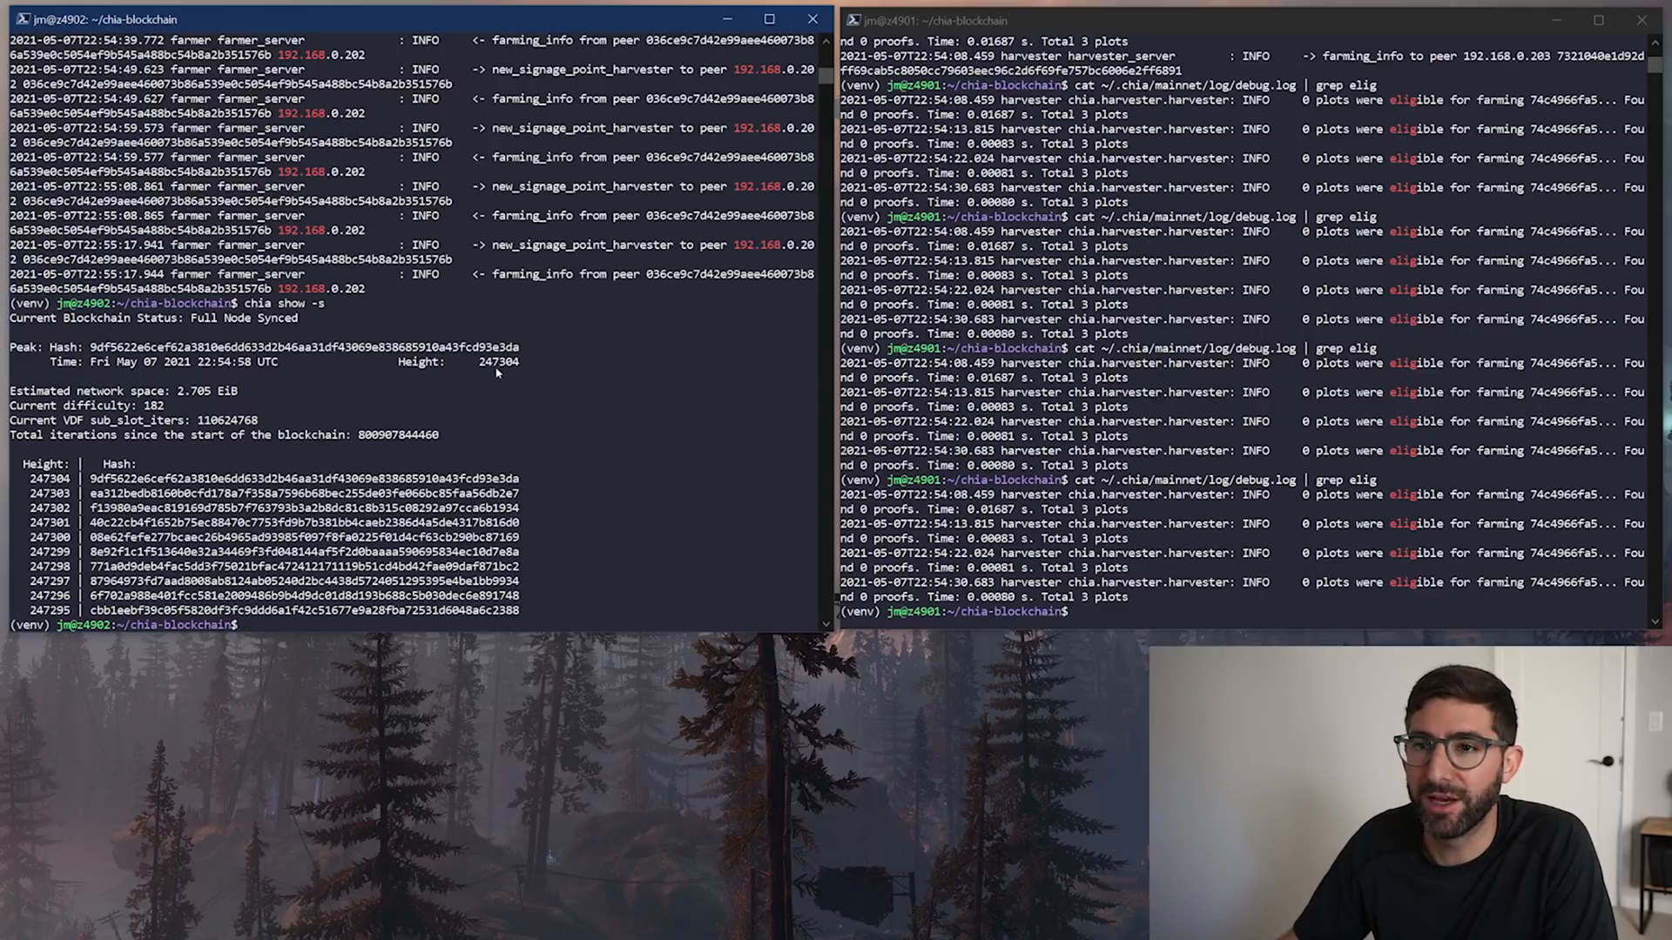
text(c)
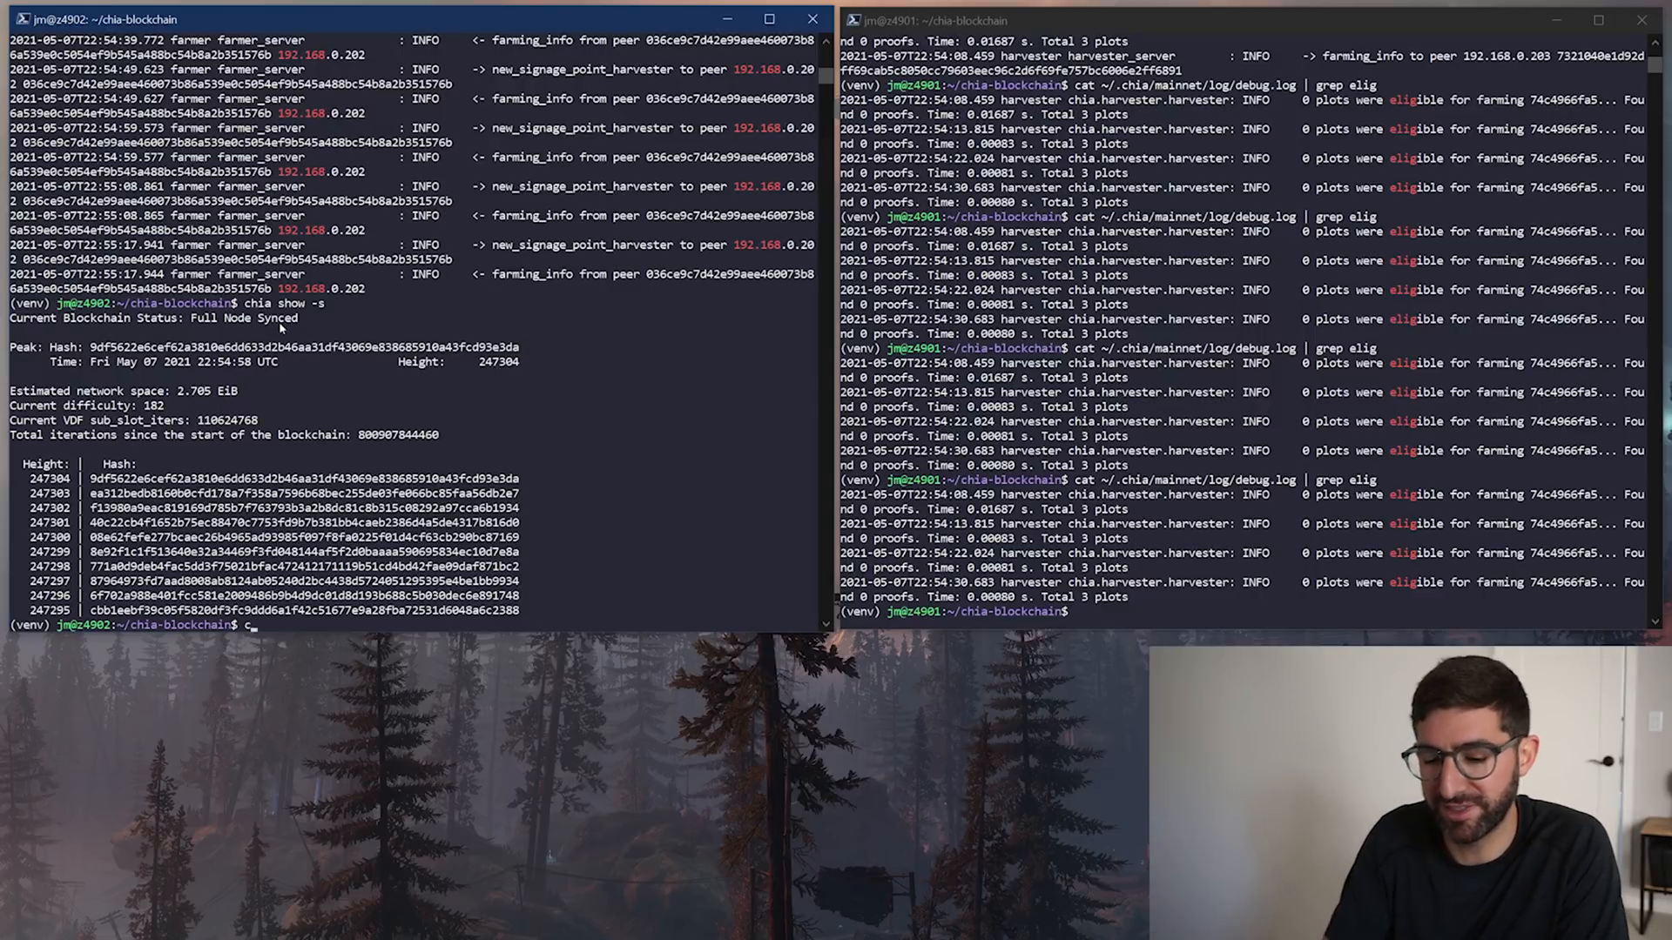
key(Return)
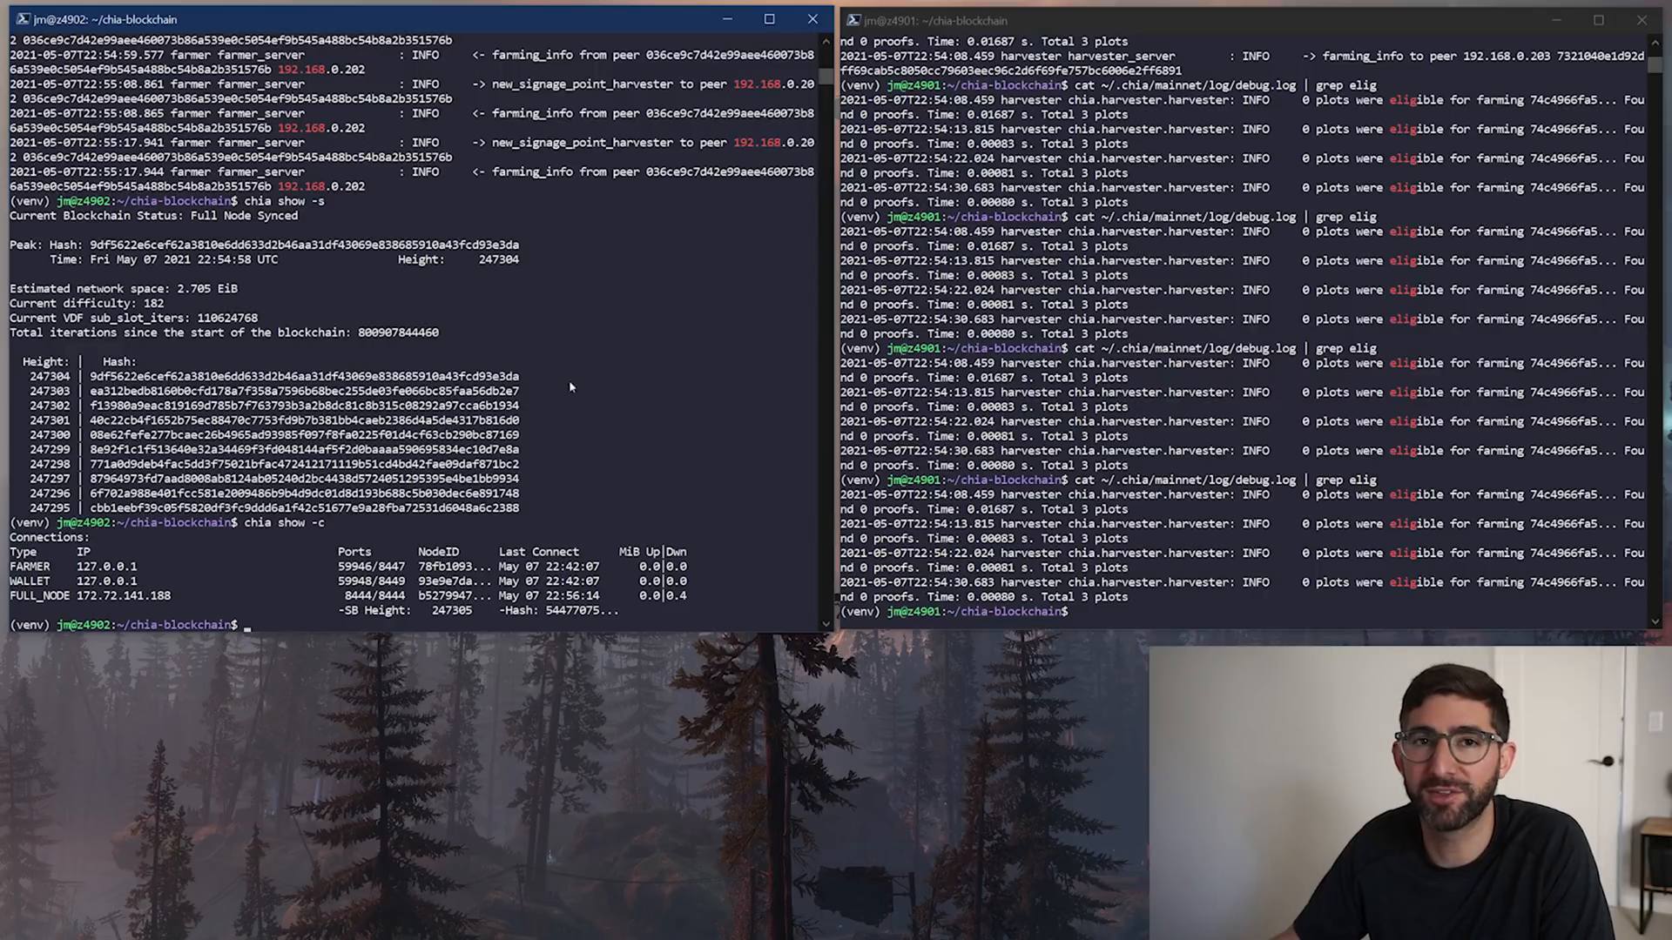
mouse_move(1233, 317)
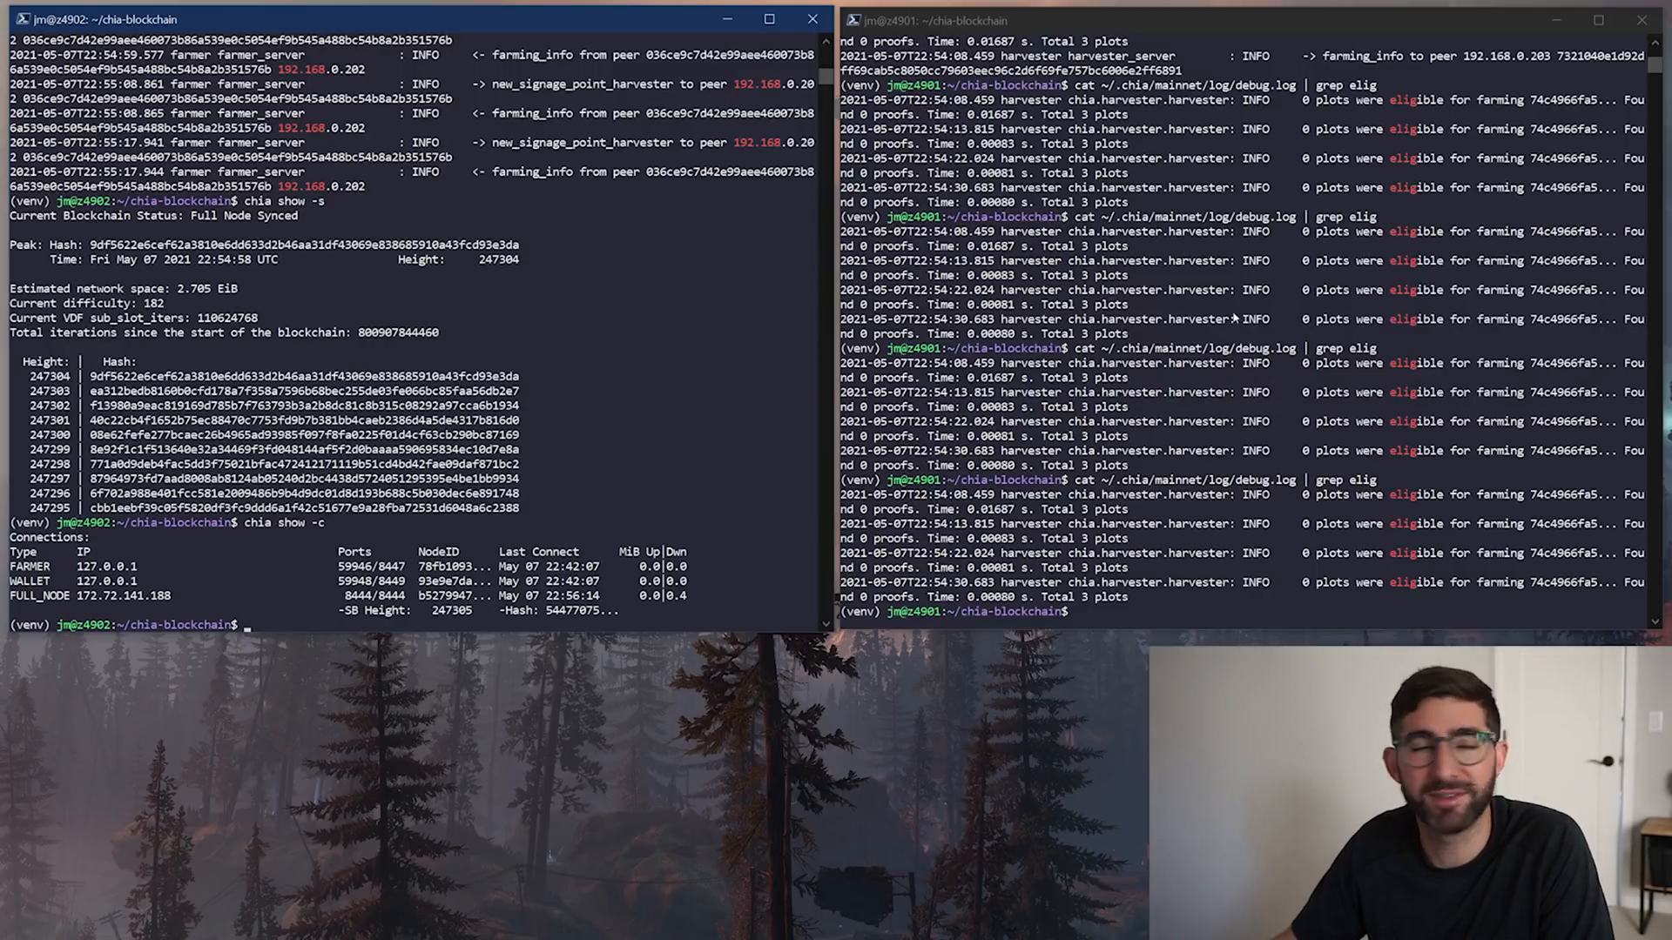